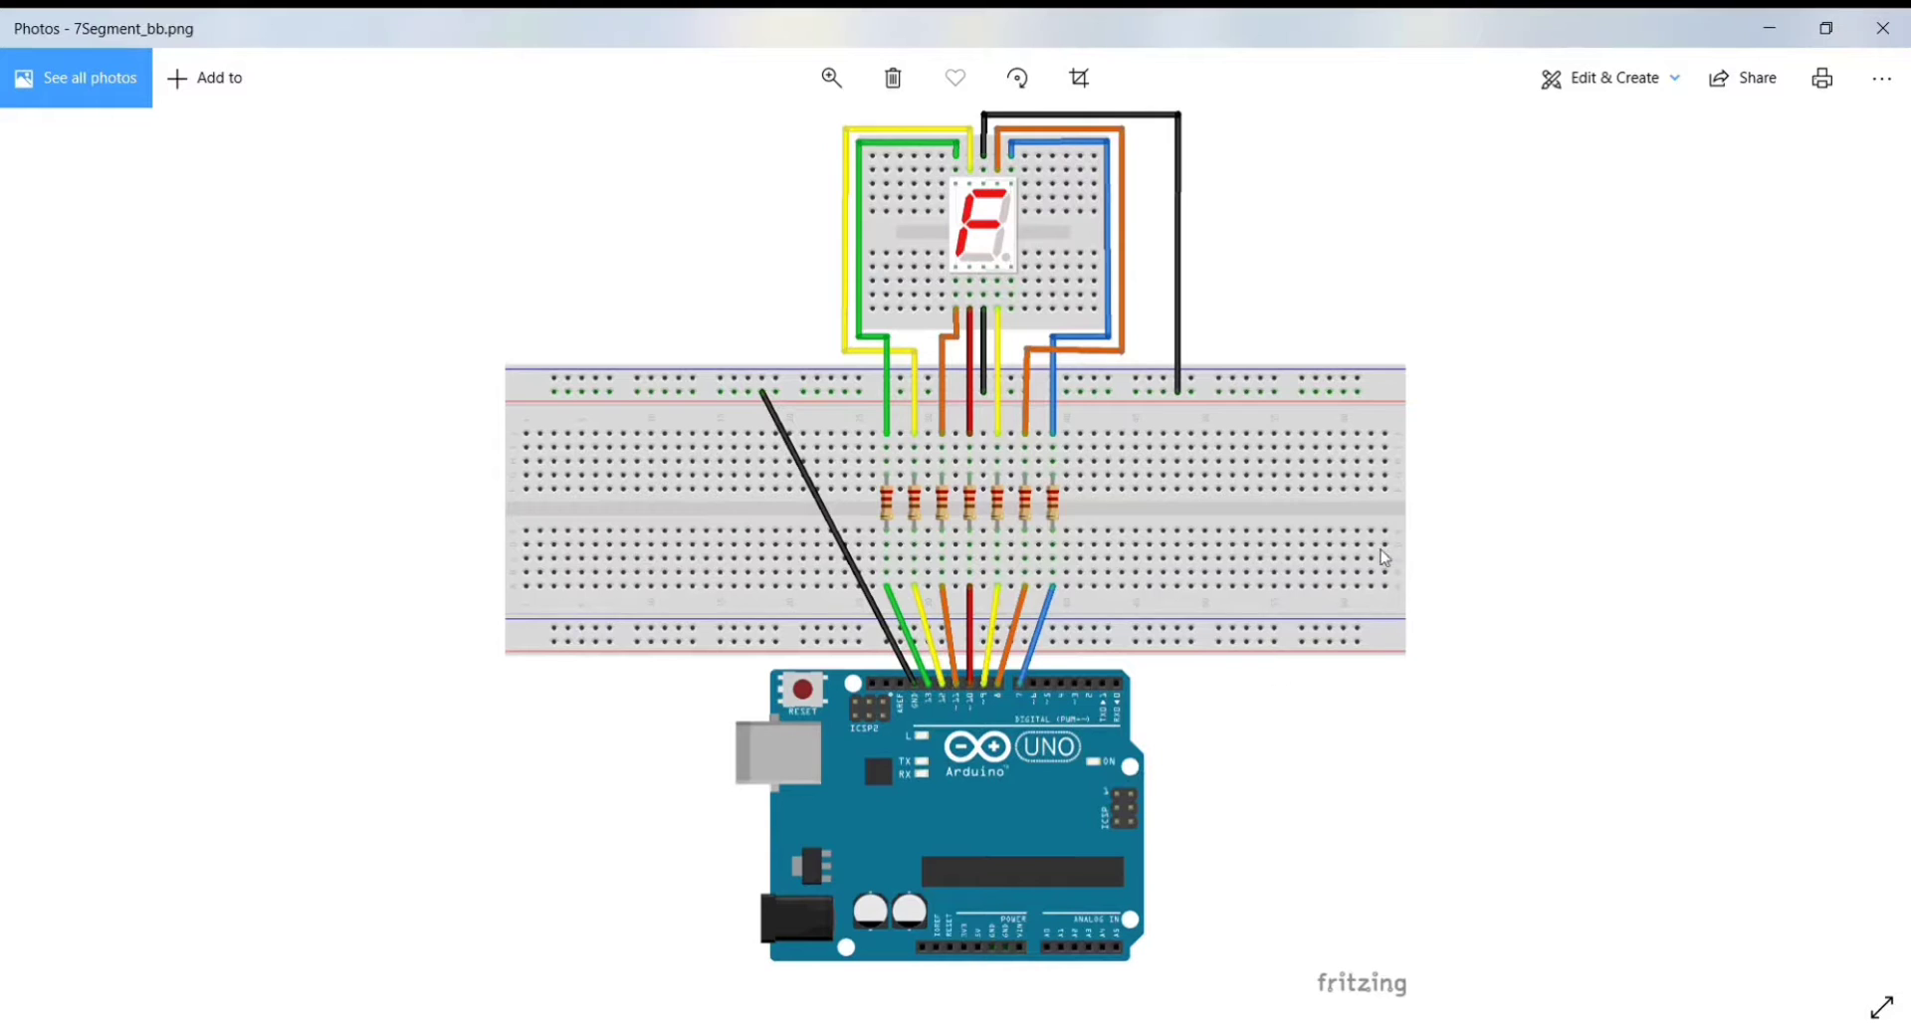
mouse_move(1028, 193)
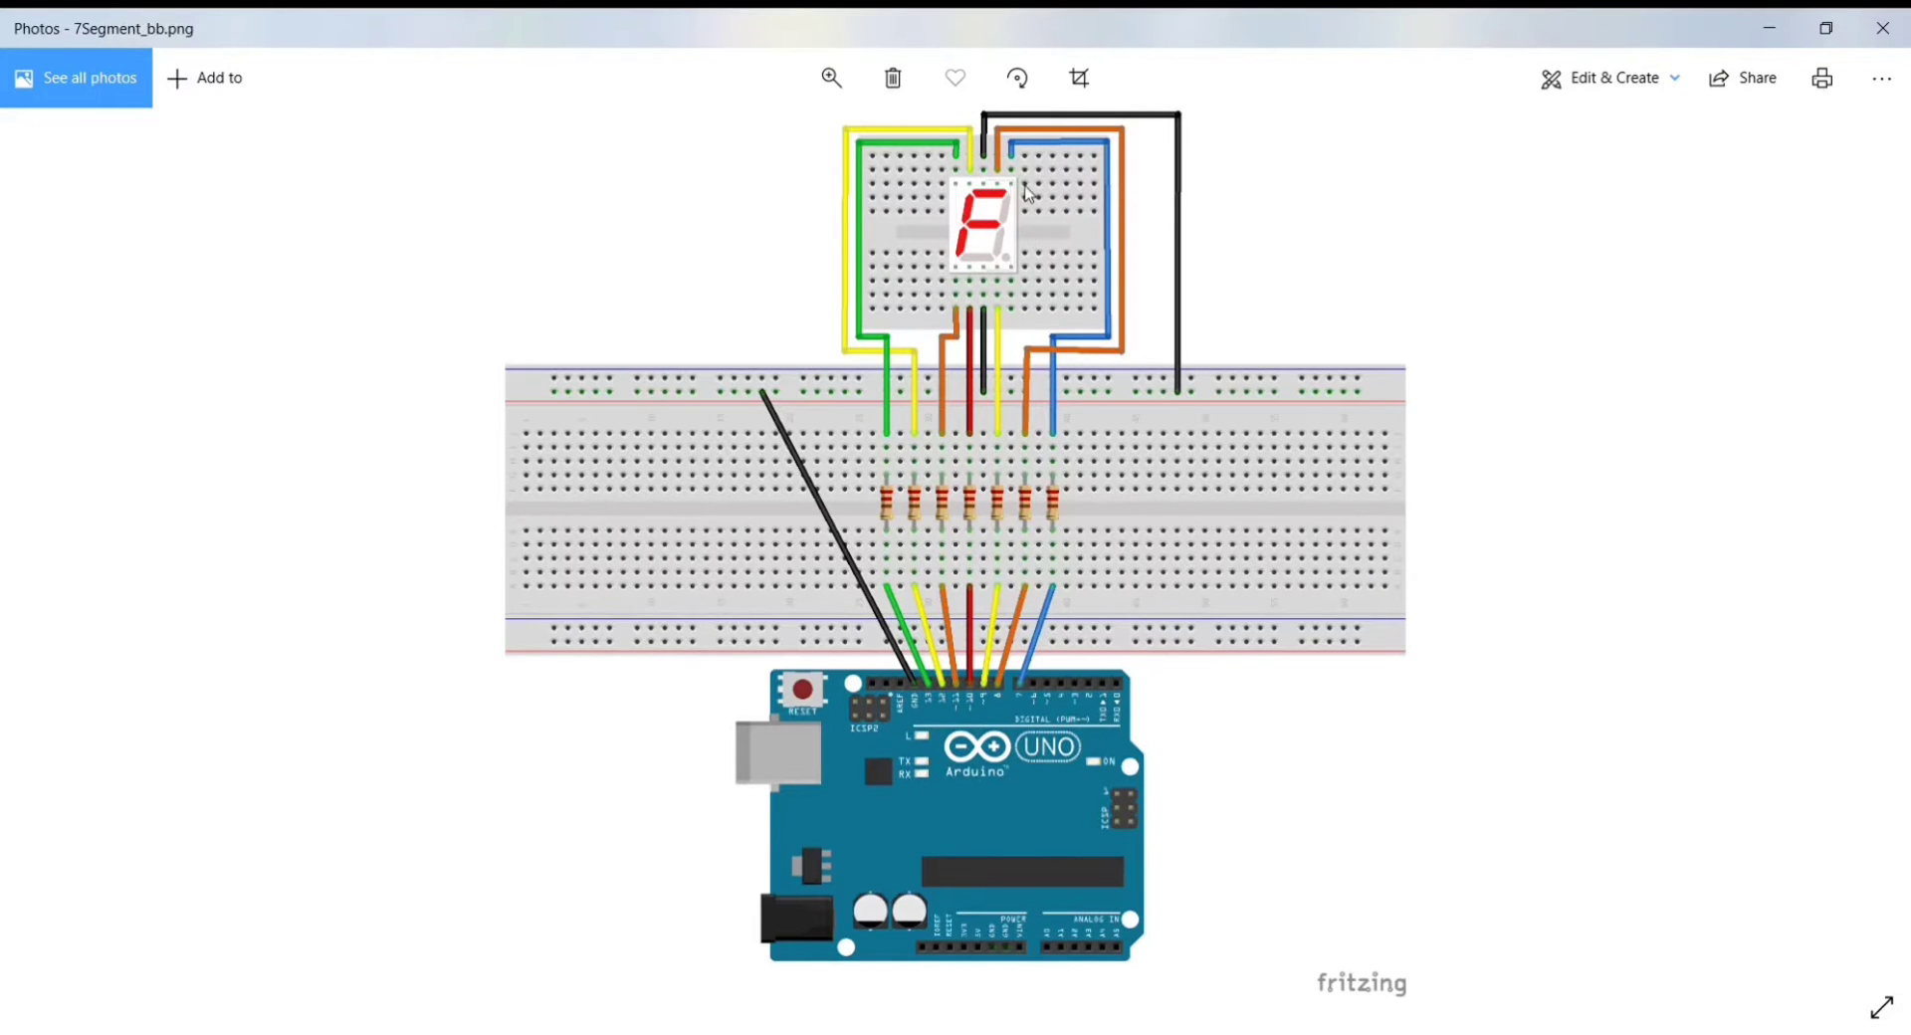
mouse_move(1022, 873)
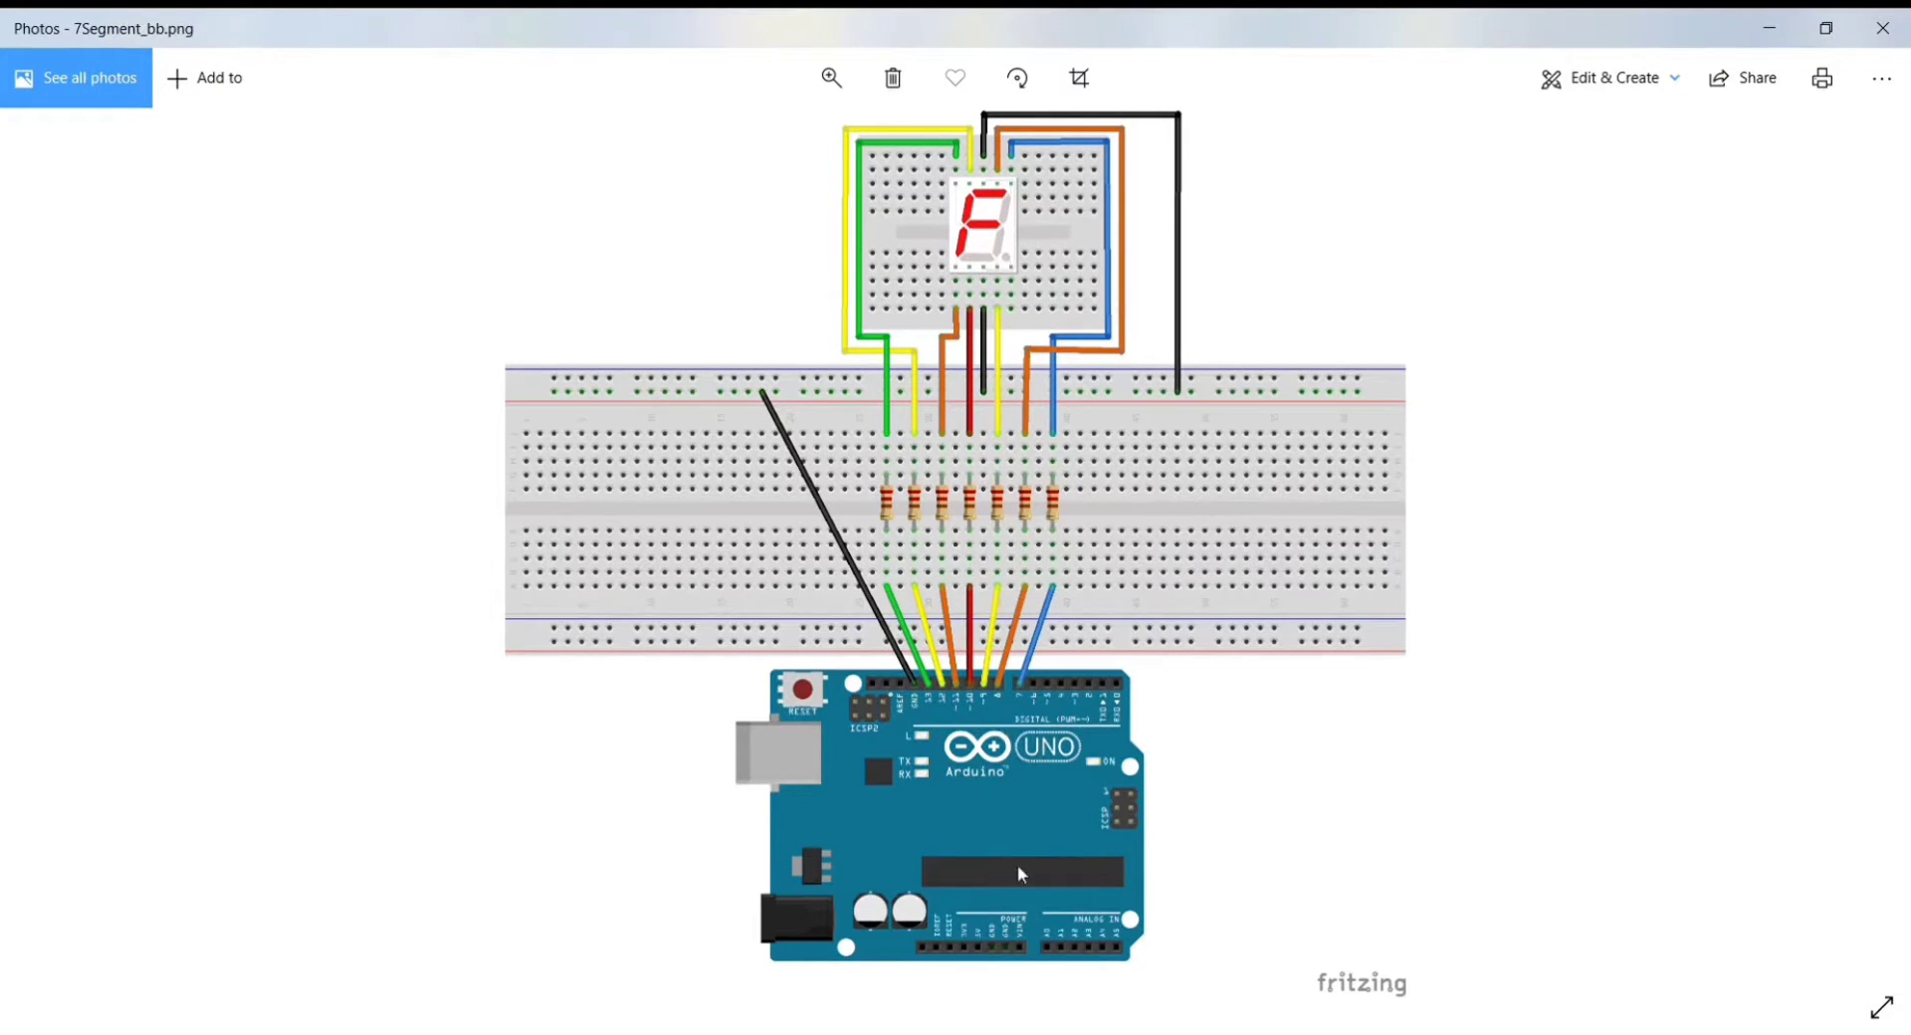
mouse_move(1852, 551)
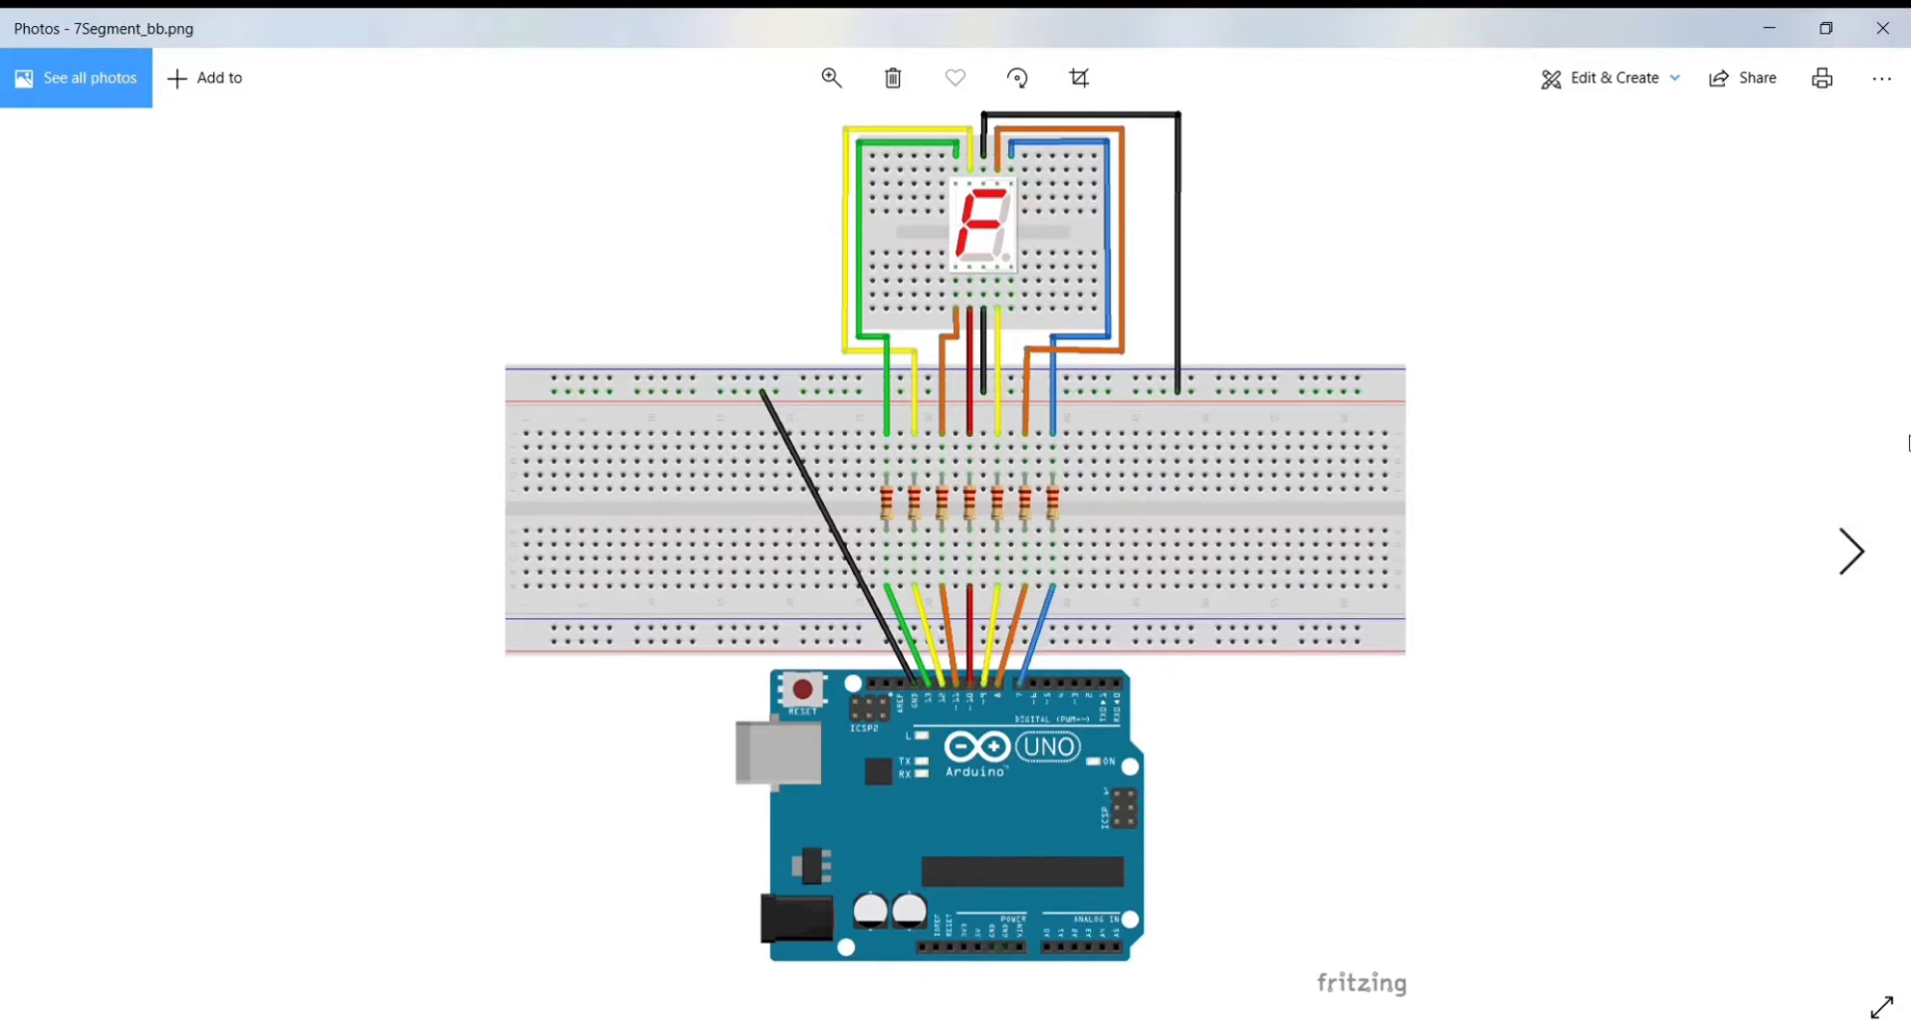
Advance from the breadboard wiring photo to the pins.PNG seven-segment pin-out diagram.
click(1851, 552)
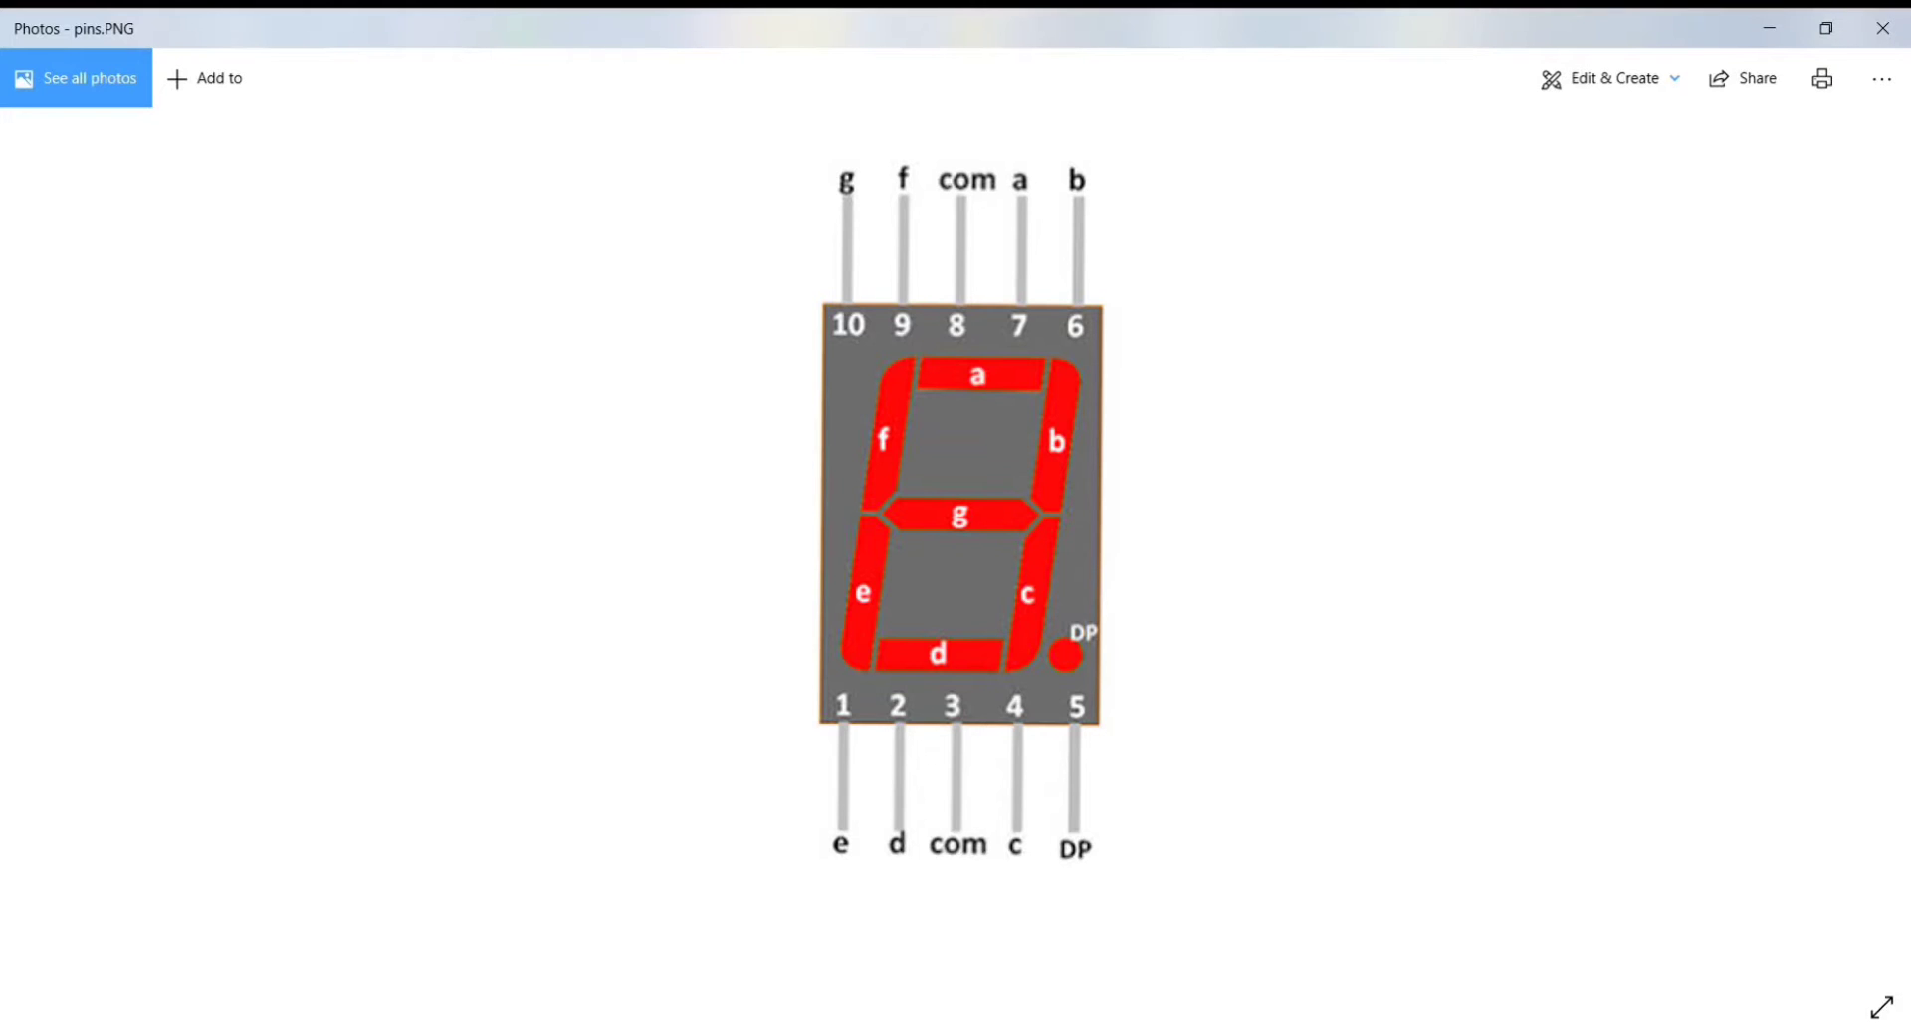
mouse_move(1786, 201)
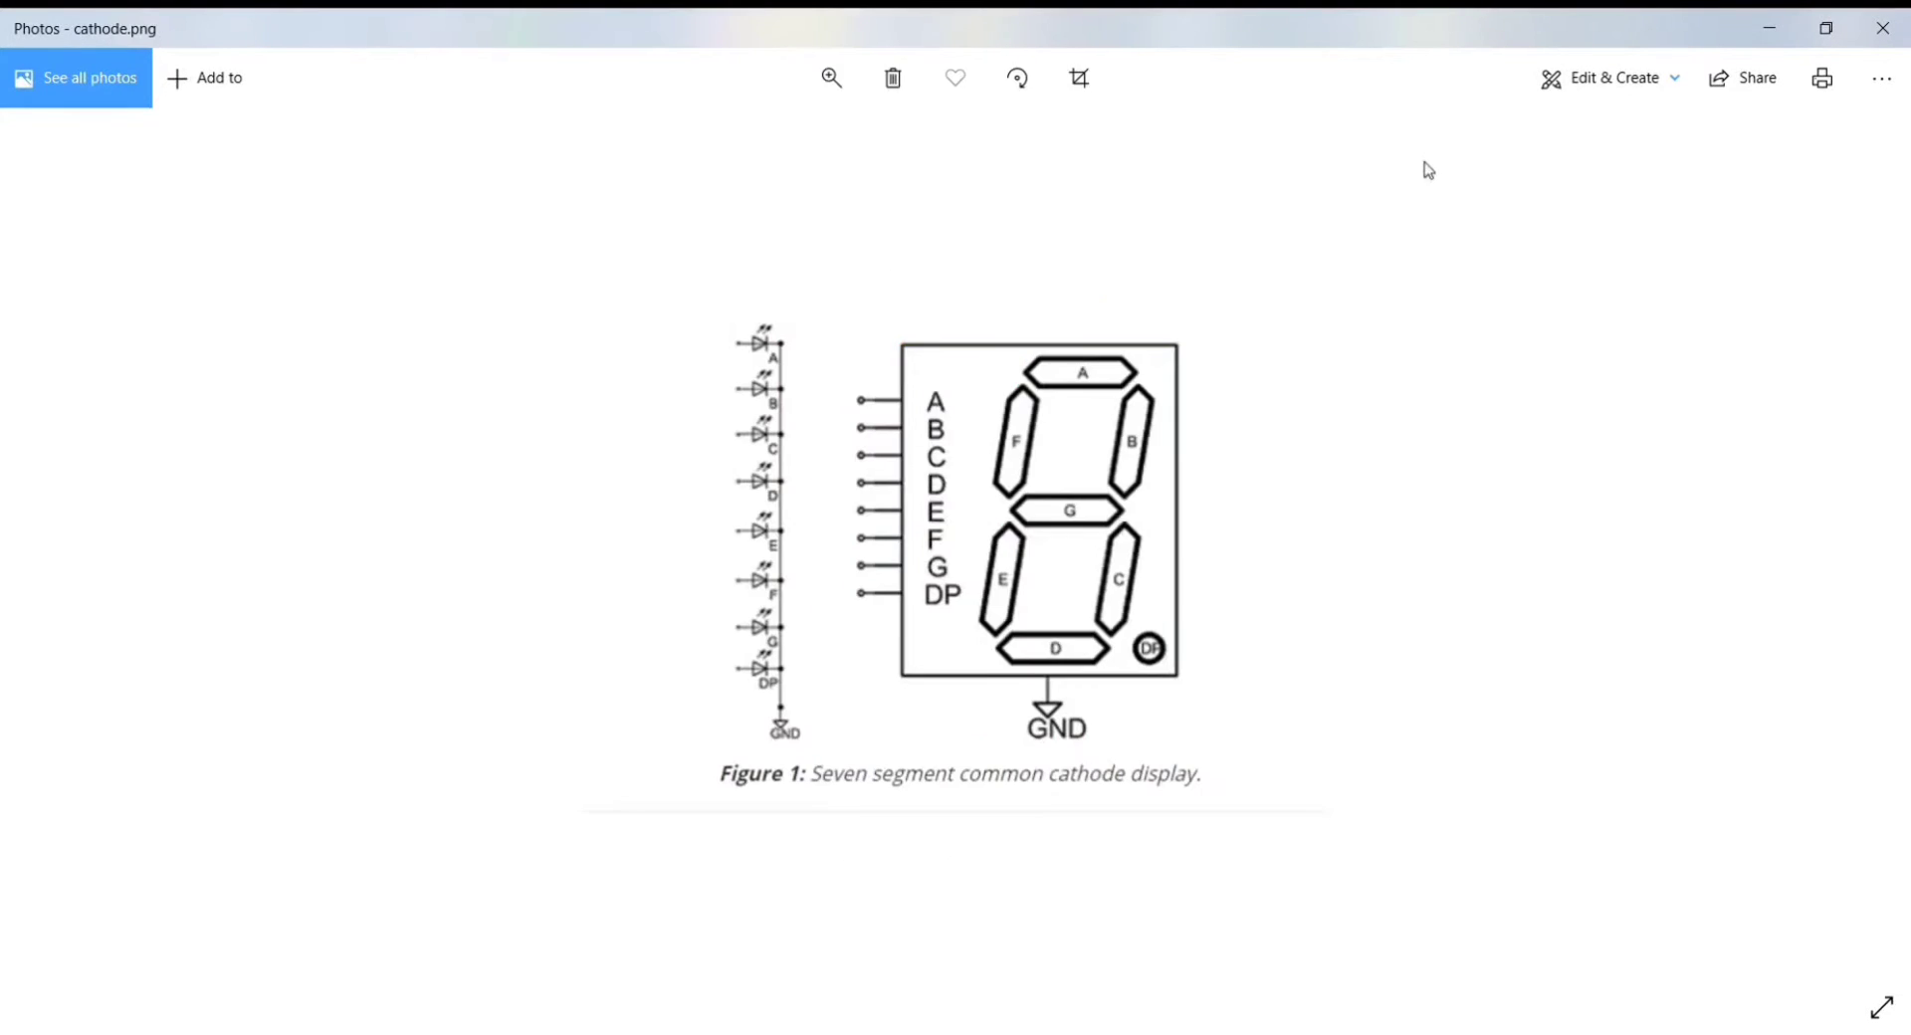
mouse_move(1413, 229)
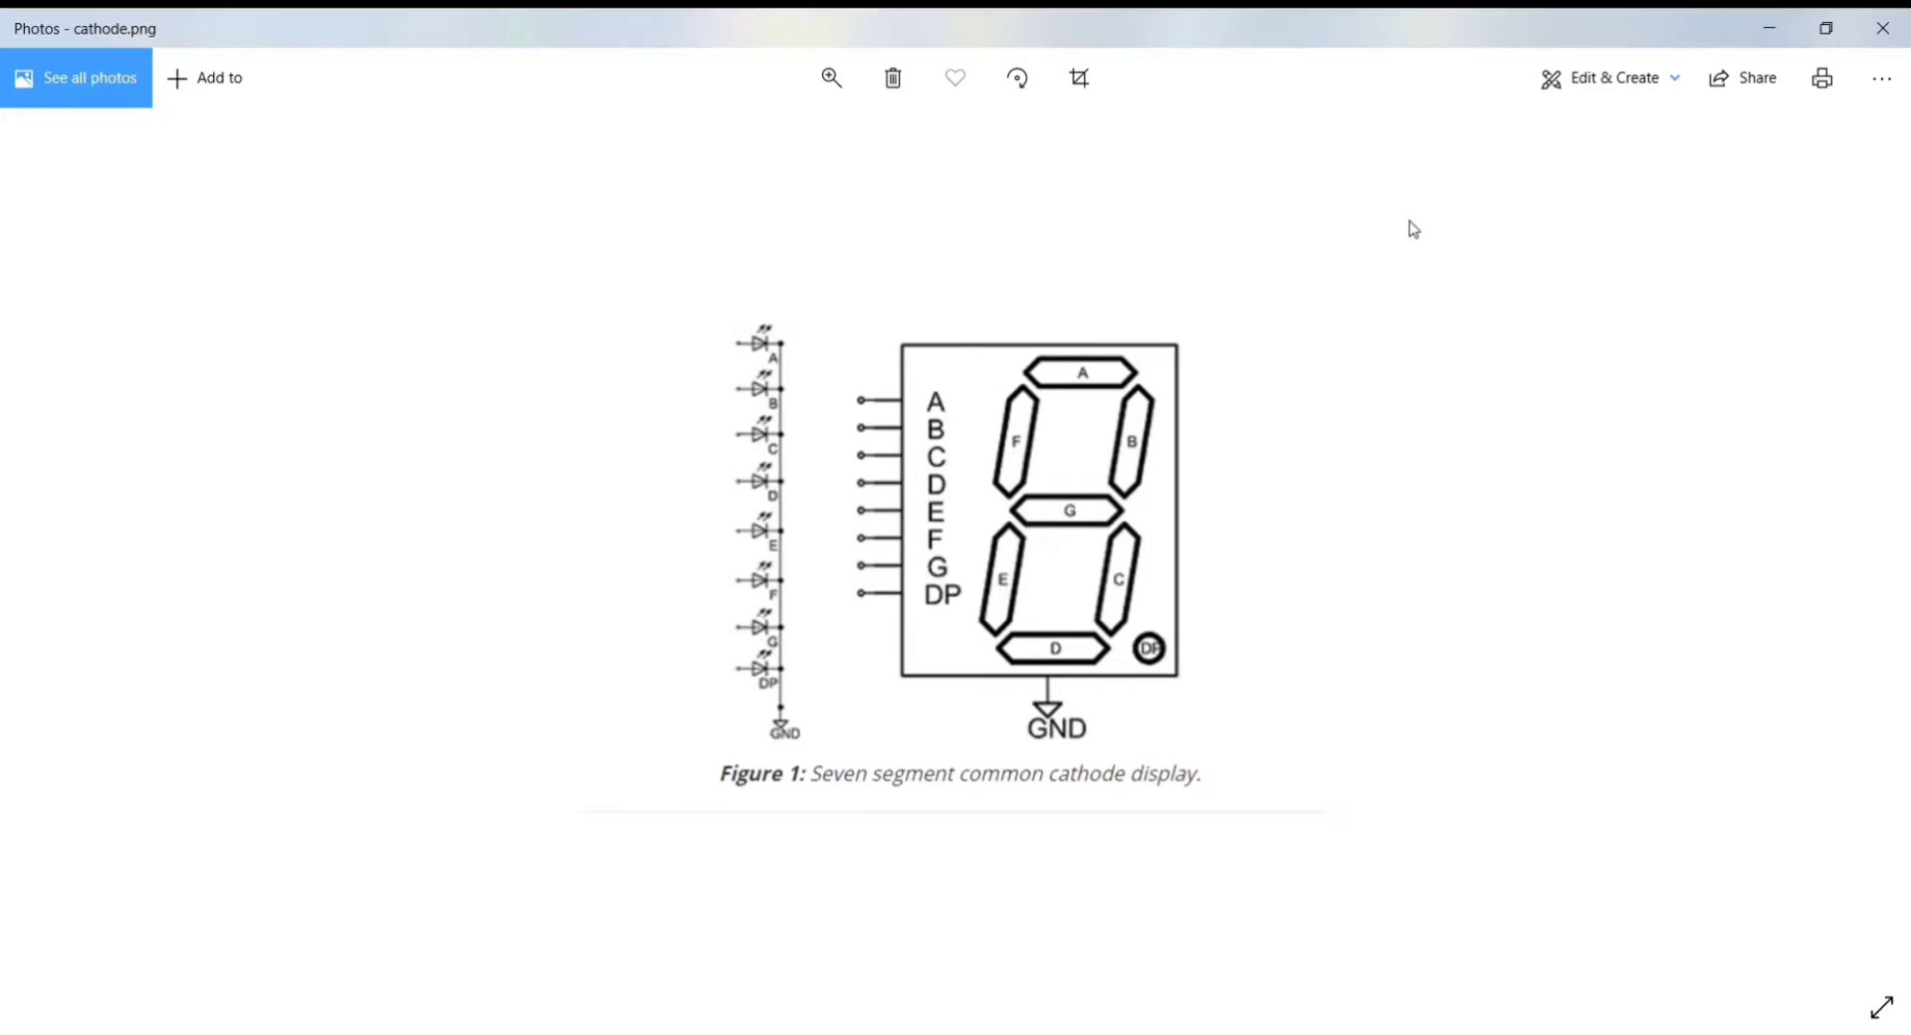
mouse_move(951, 434)
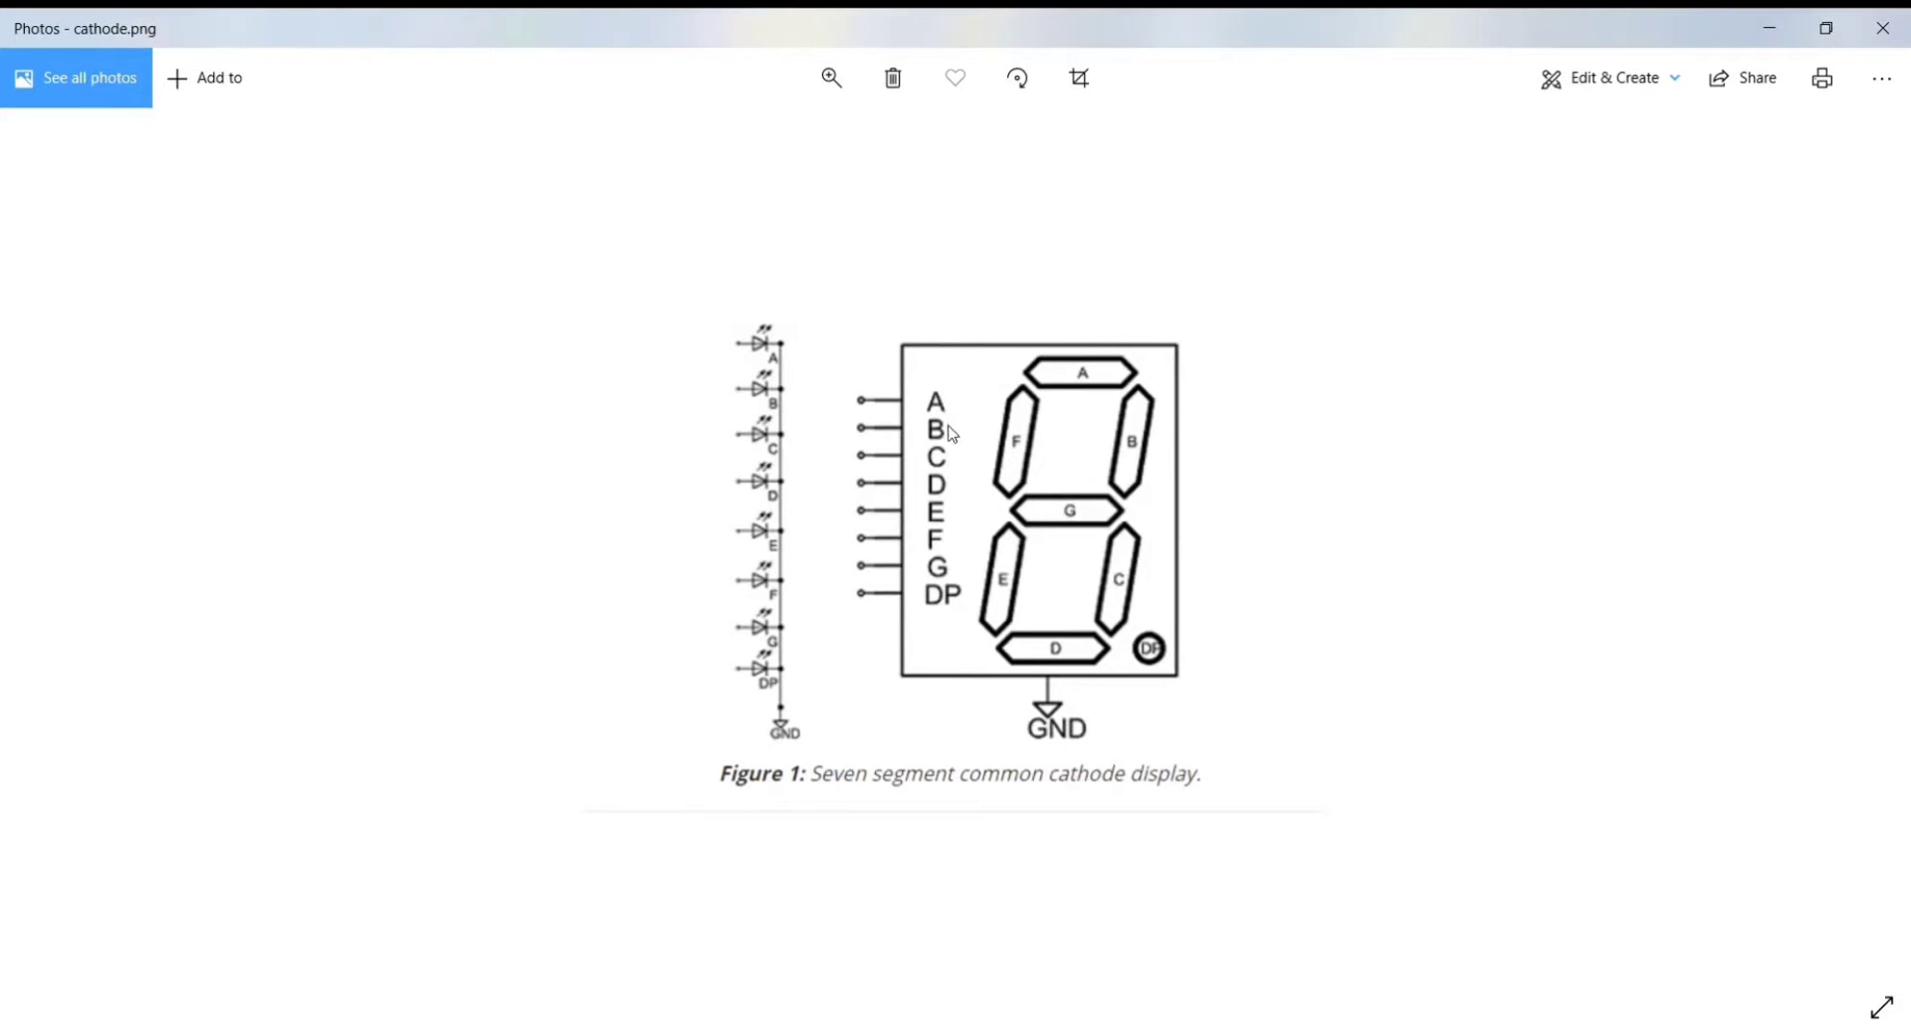
mouse_move(956, 748)
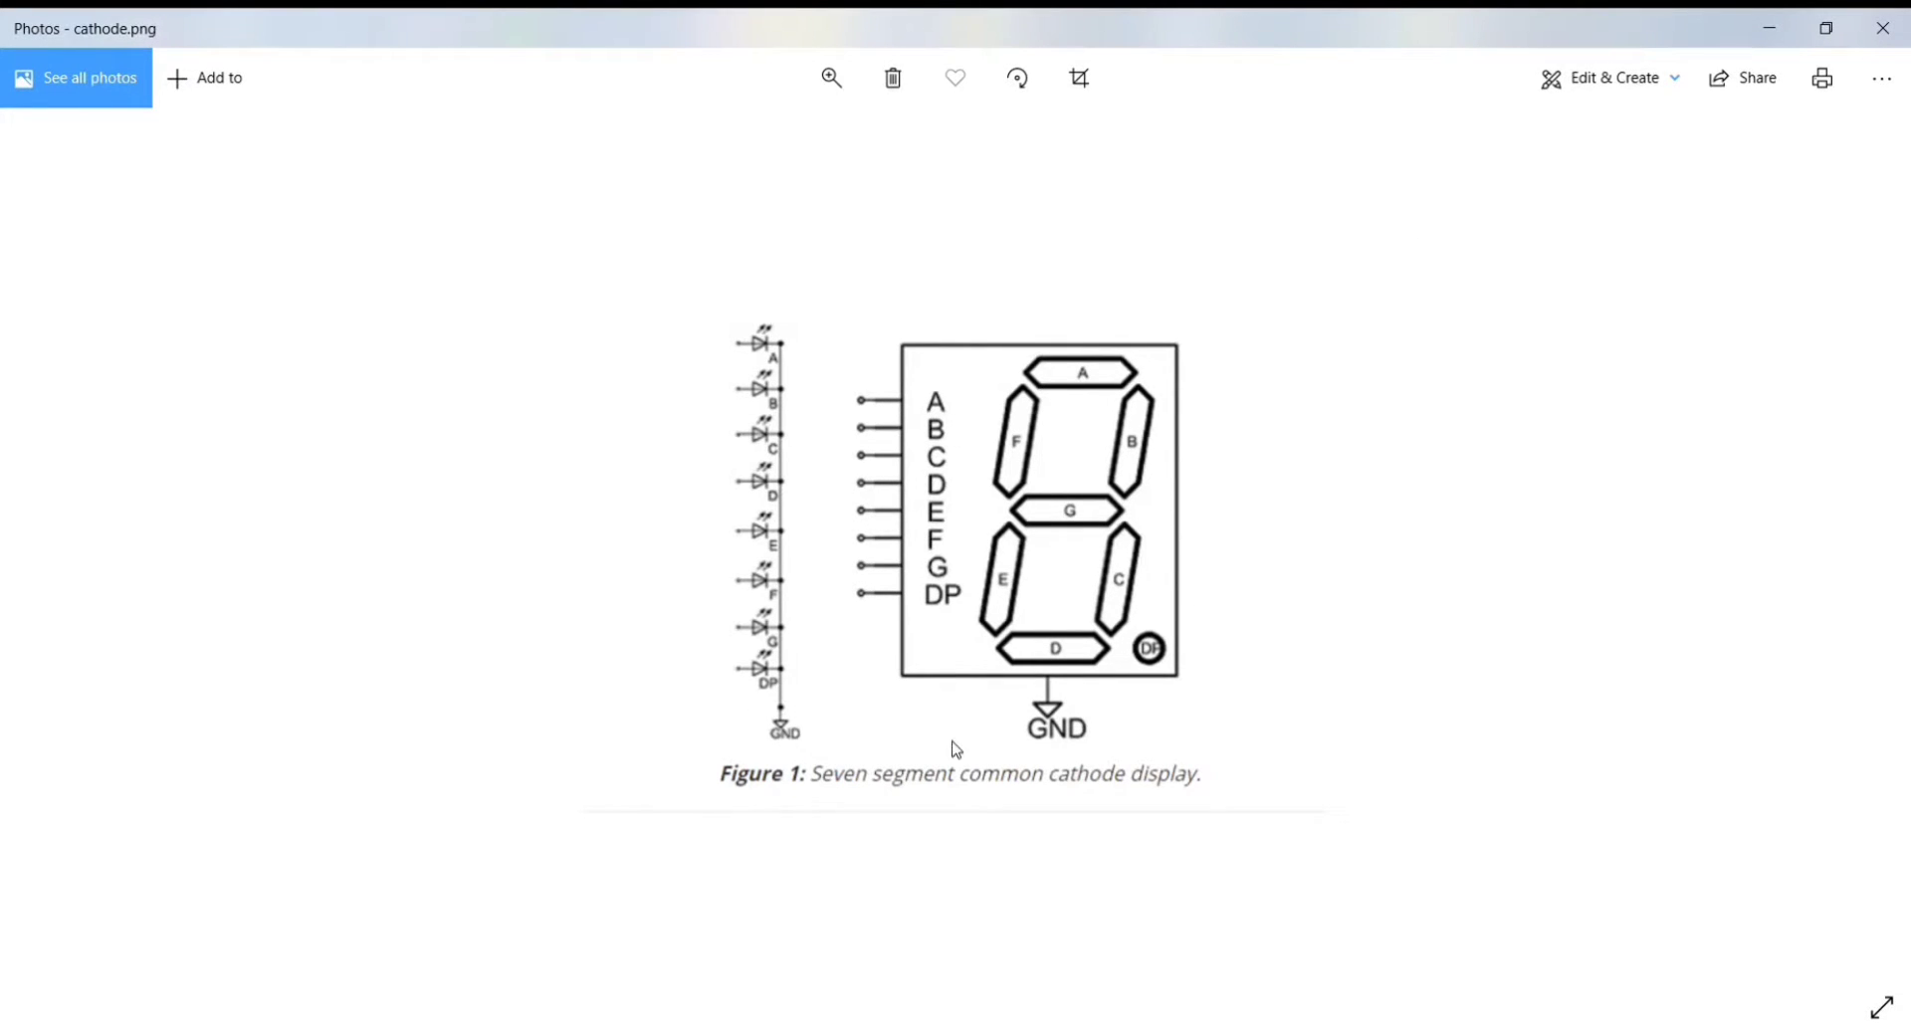
mouse_move(872, 418)
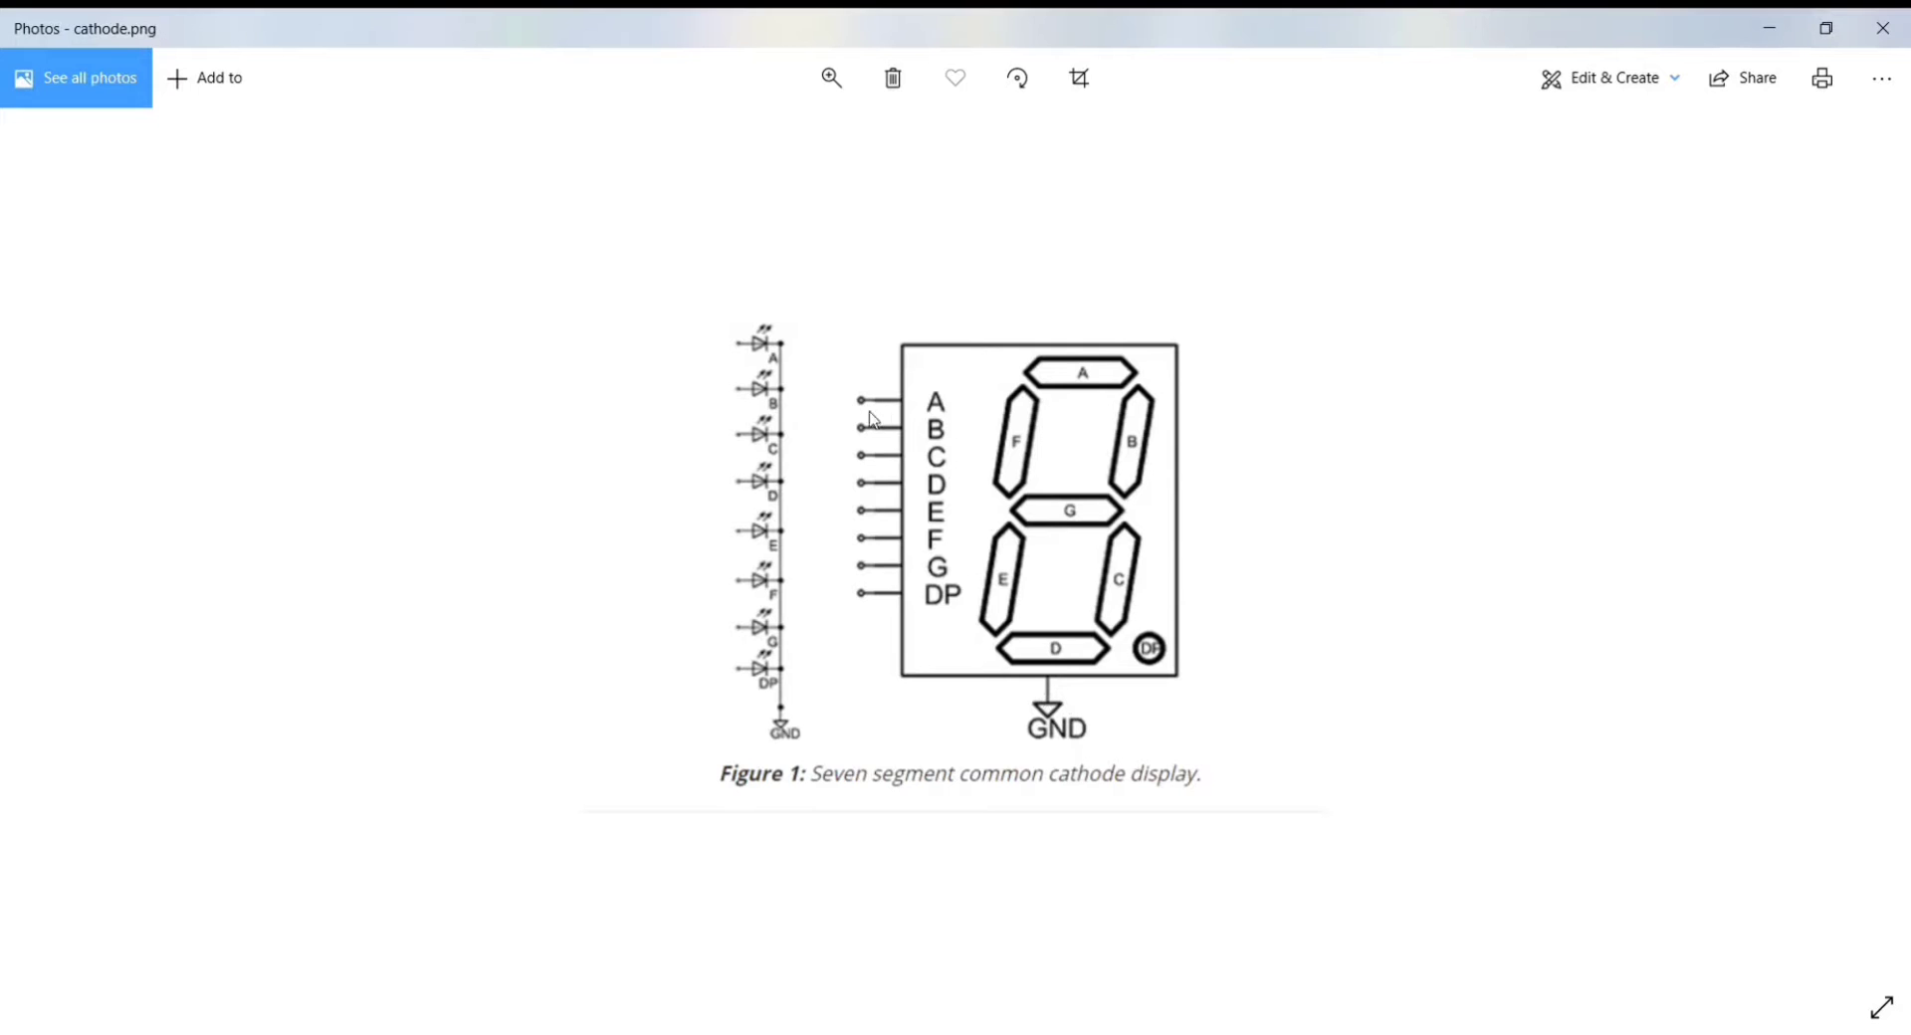
mouse_move(917, 617)
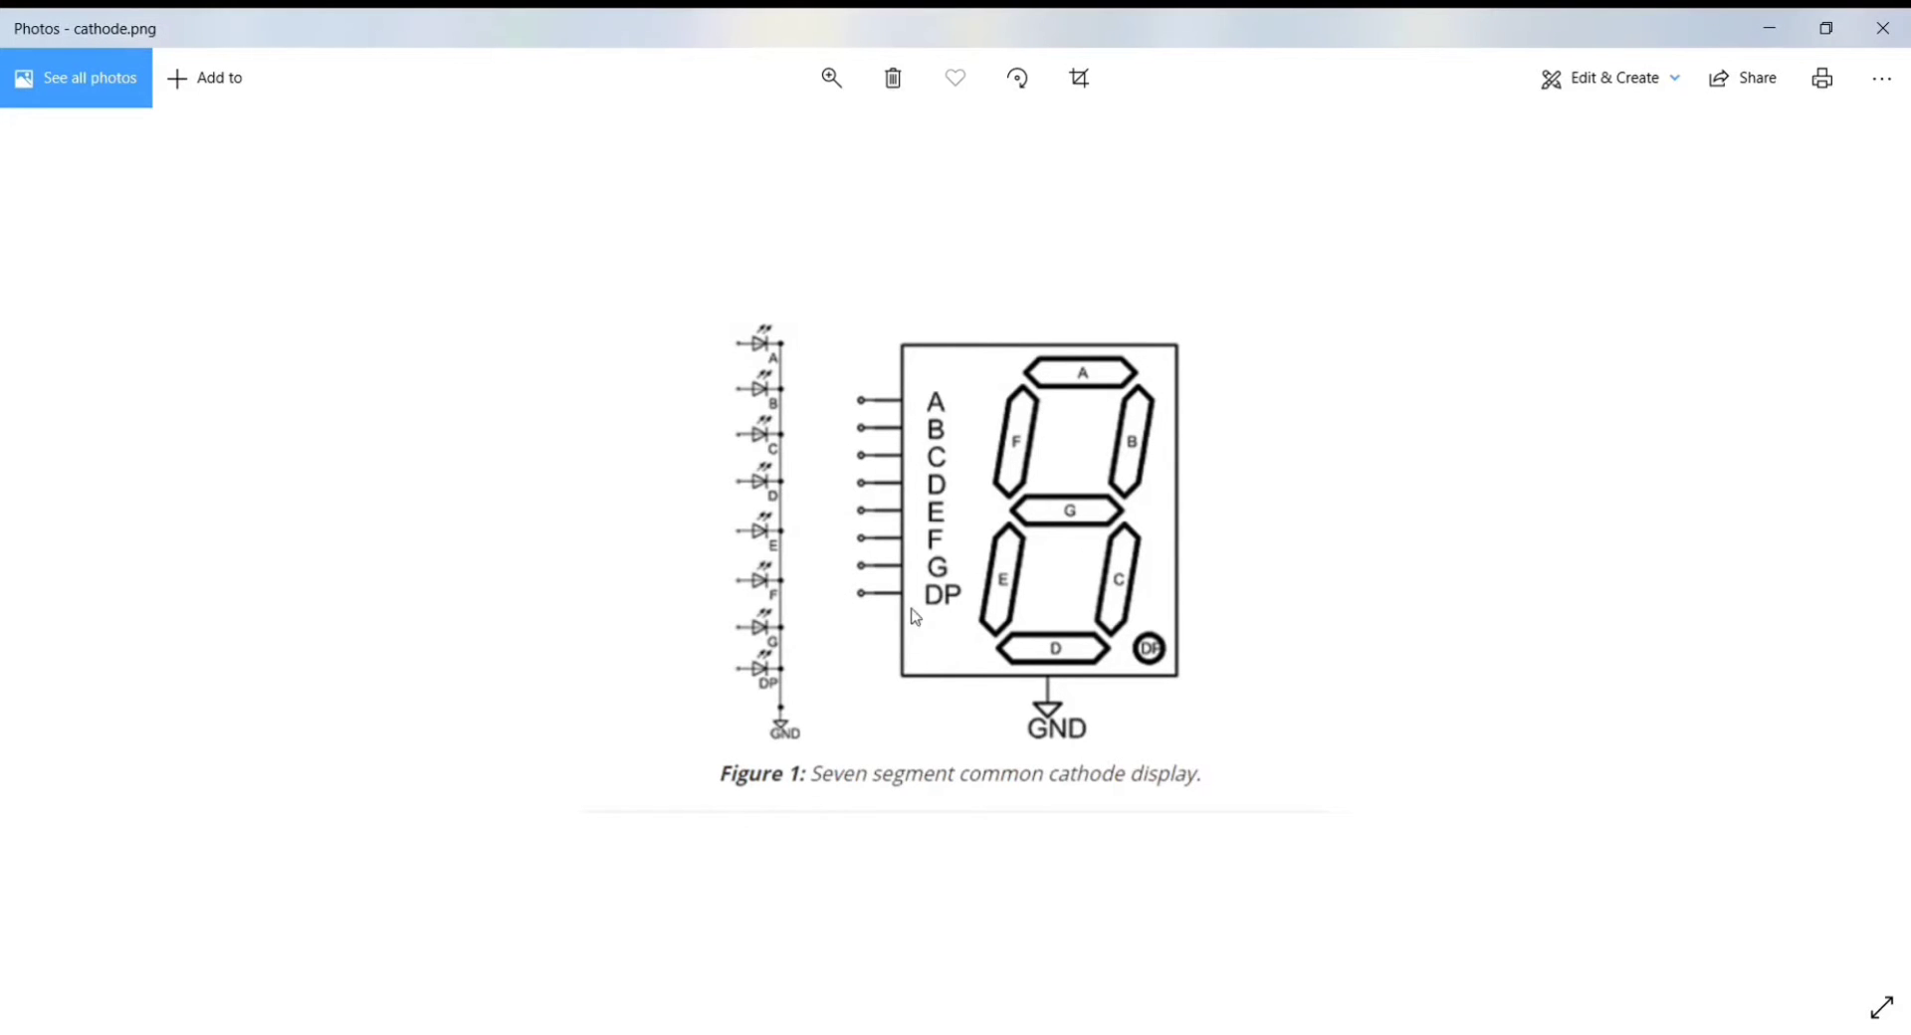
mouse_move(927, 685)
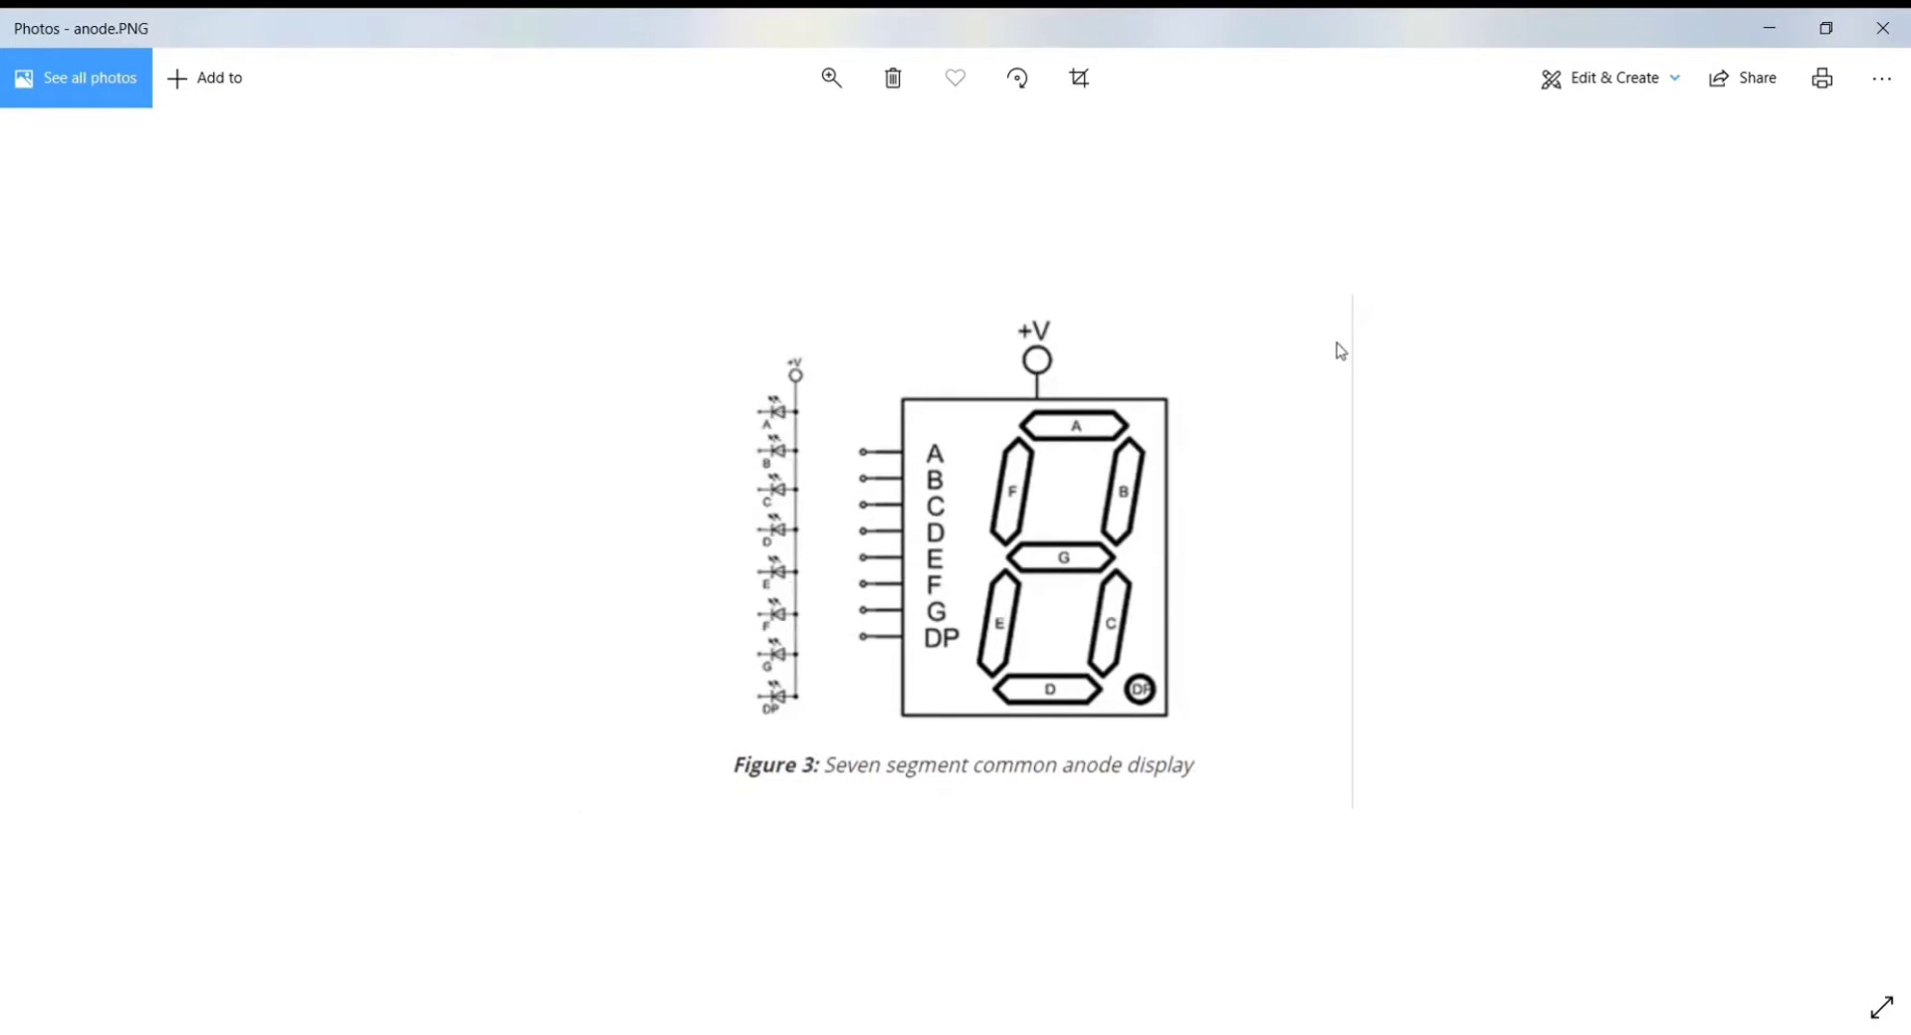
mouse_move(708, 721)
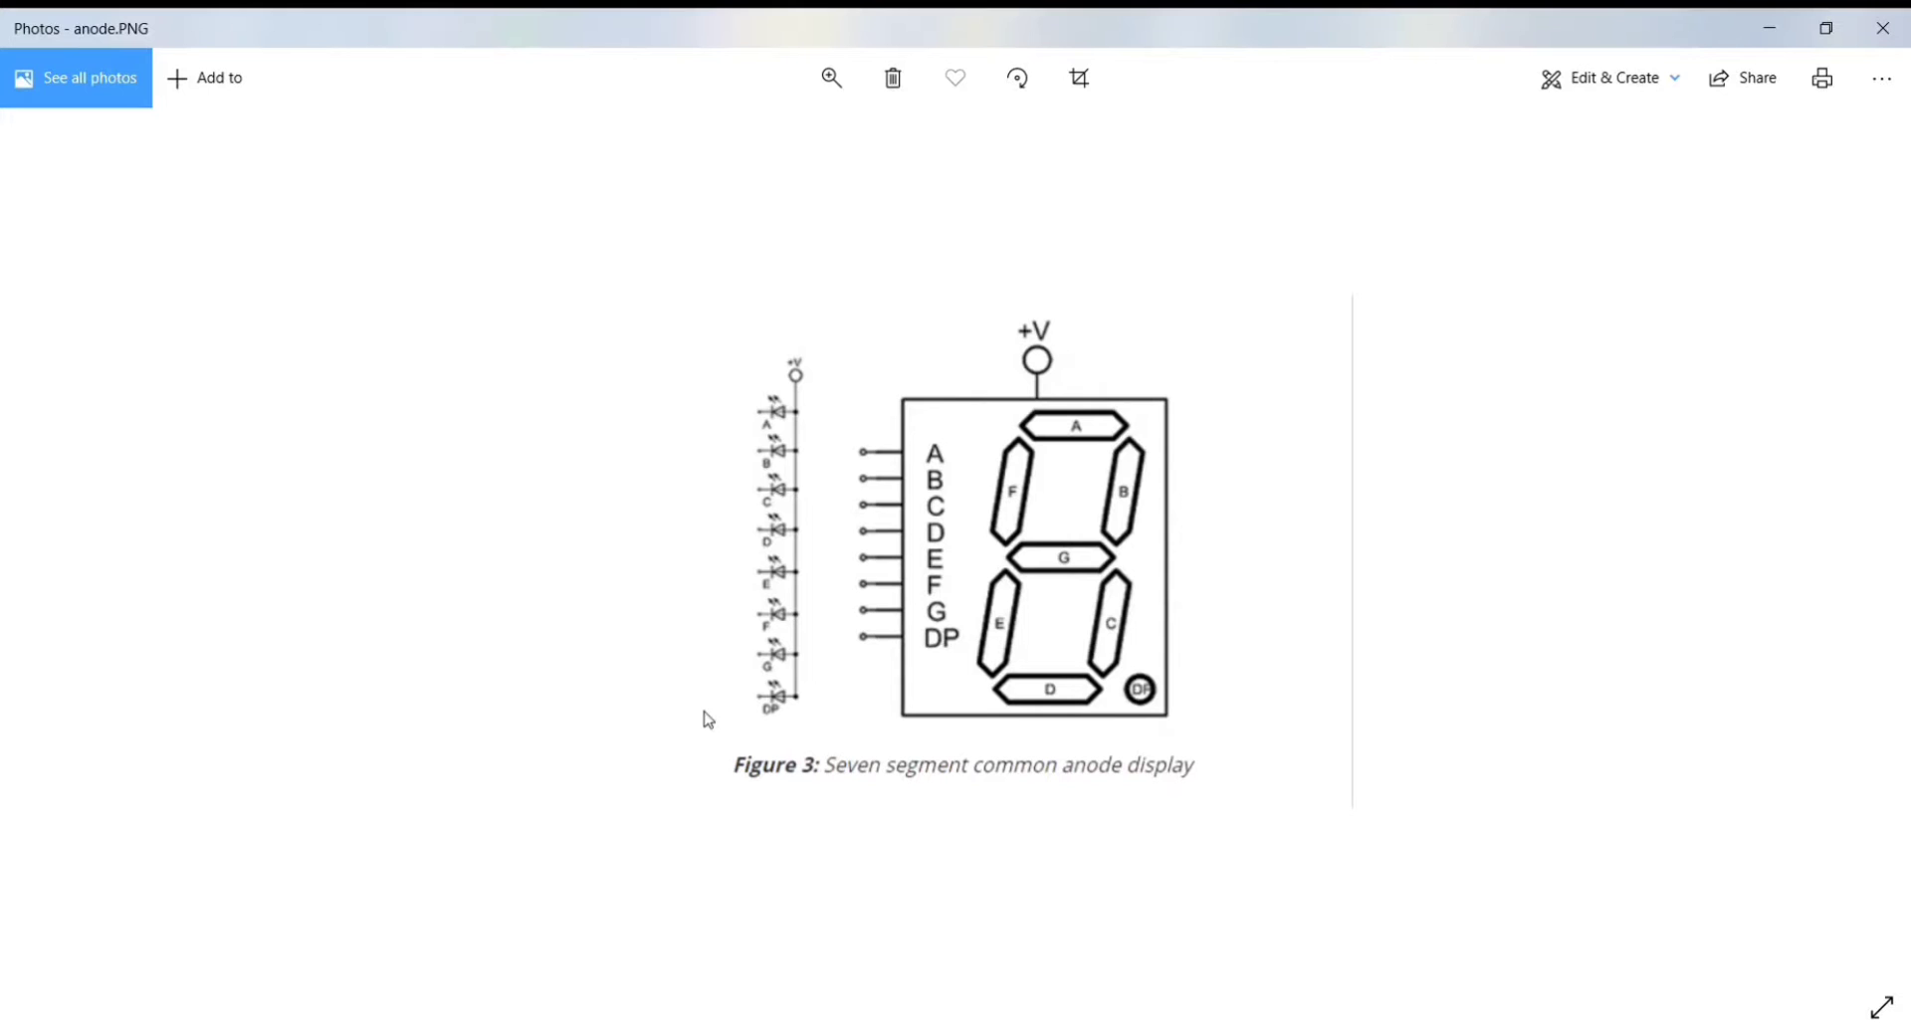
mouse_move(905, 454)
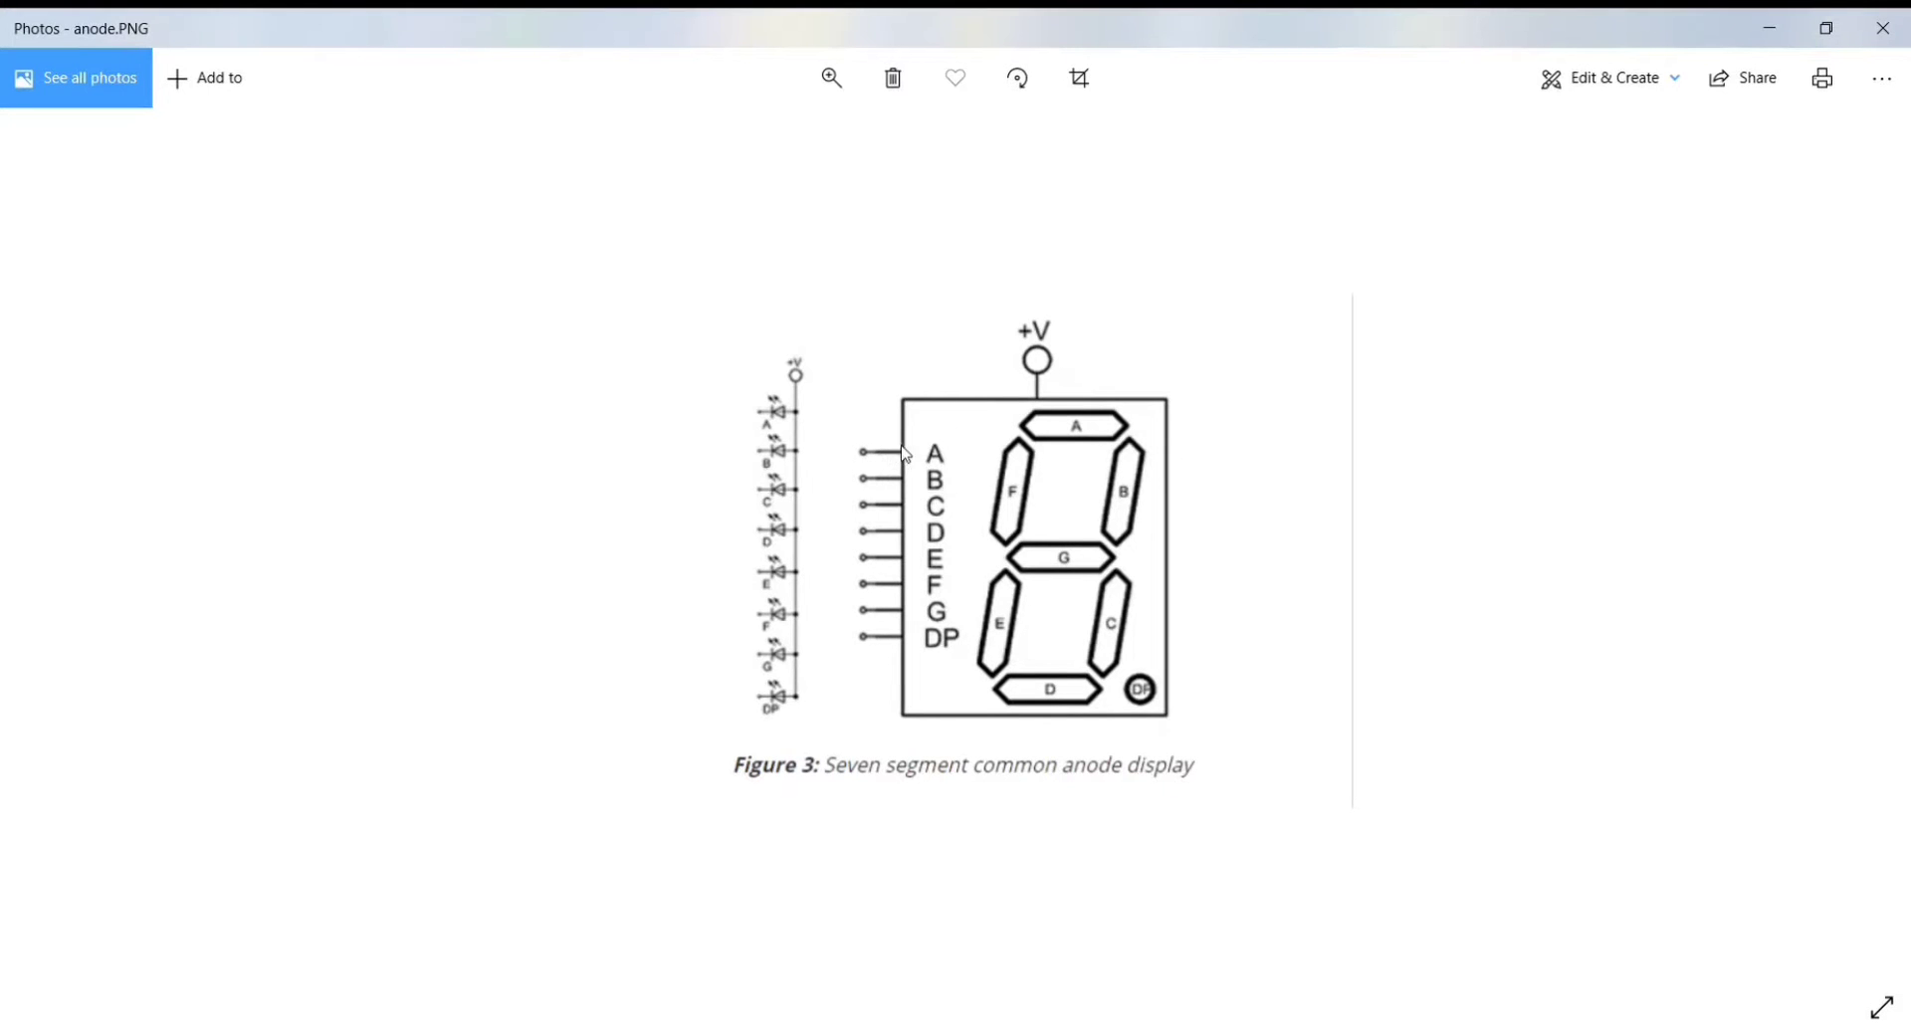
mouse_move(817, 636)
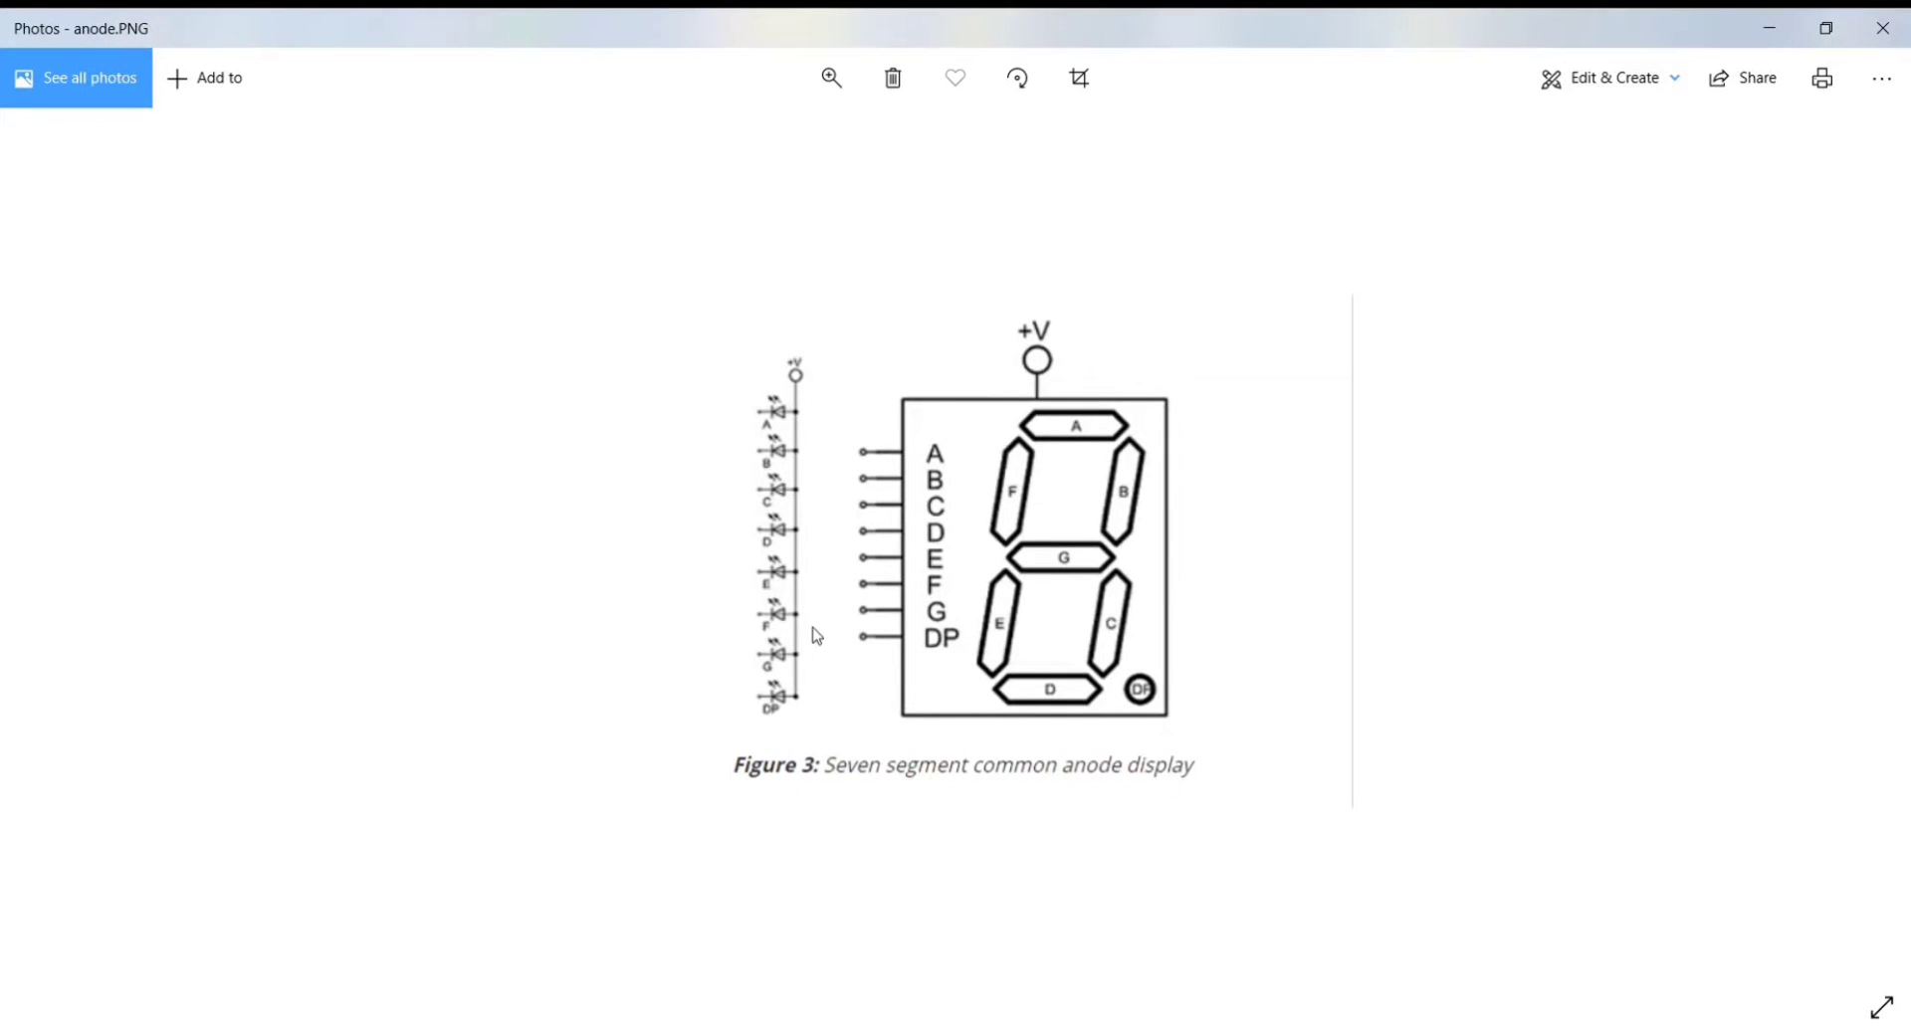
mouse_move(1033, 388)
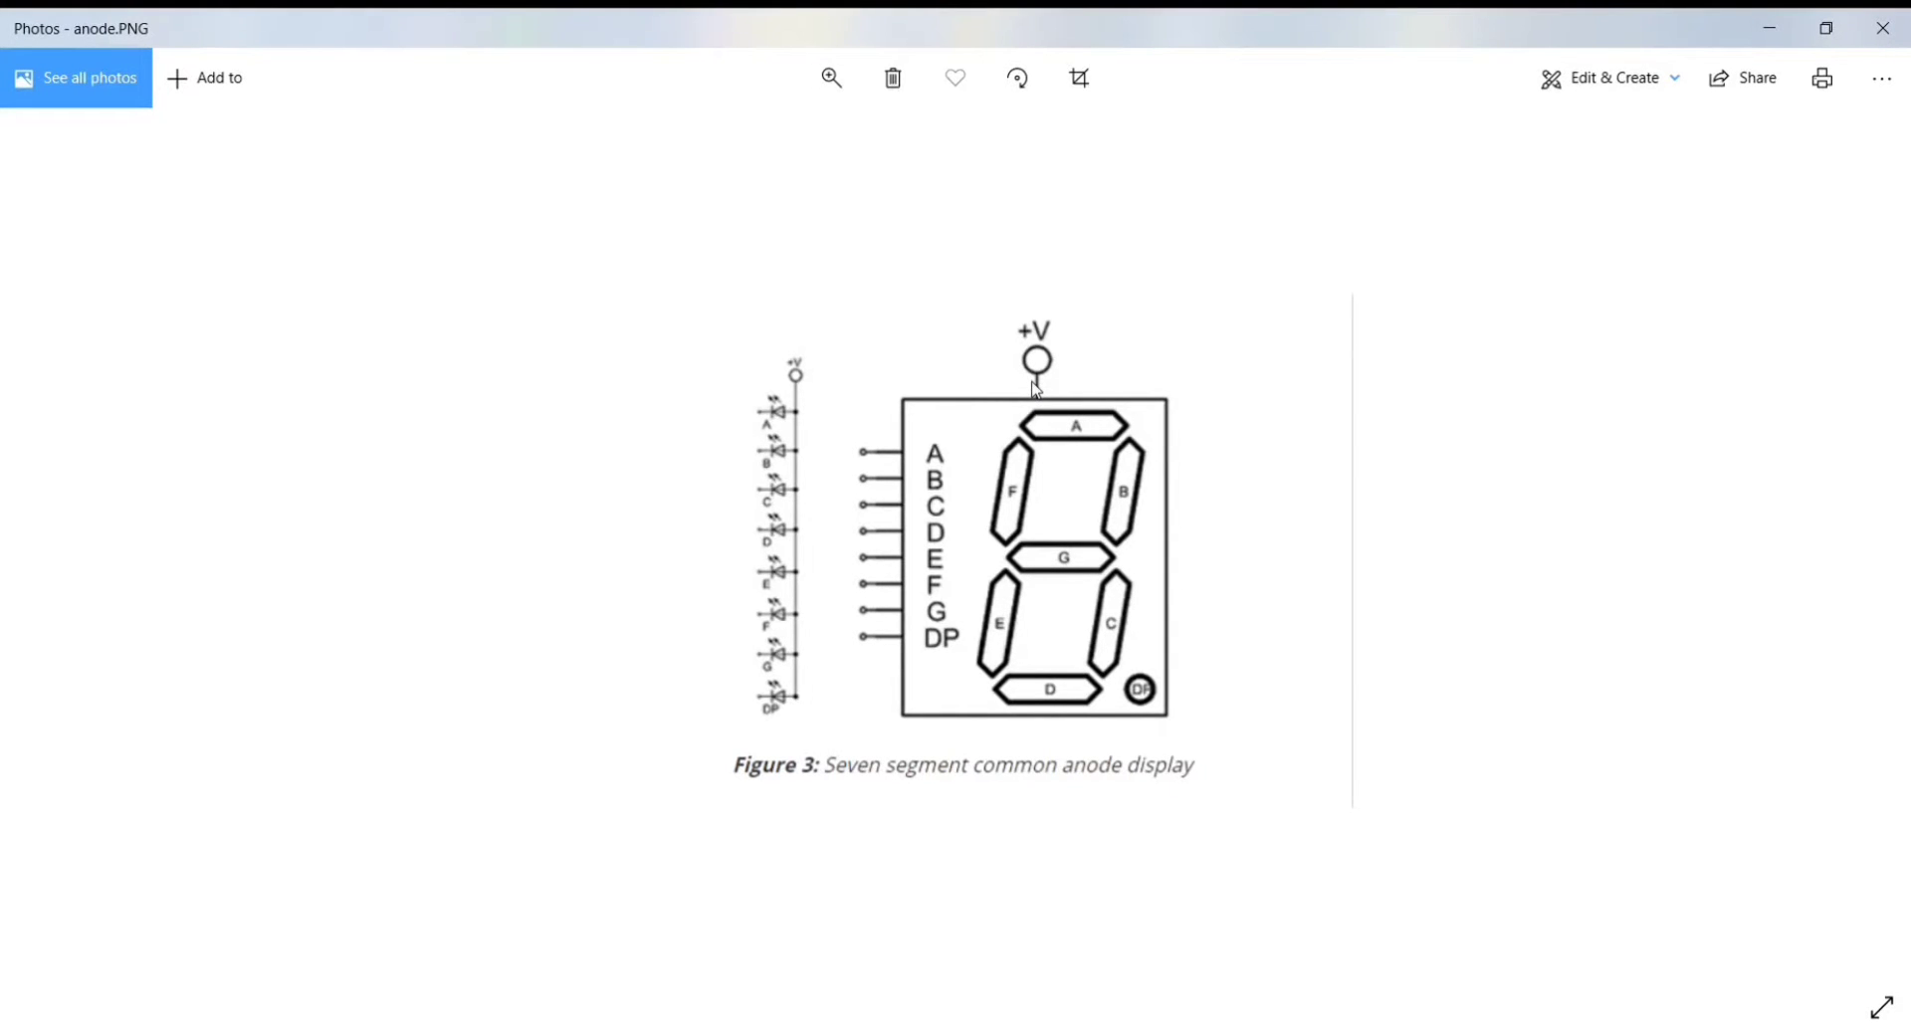
mouse_move(1242, 334)
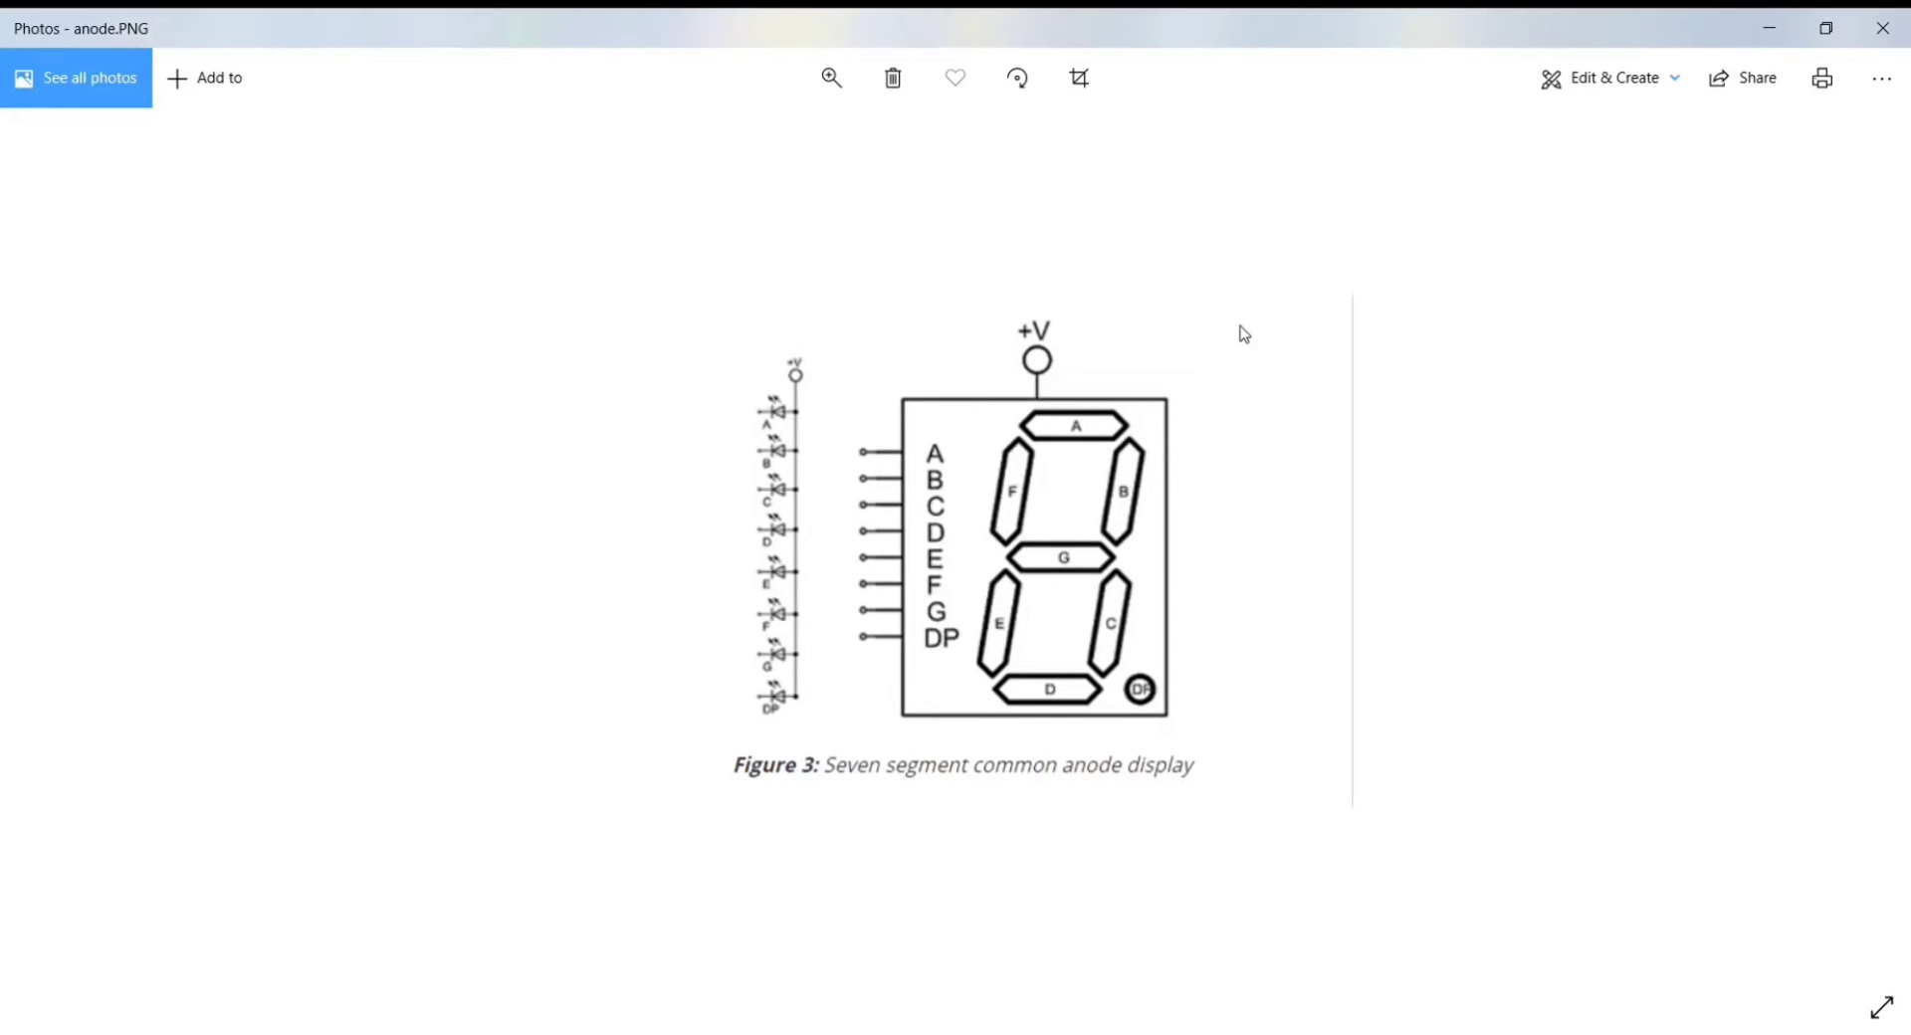
mouse_move(1794, 186)
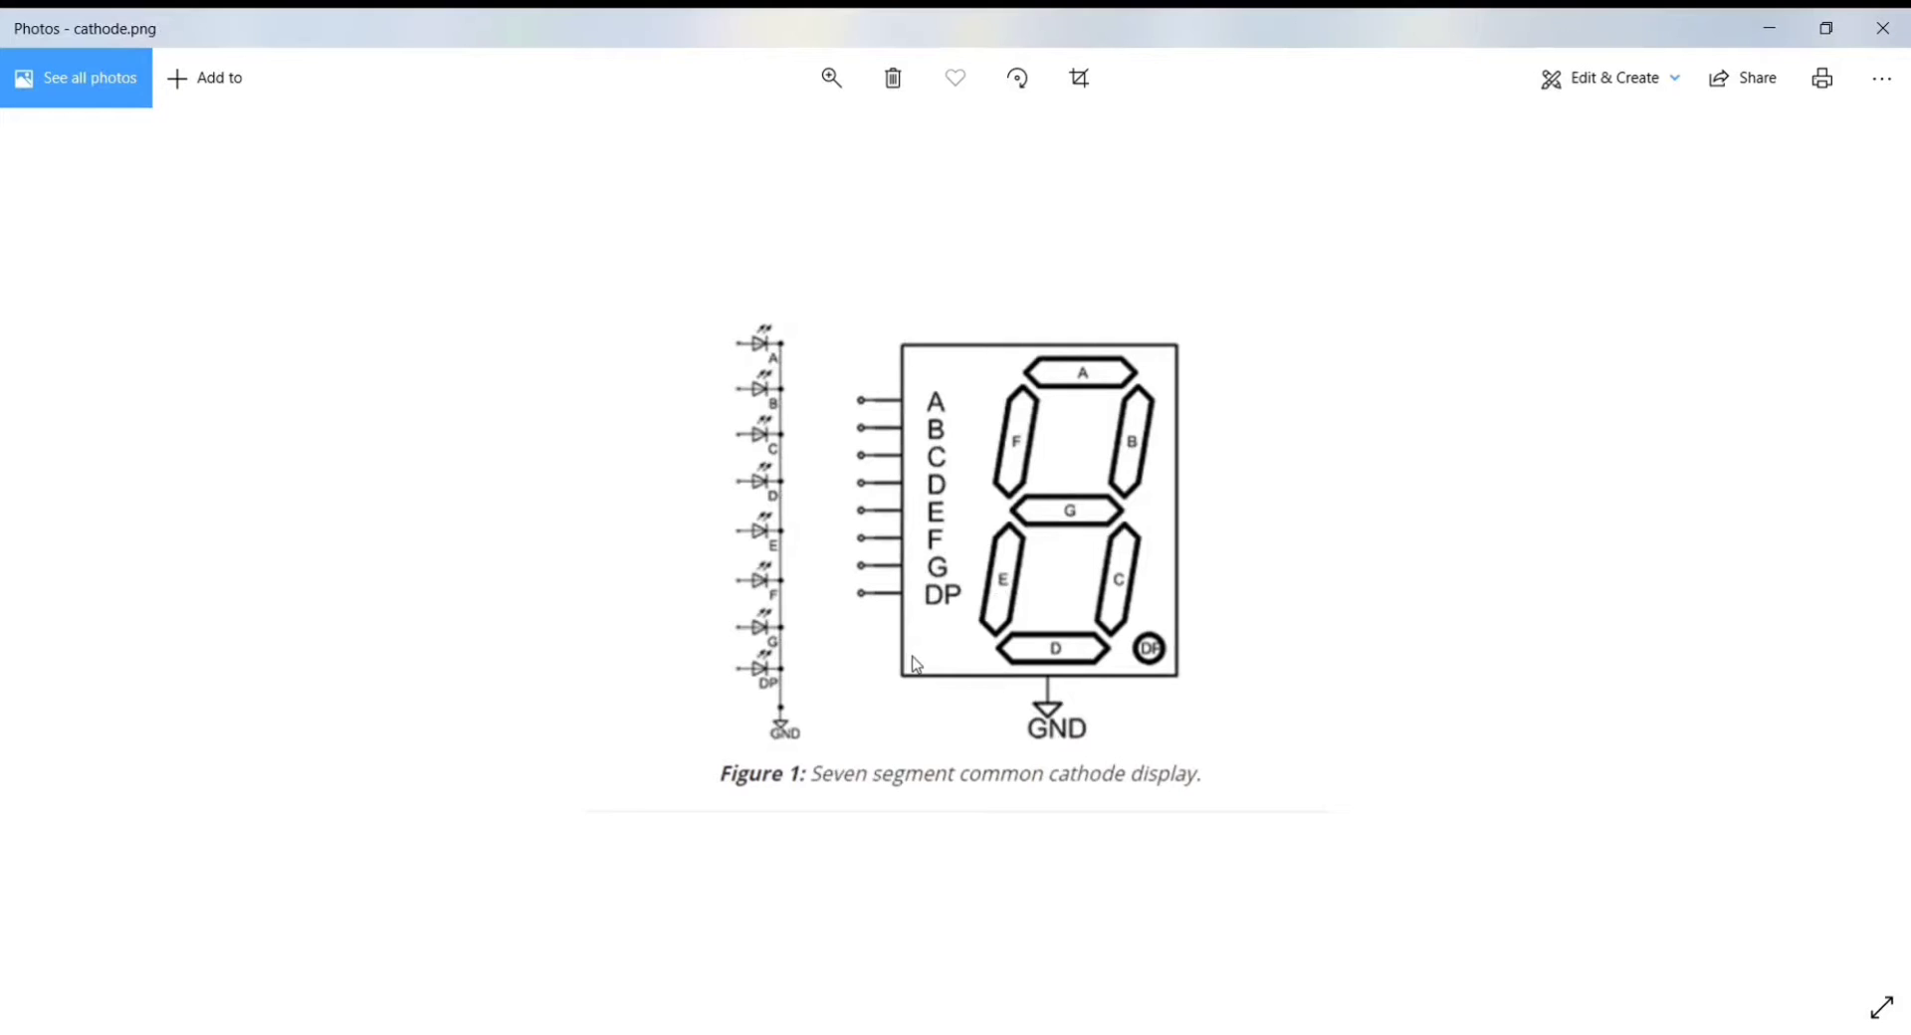
mouse_move(927, 685)
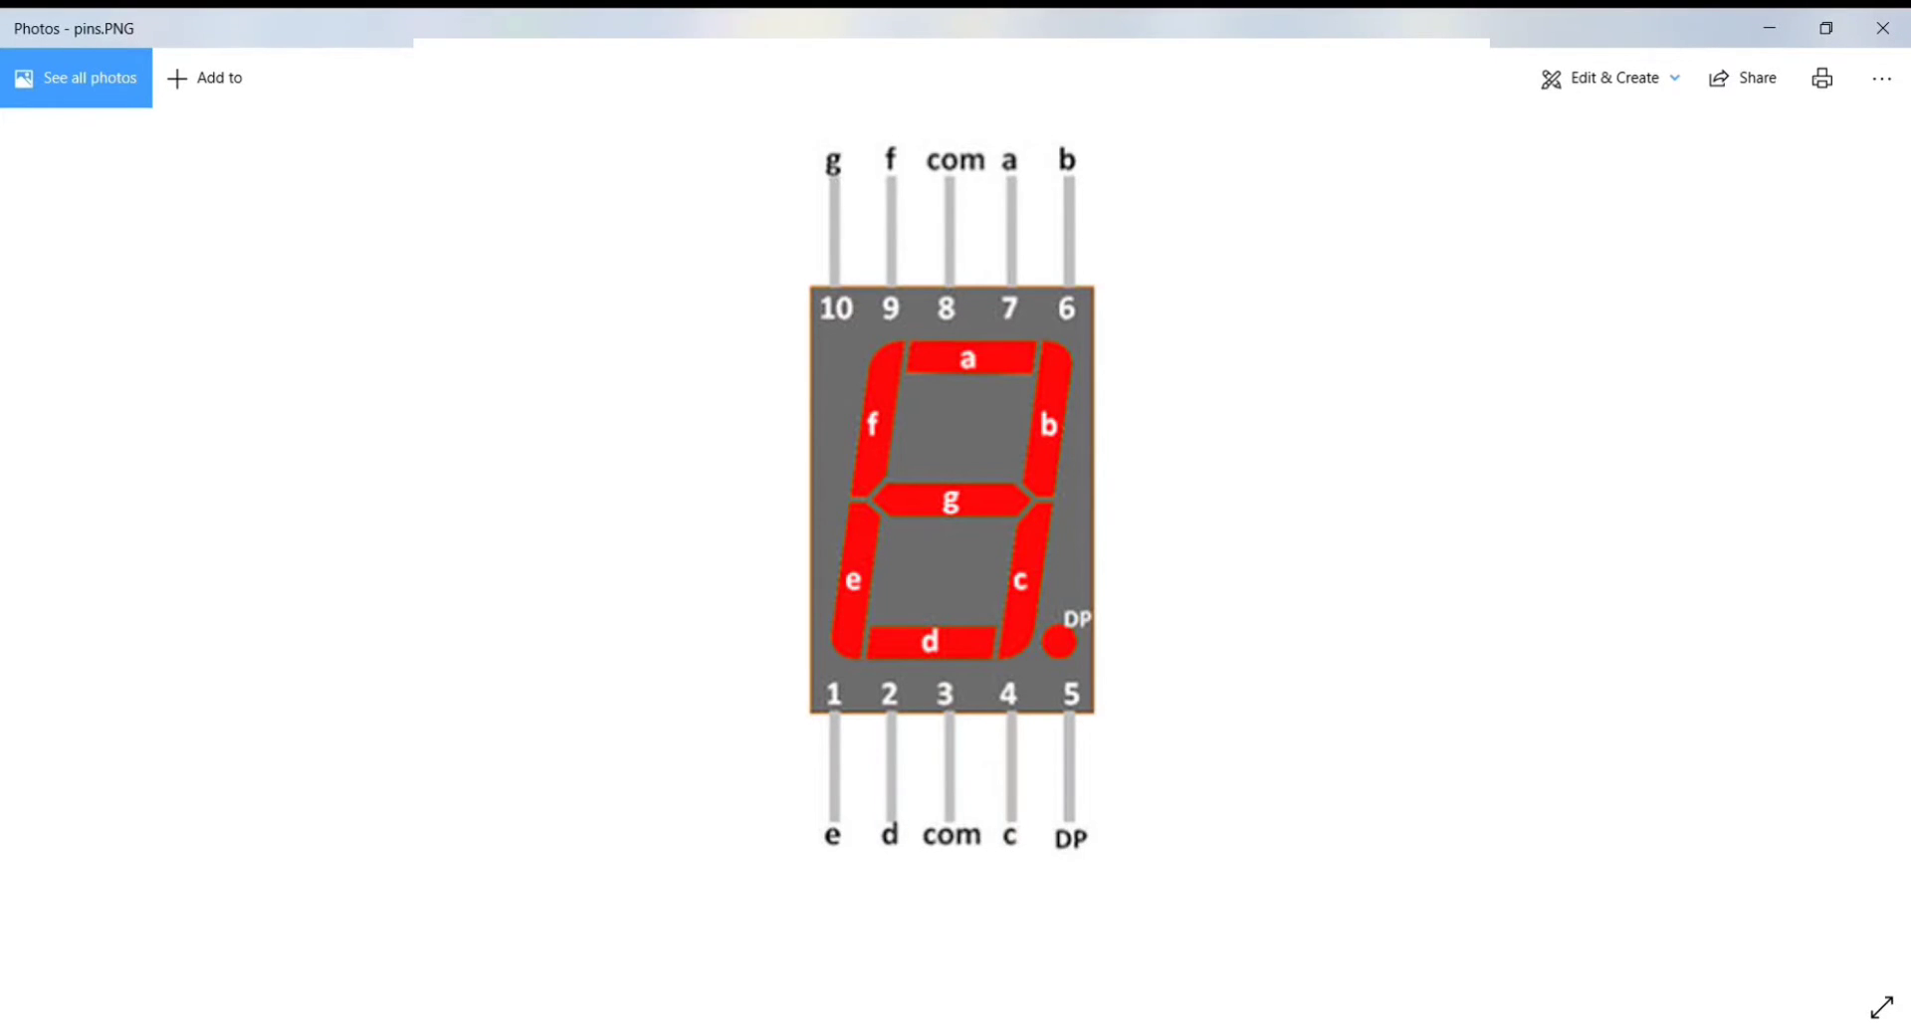
mouse_move(1535, 249)
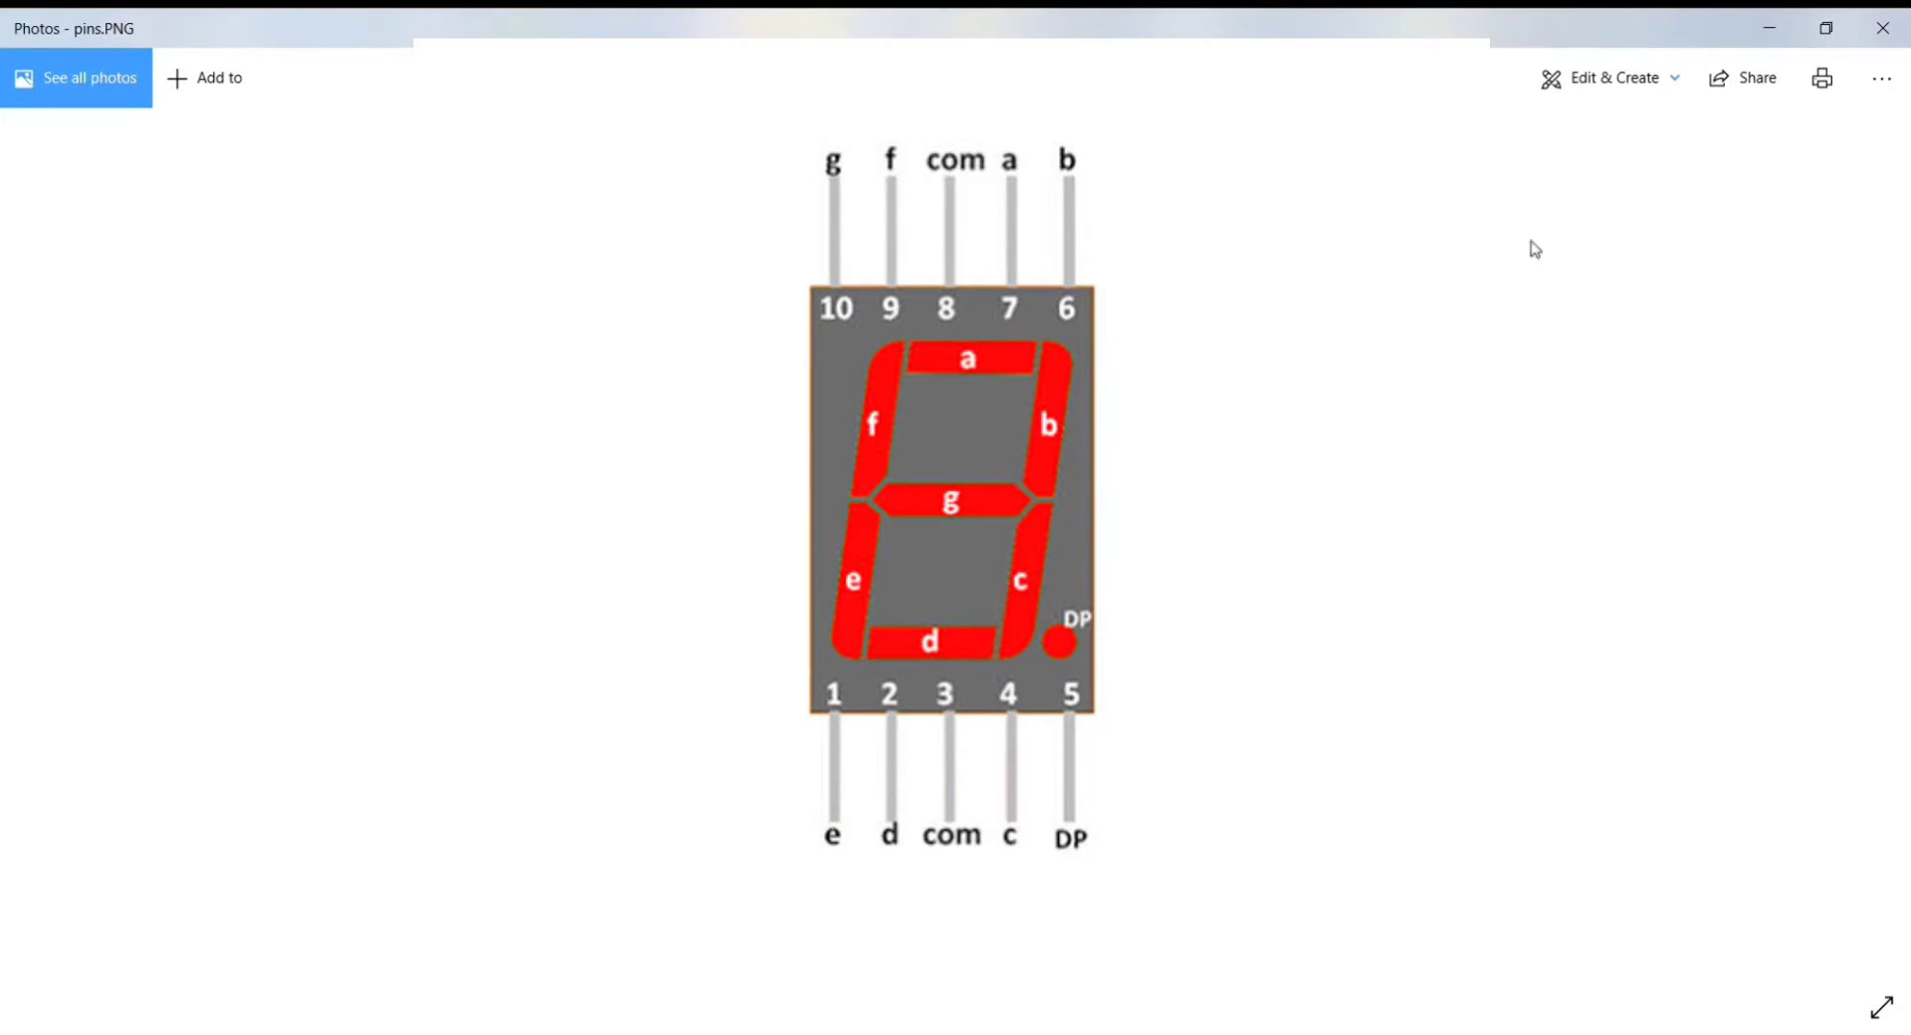
mouse_move(1793, 196)
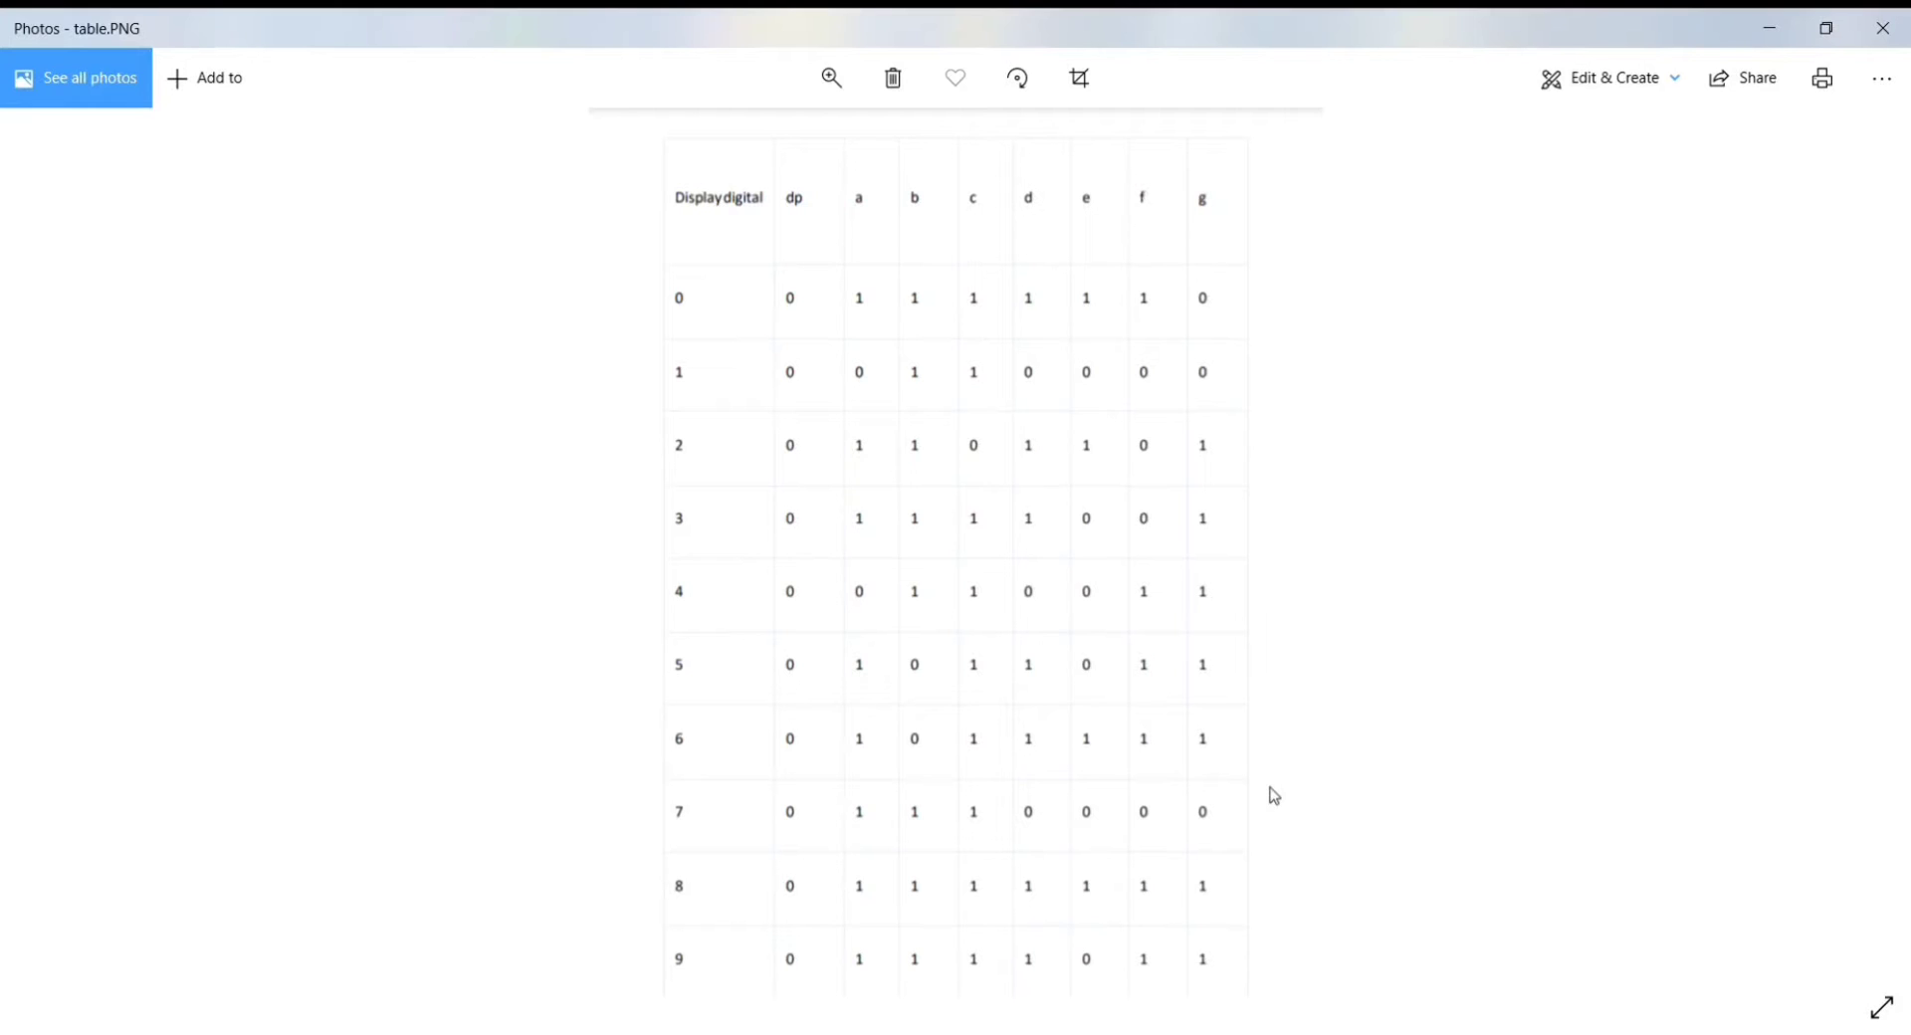
mouse_move(1298, 339)
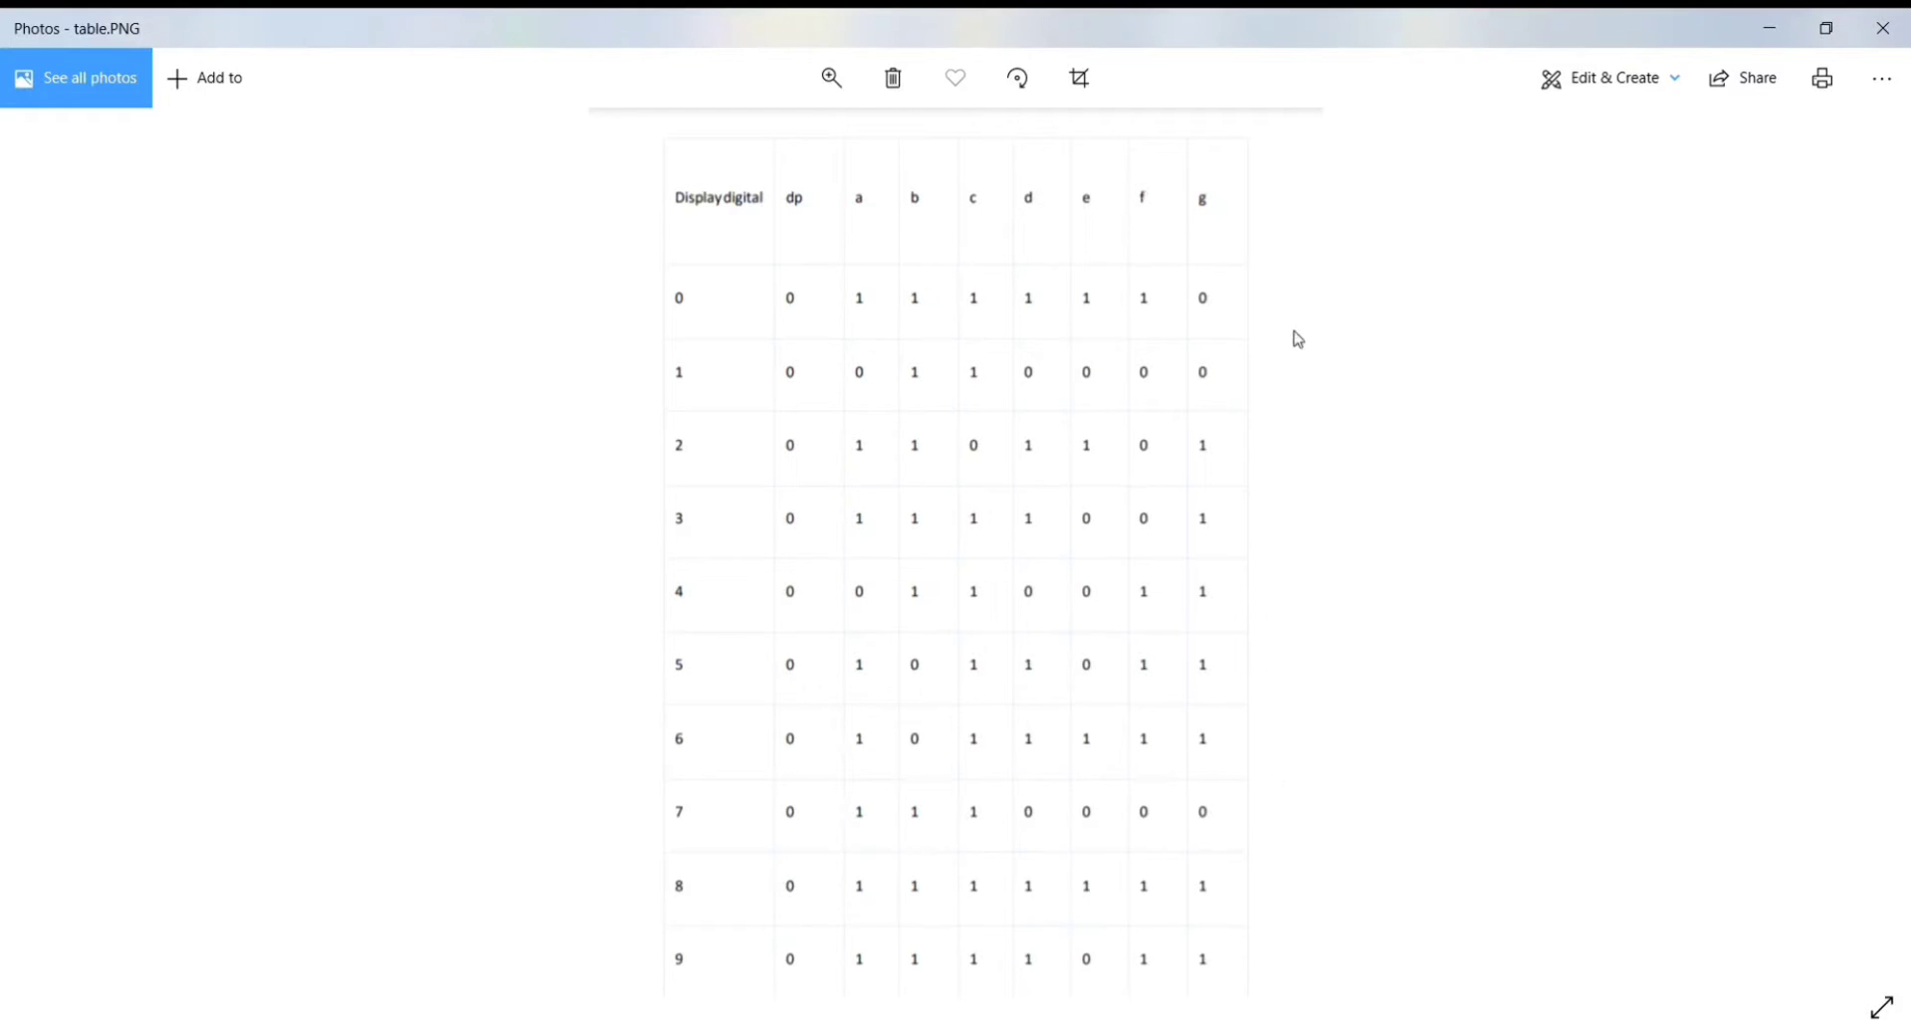
mouse_move(647, 840)
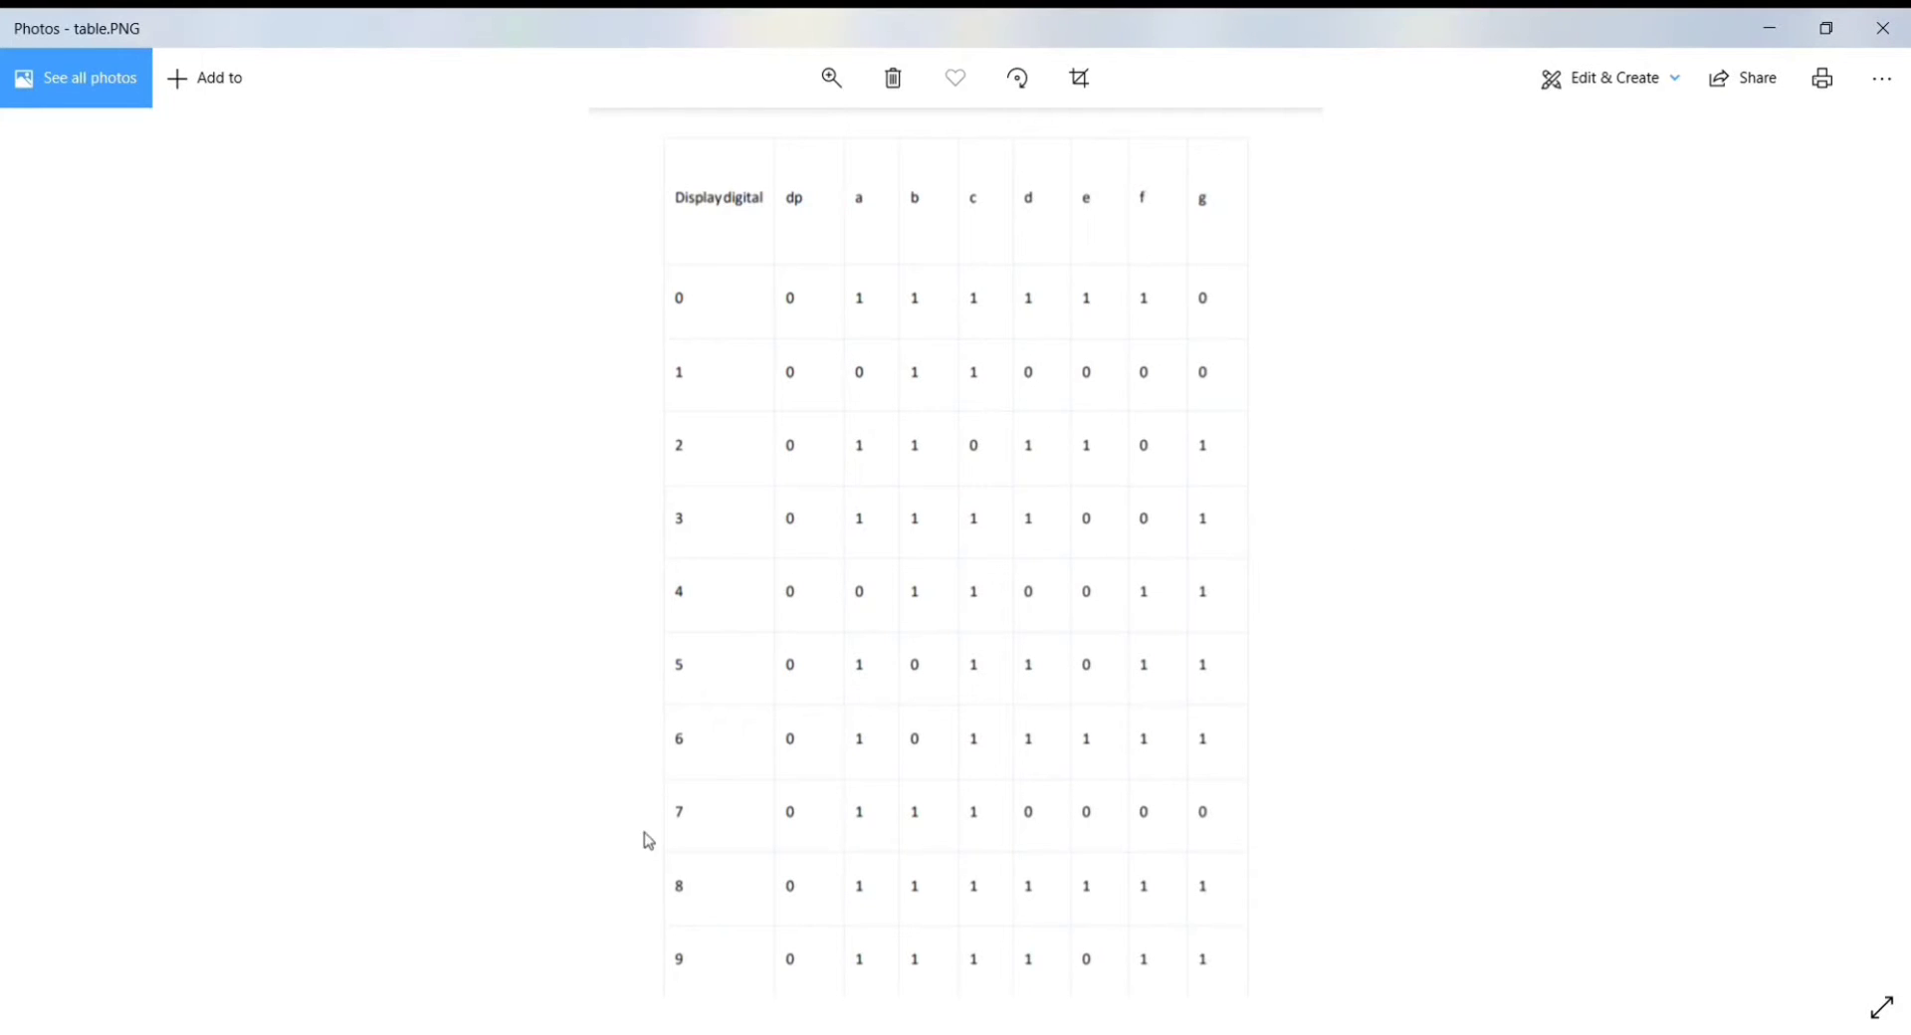
mouse_move(902, 223)
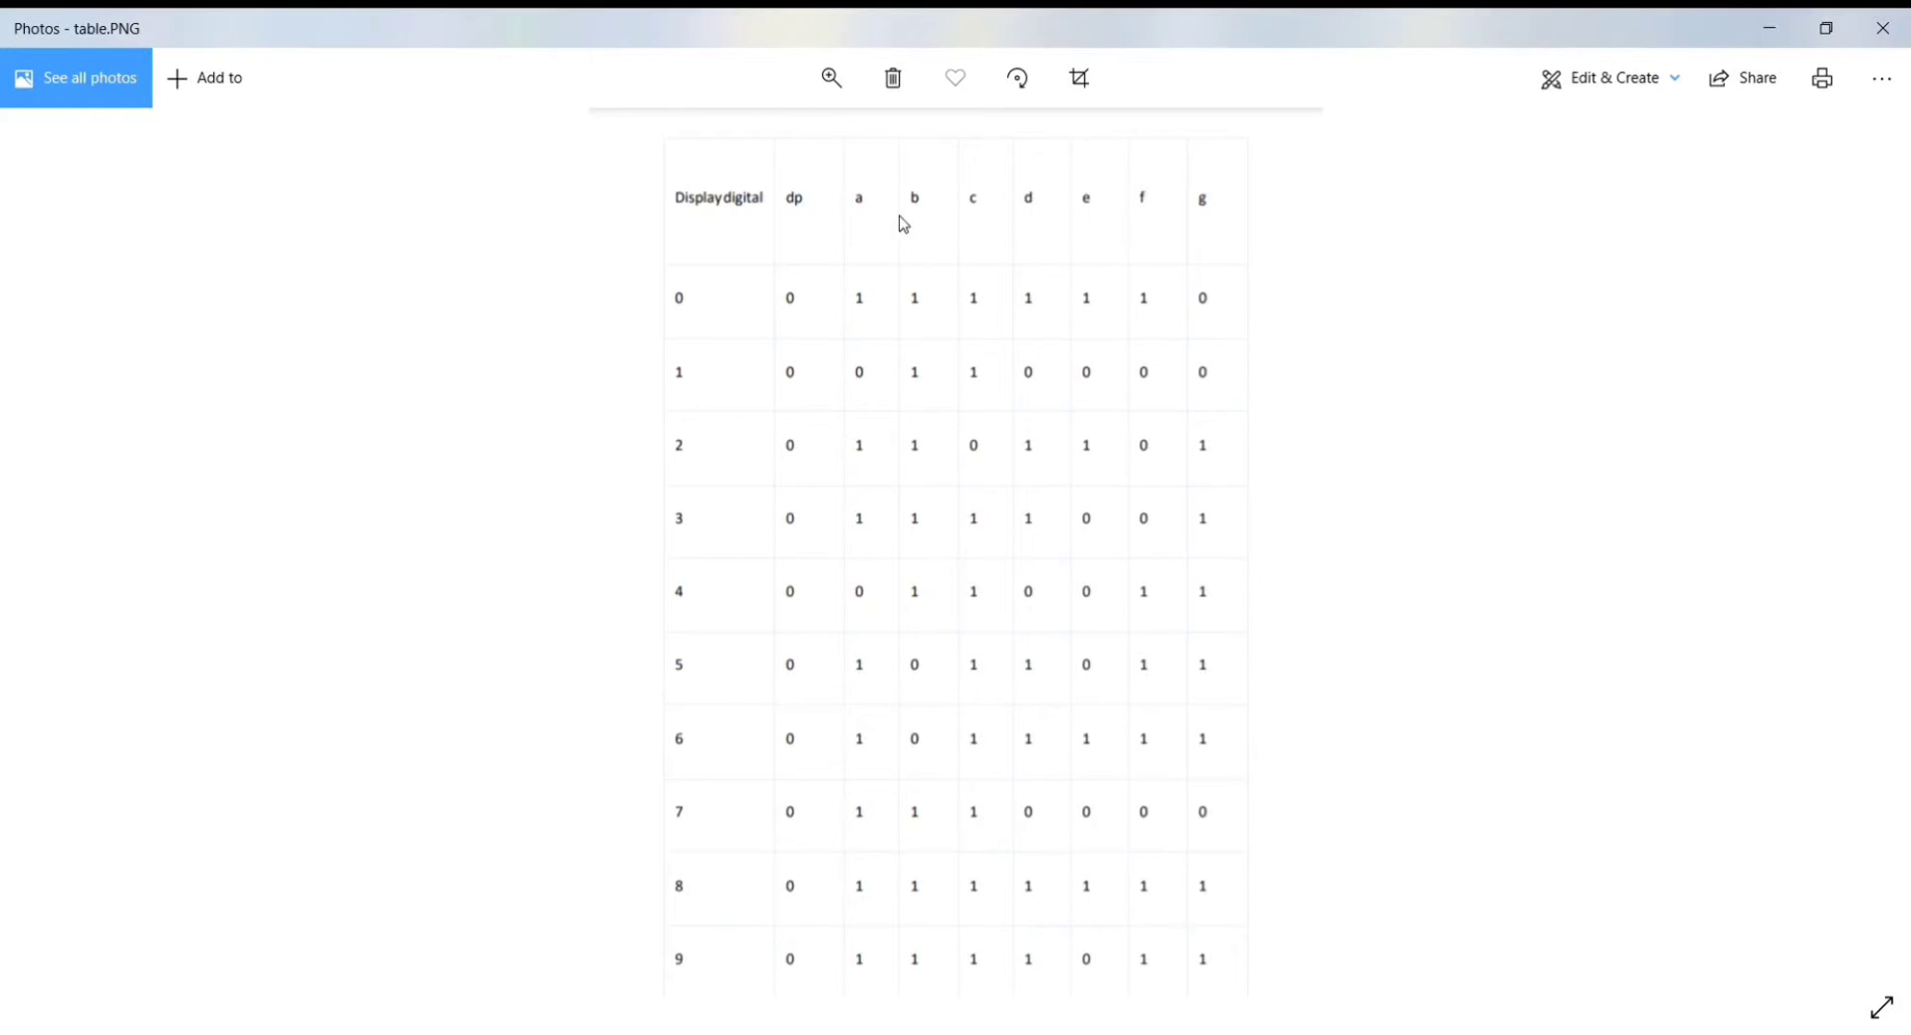
mouse_move(1088, 218)
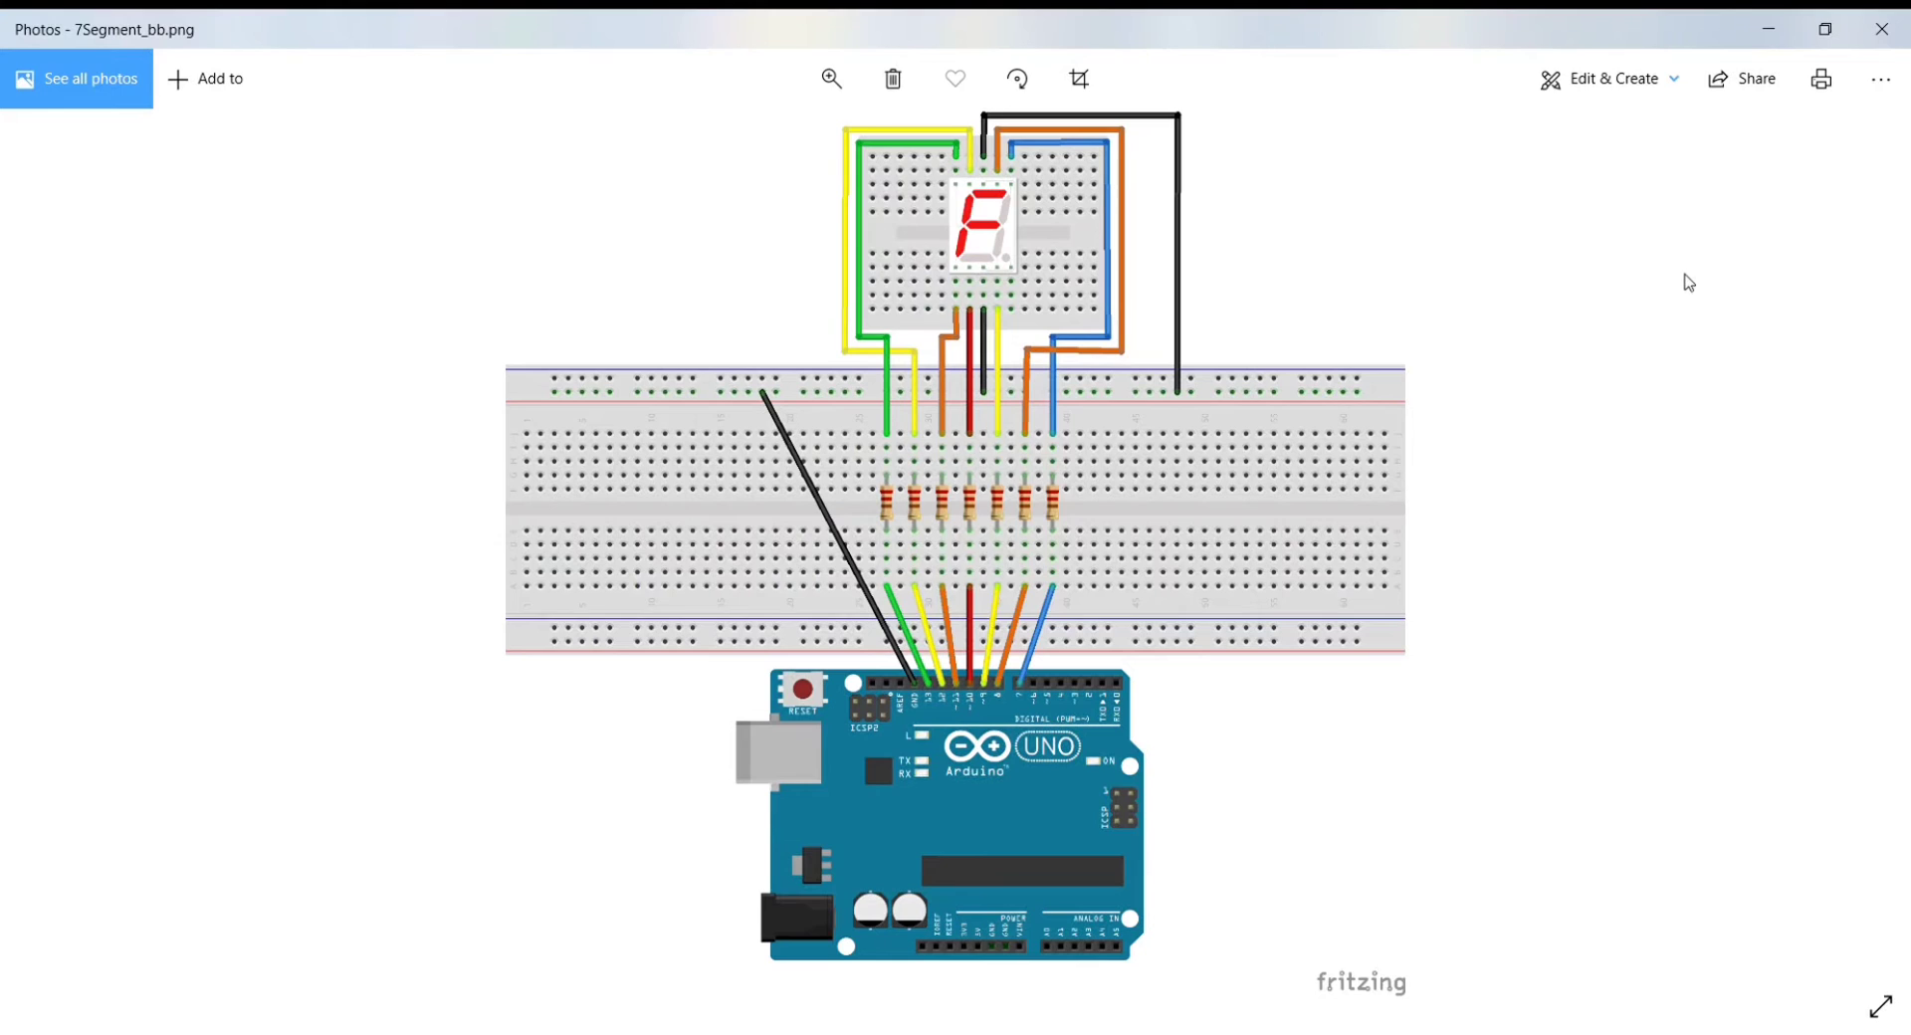
mouse_move(1687, 272)
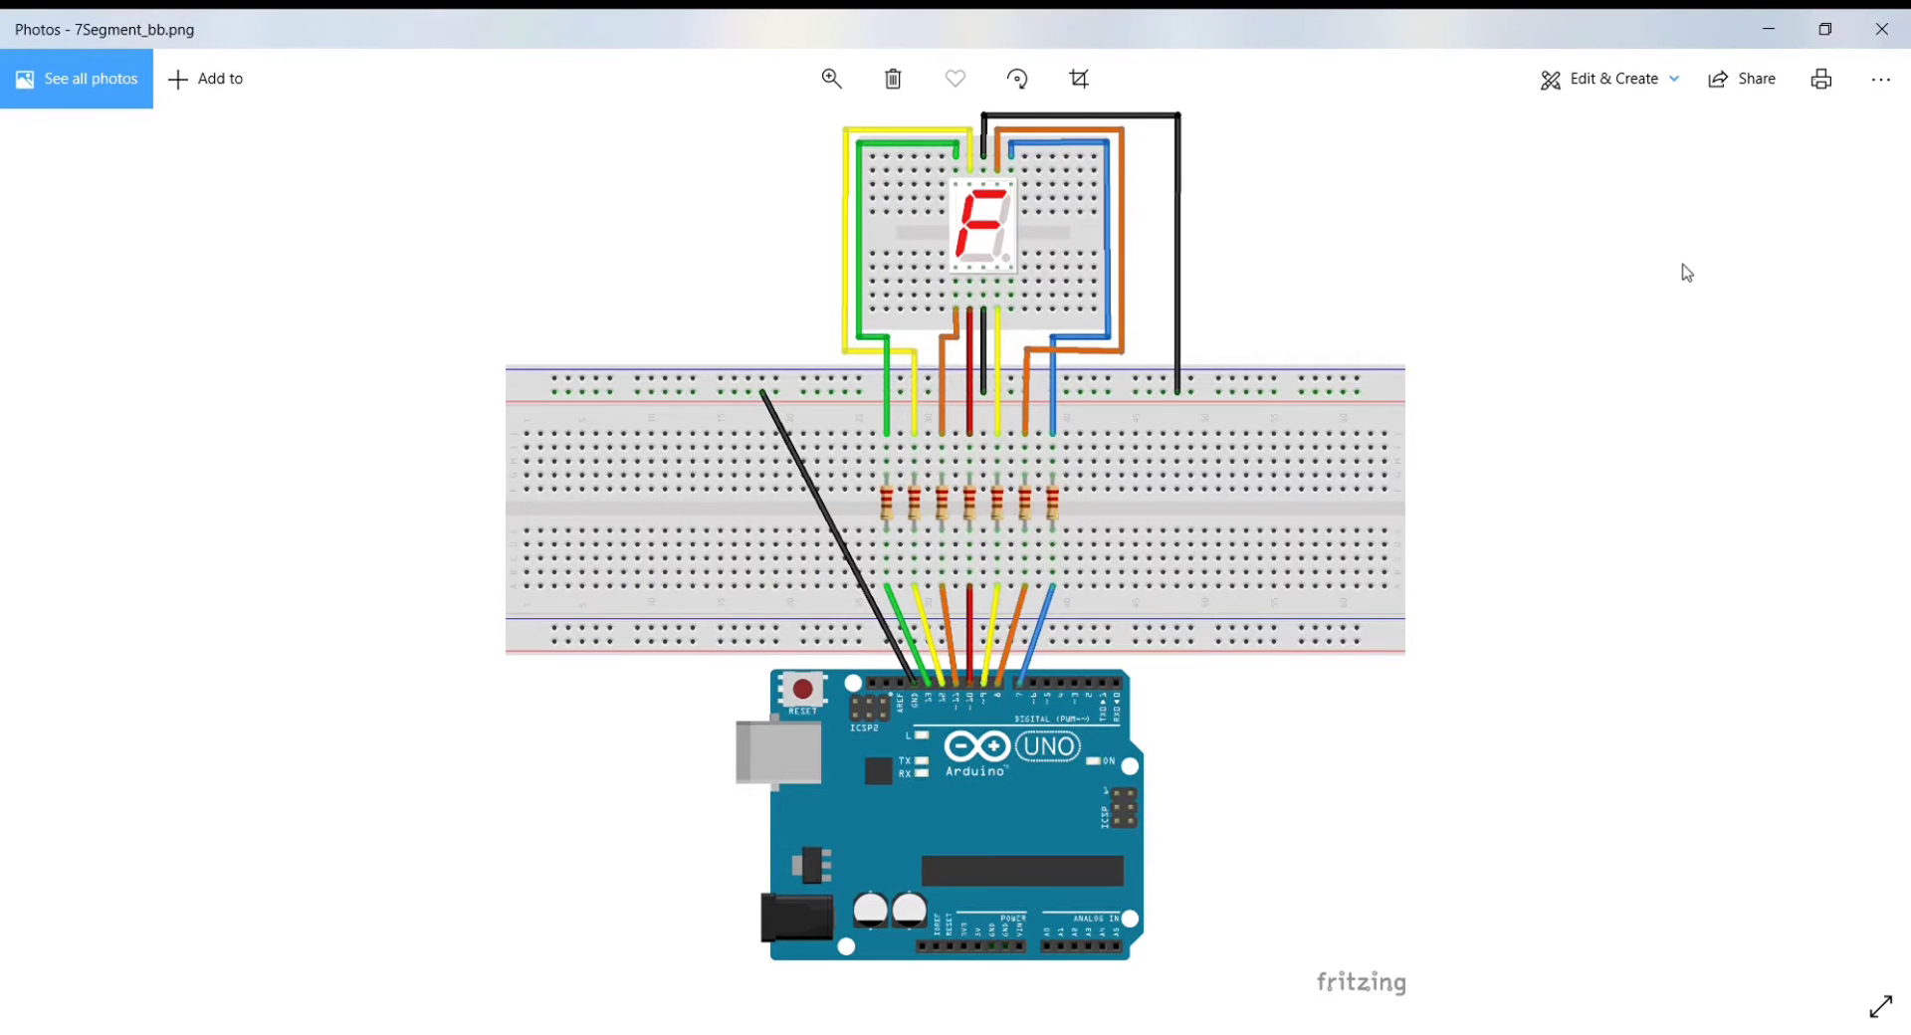
mouse_move(998, 193)
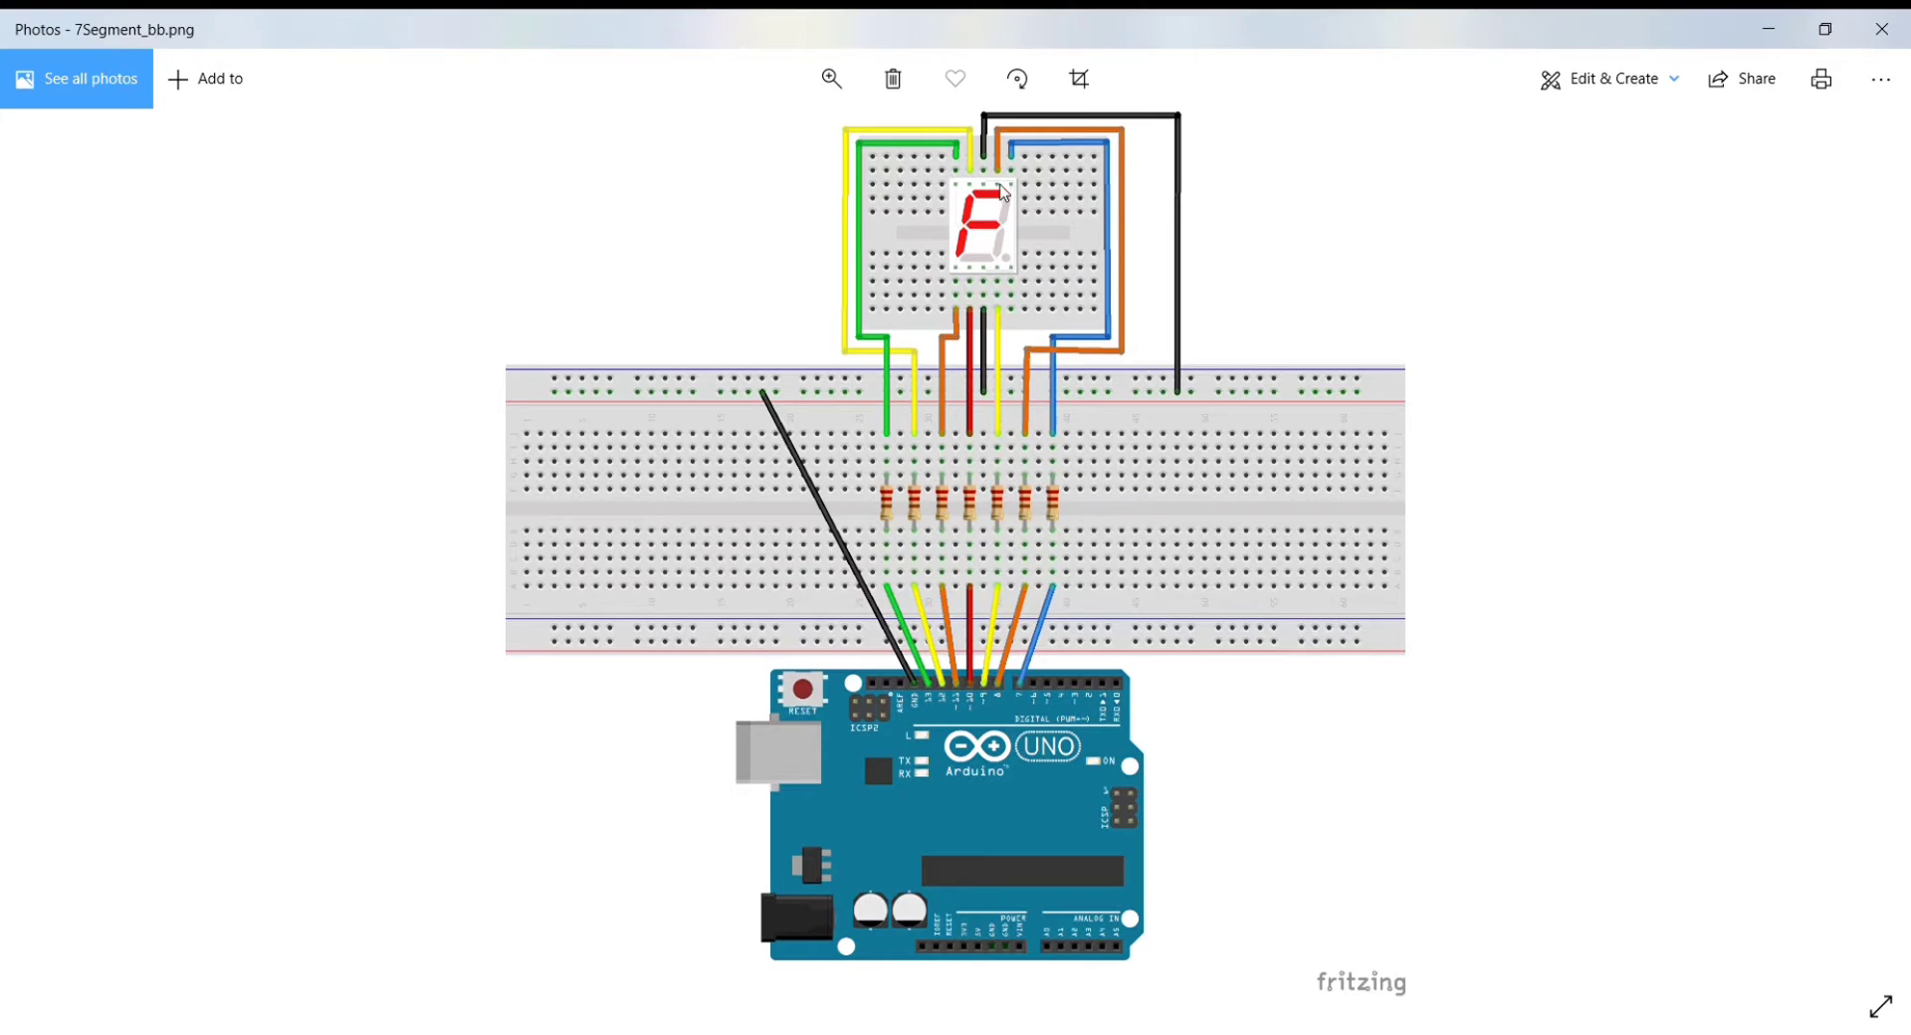
mouse_move(1112, 152)
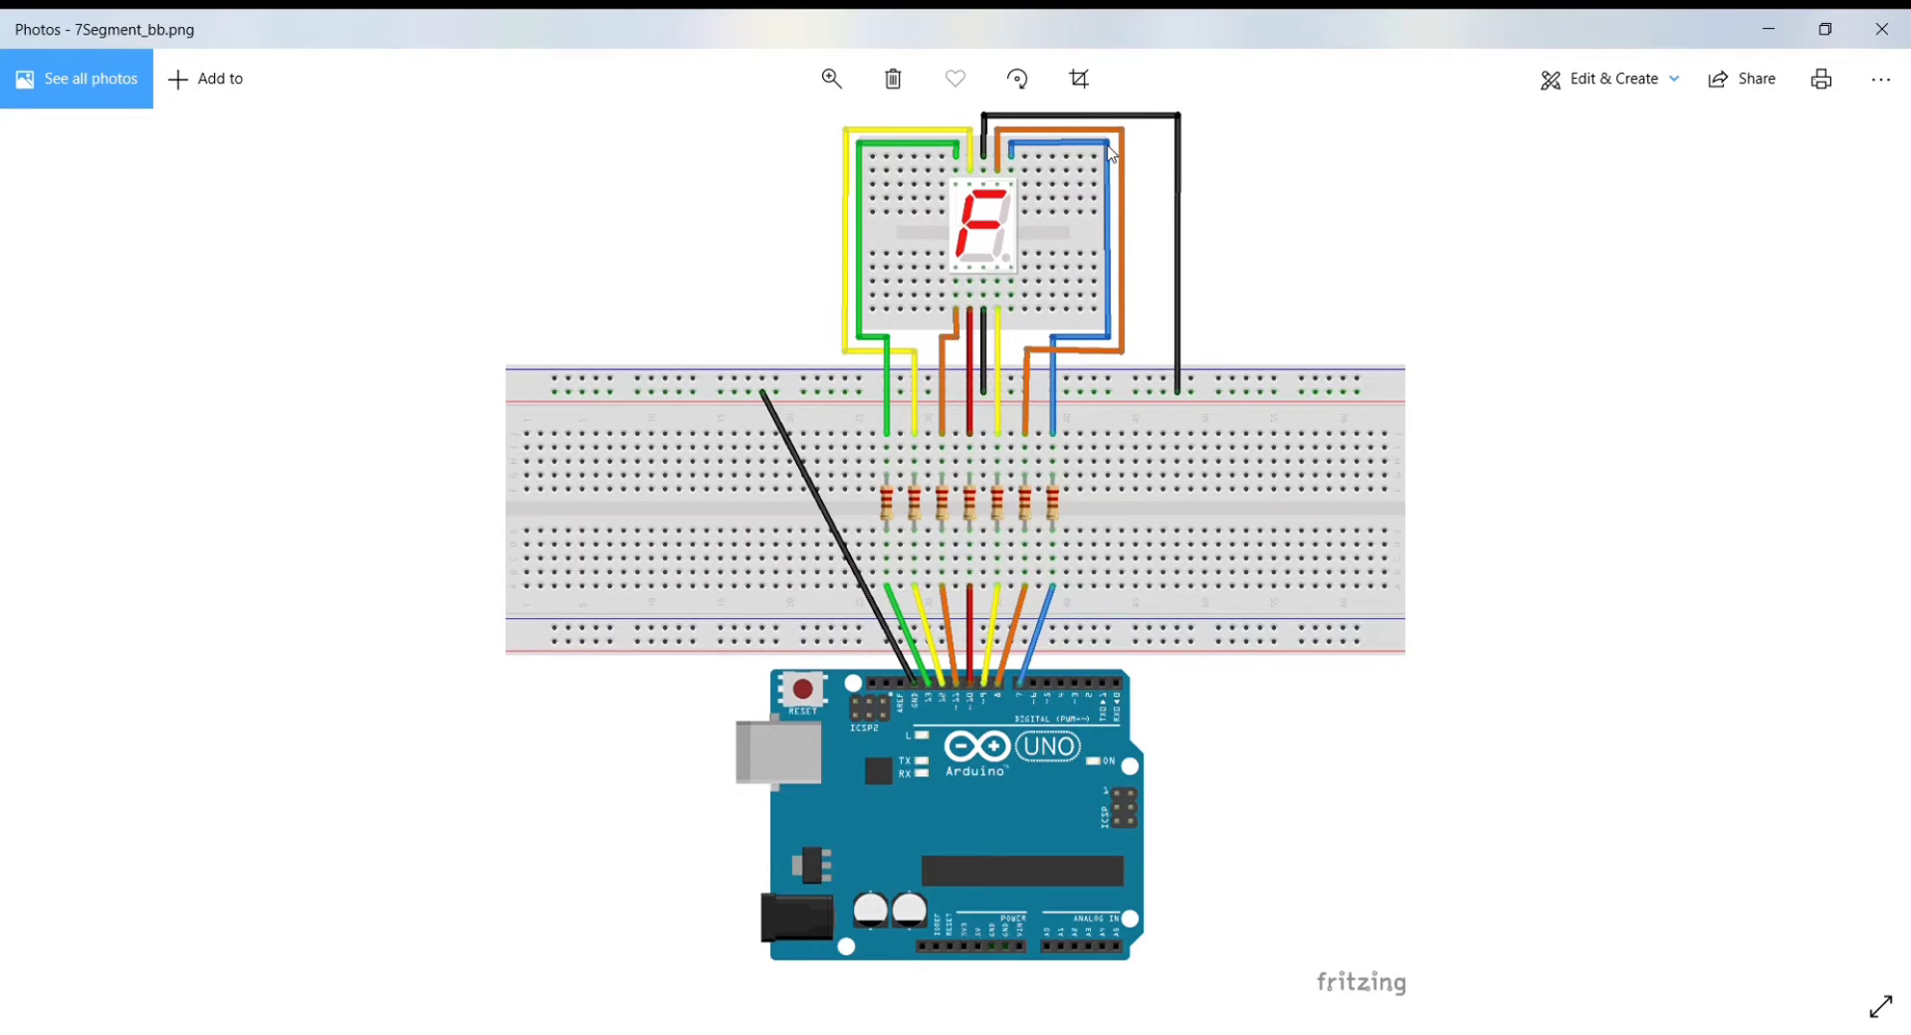
mouse_move(1033, 499)
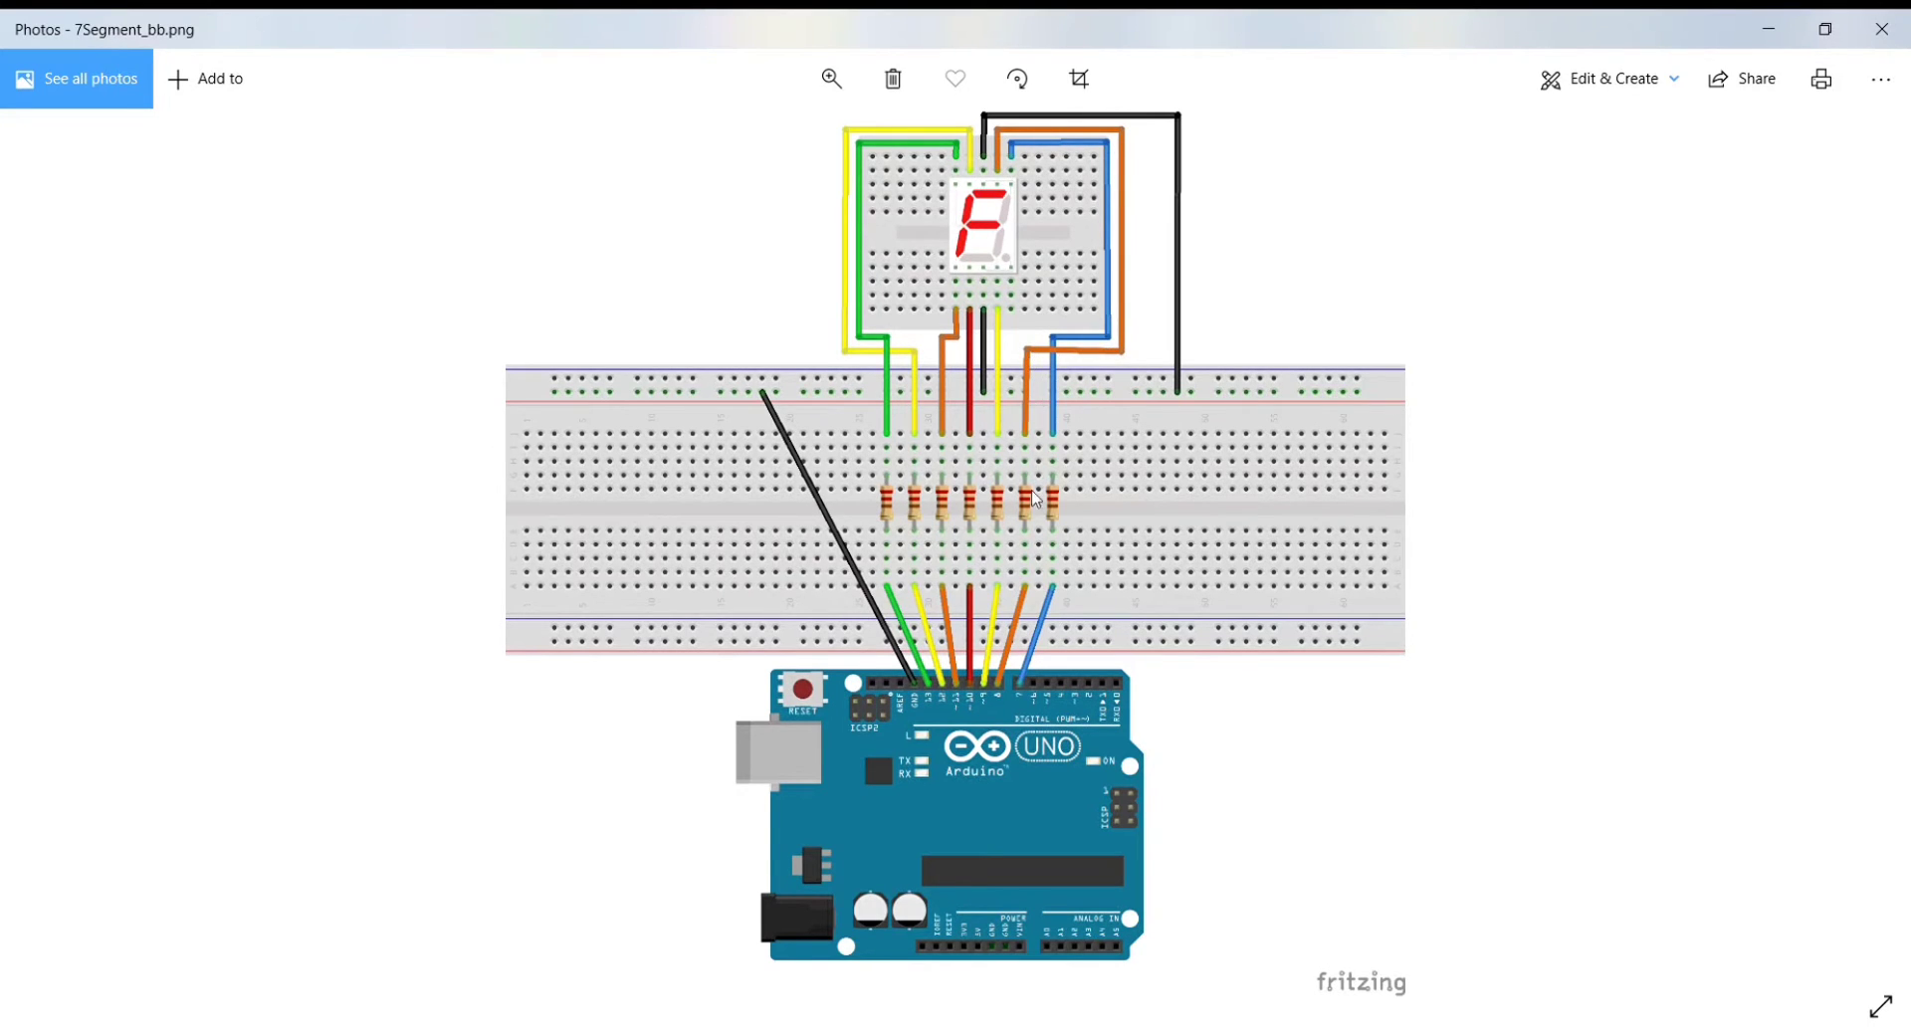
mouse_move(1009, 692)
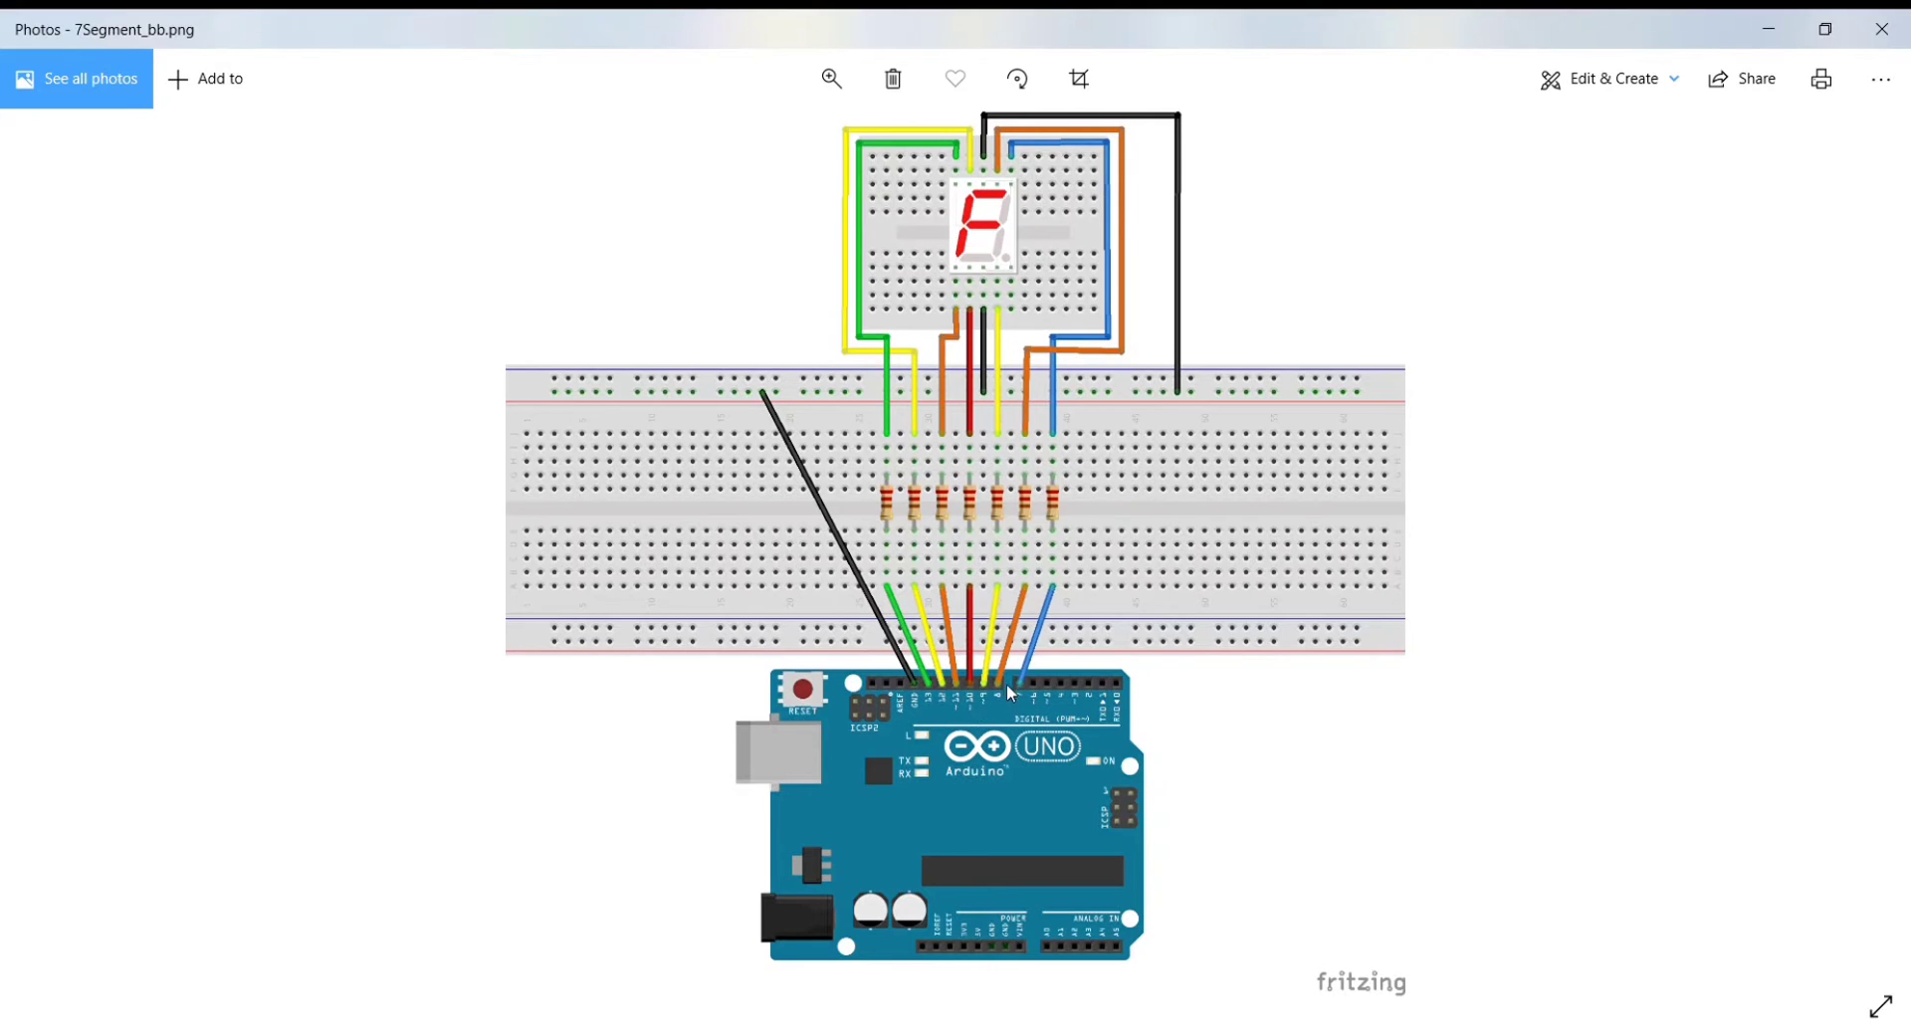
mouse_move(1048, 498)
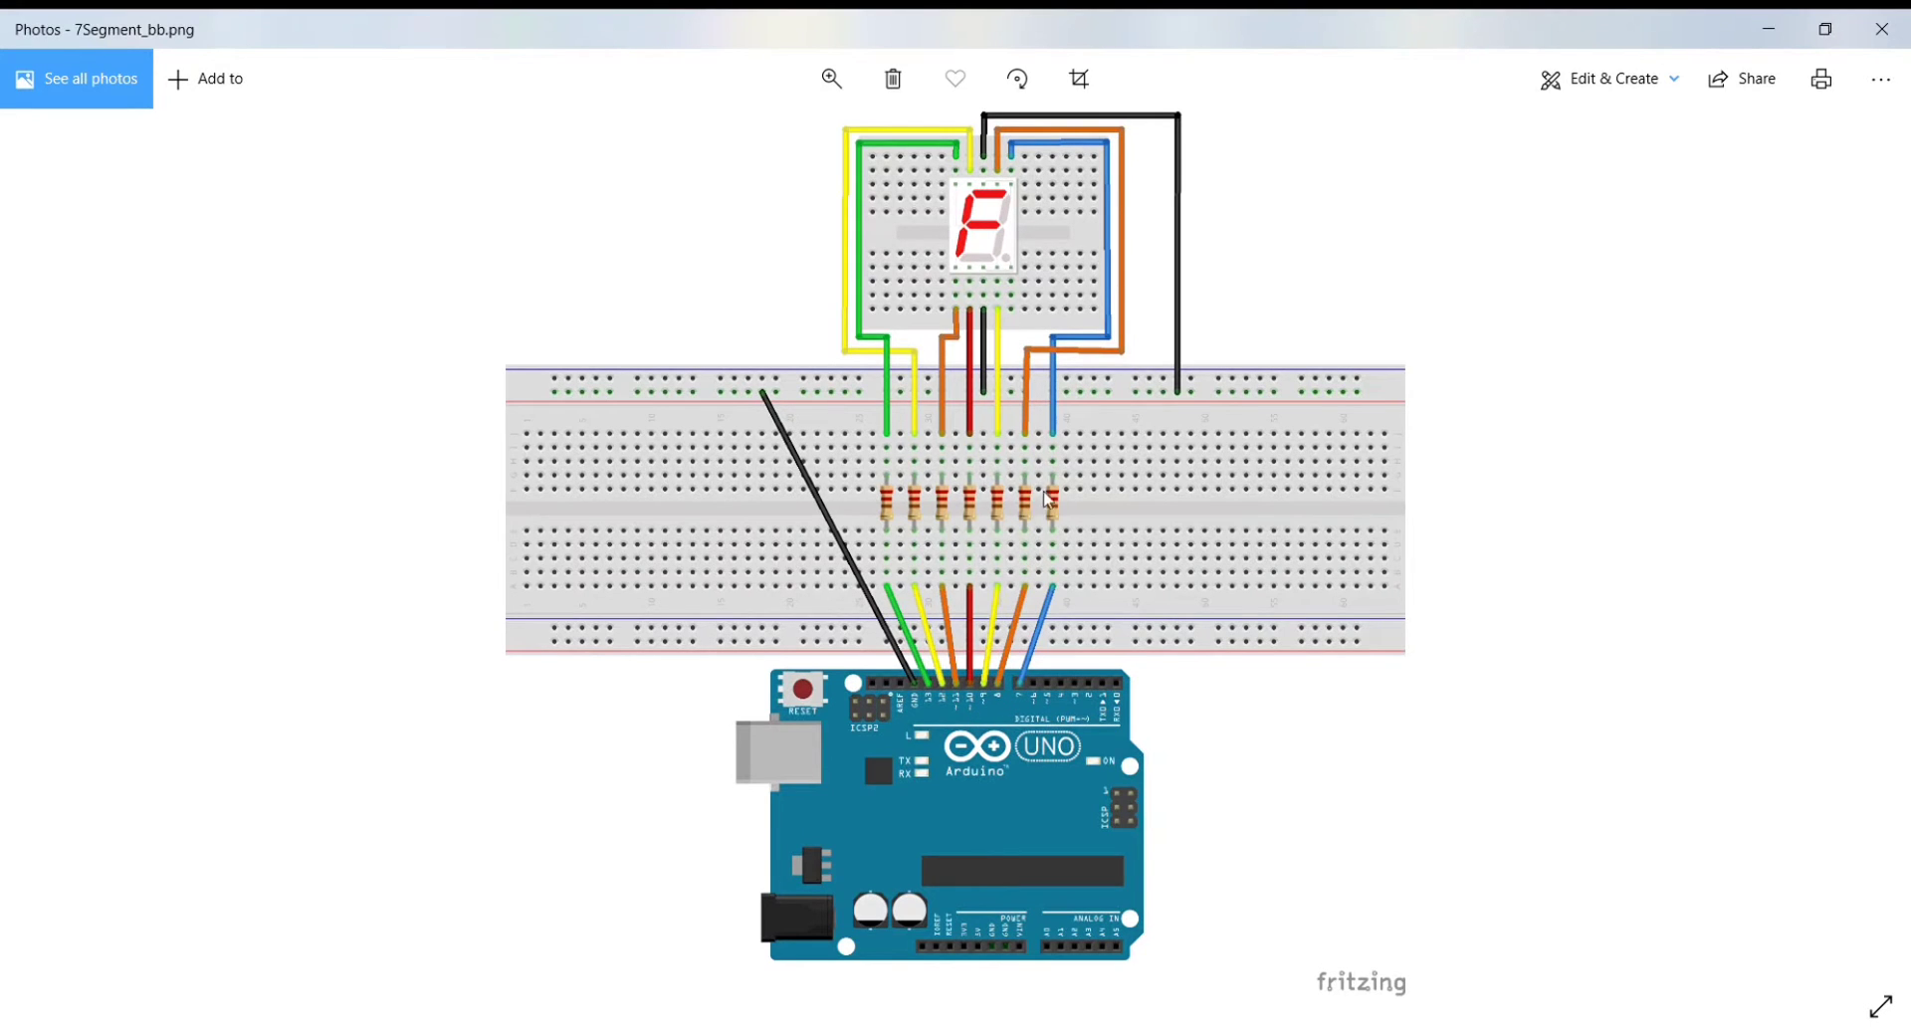
mouse_move(1016, 193)
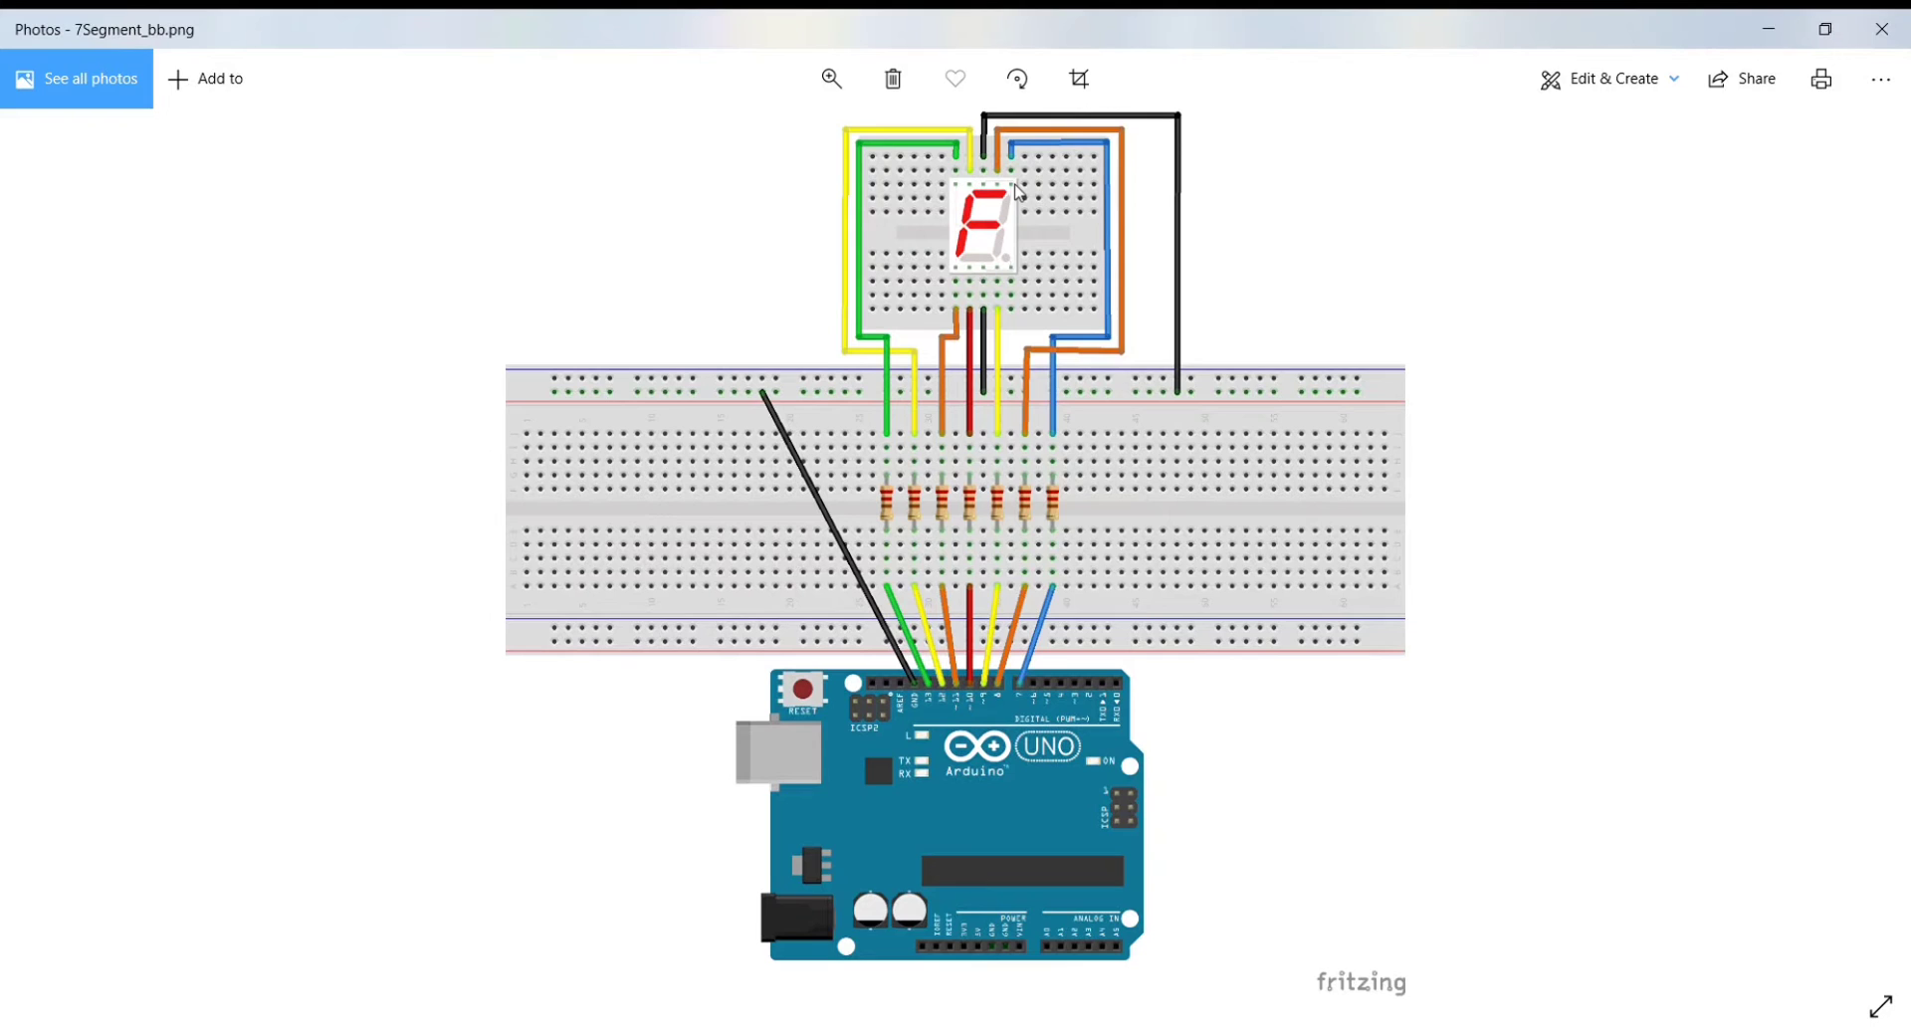
mouse_move(1076, 164)
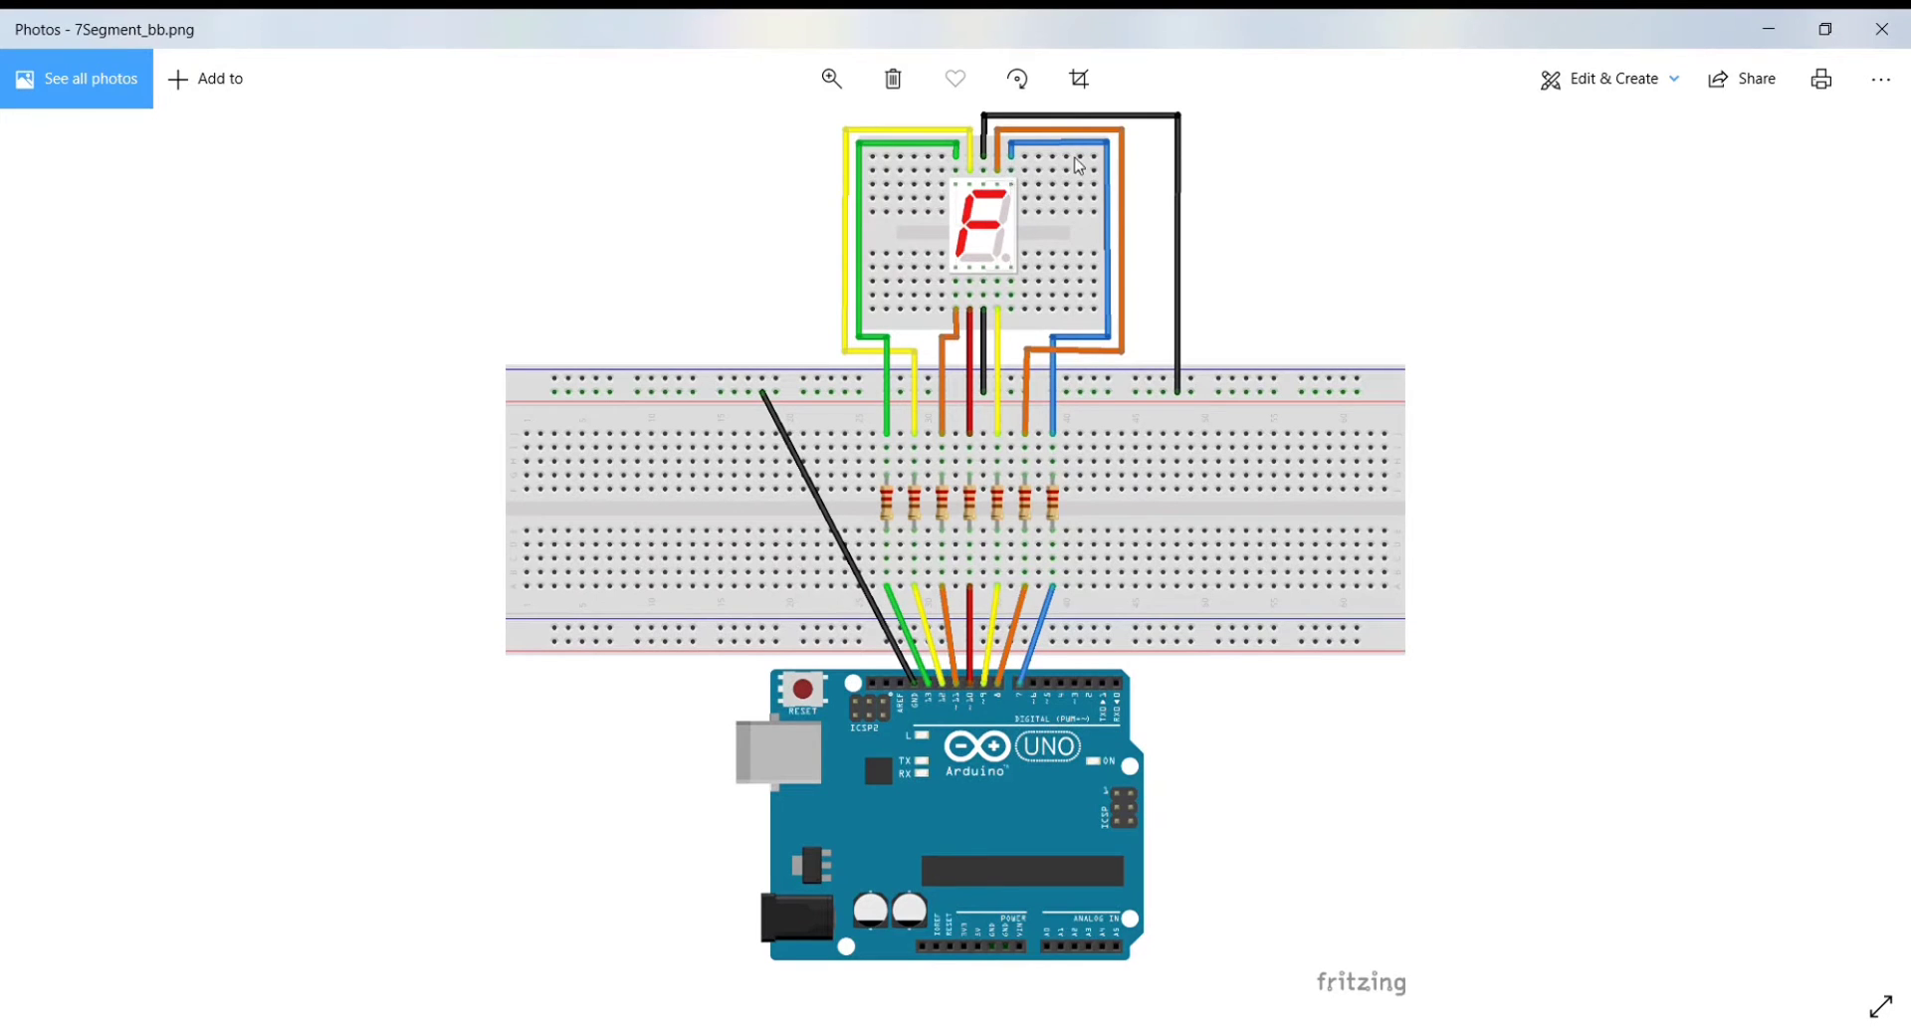
mouse_move(1037, 681)
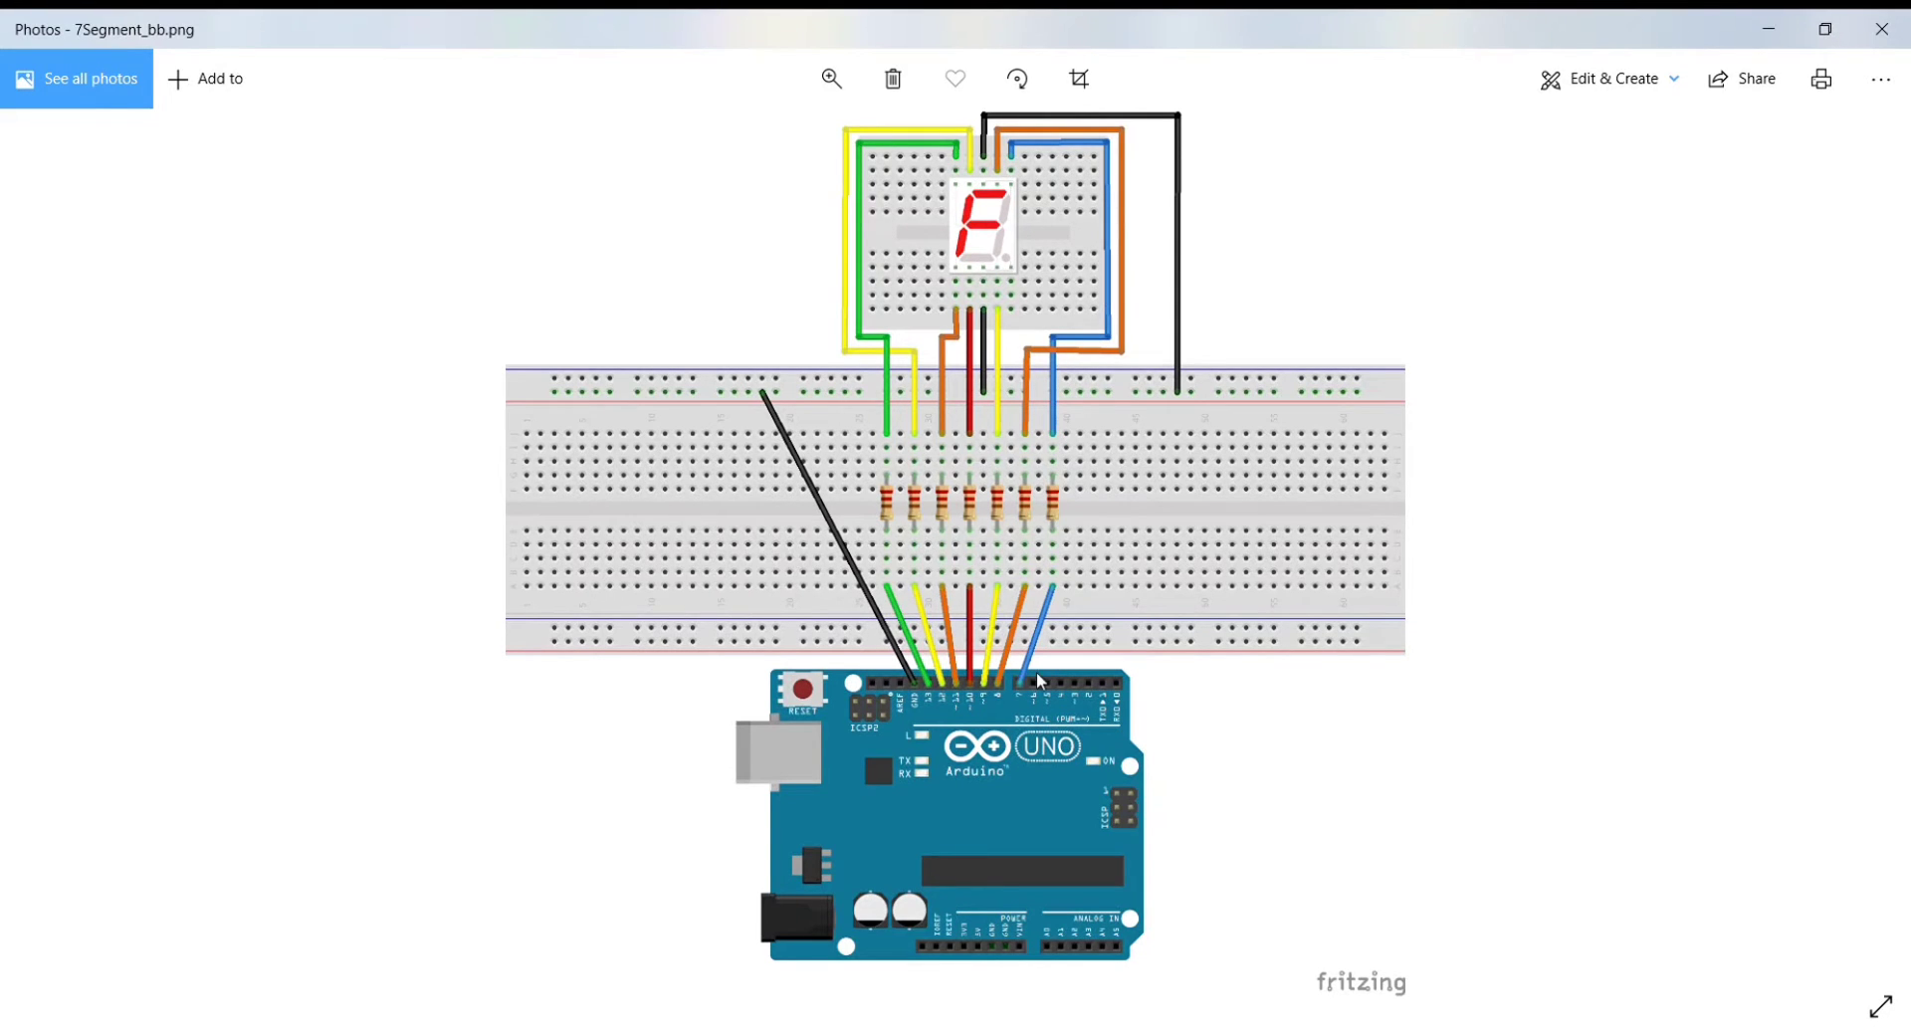
mouse_move(1028, 692)
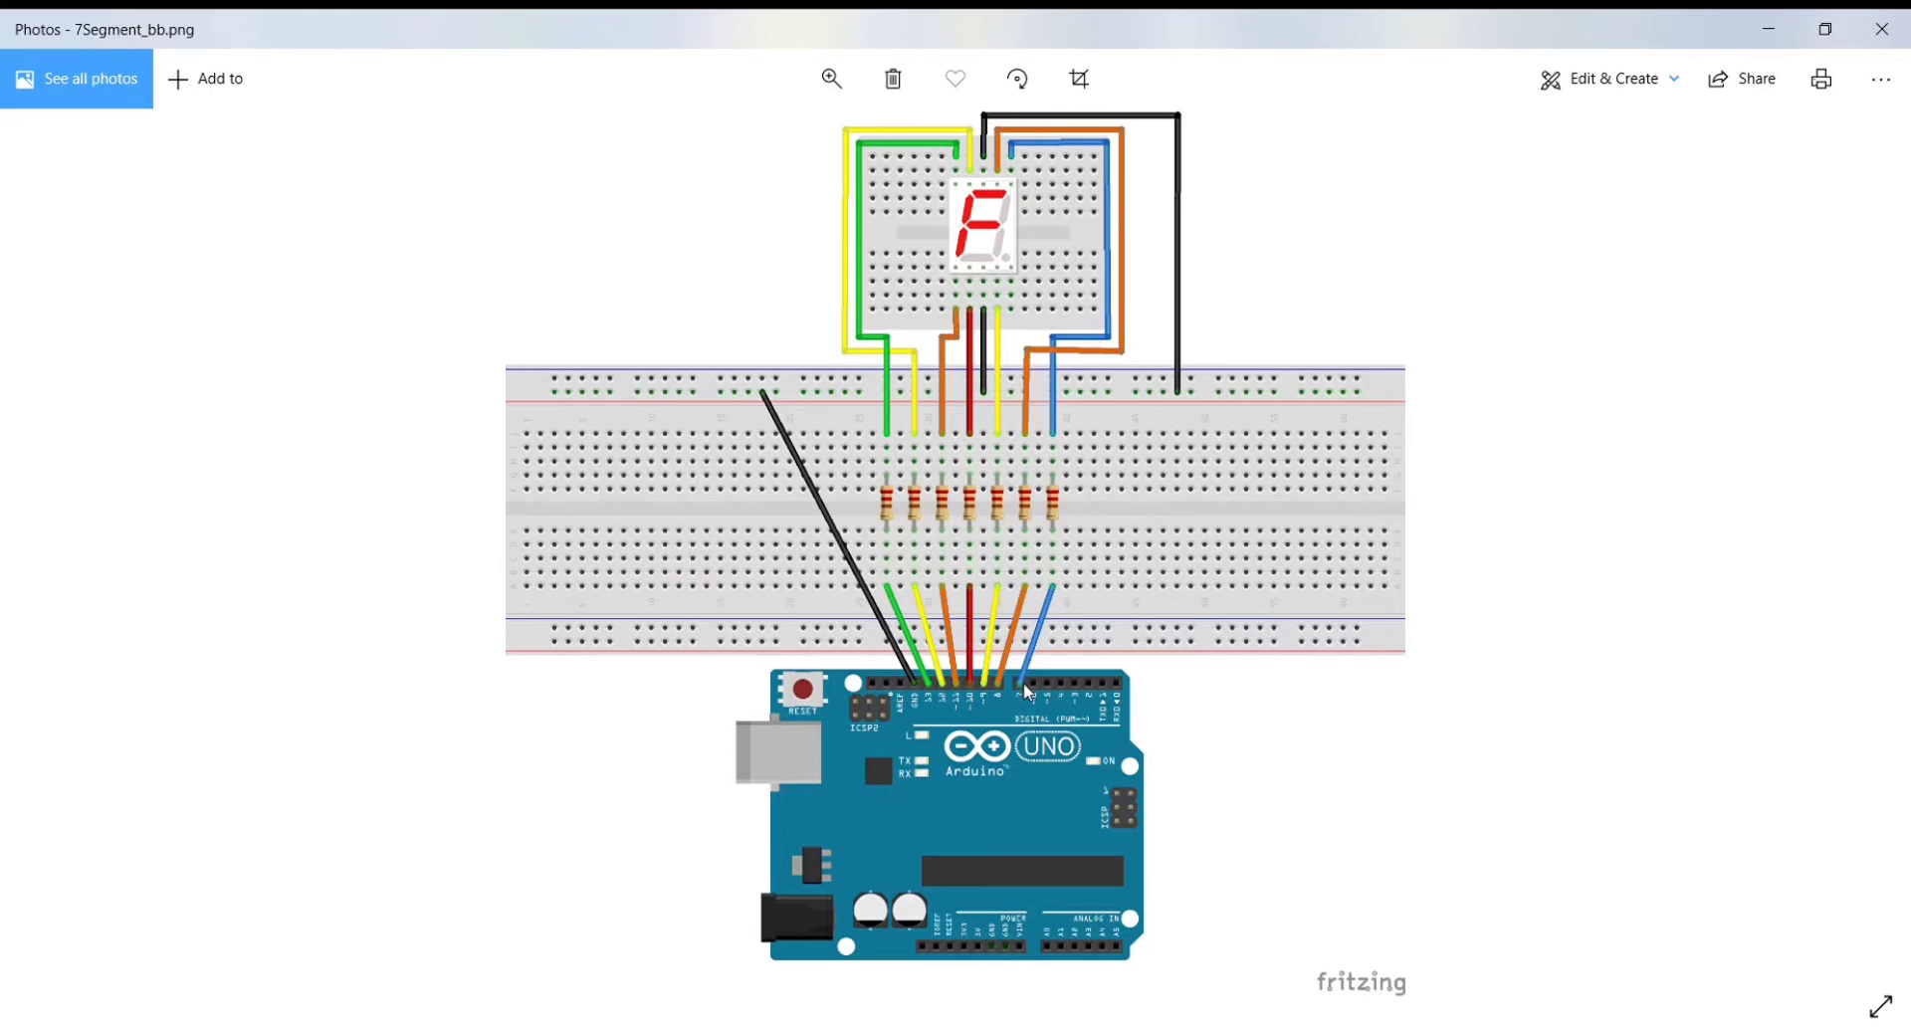
mouse_move(1059, 514)
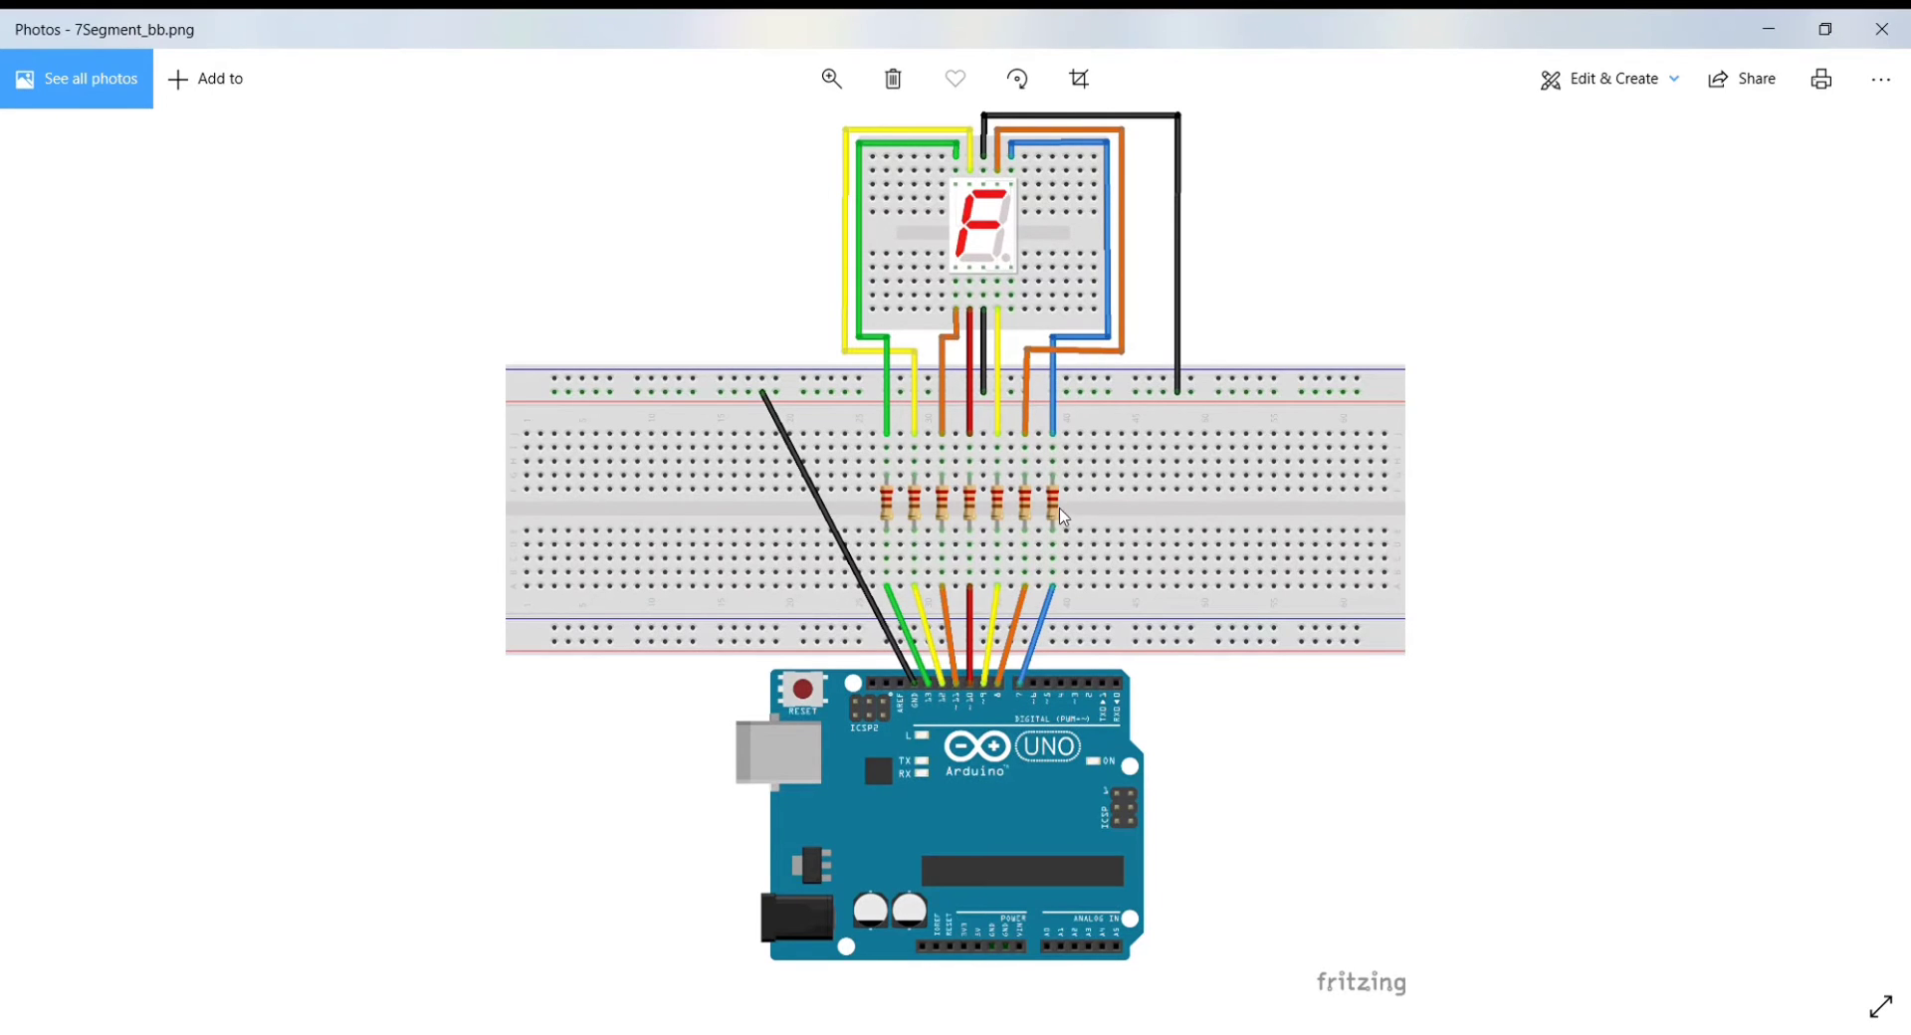
mouse_move(999, 298)
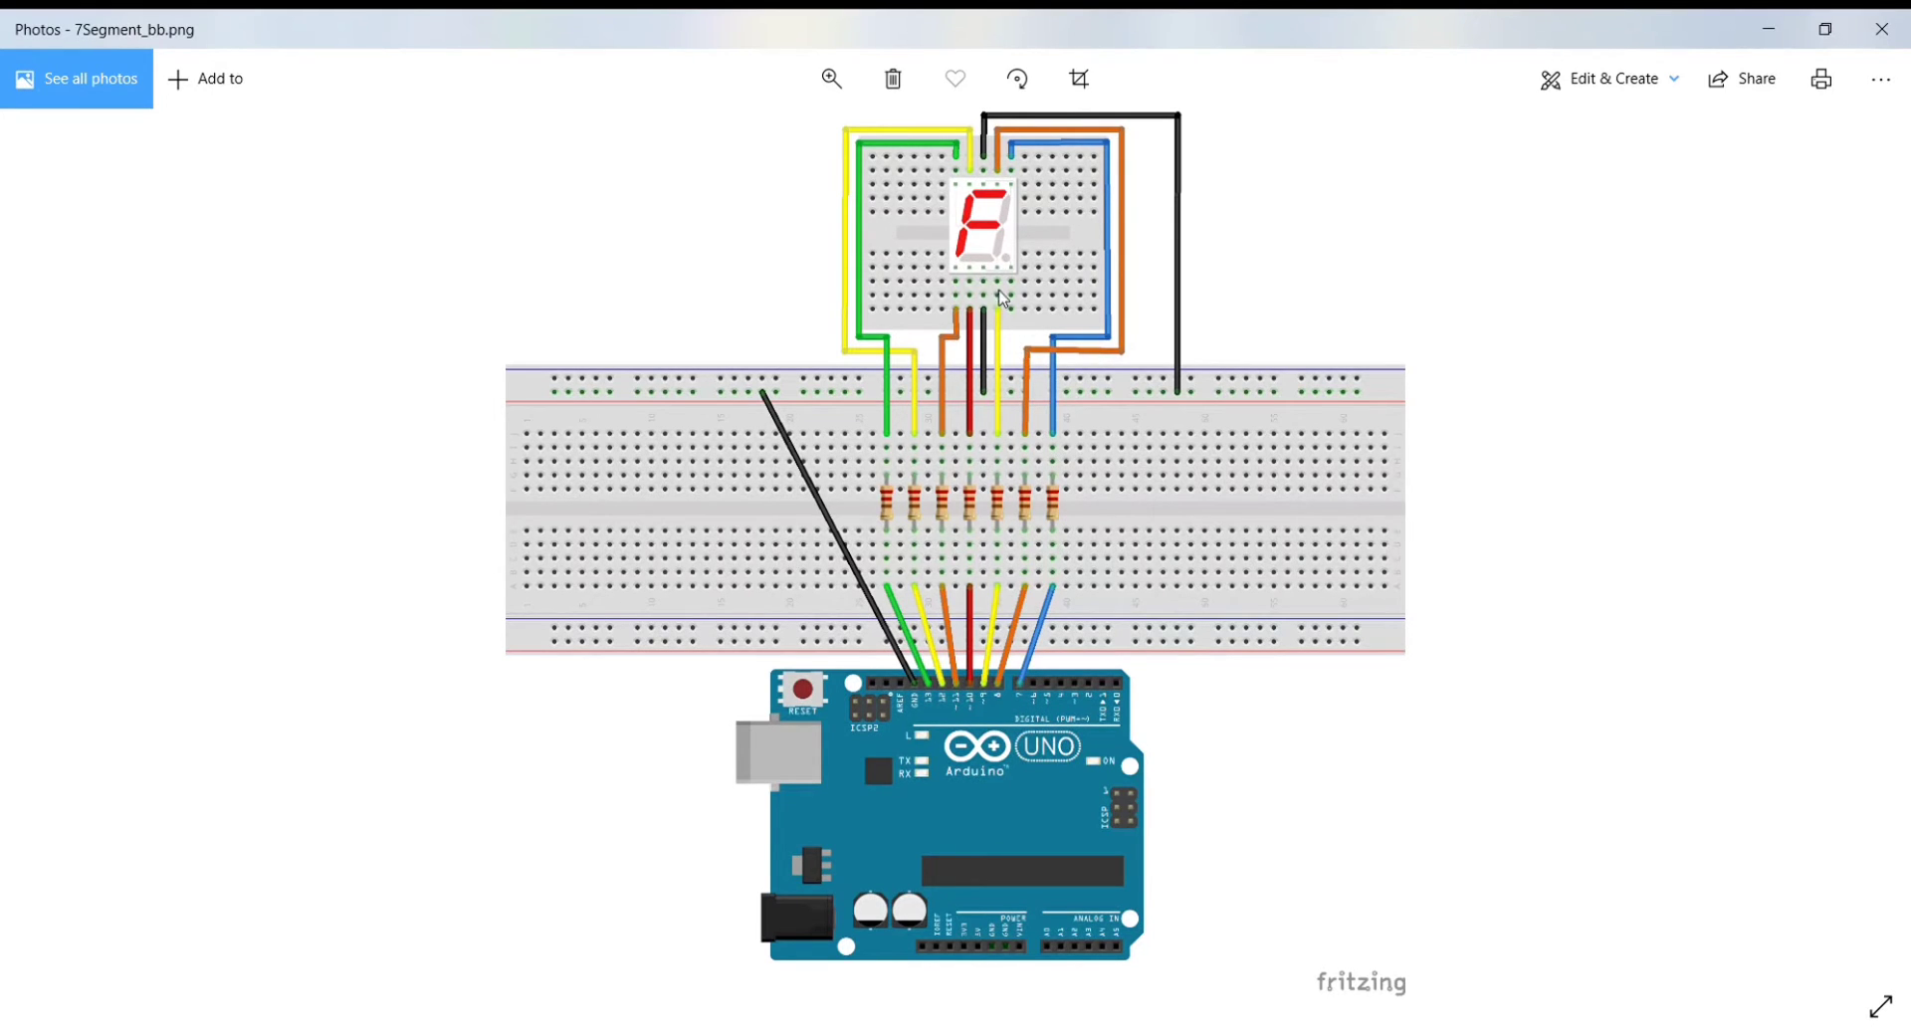
mouse_move(1015, 375)
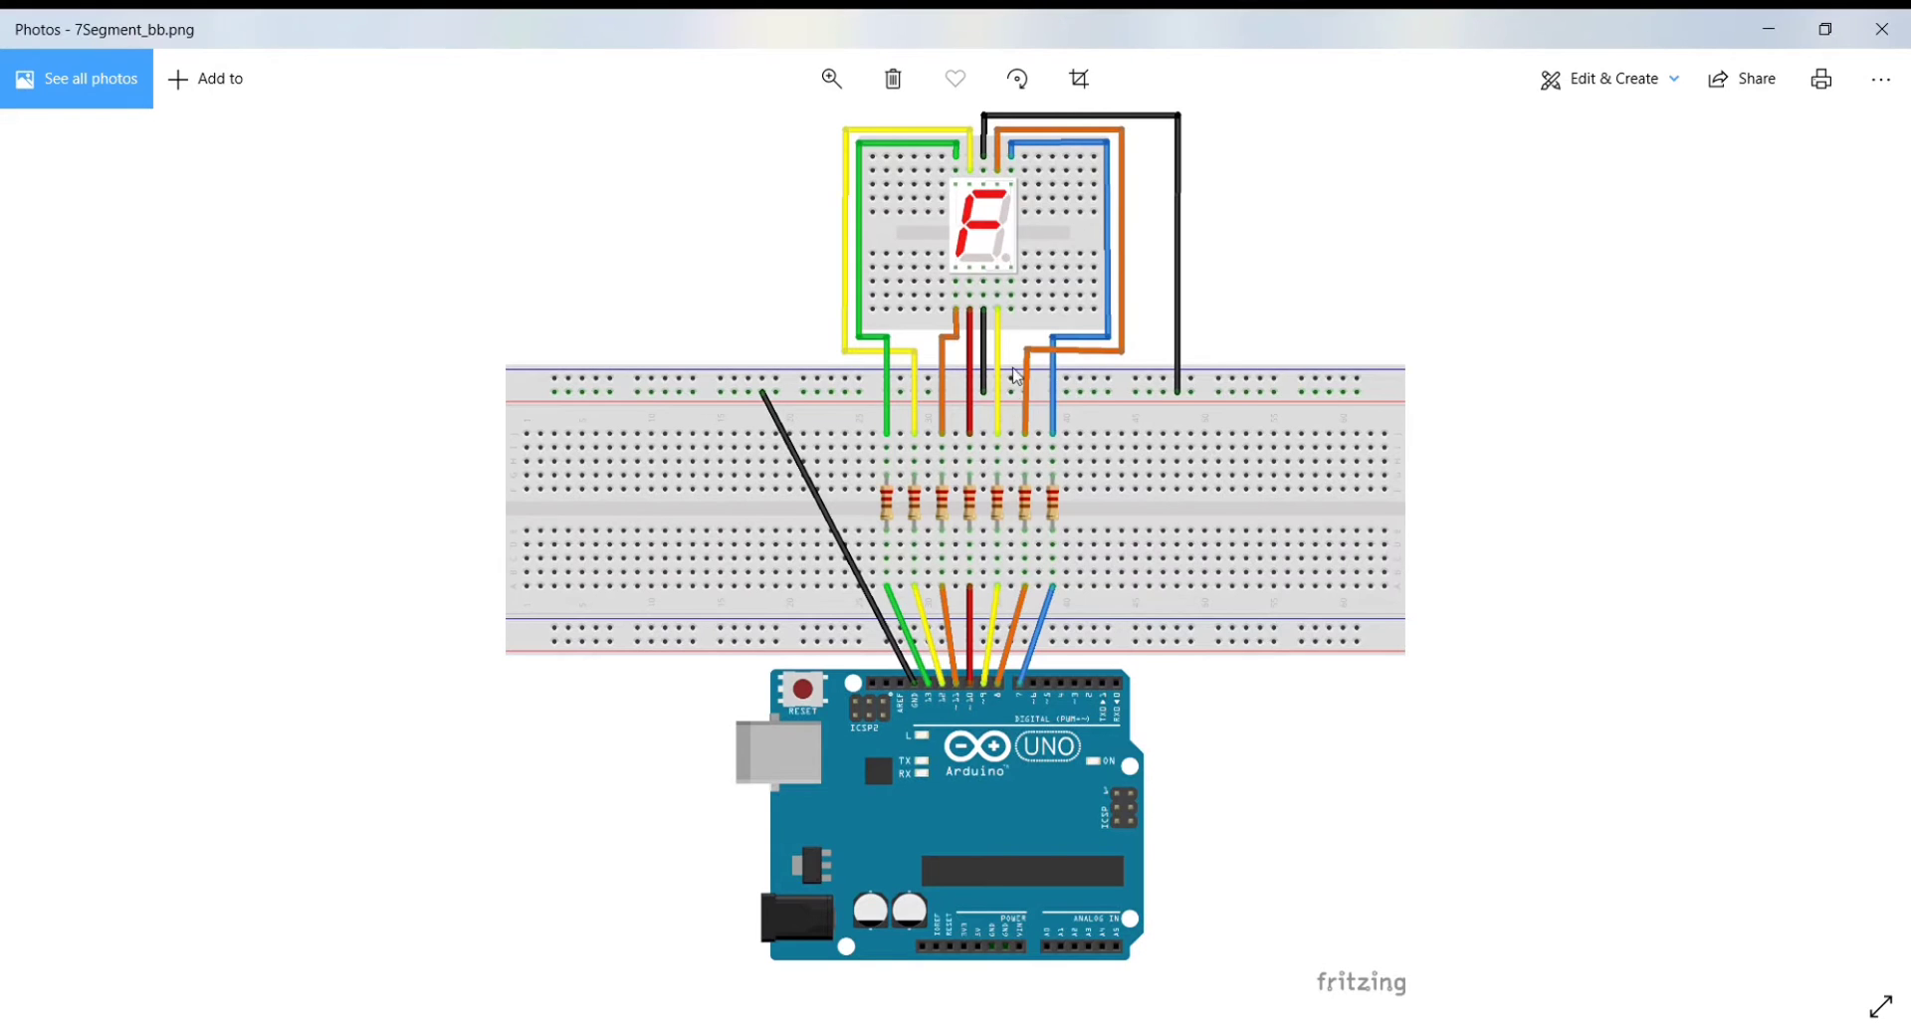
mouse_move(1000, 644)
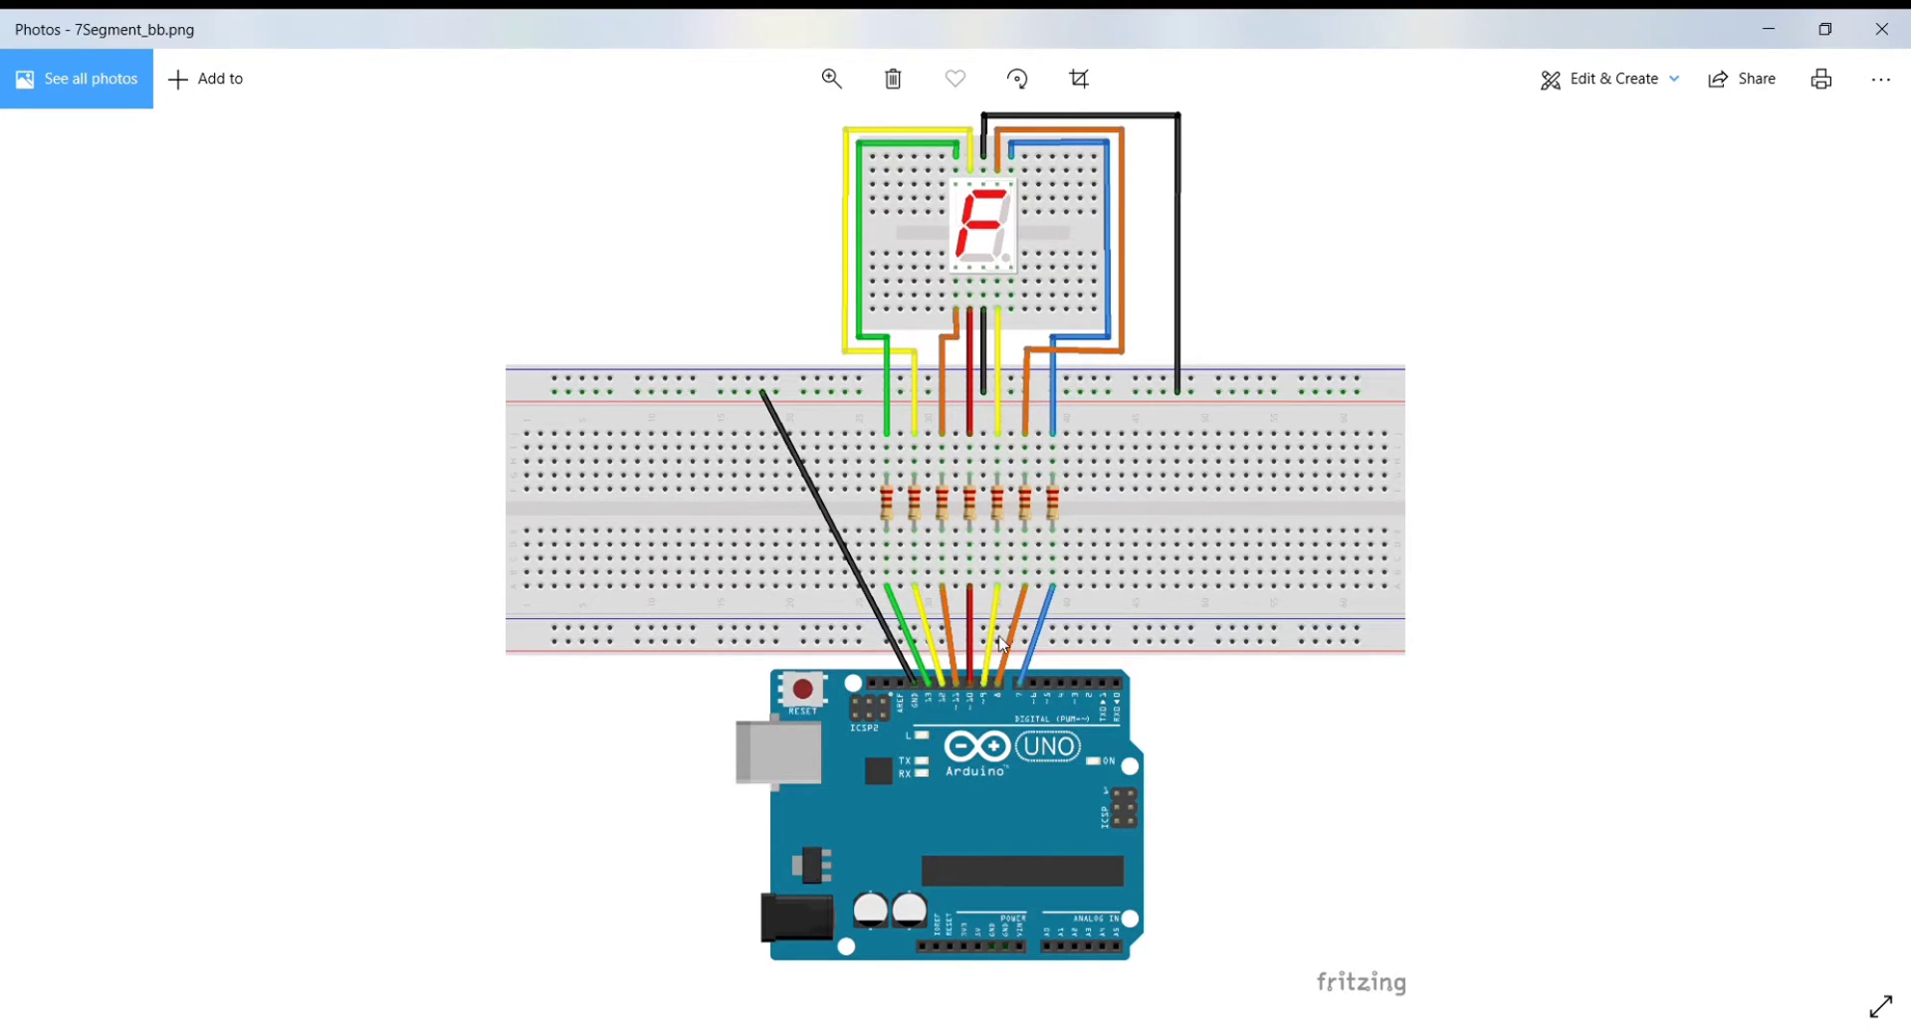
mouse_move(987, 695)
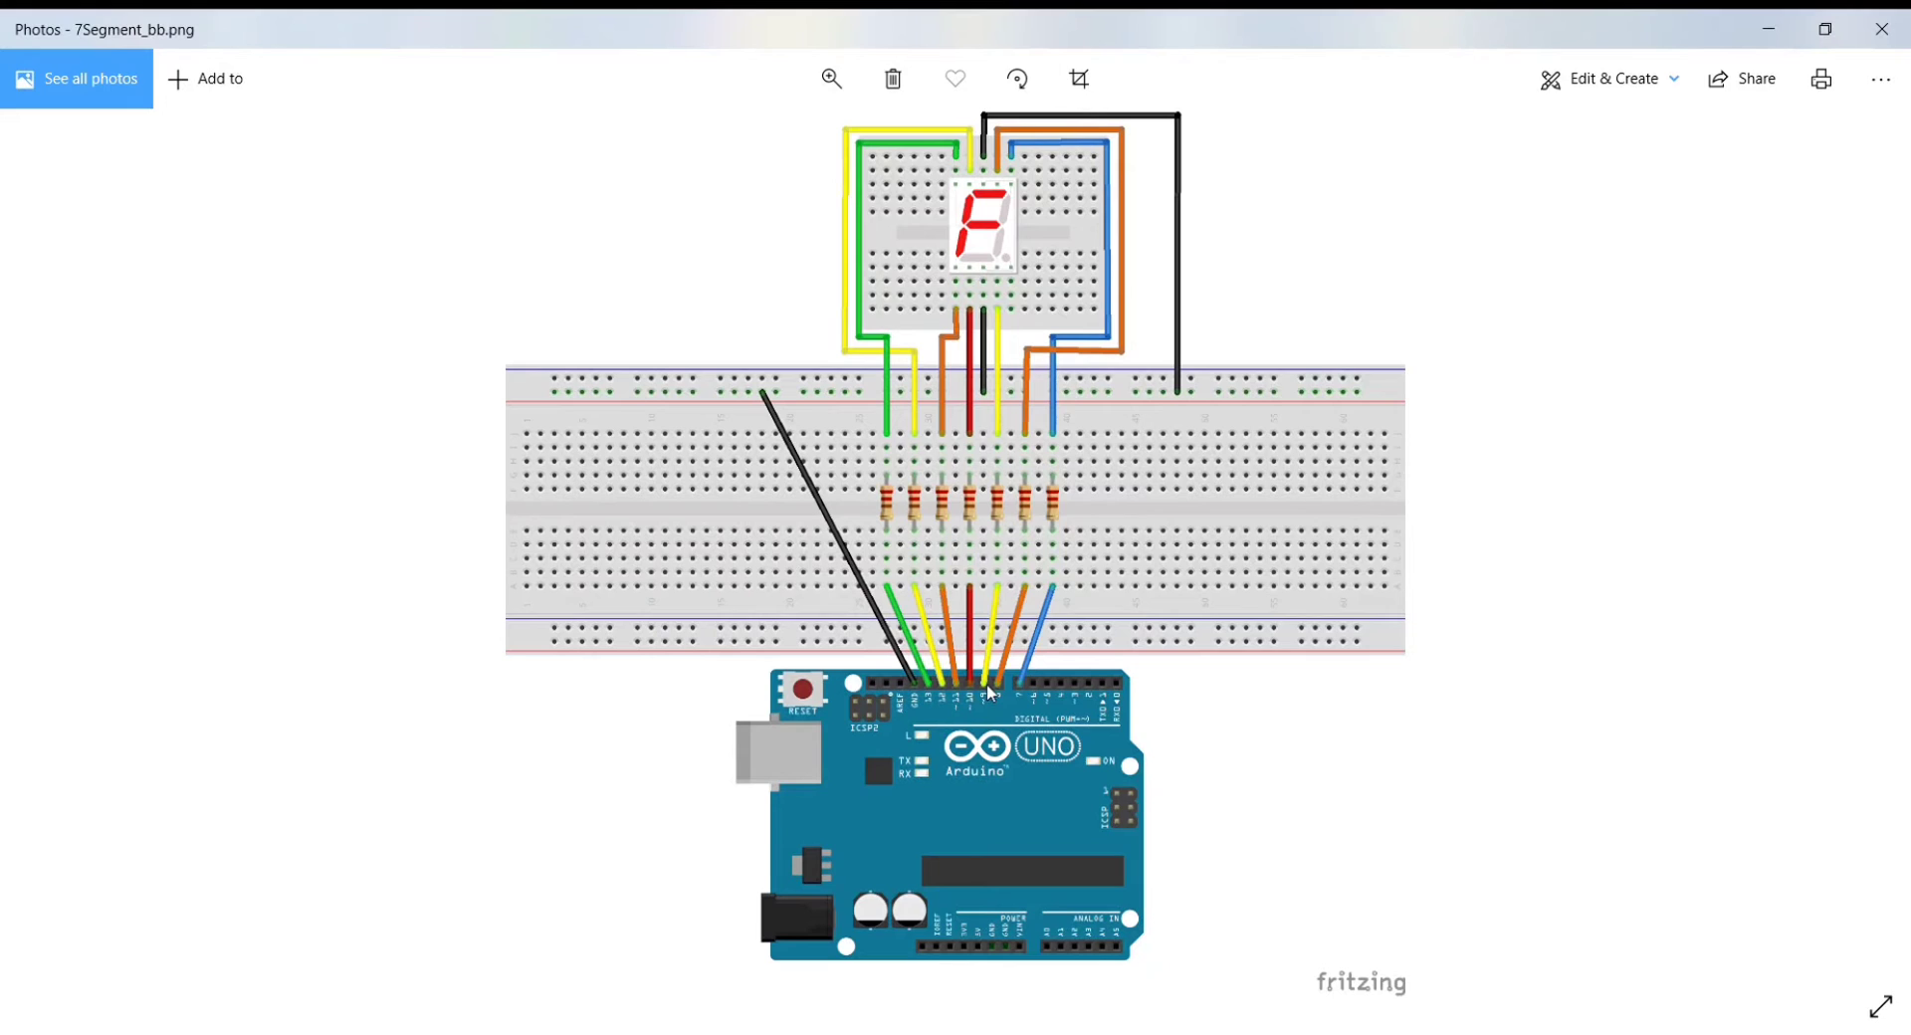
mouse_move(976, 337)
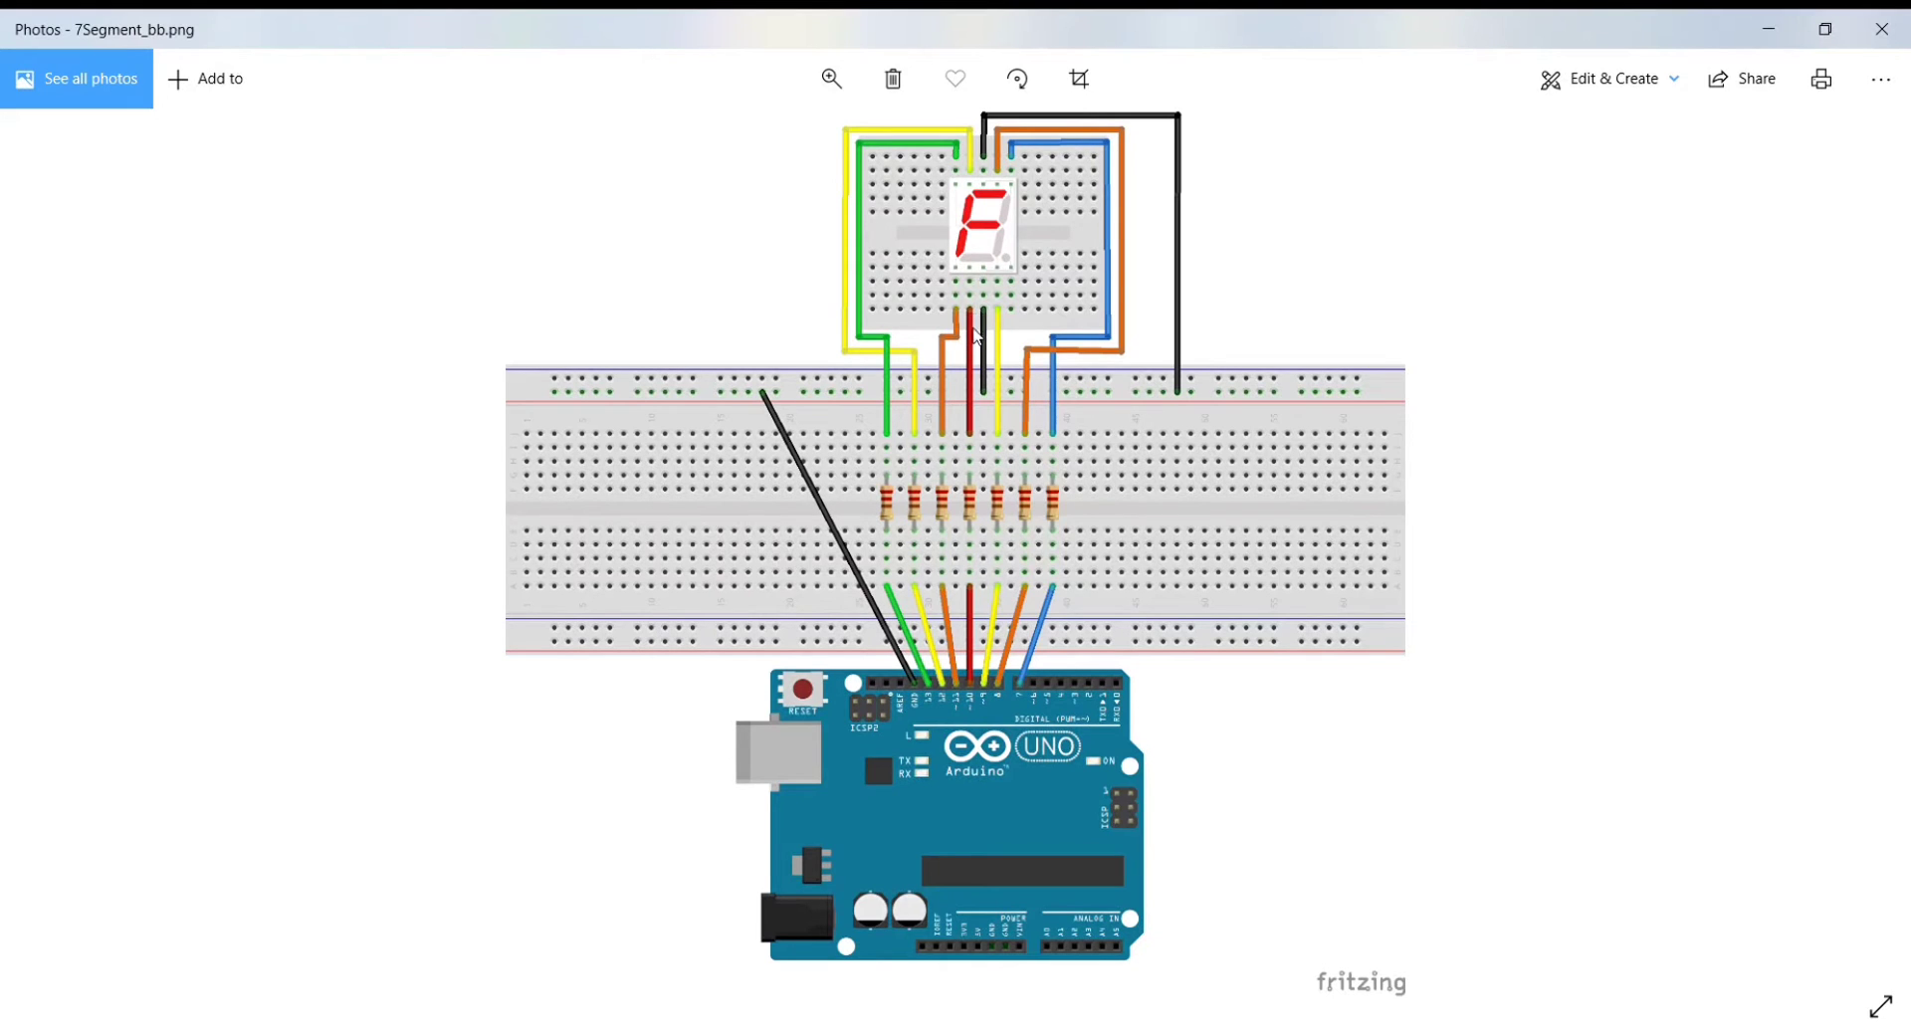
mouse_move(966, 726)
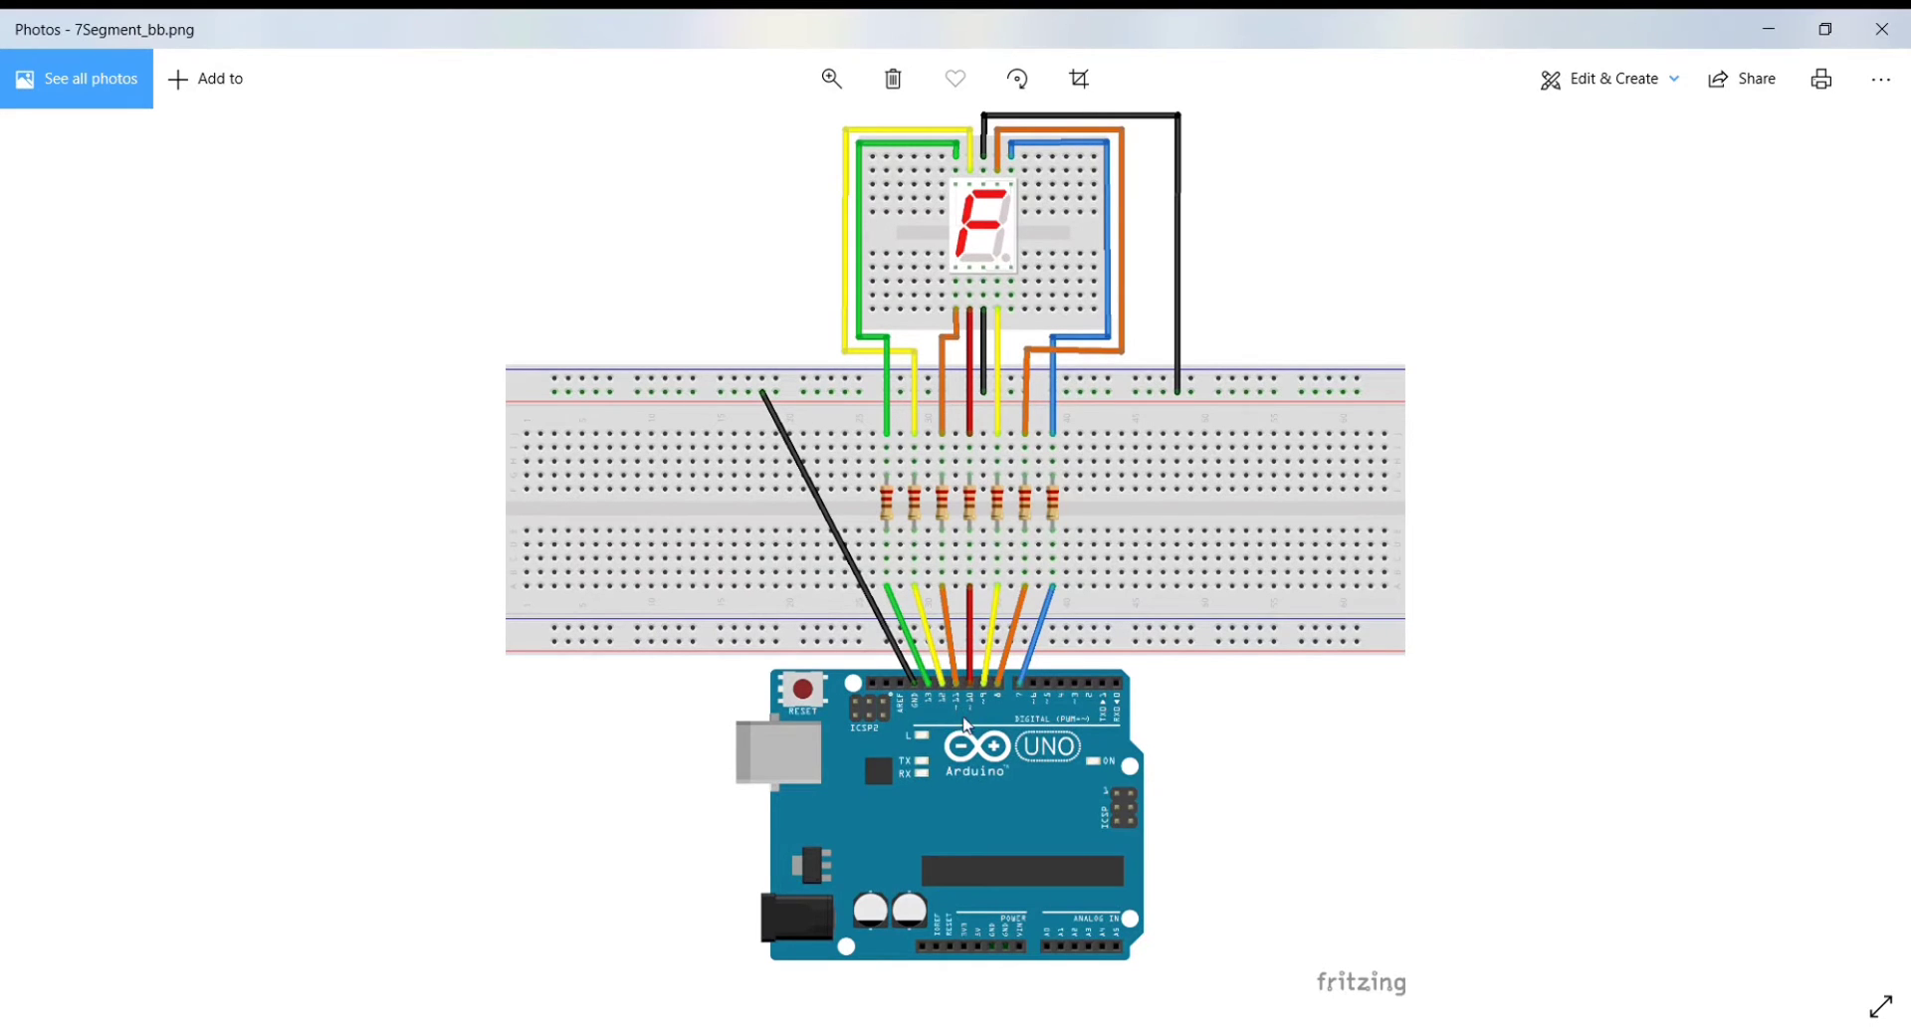
mouse_move(955, 341)
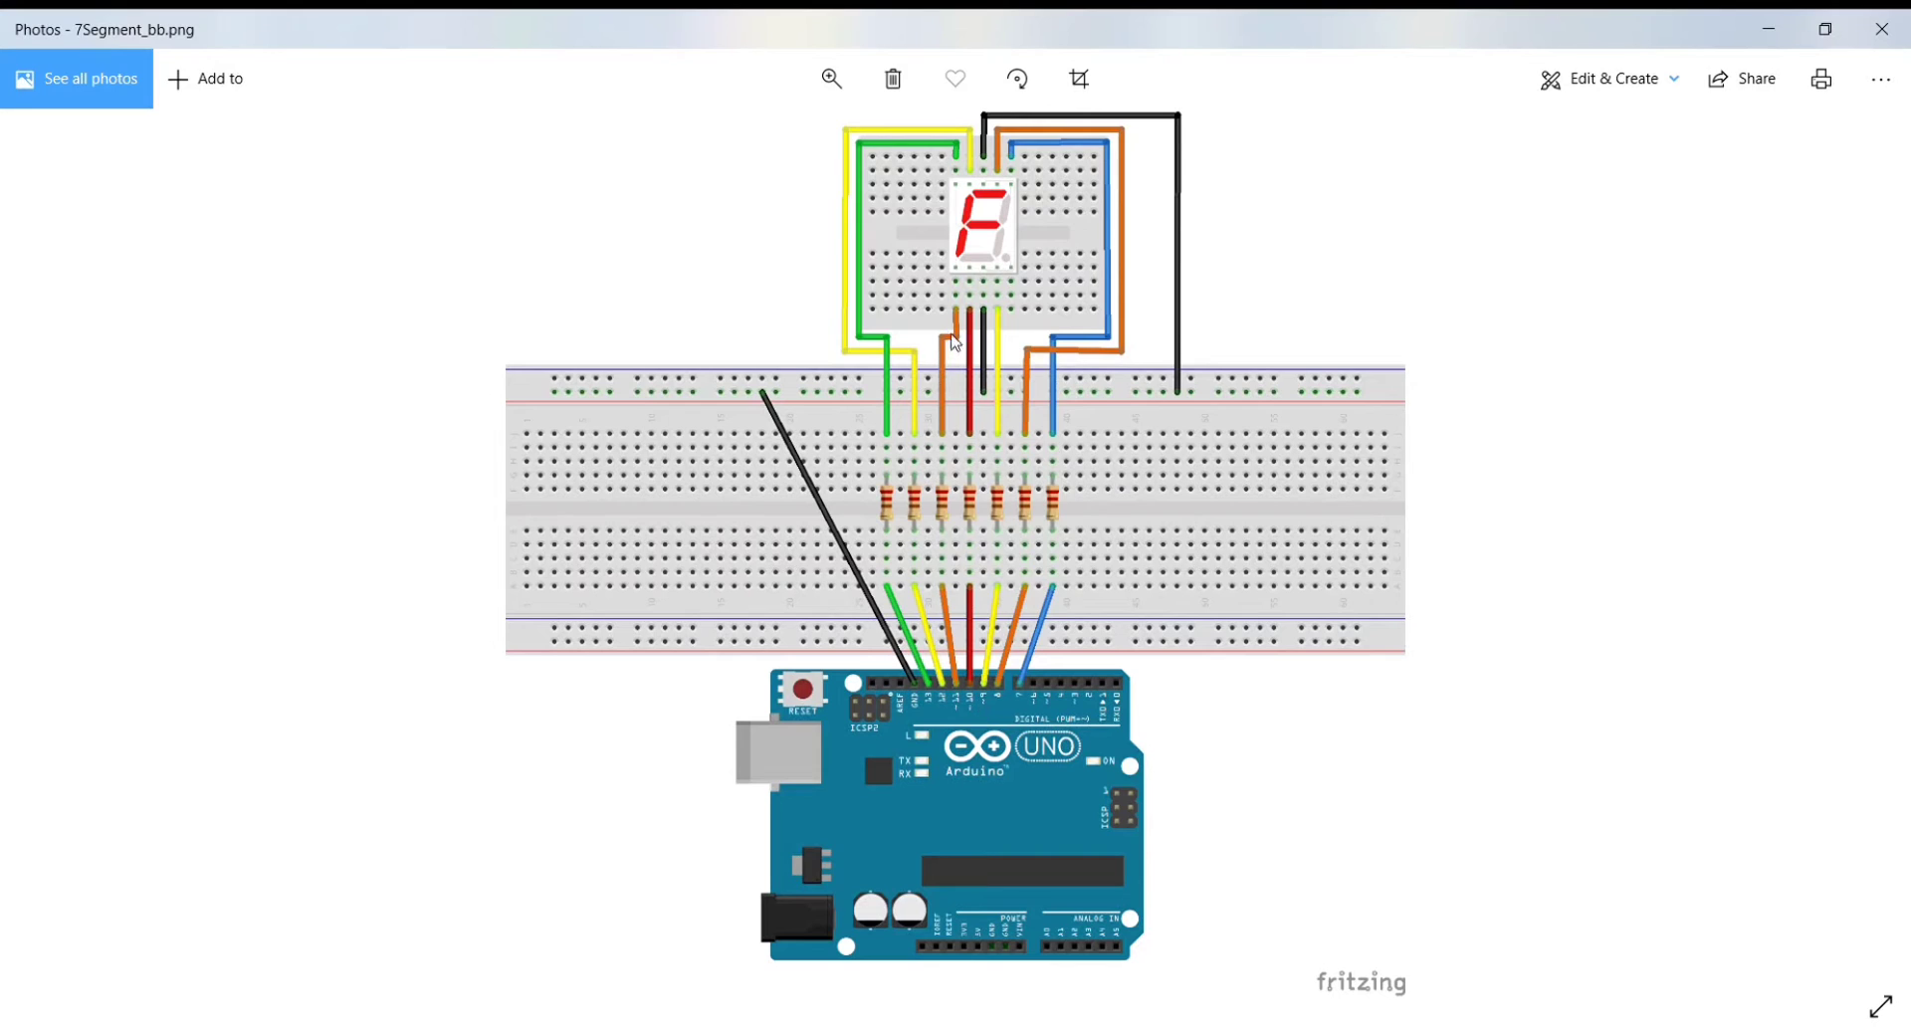
mouse_move(947, 624)
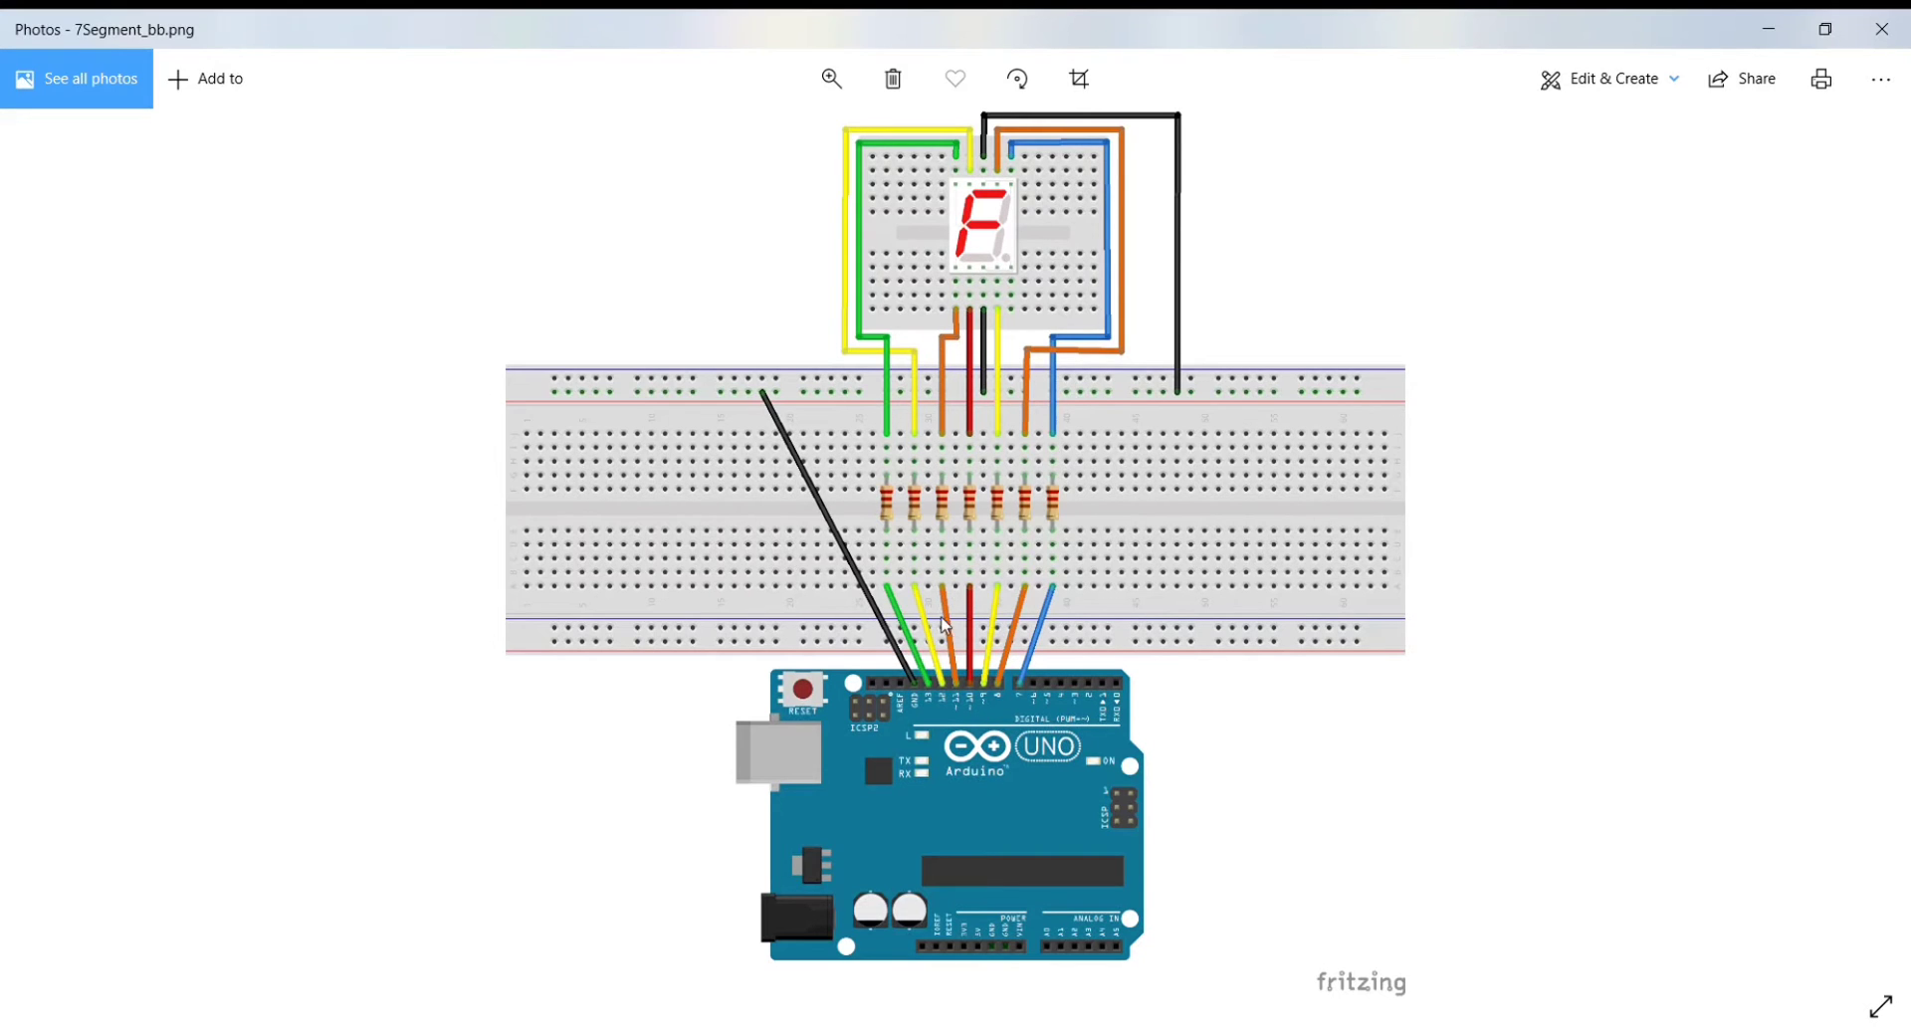
mouse_move(961, 655)
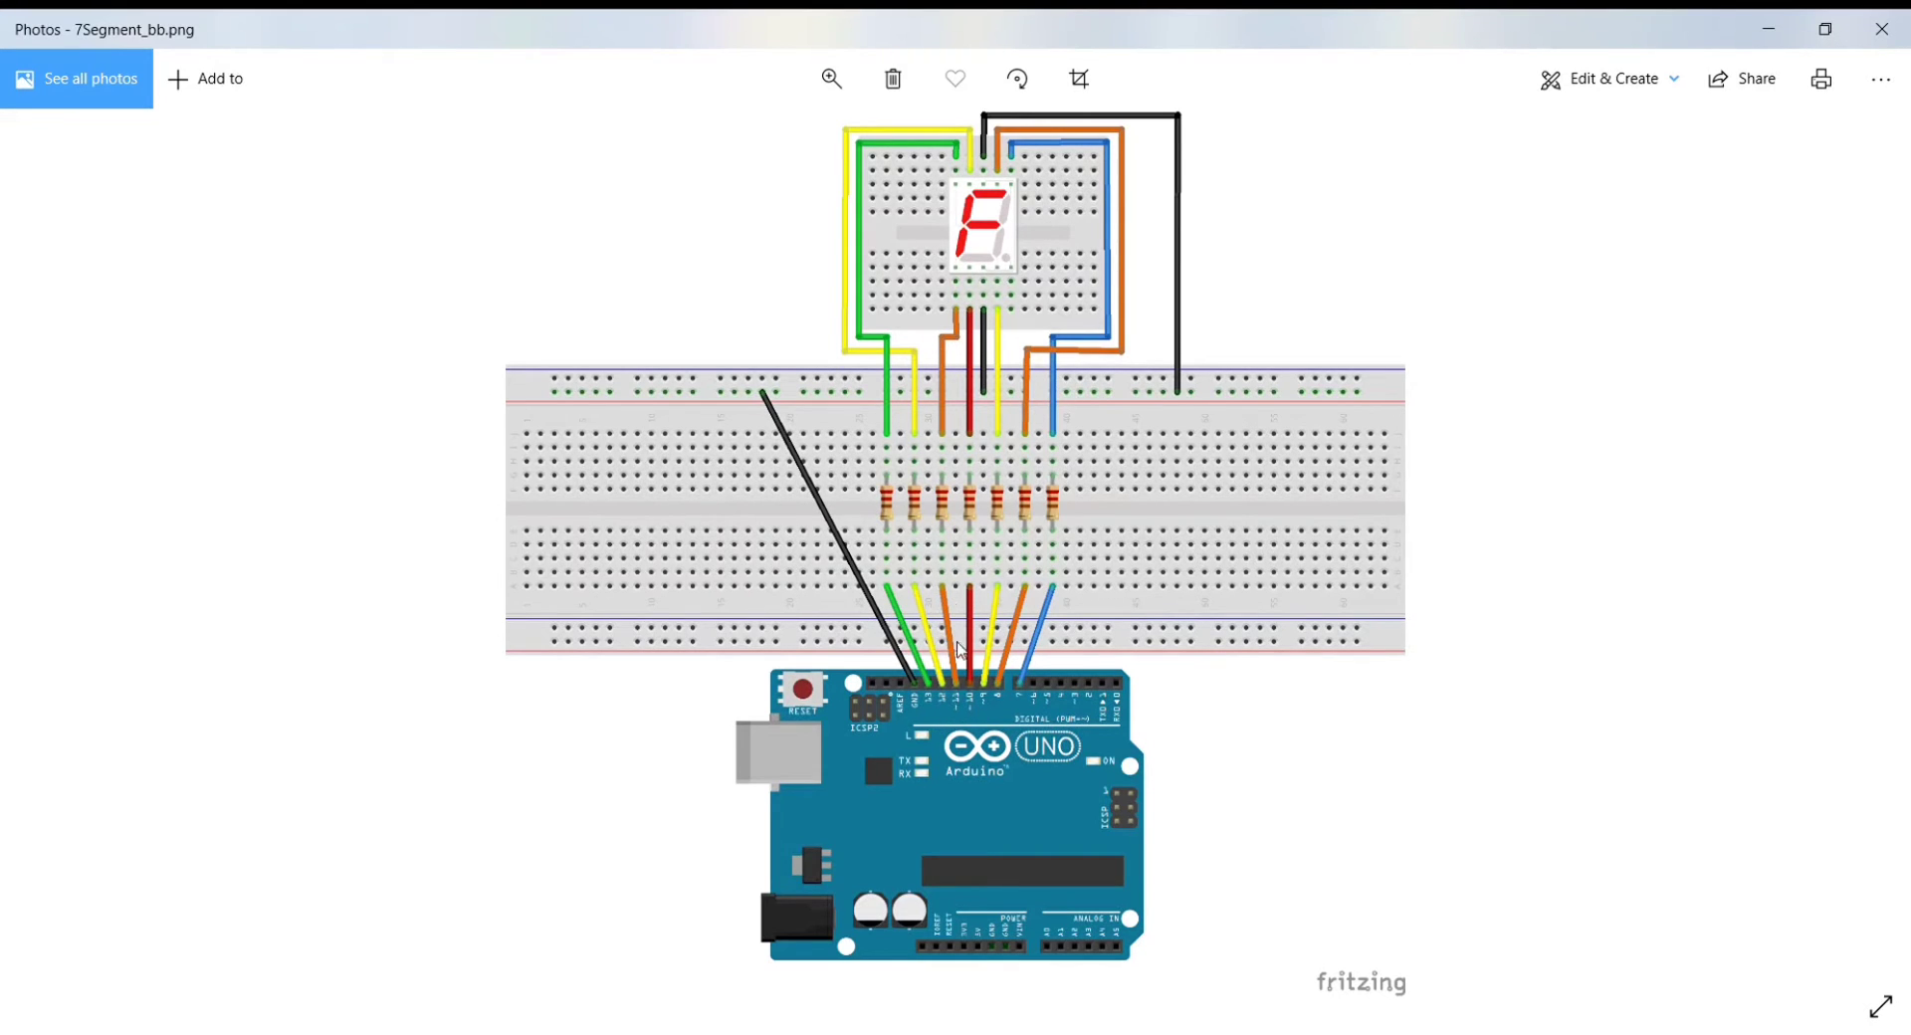
mouse_move(974, 181)
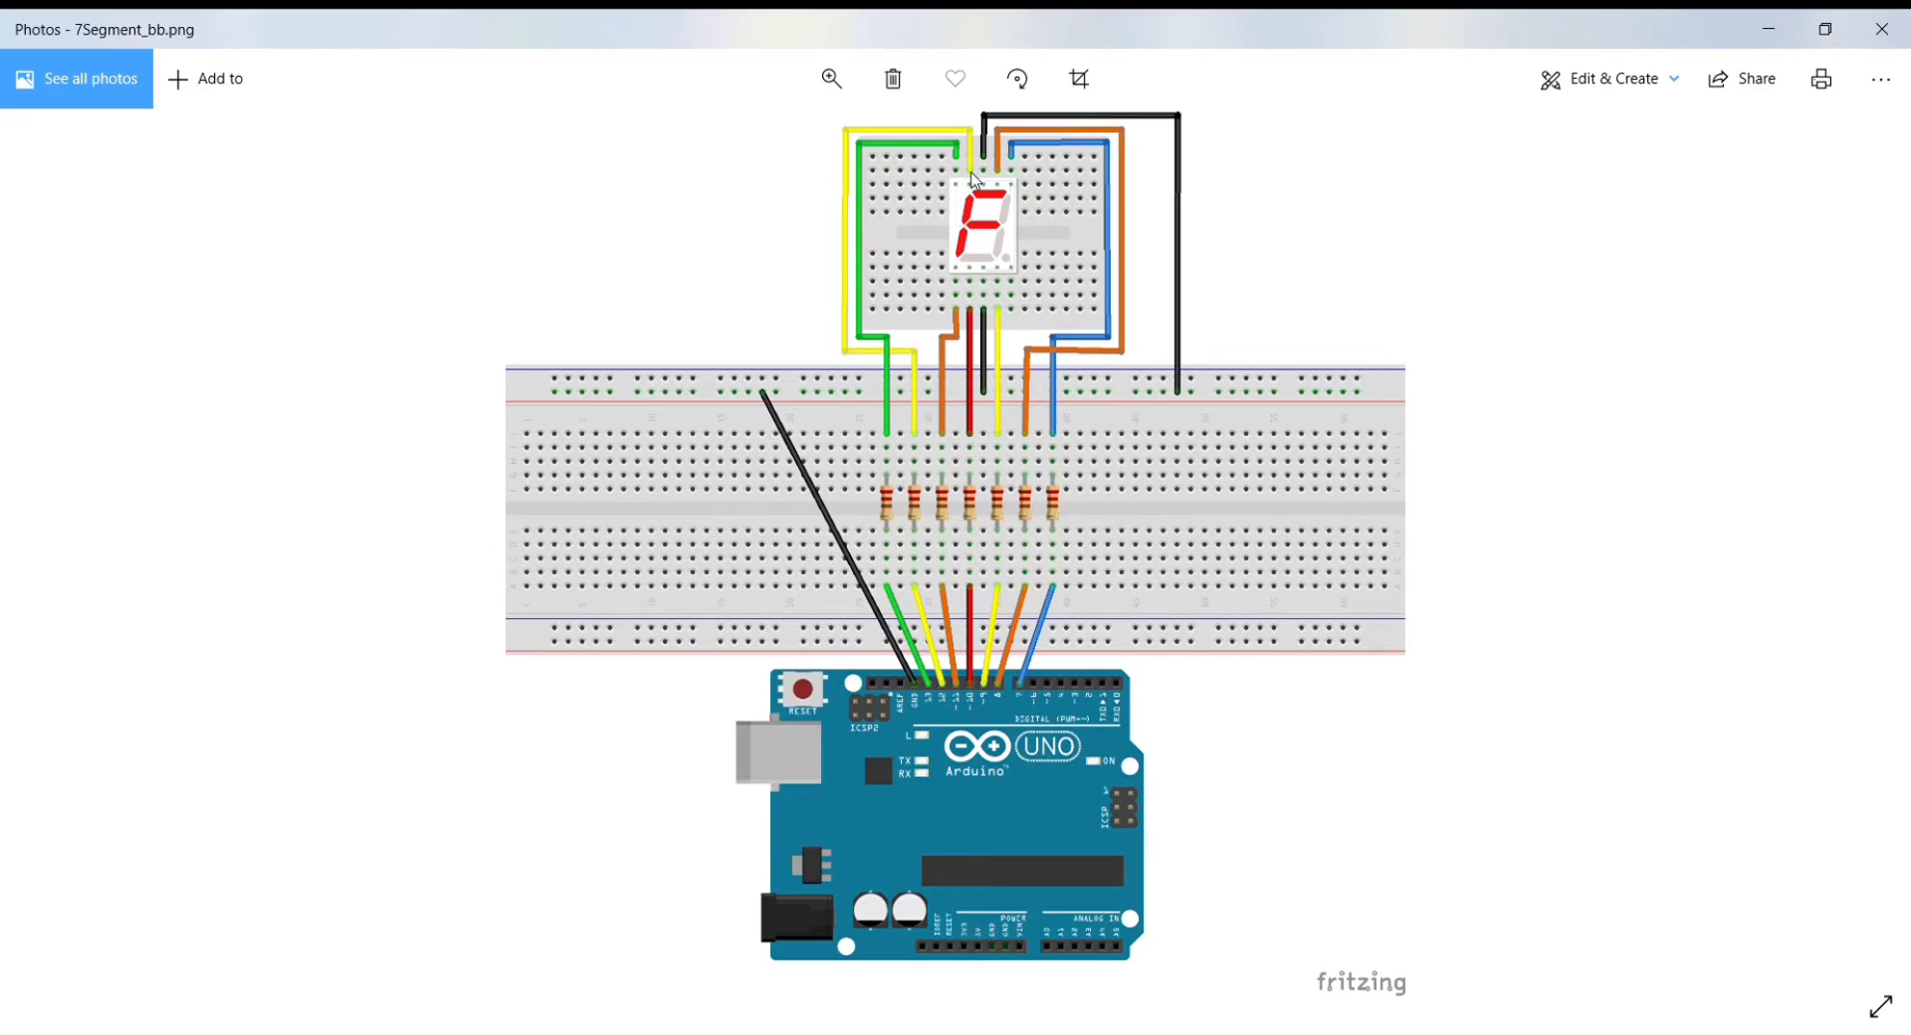
mouse_move(972, 179)
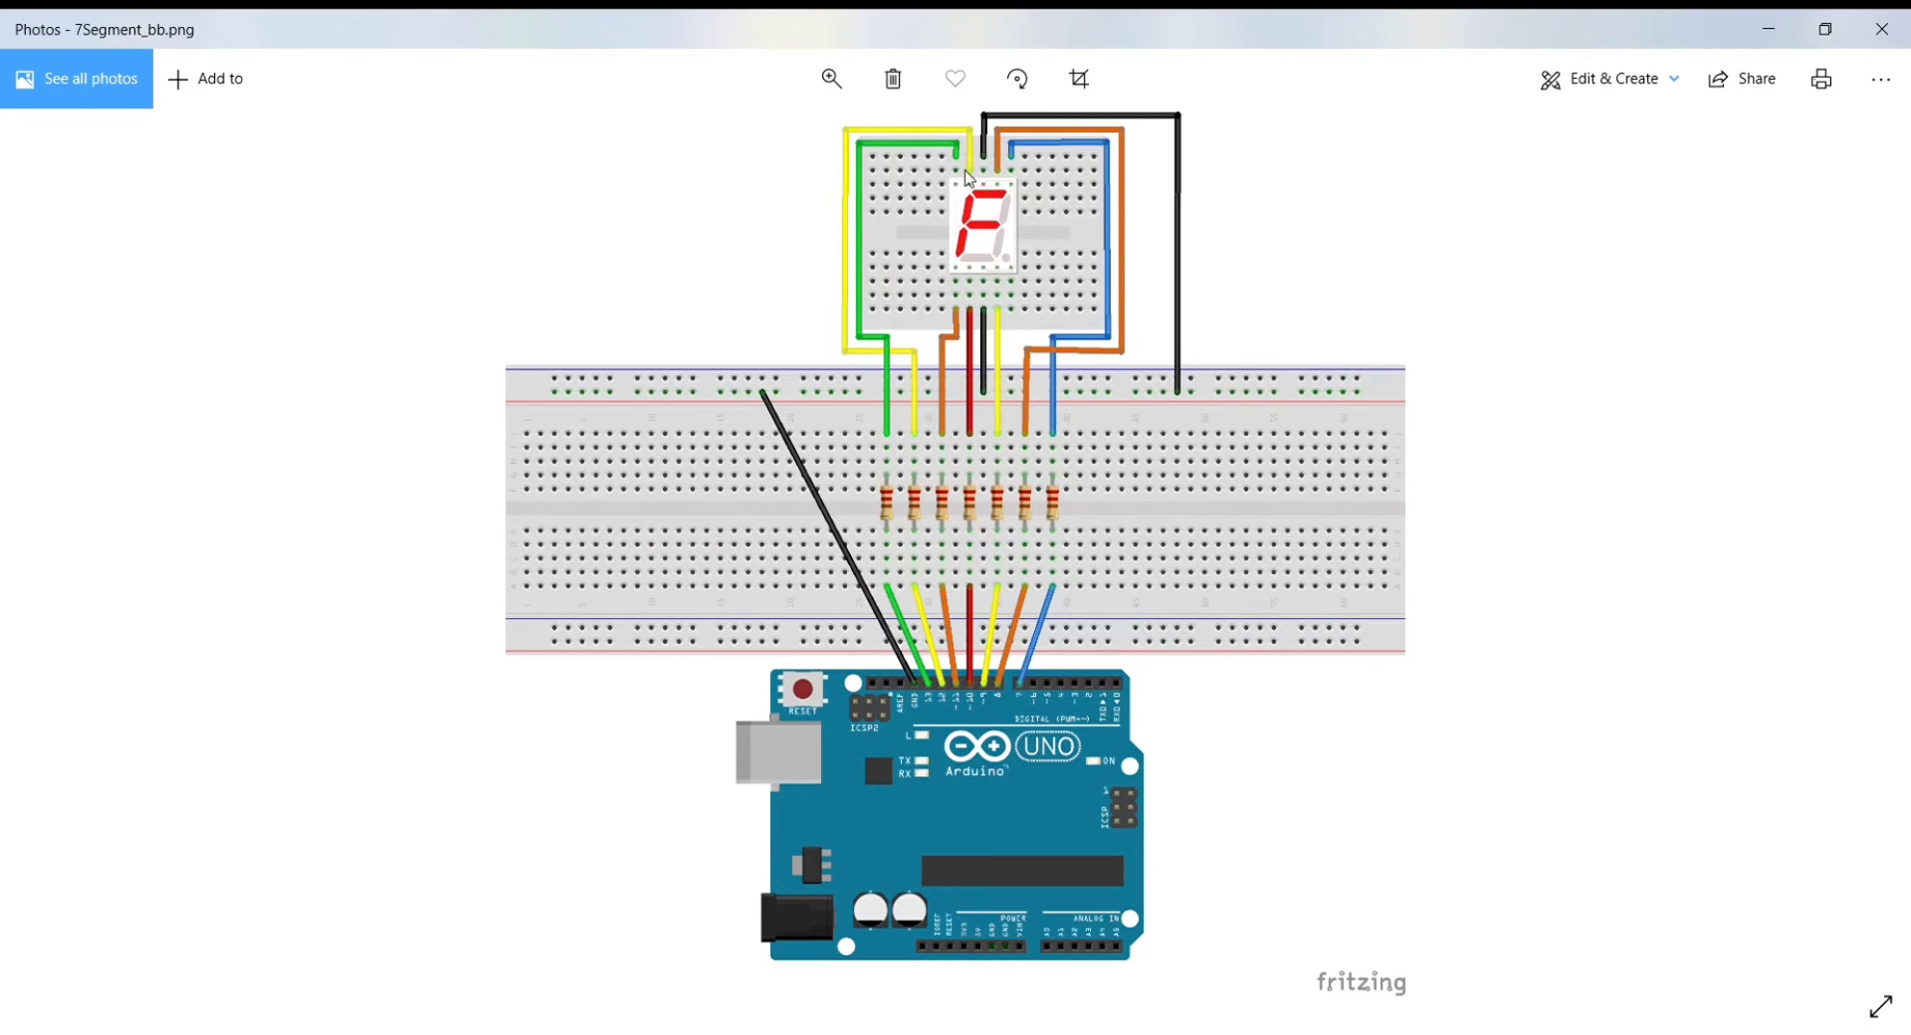
mouse_move(966, 197)
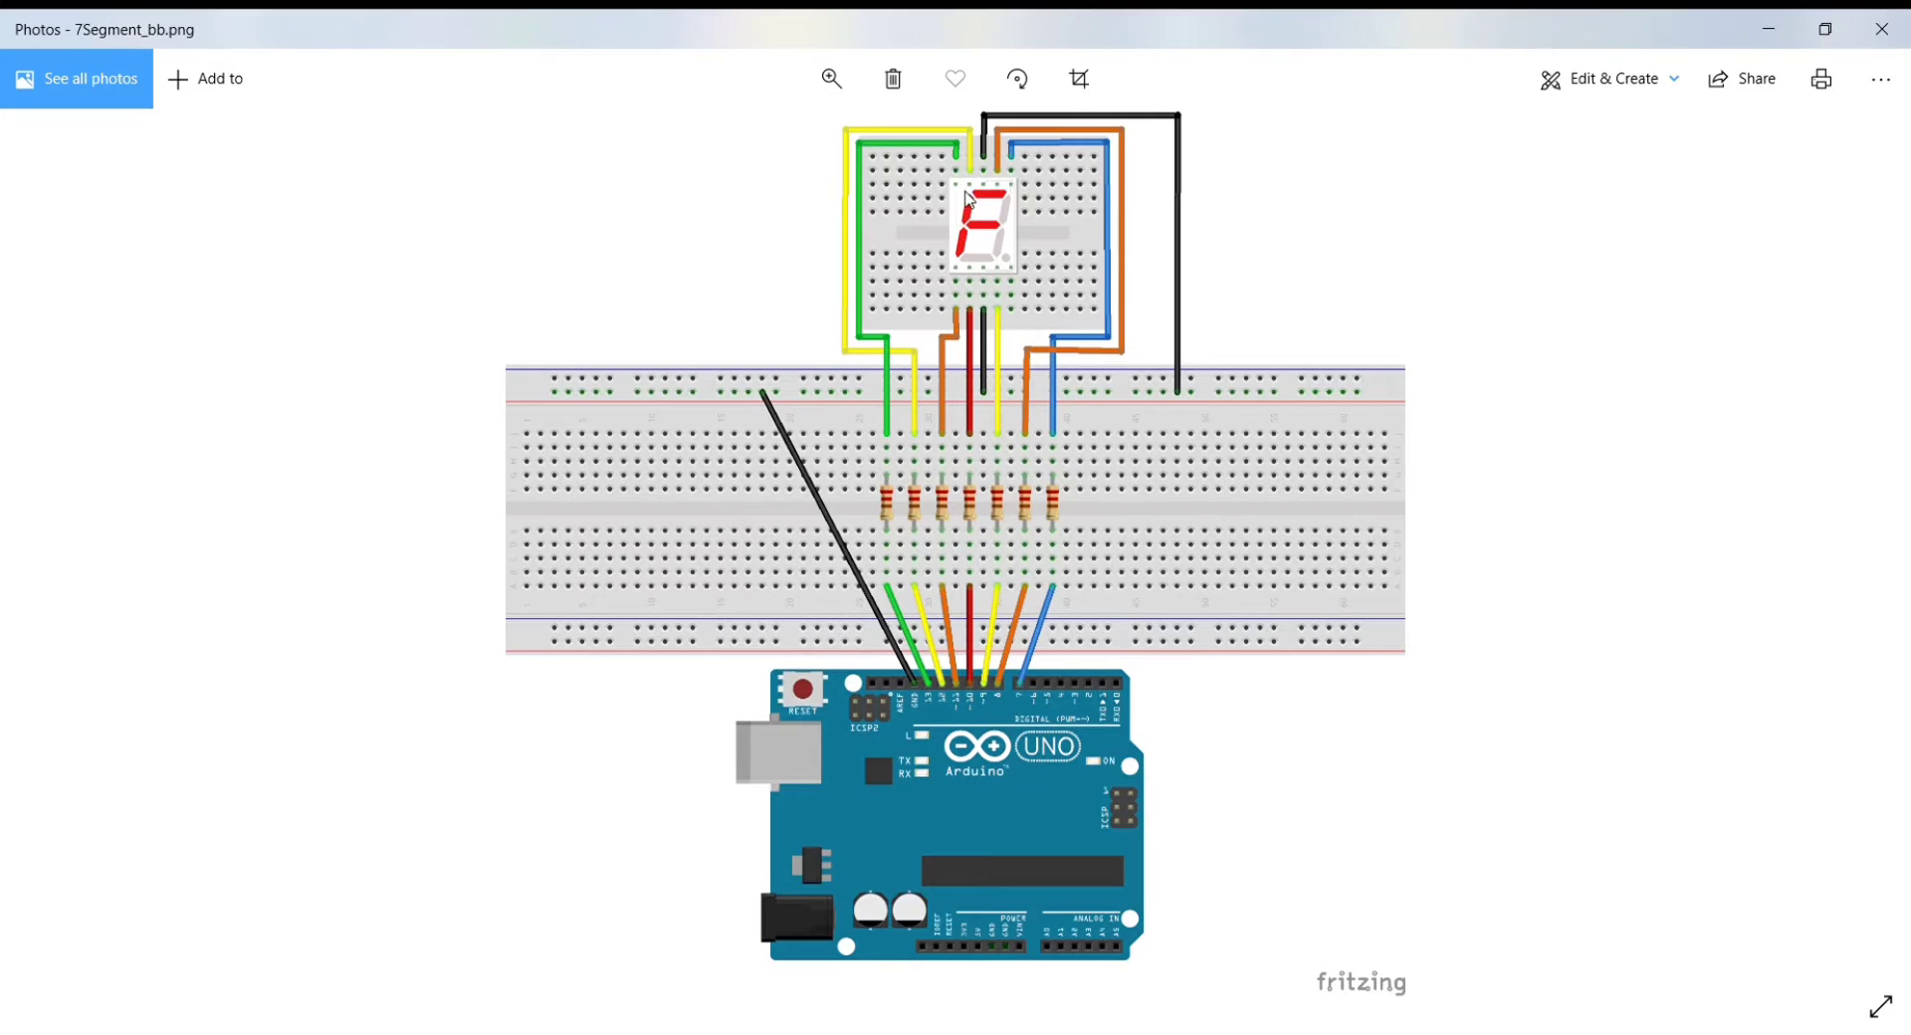
mouse_move(863, 135)
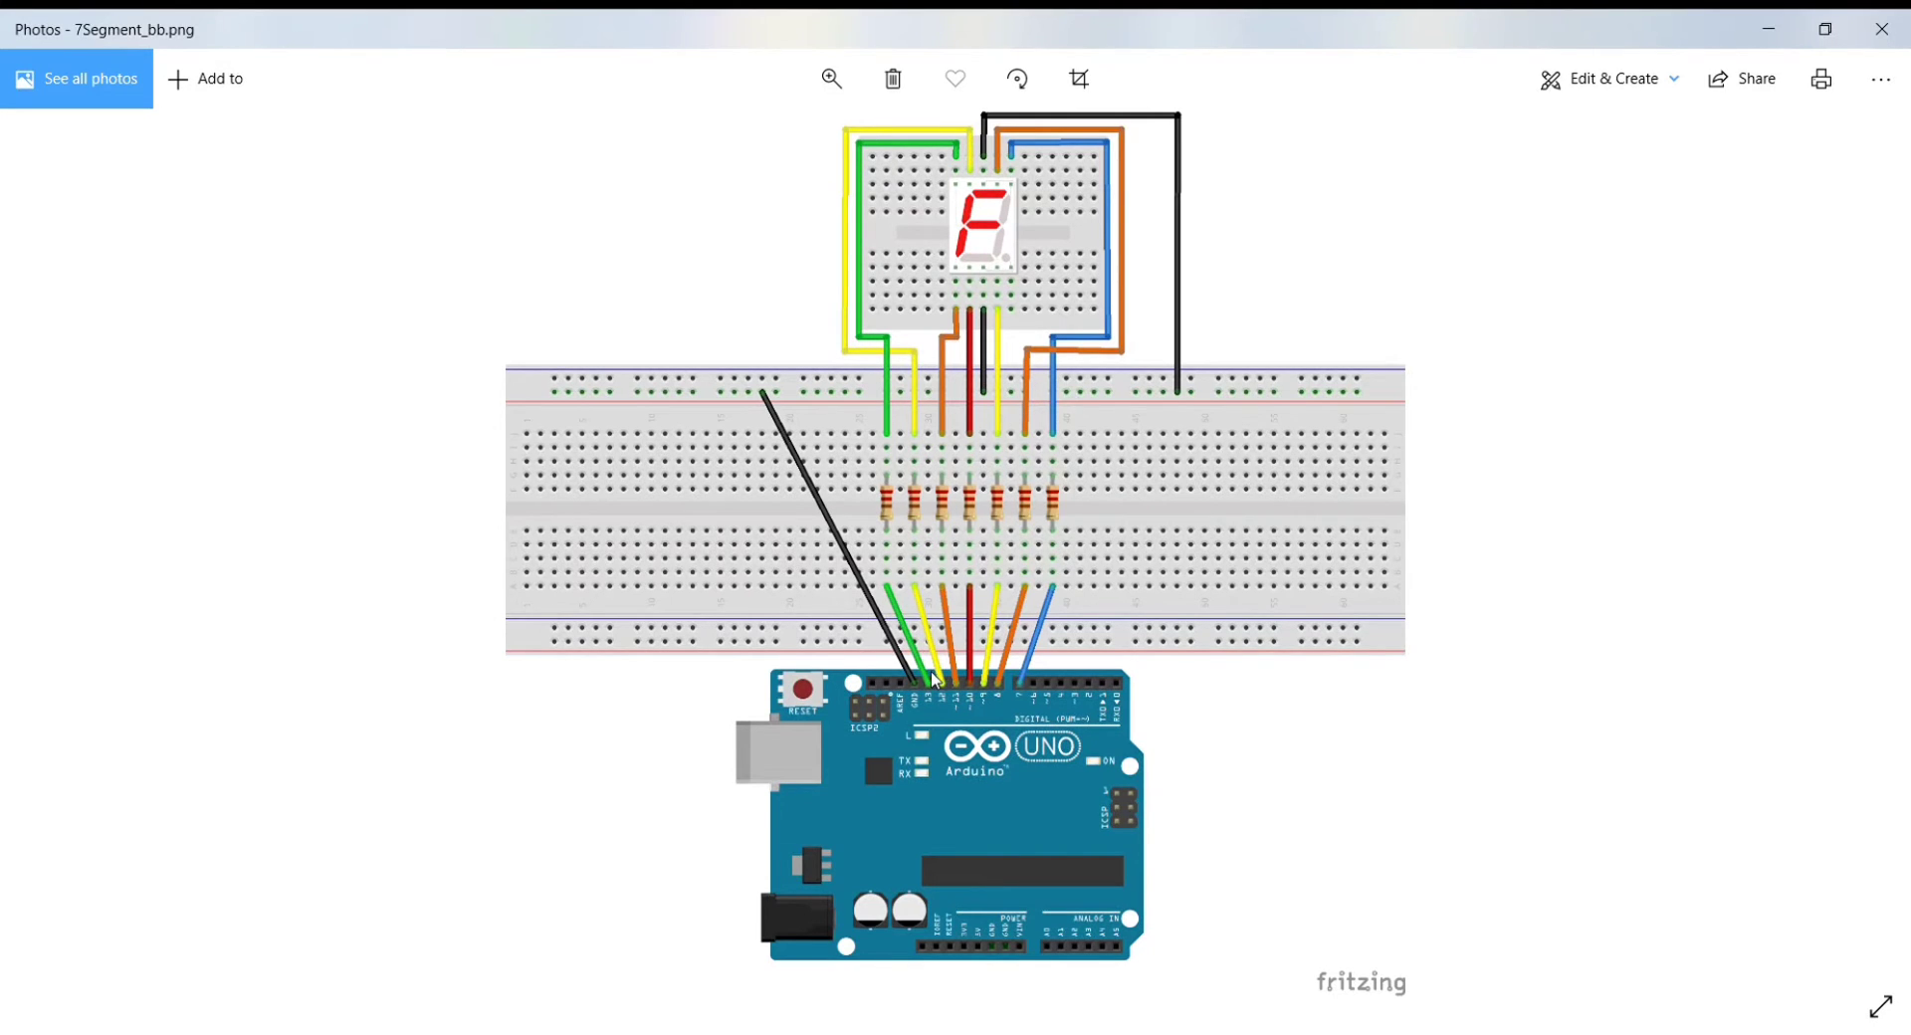
mouse_move(954, 189)
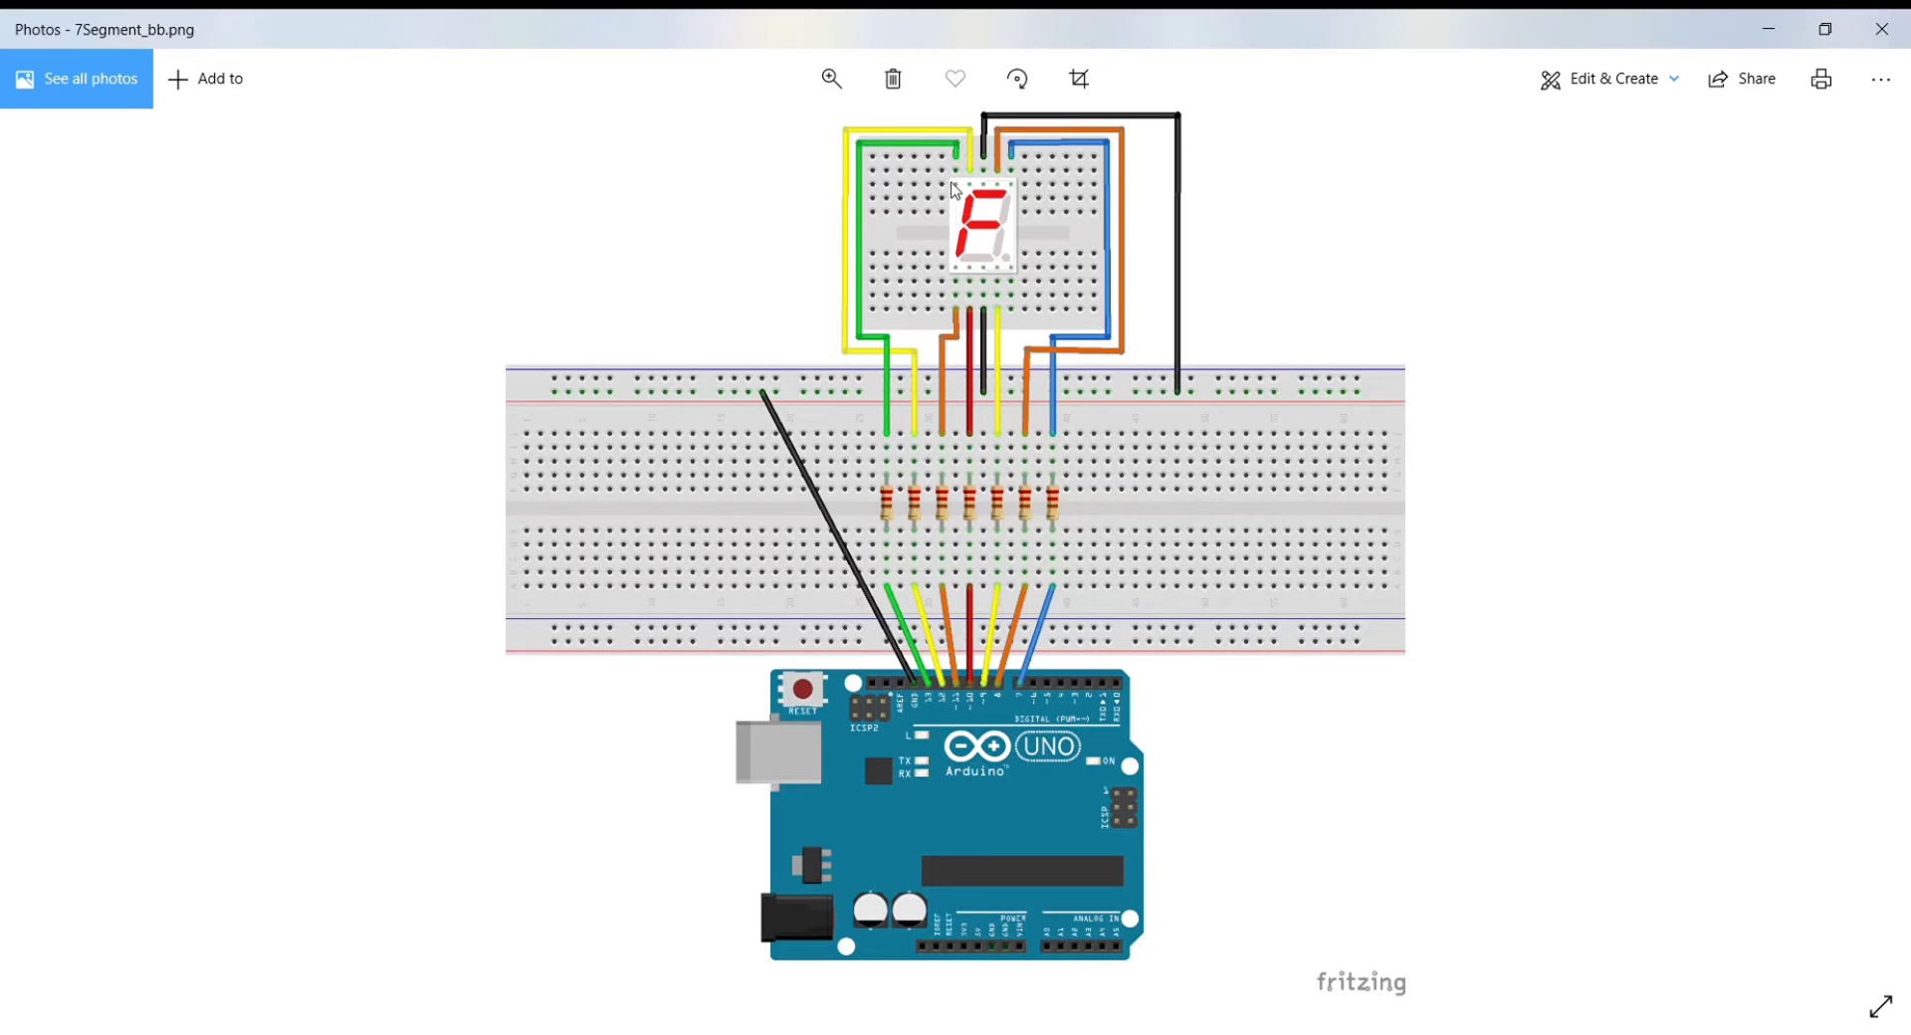
mouse_move(891, 402)
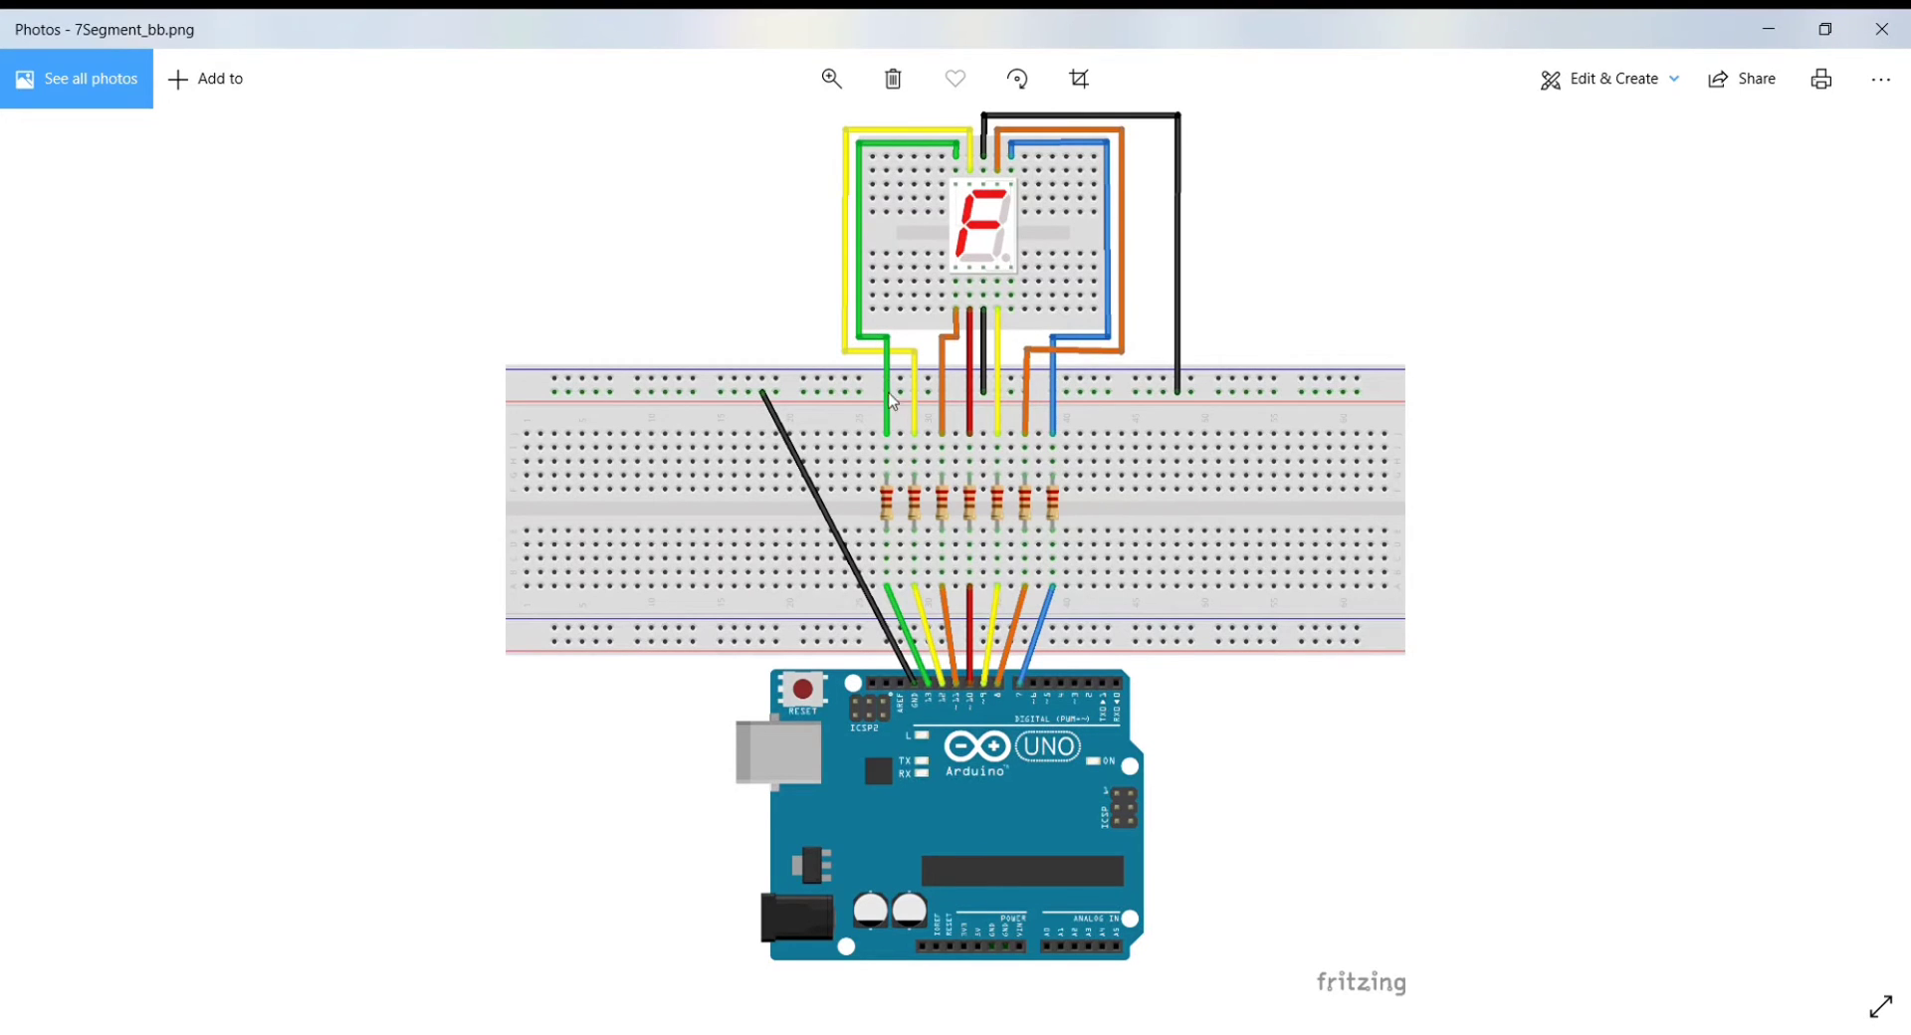
mouse_move(933, 695)
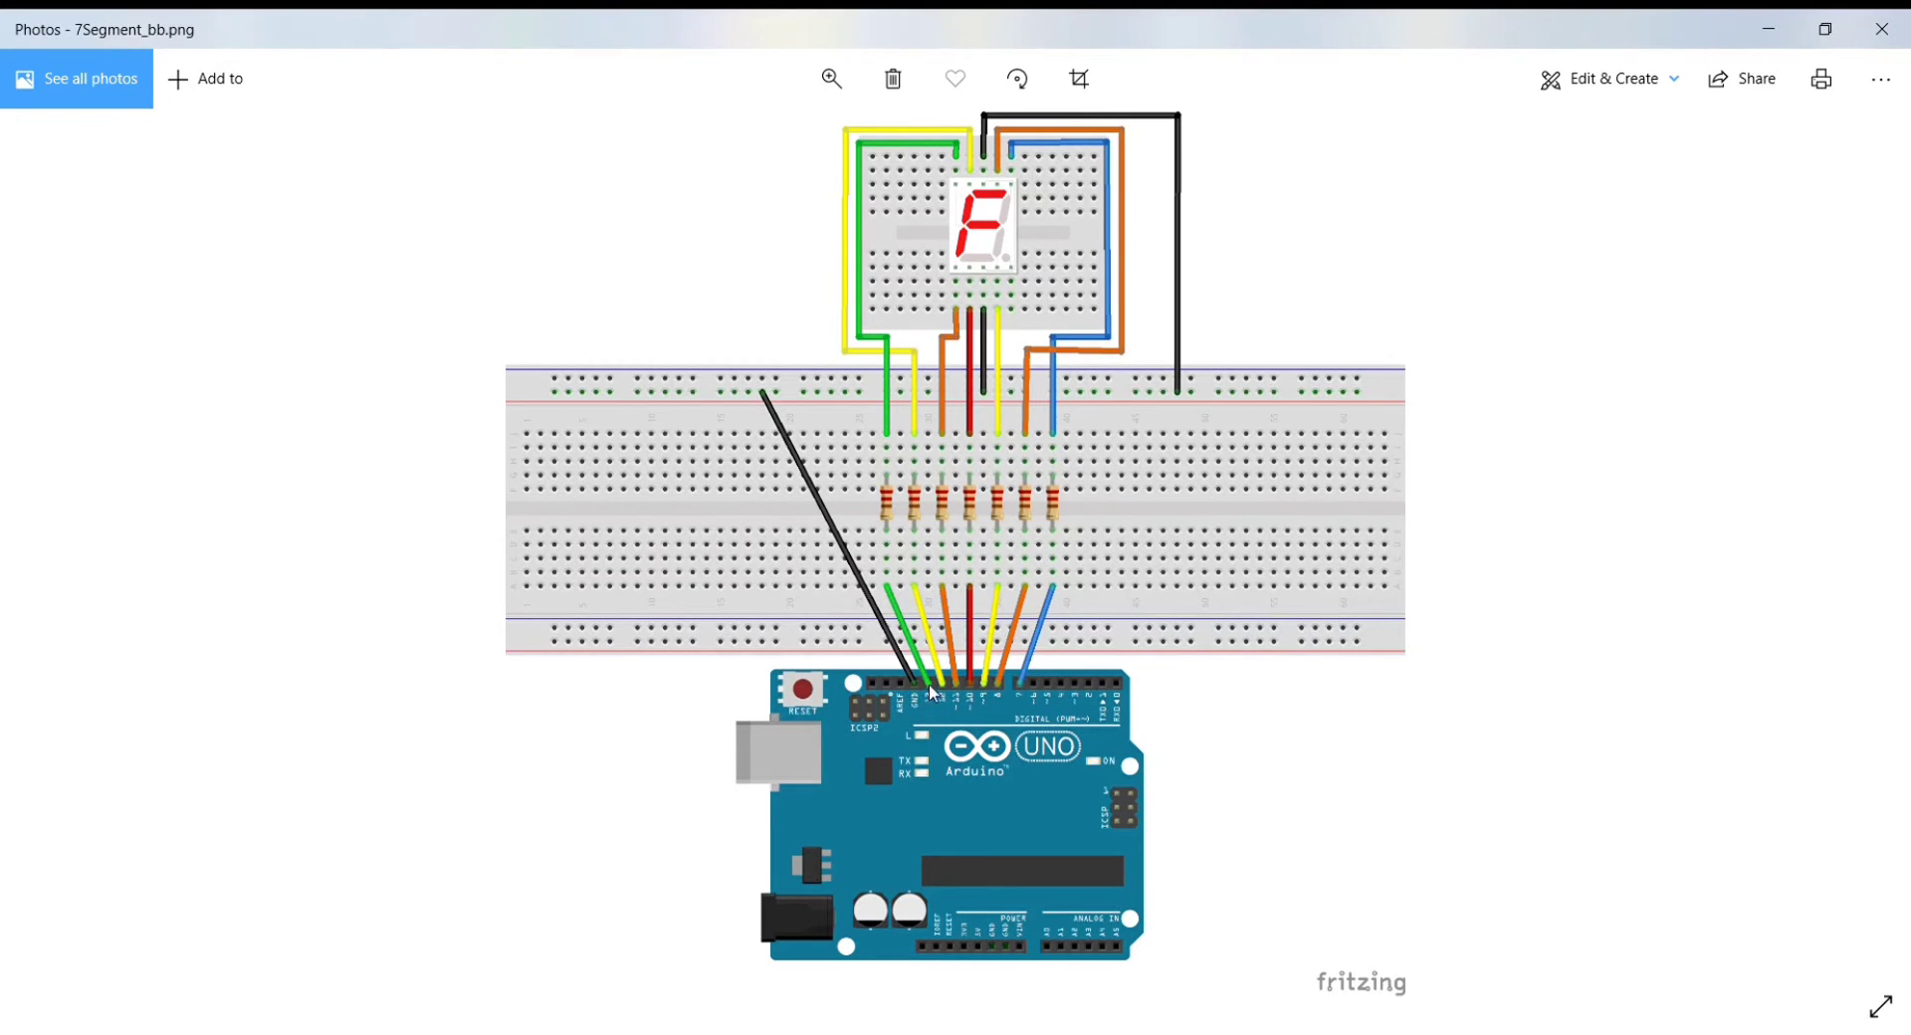
mouse_move(884, 493)
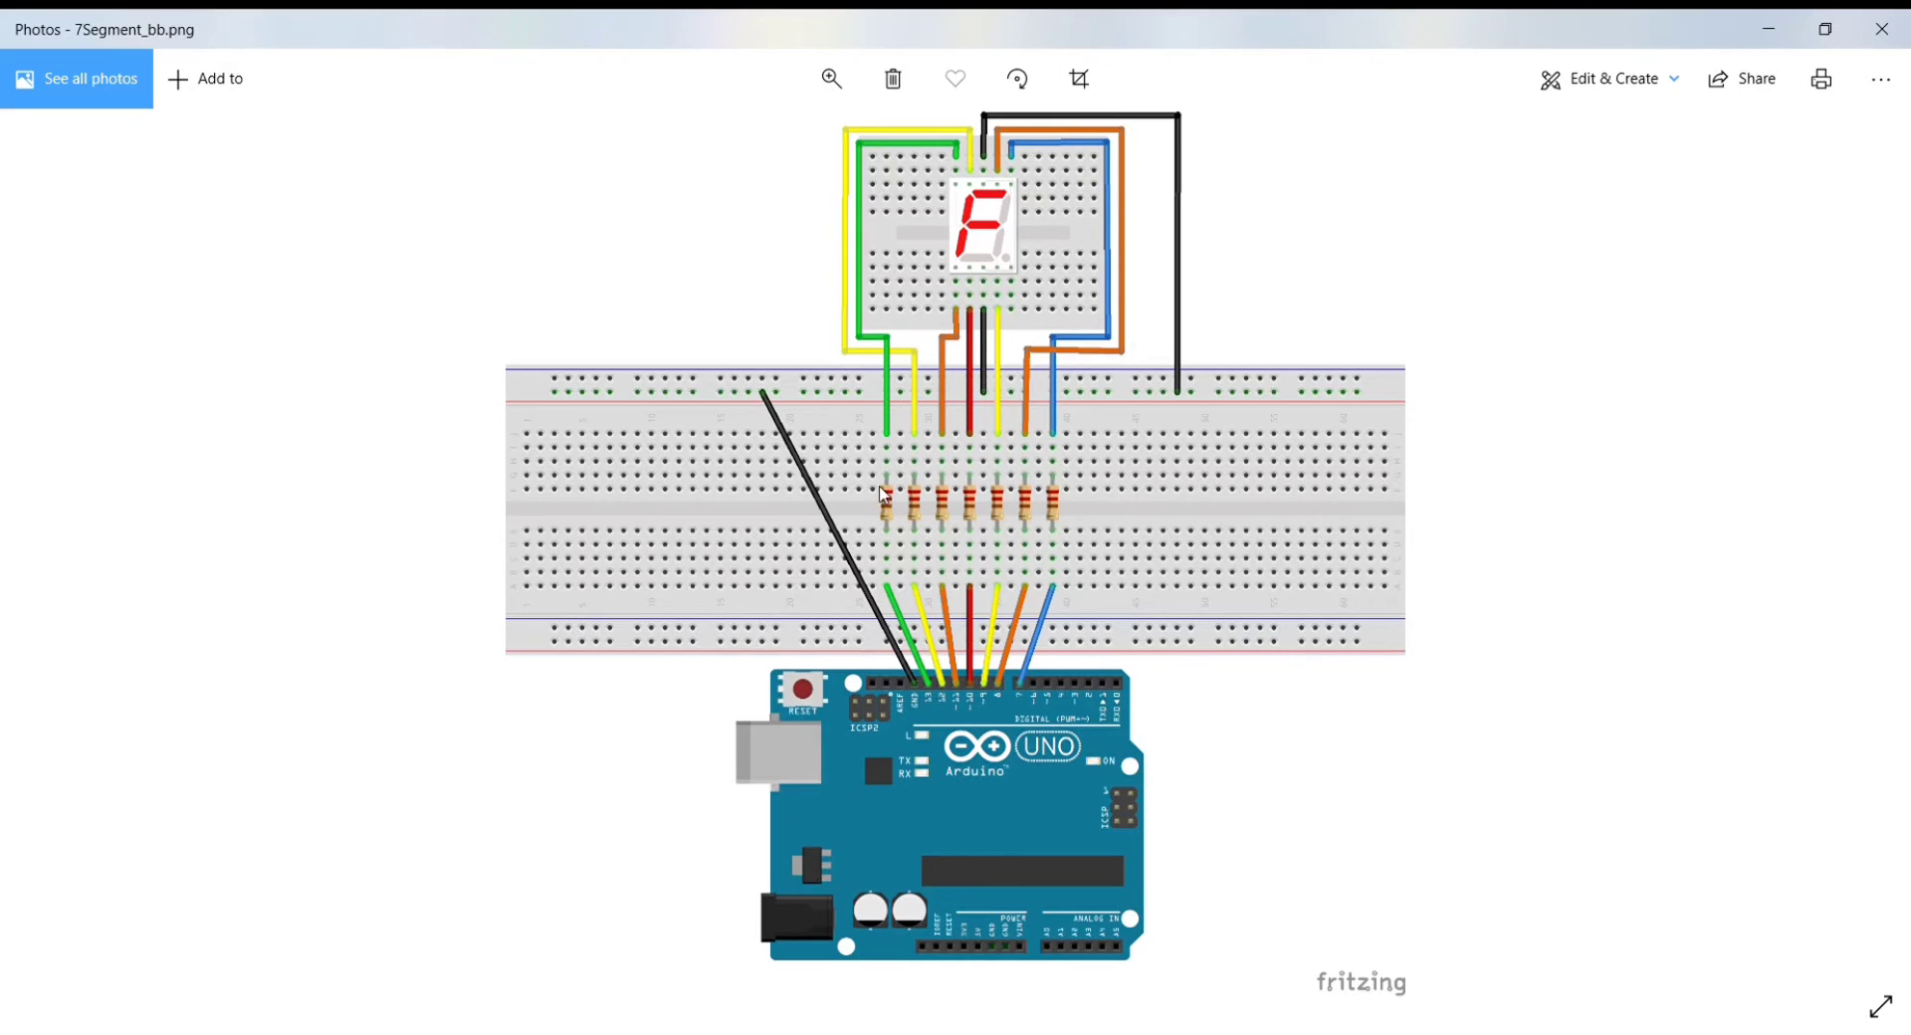
mouse_move(988, 281)
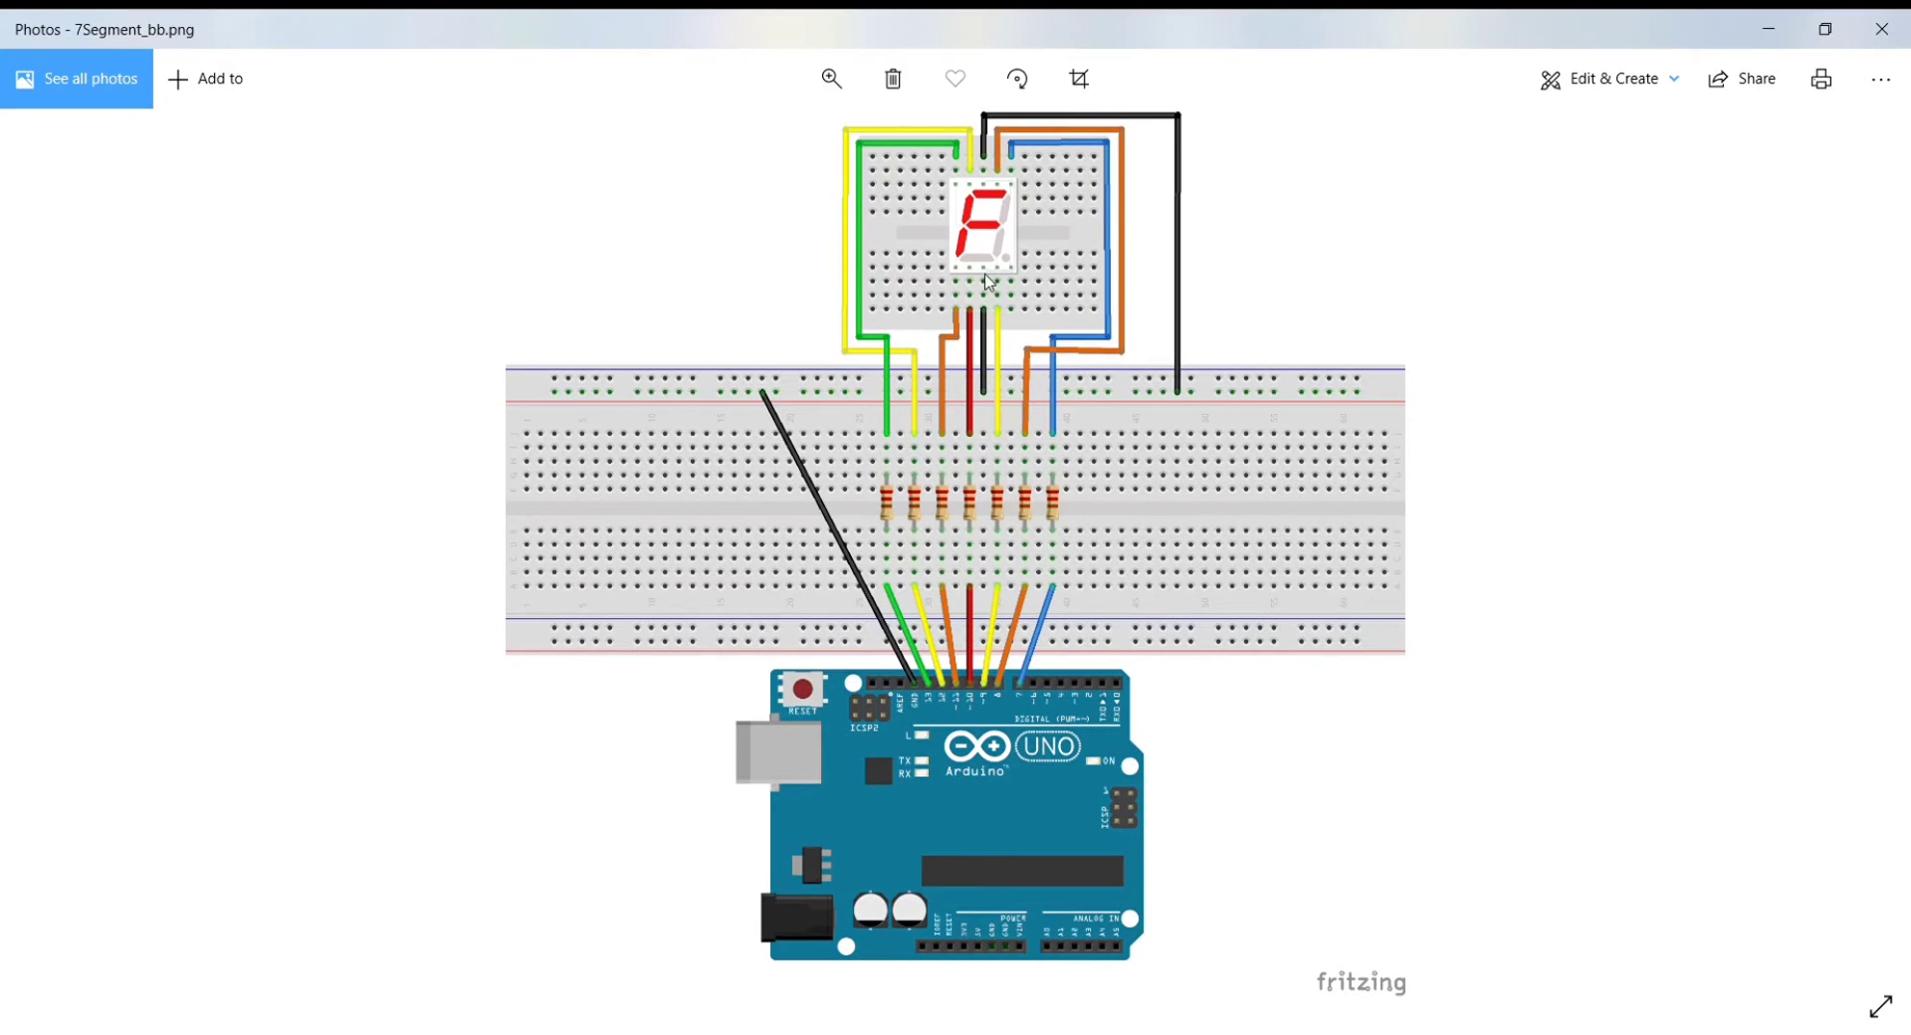
mouse_move(989, 647)
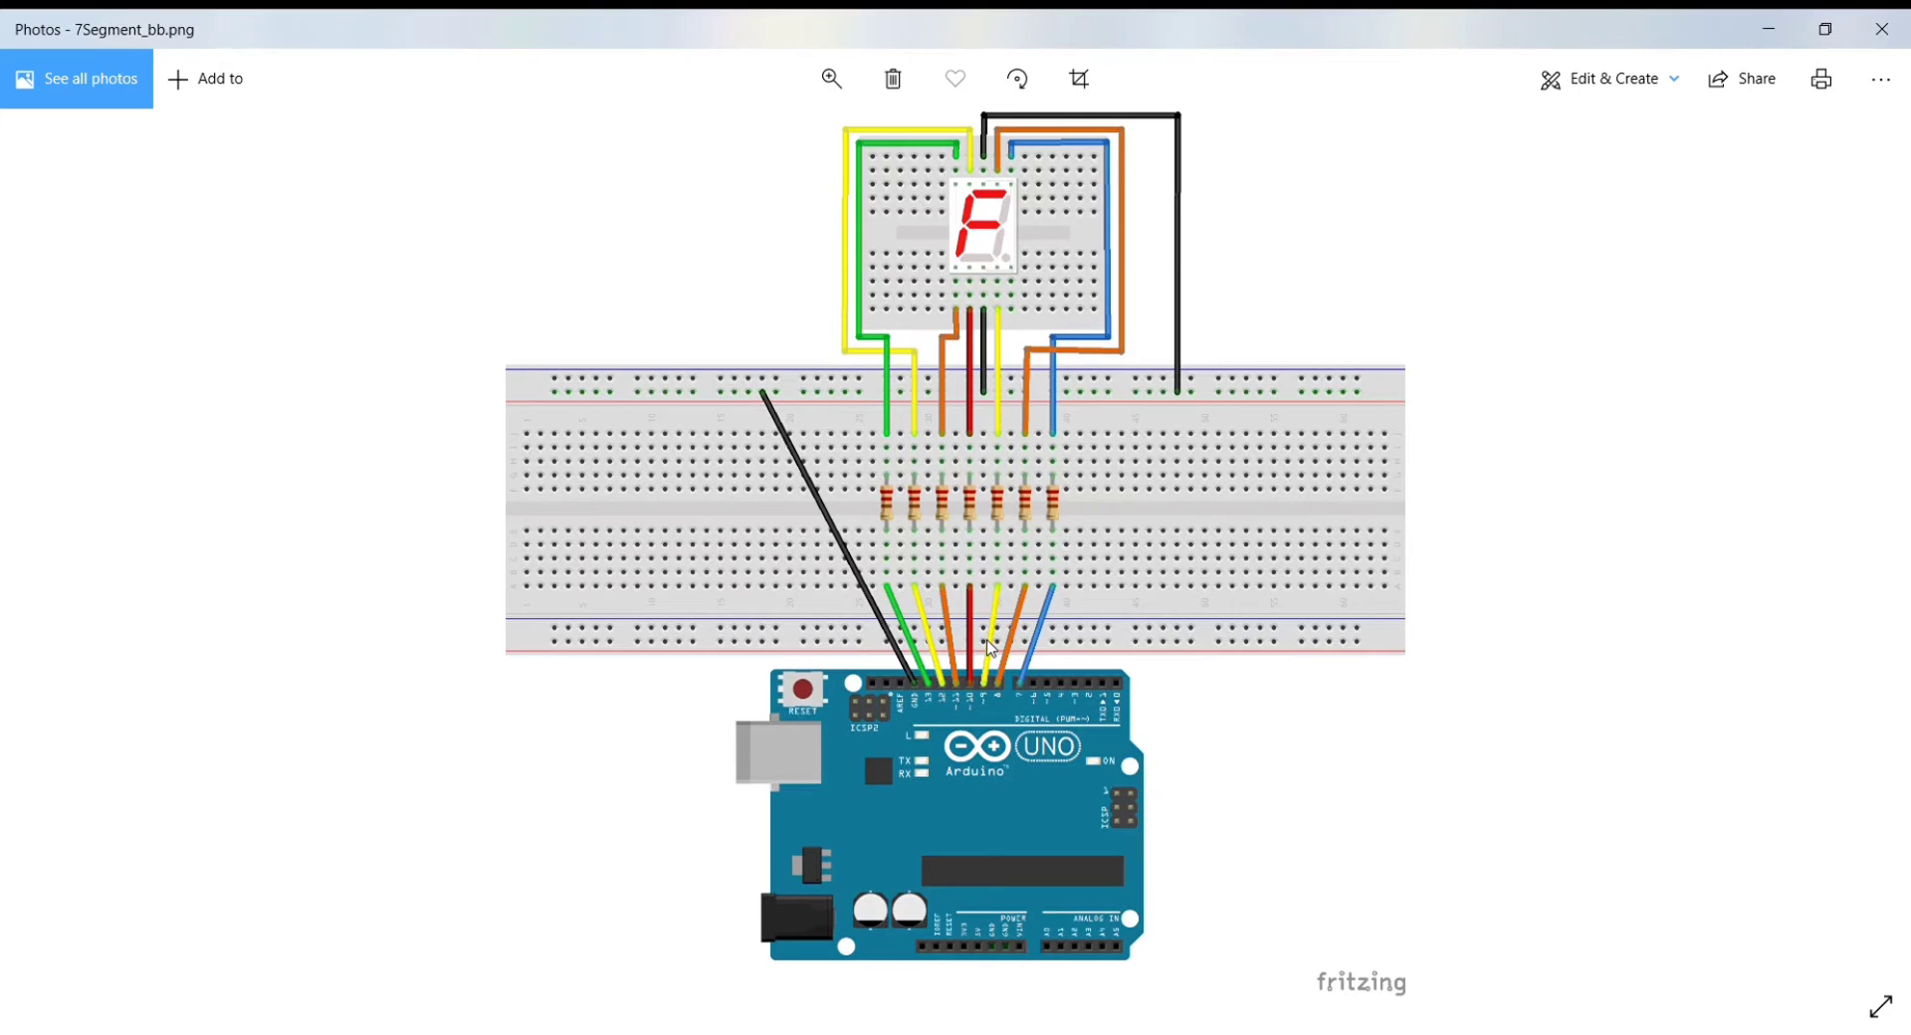
mouse_move(1001, 227)
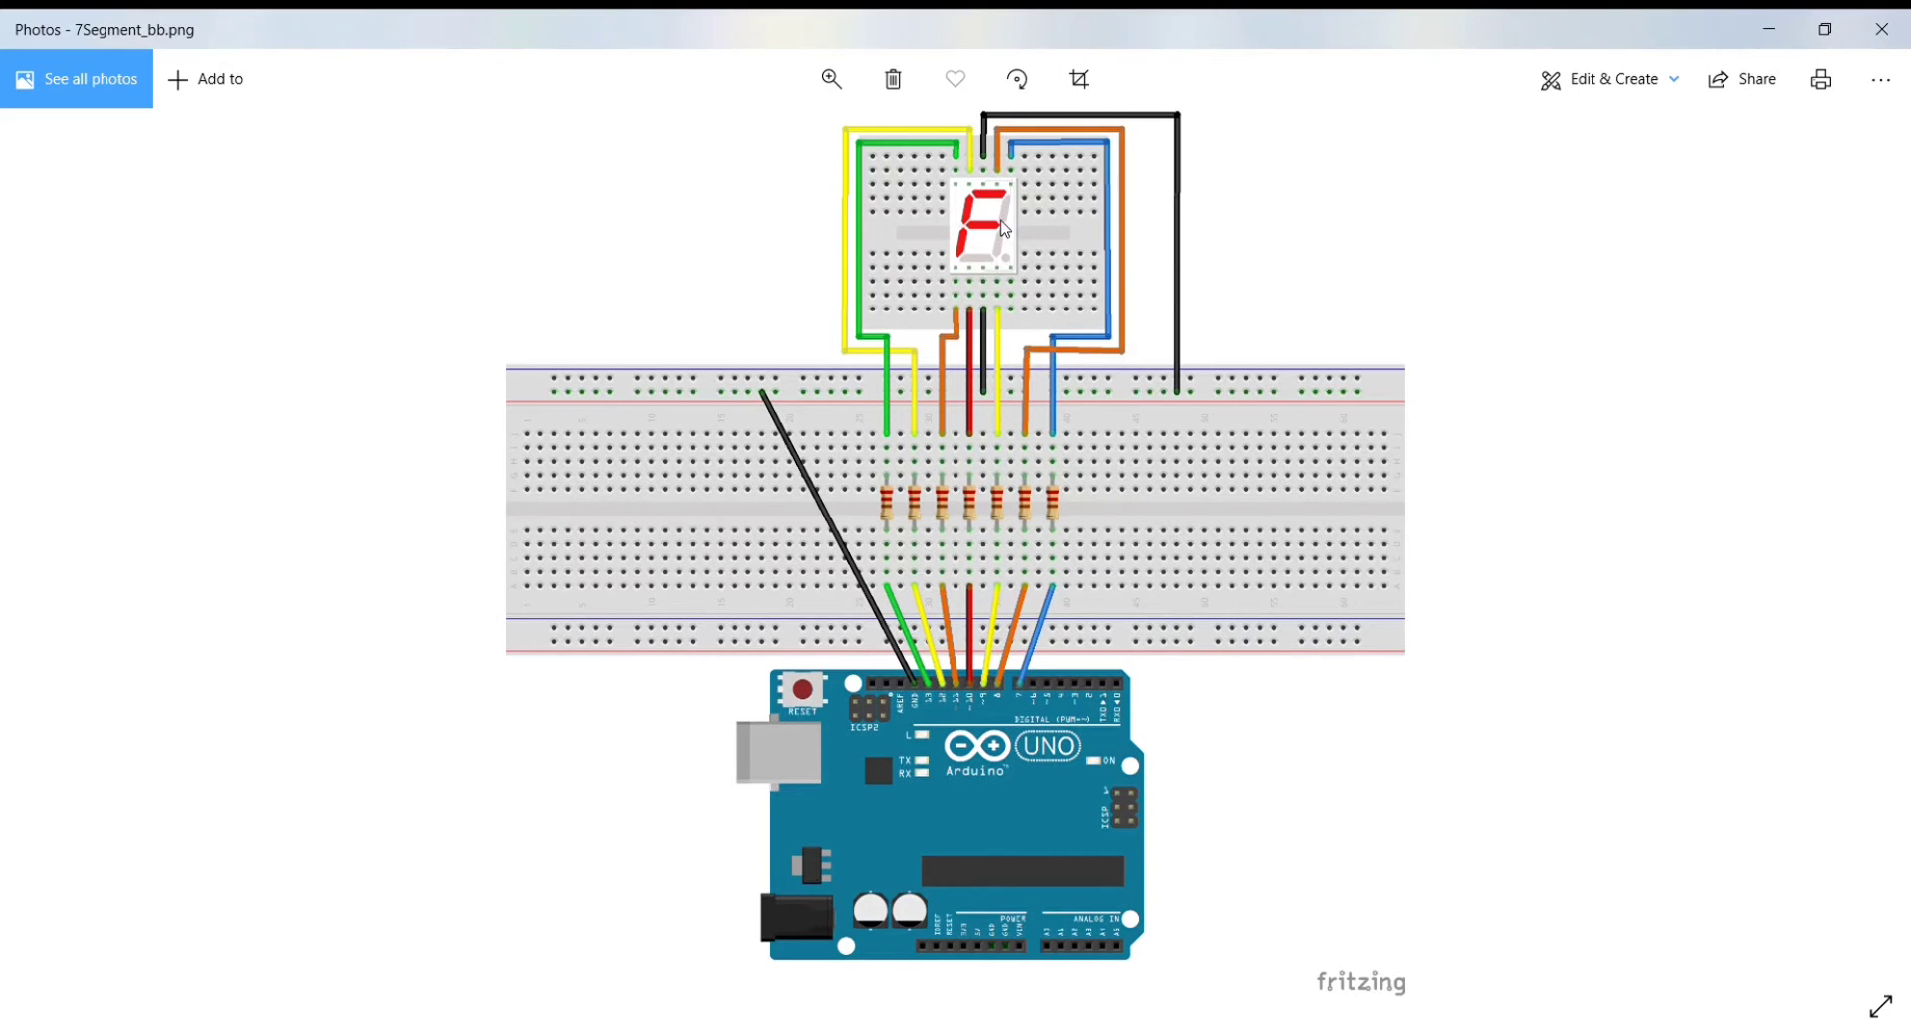
mouse_move(987, 193)
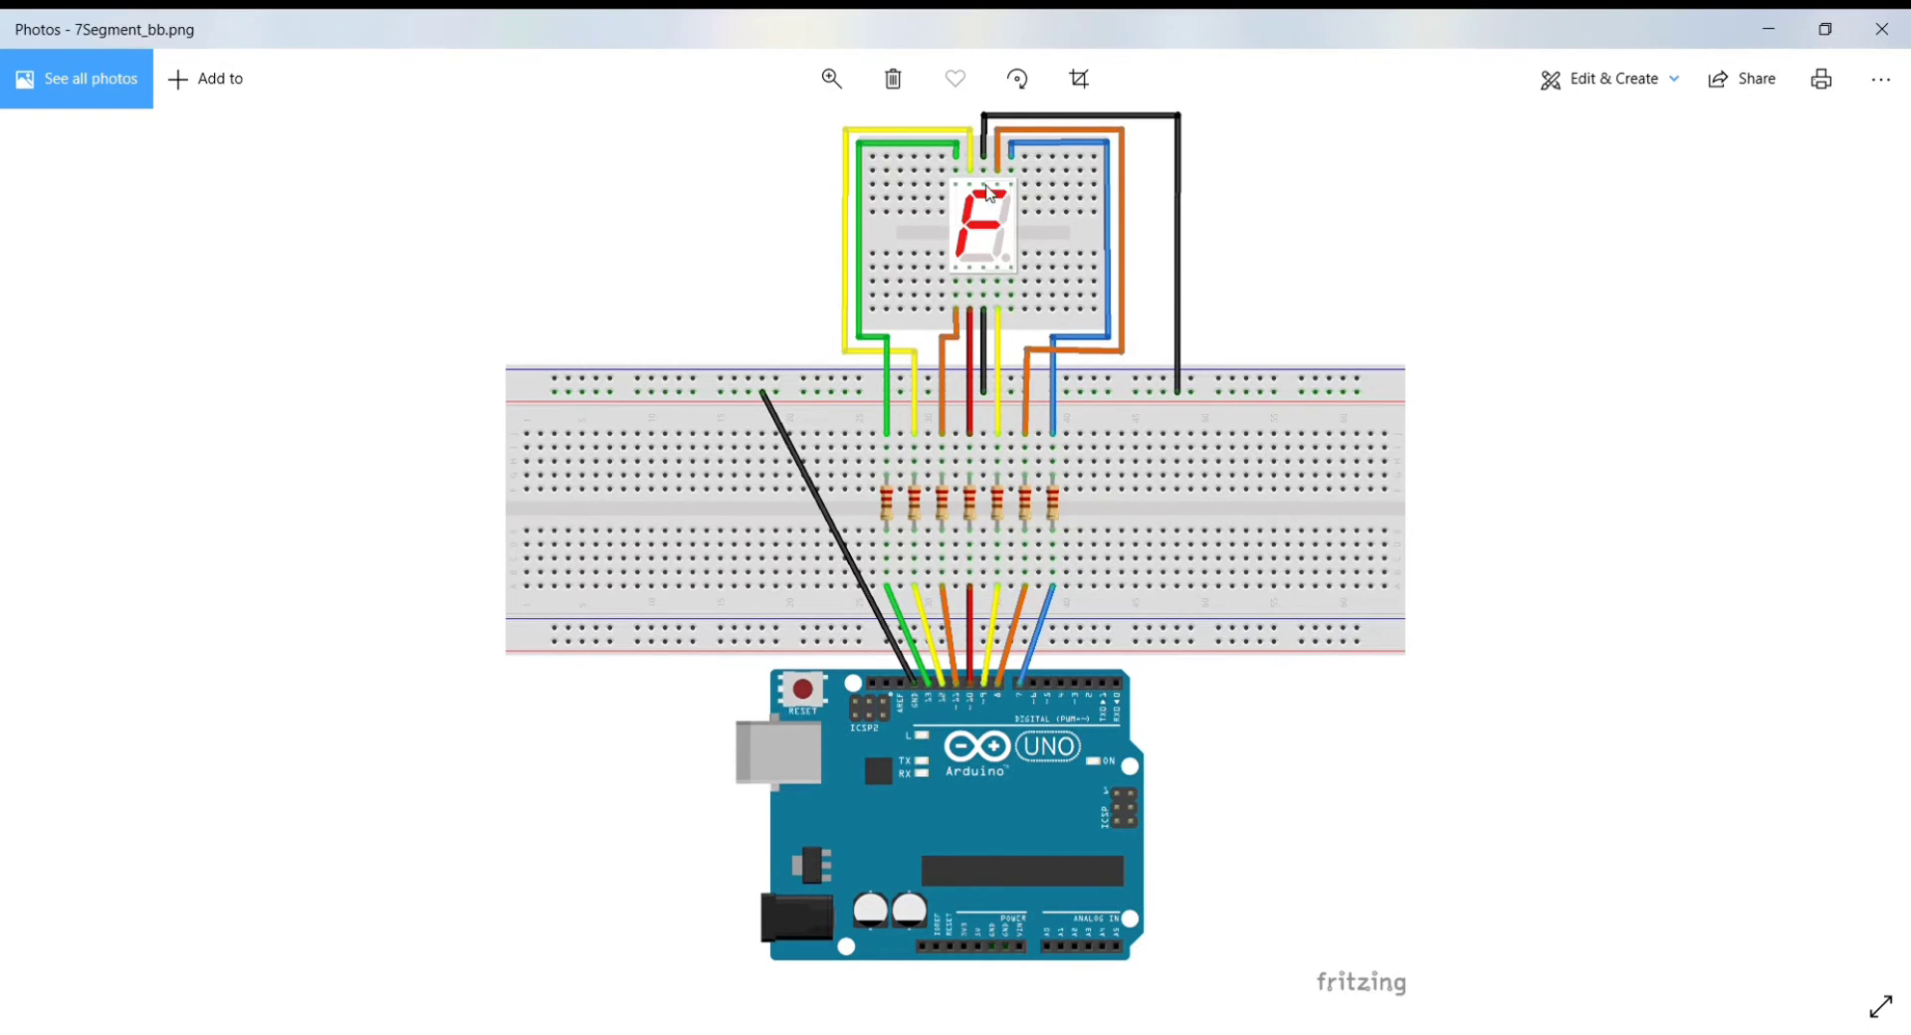
mouse_move(1145, 132)
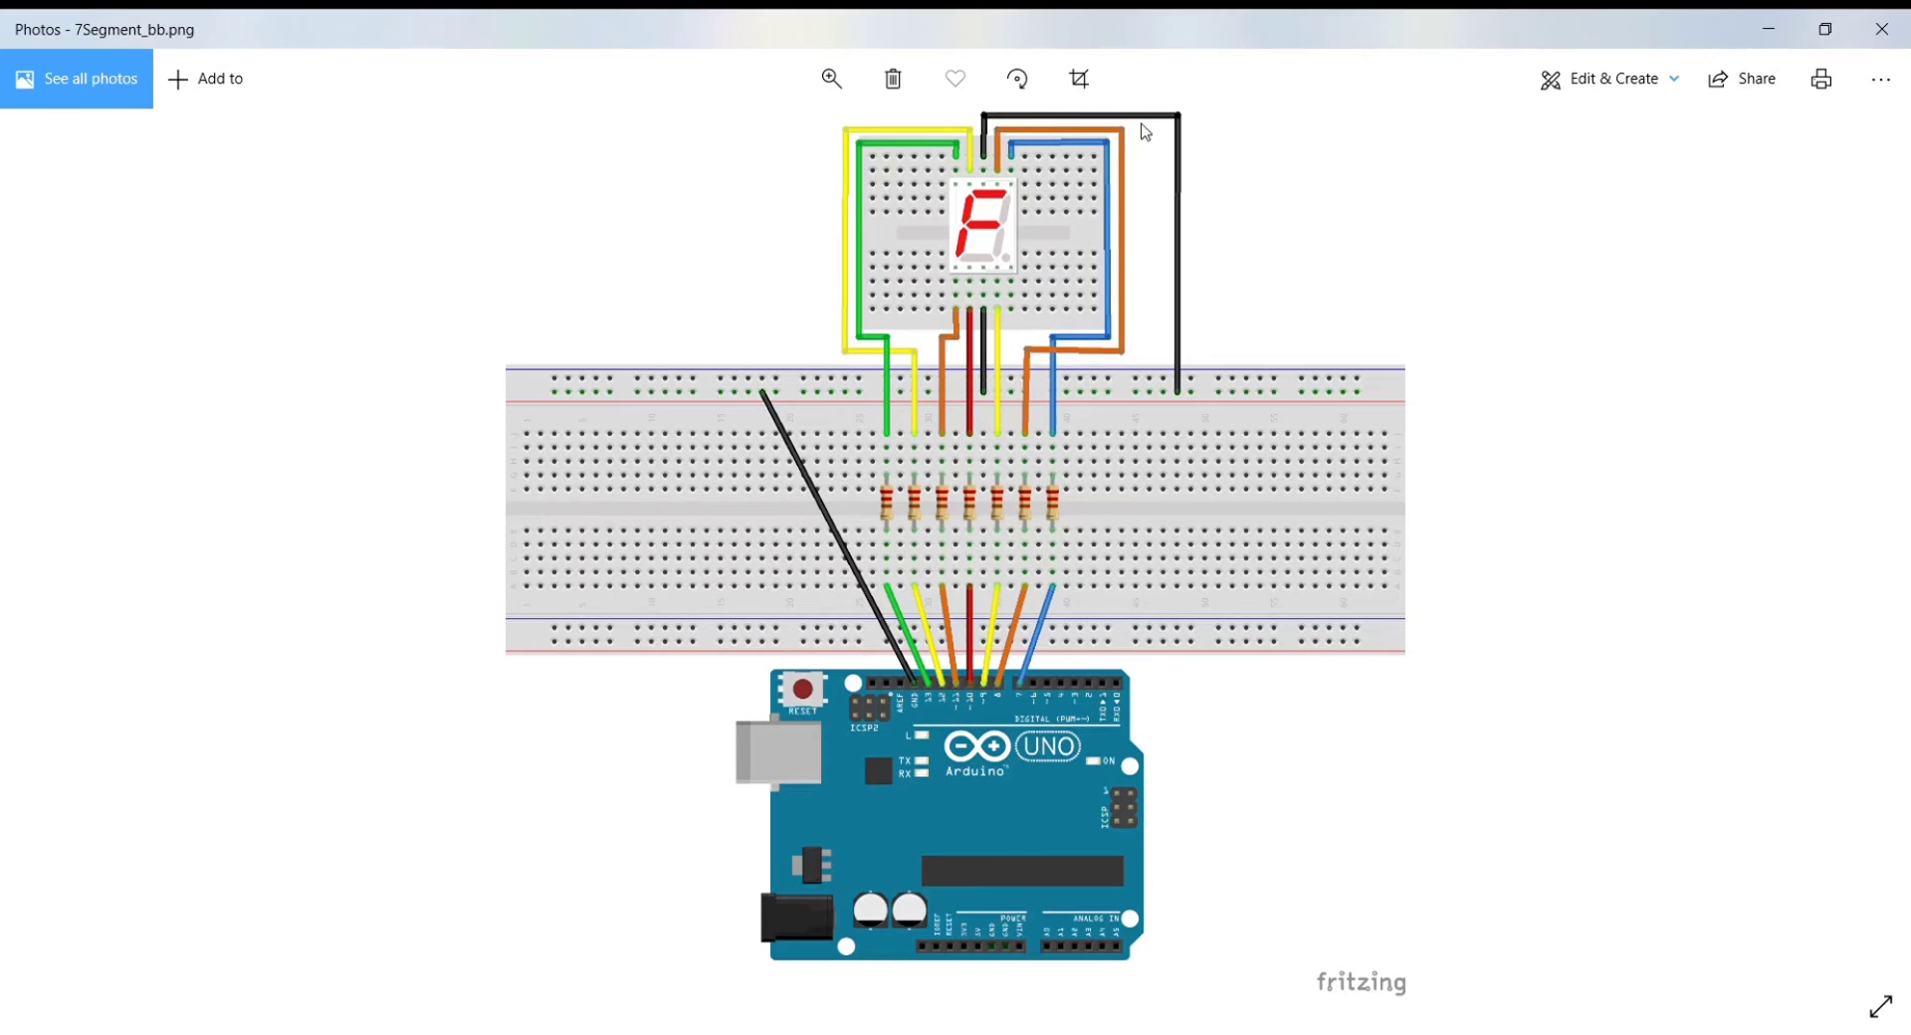
mouse_move(987, 379)
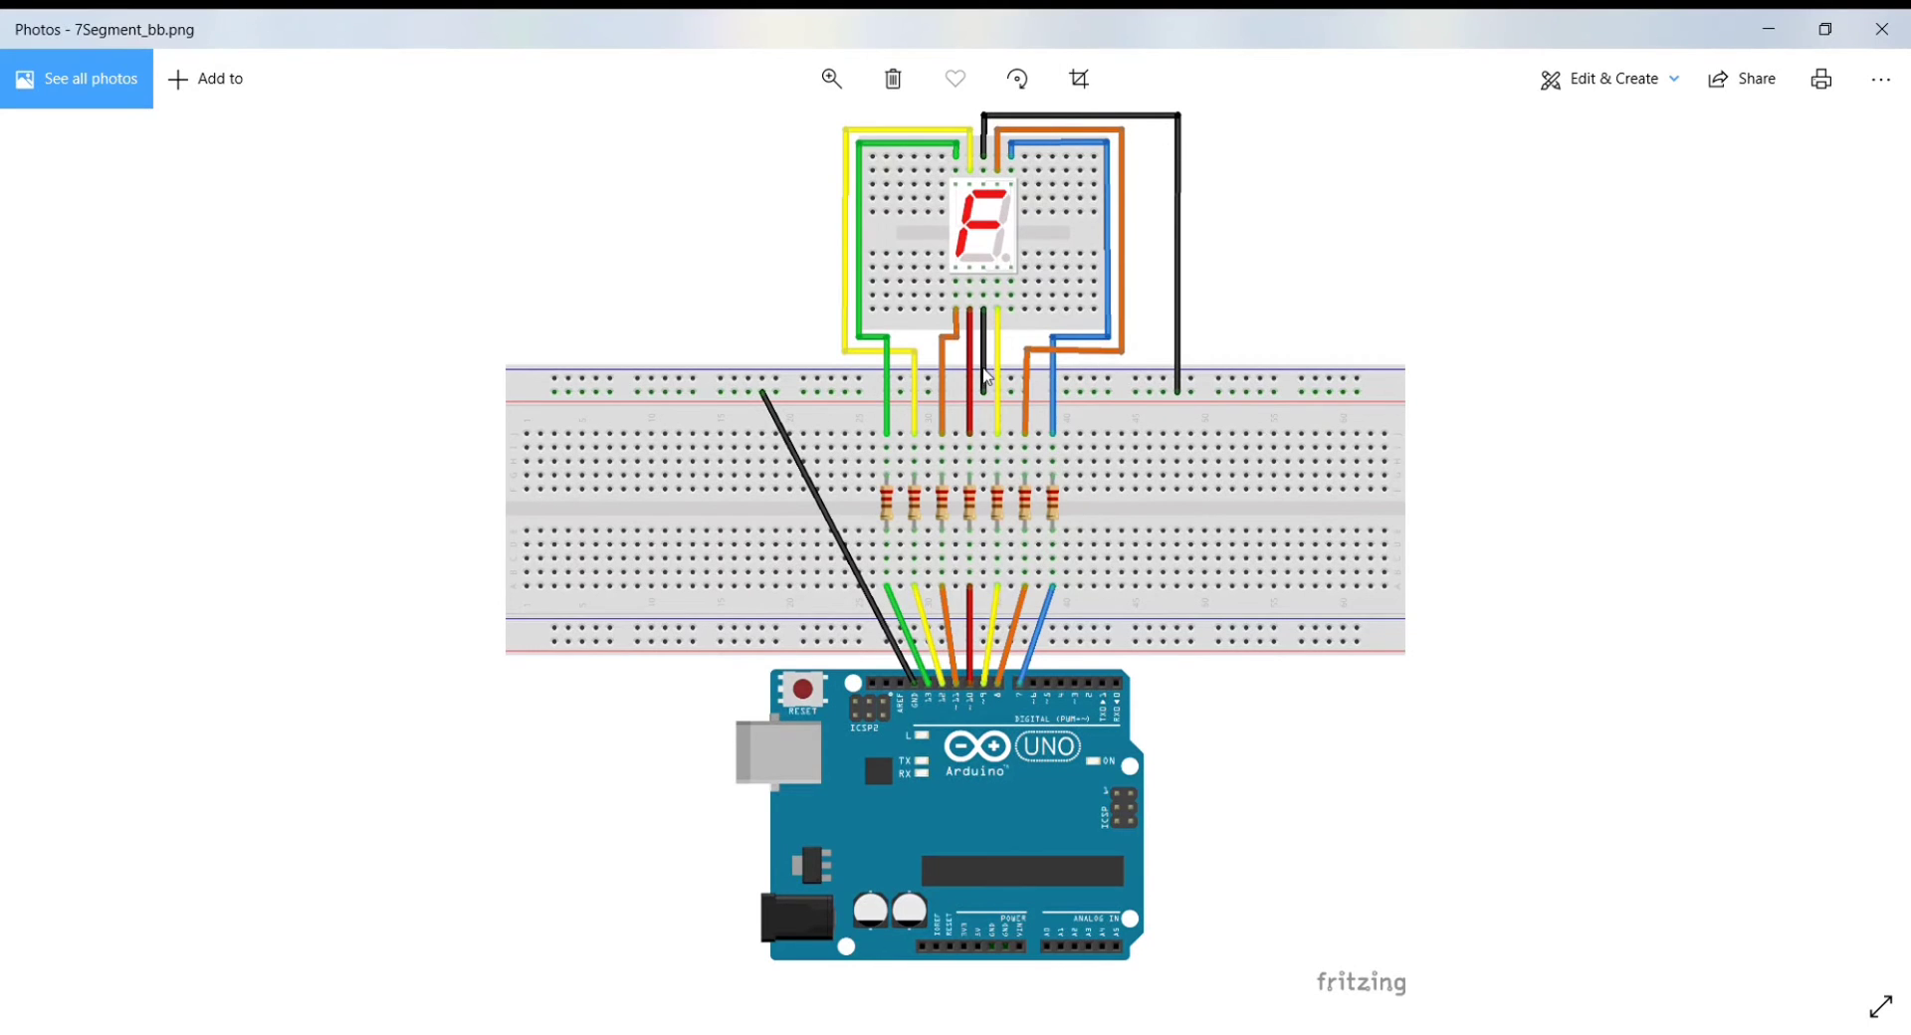
mouse_move(908, 710)
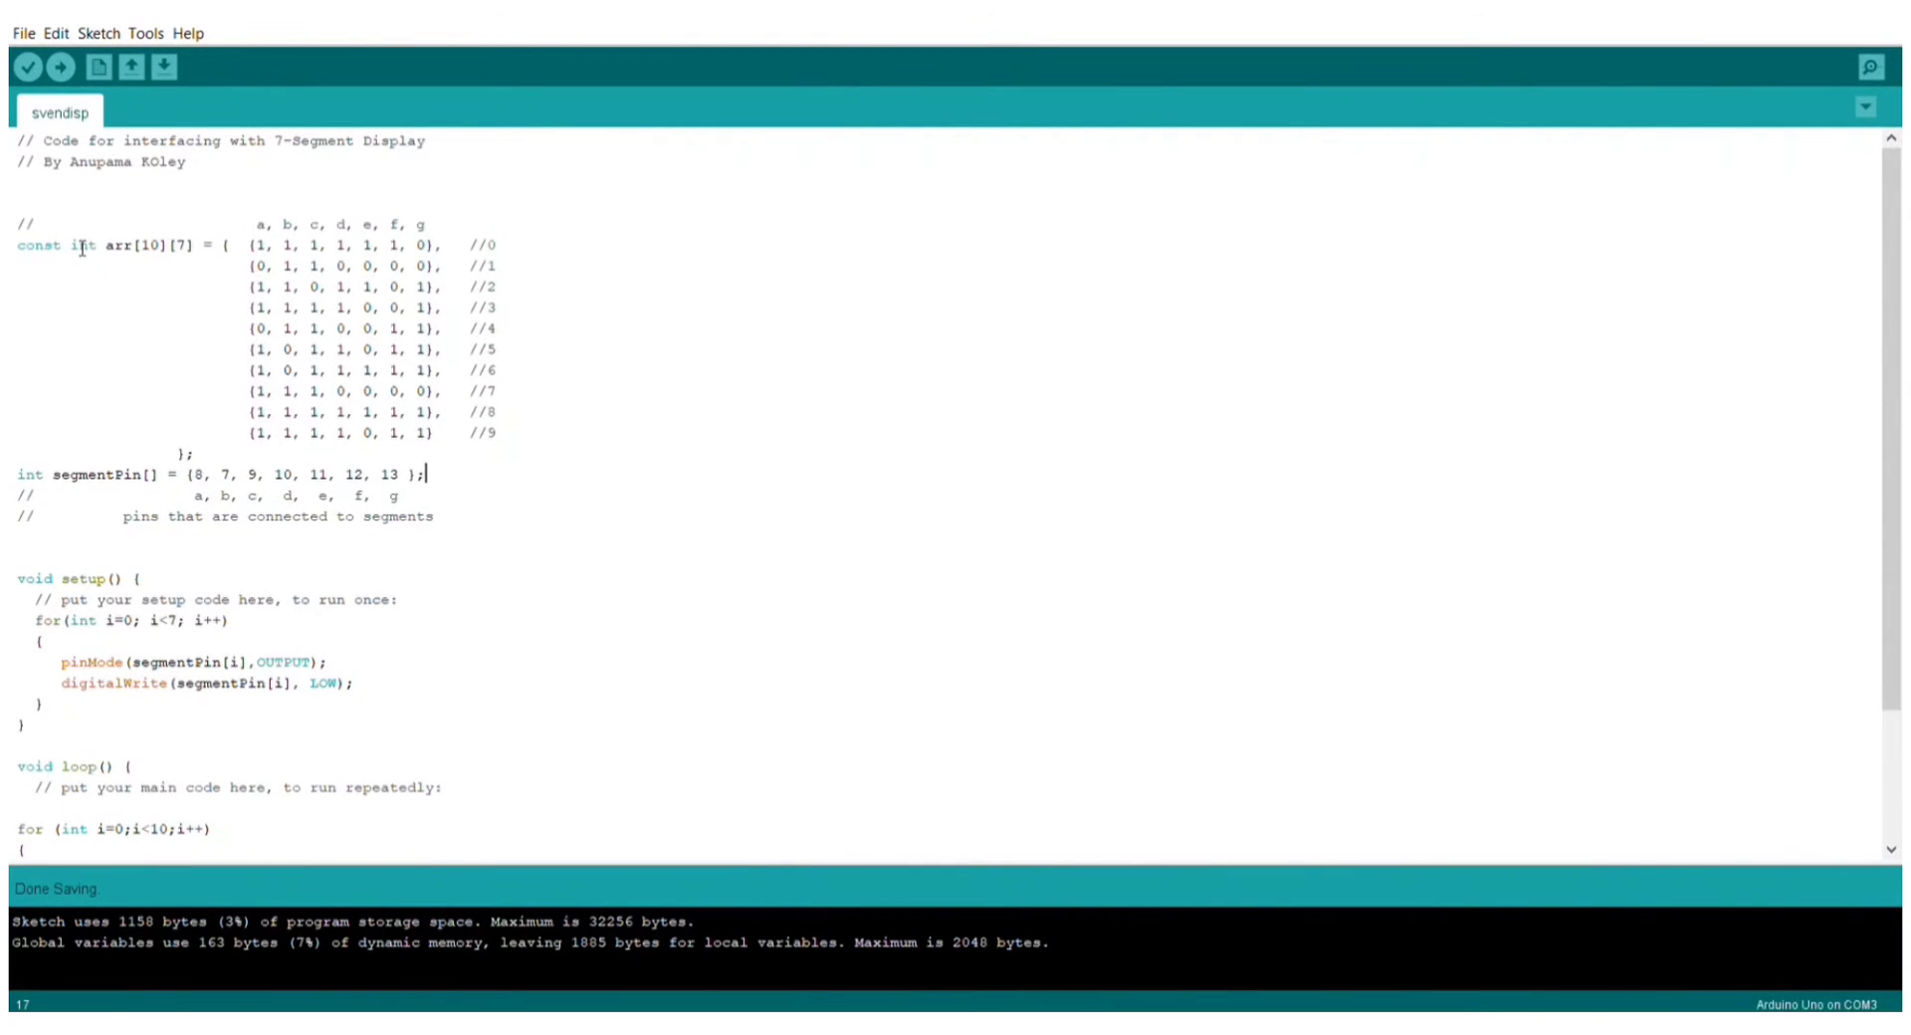
mouse_move(356, 305)
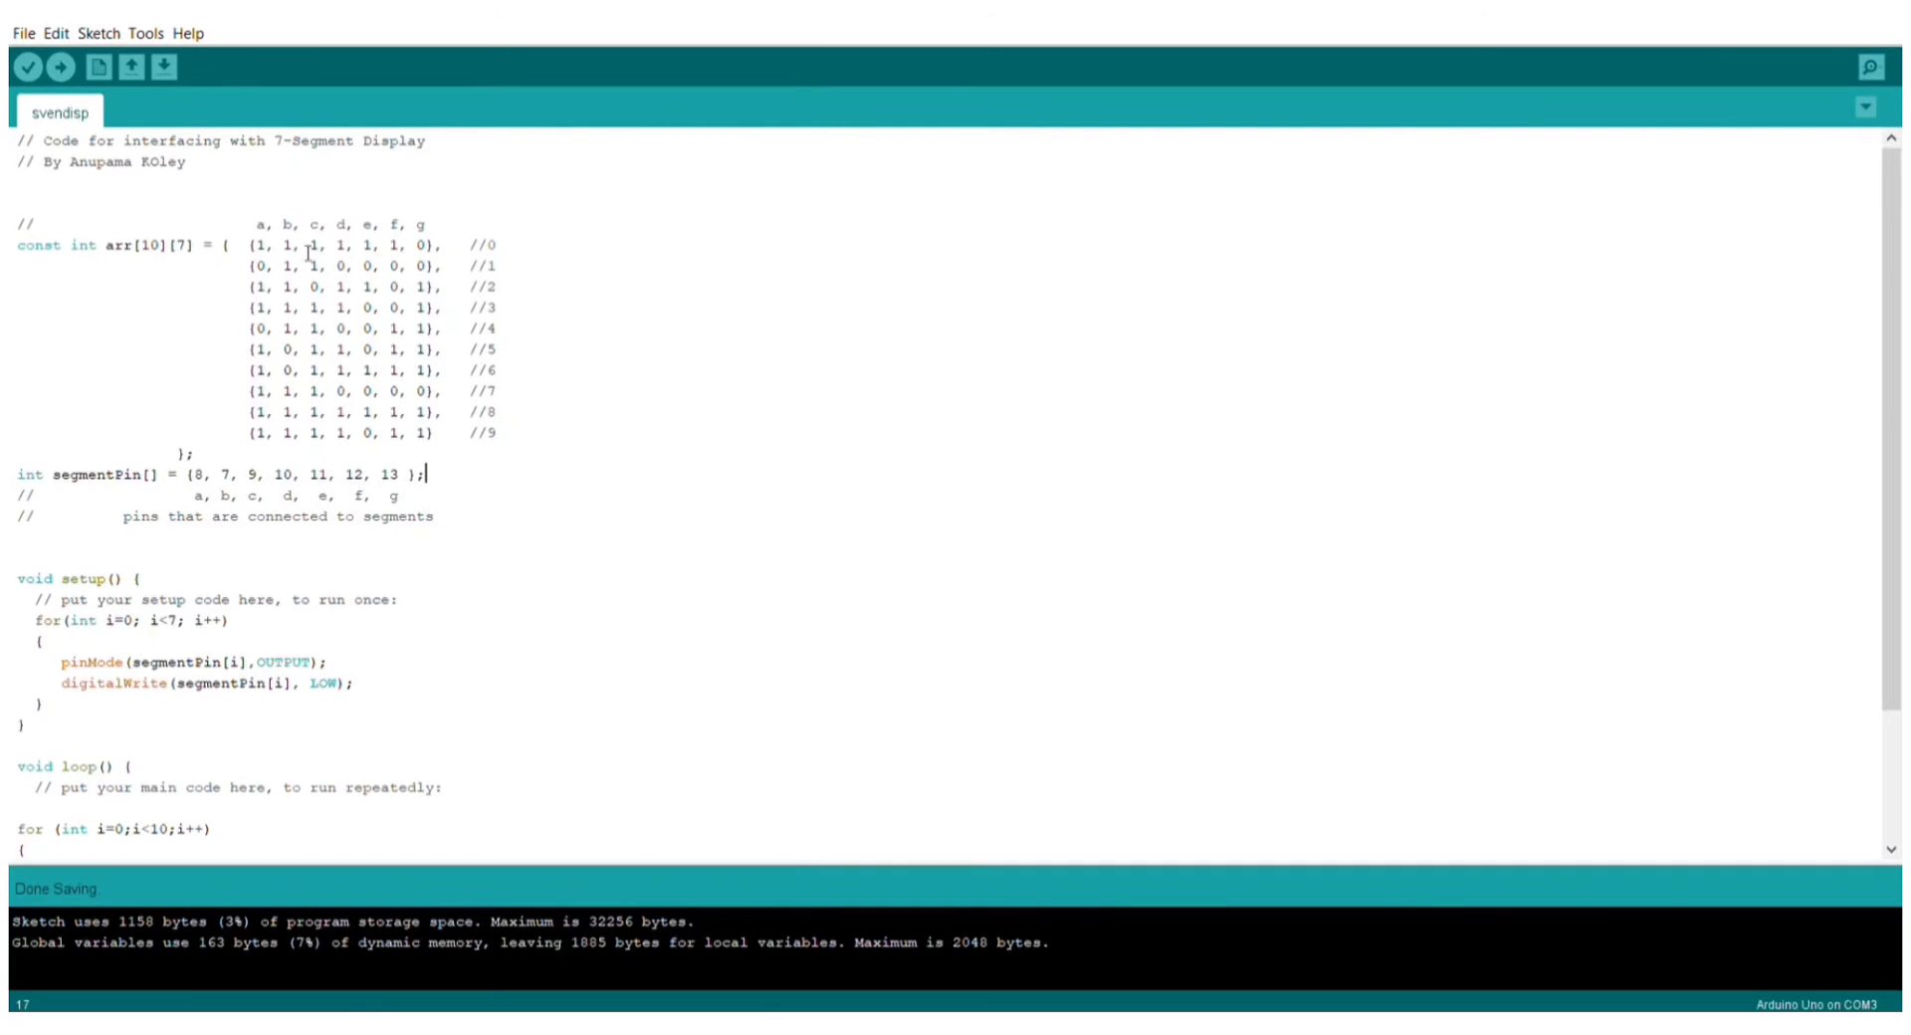
mouse_move(445, 388)
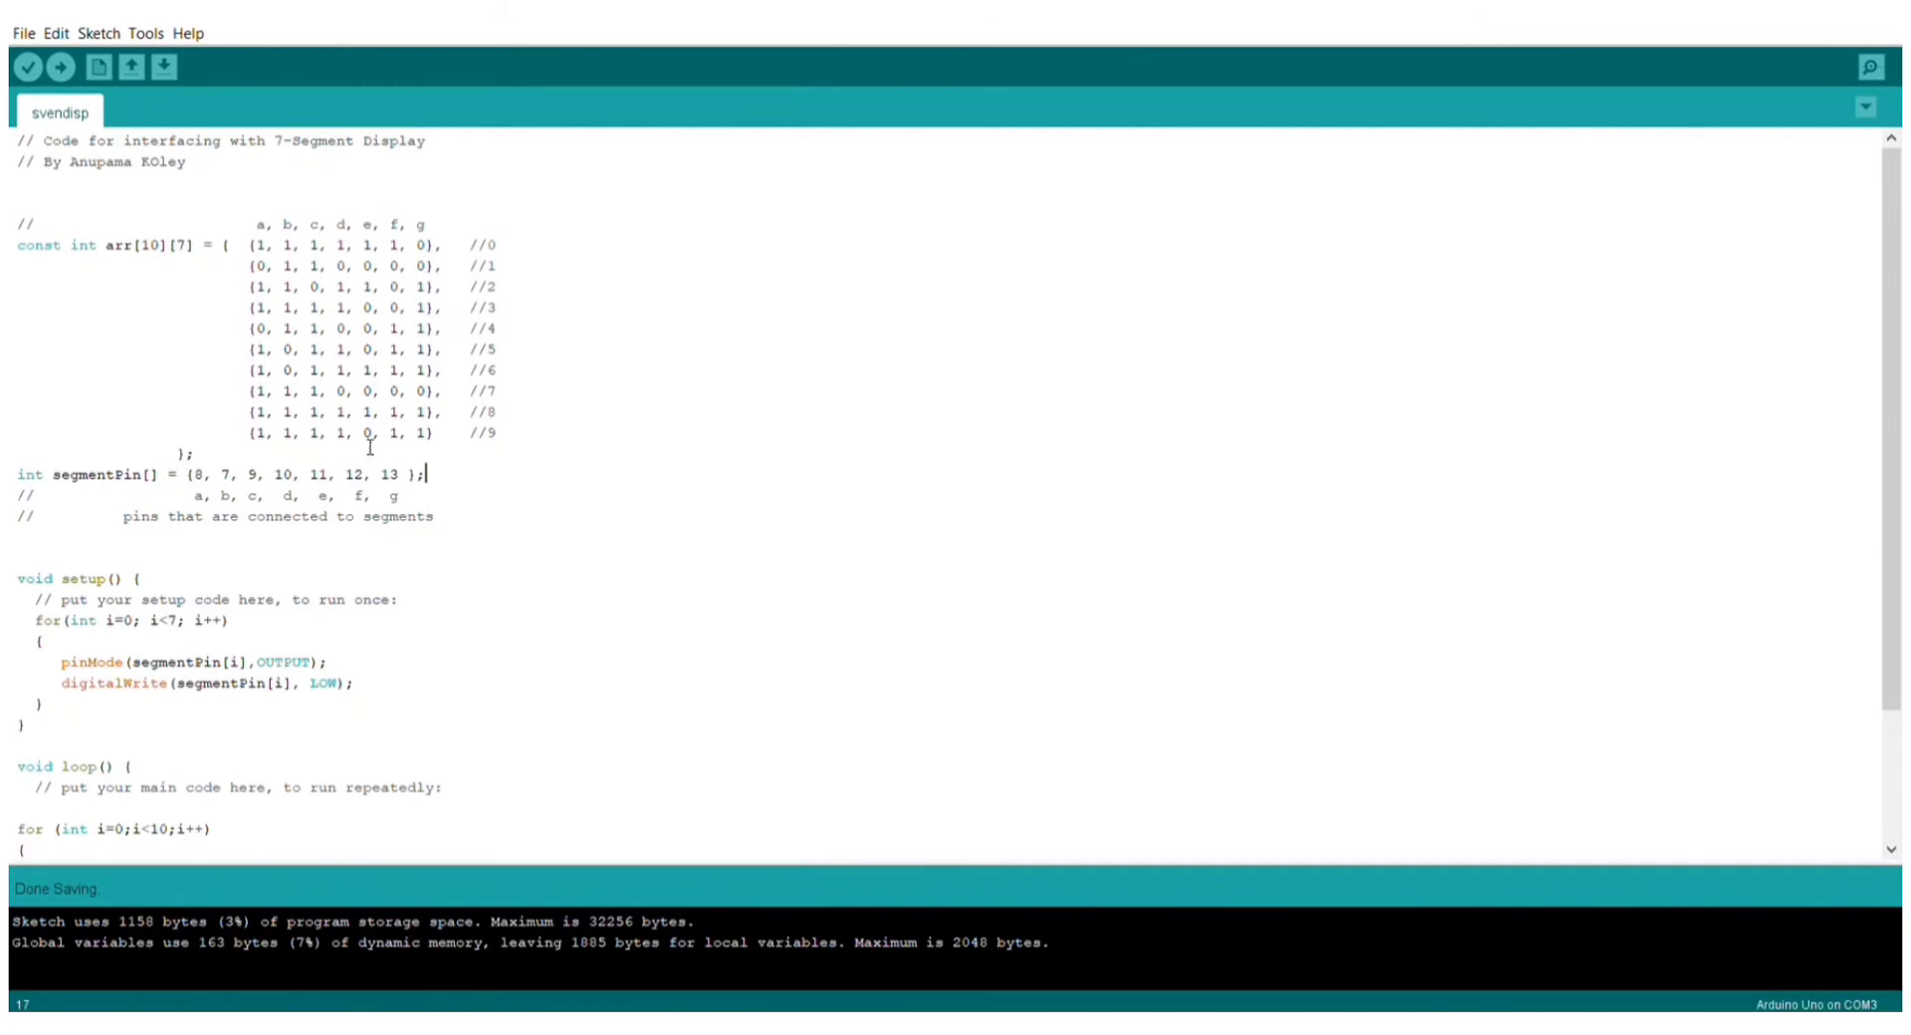
mouse_move(338, 370)
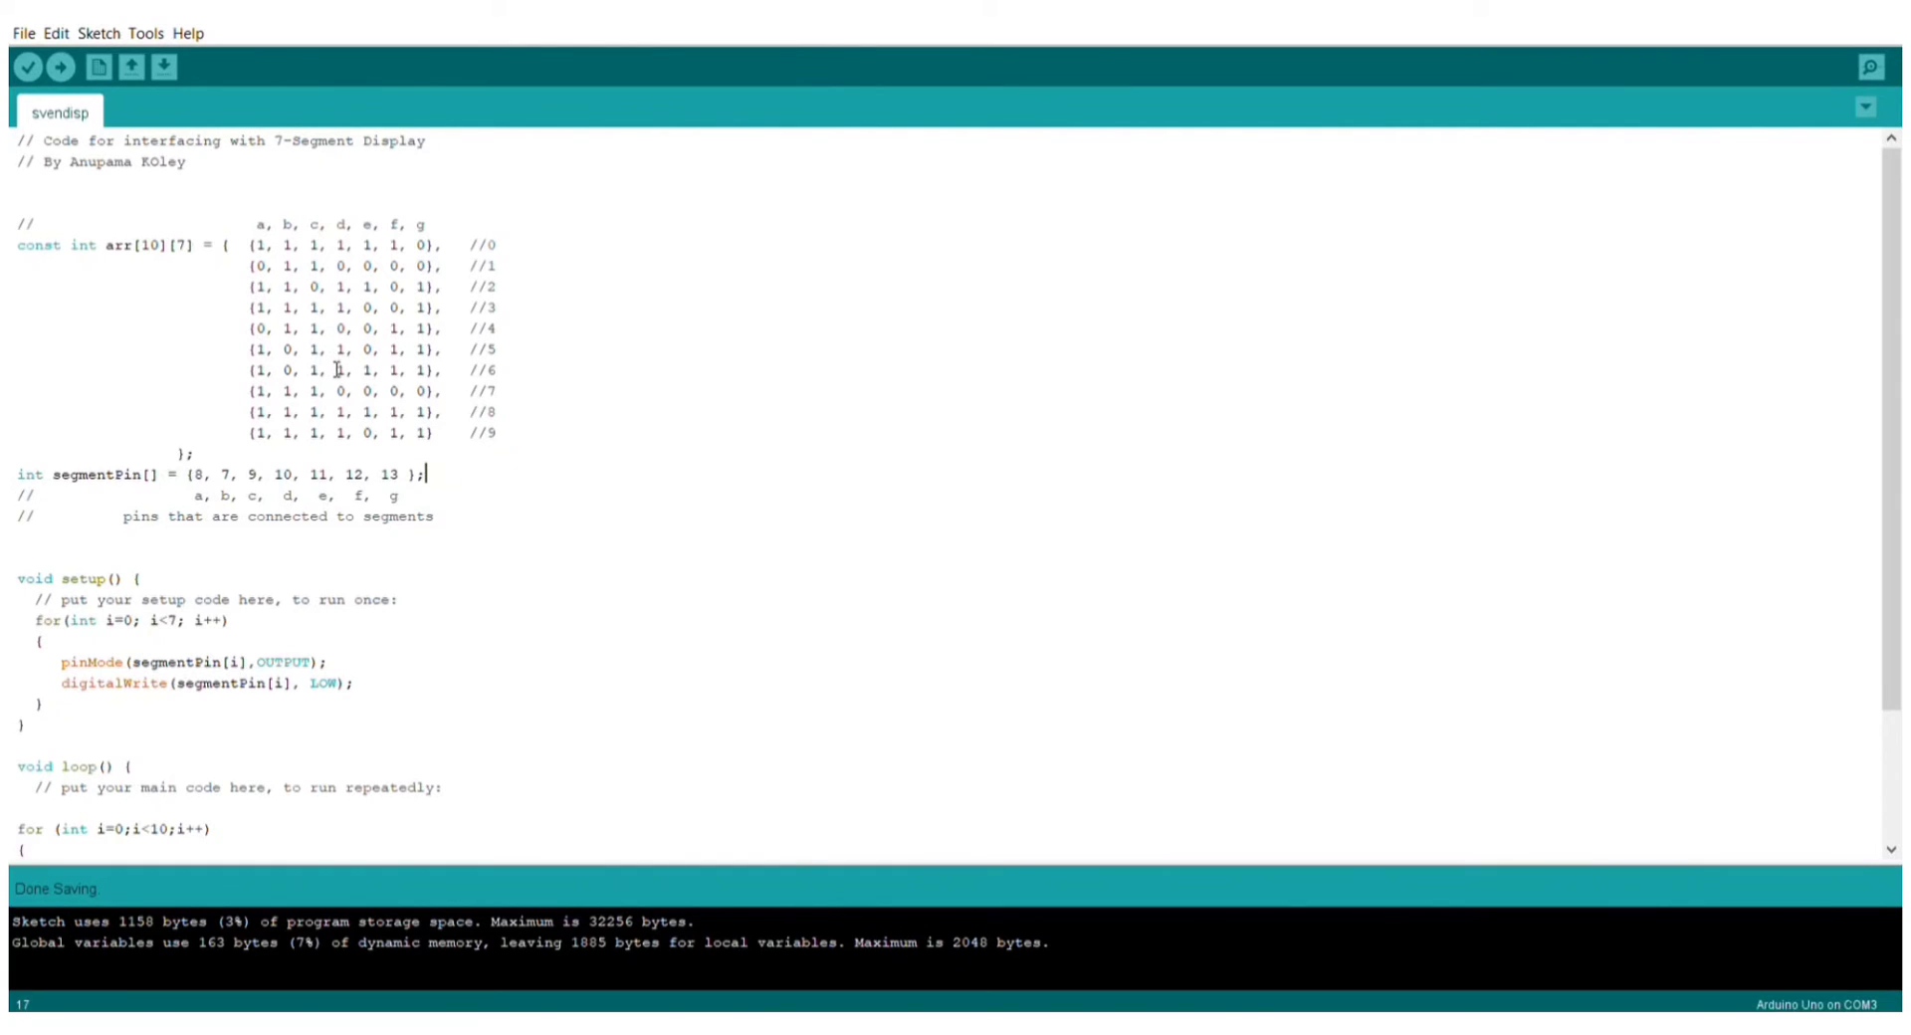
mouse_move(279, 503)
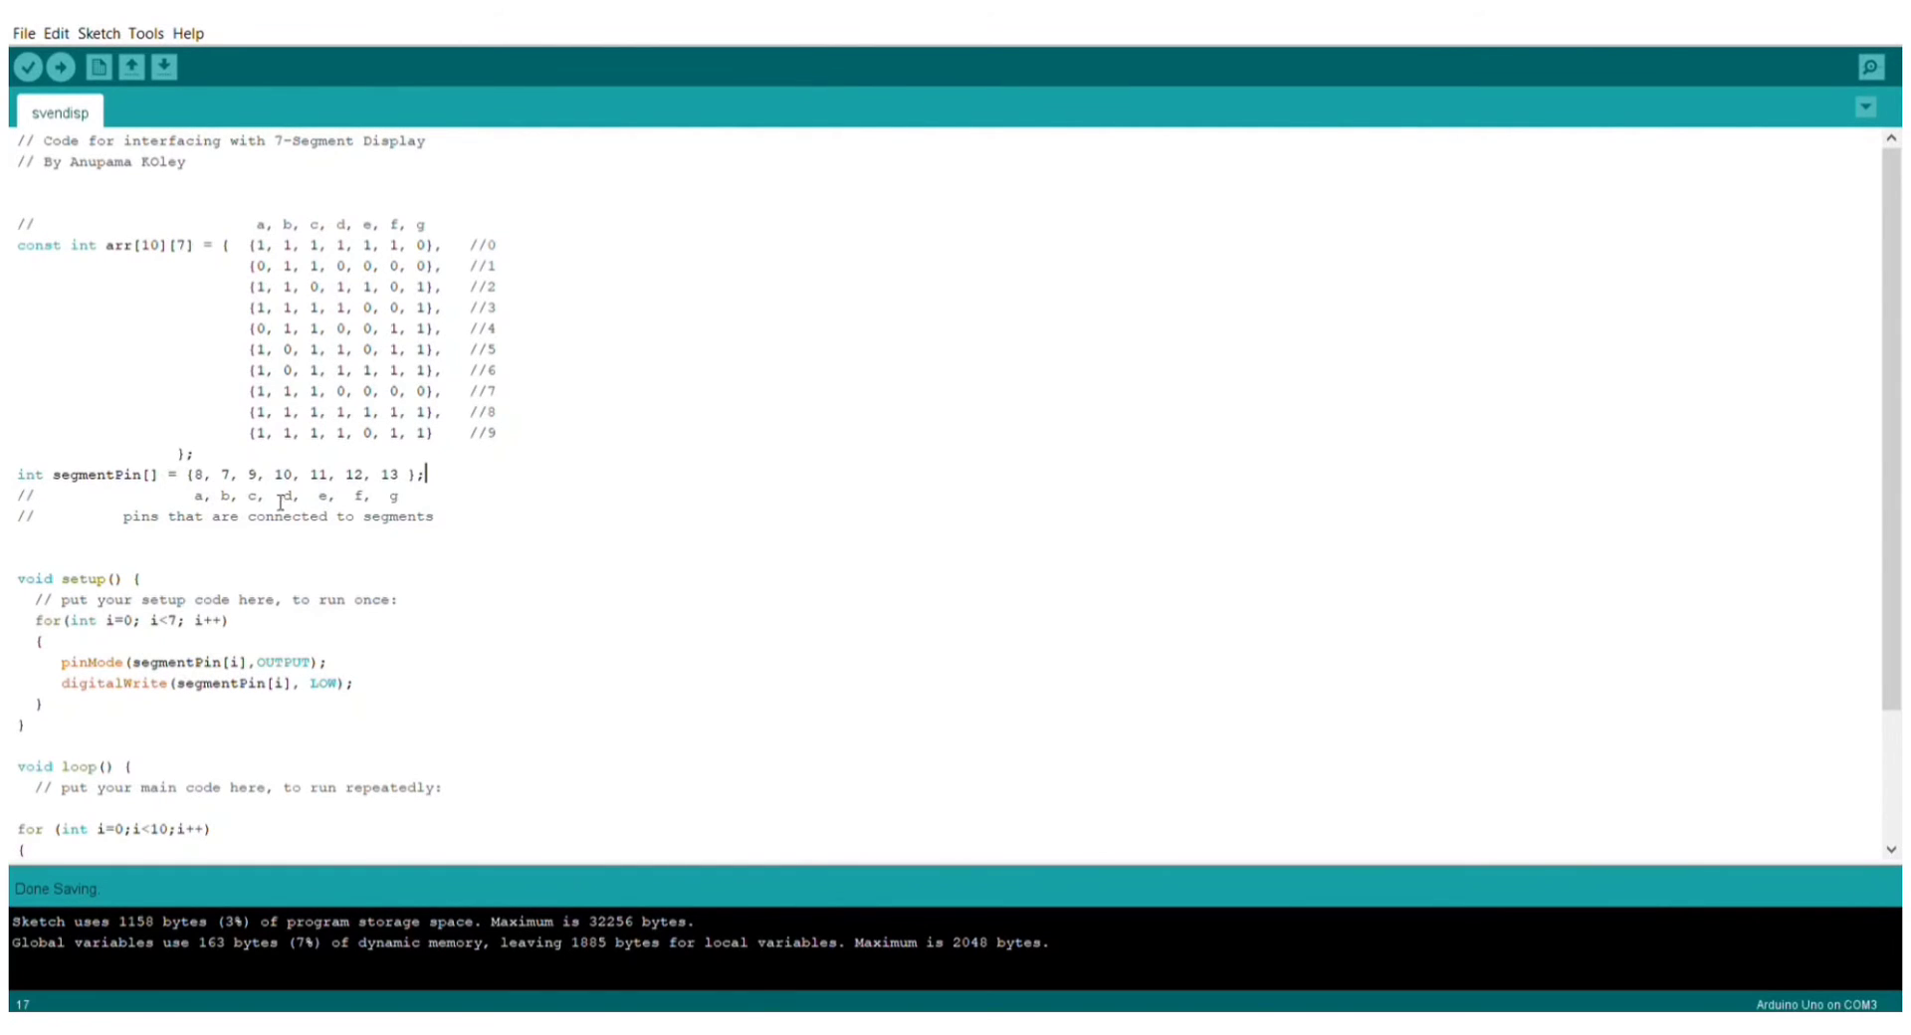
mouse_move(64, 492)
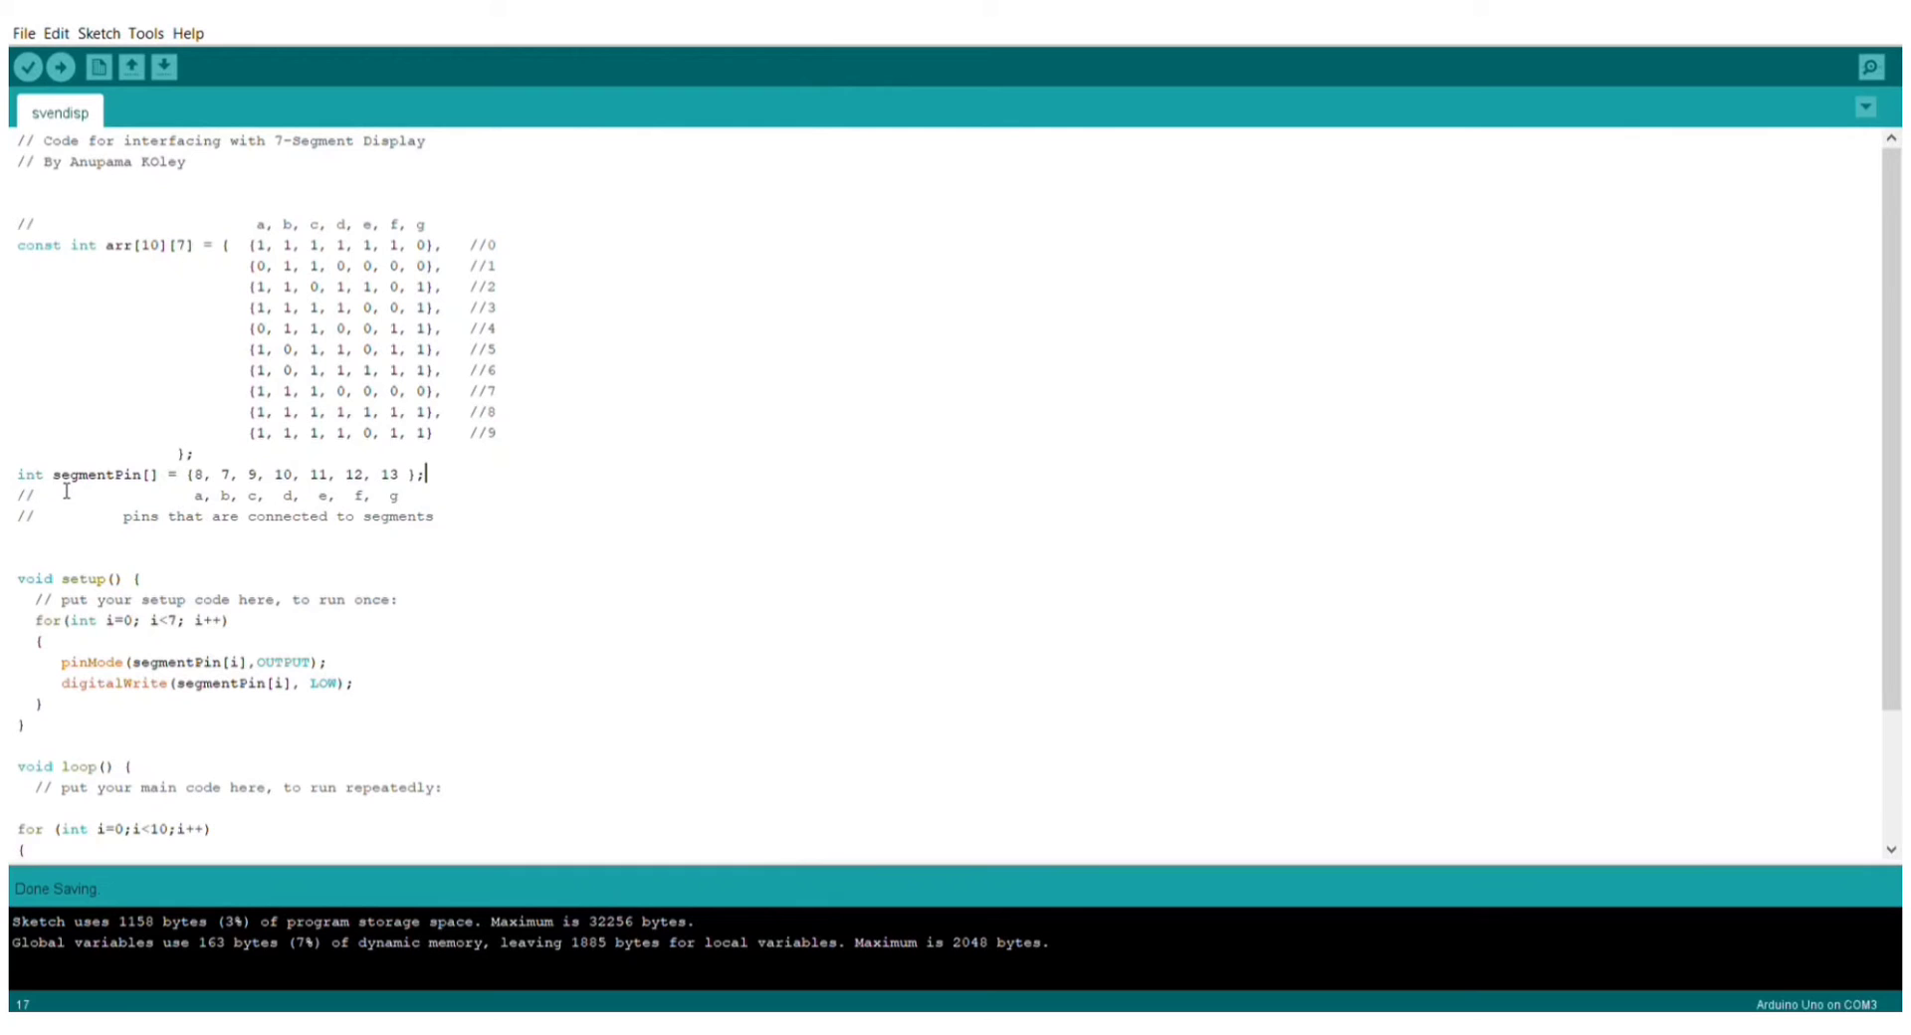
mouse_move(141, 497)
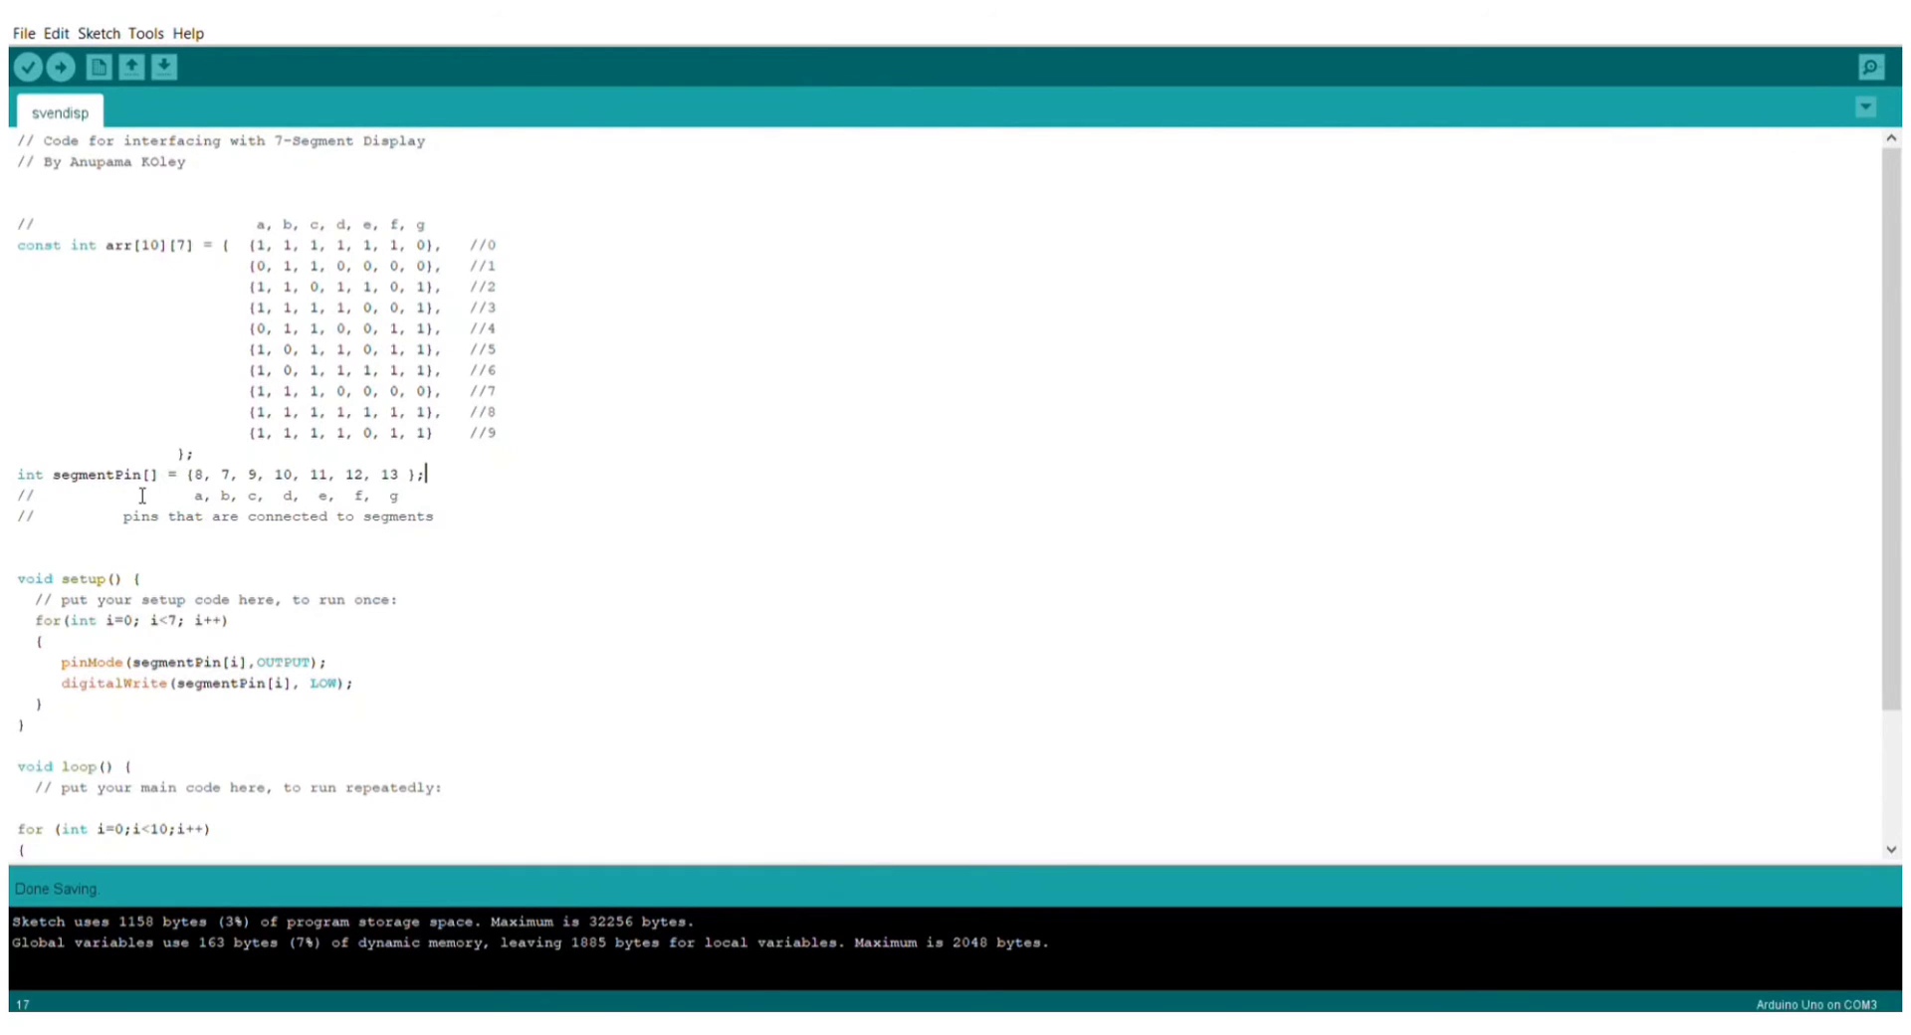
mouse_move(203, 488)
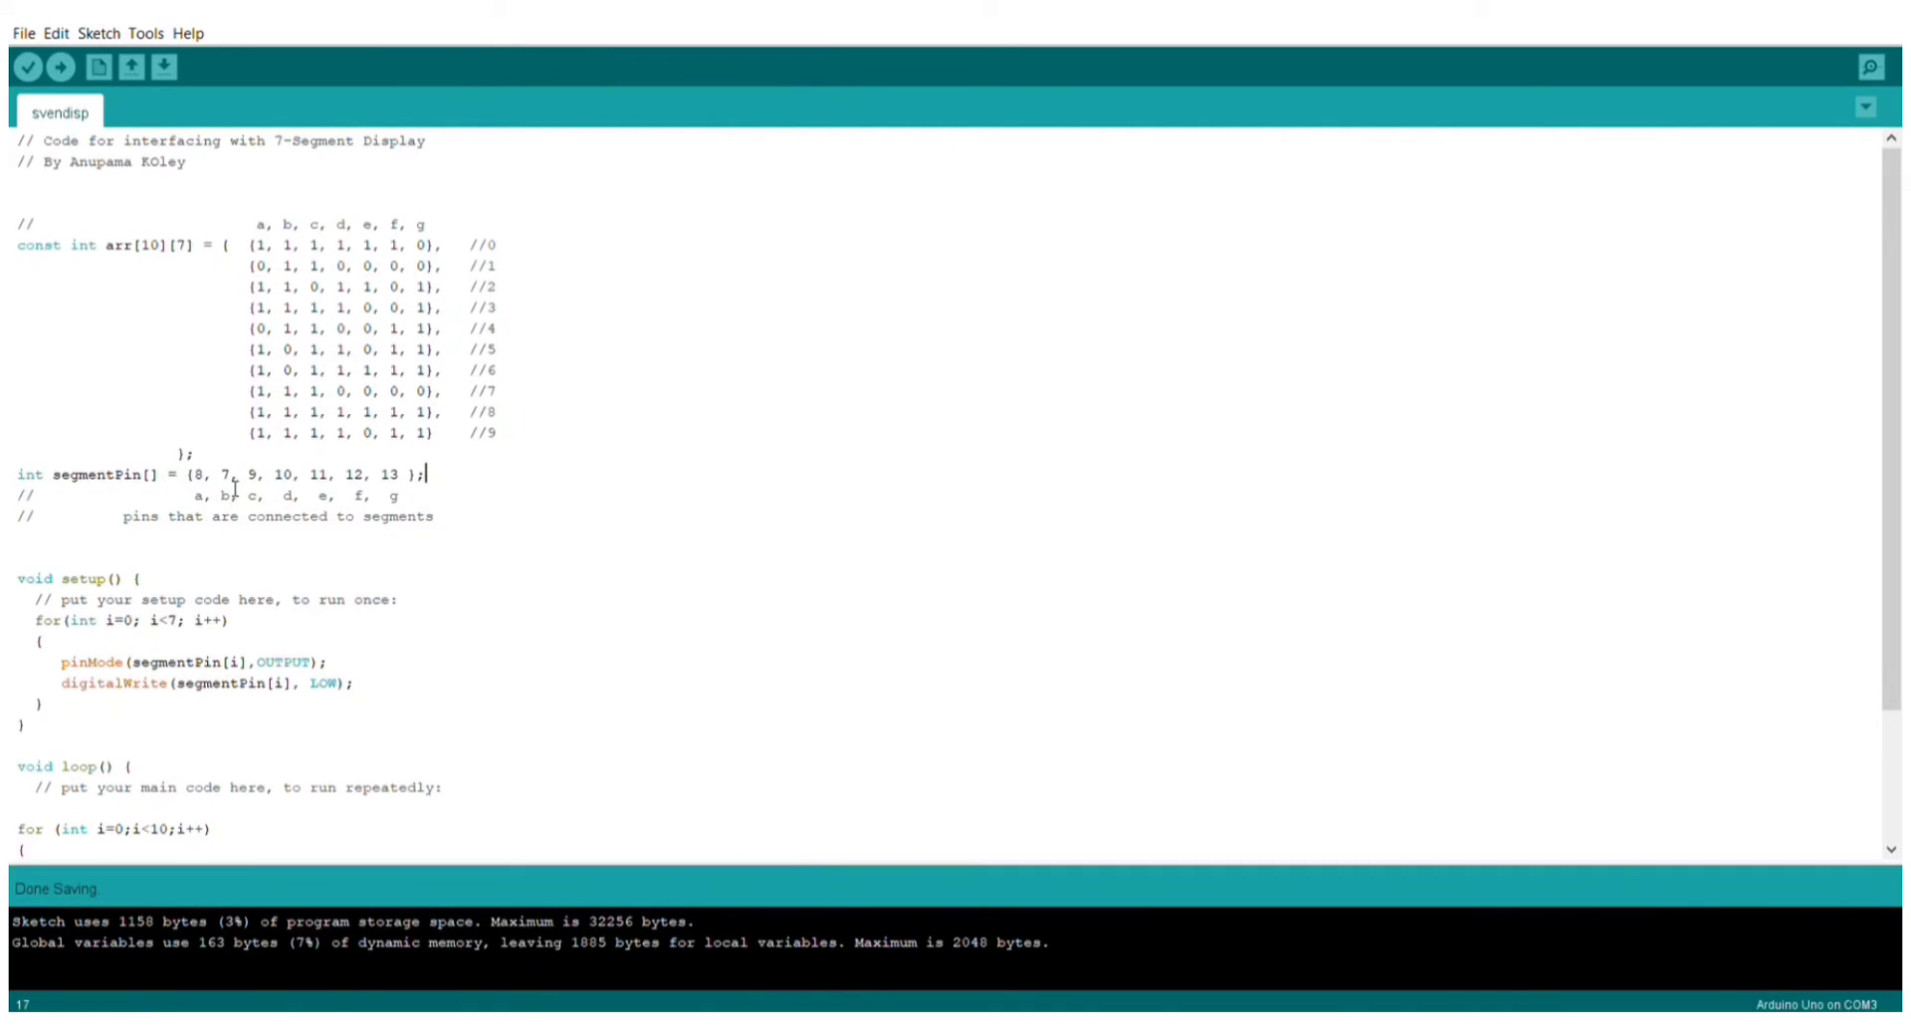
mouse_move(255, 495)
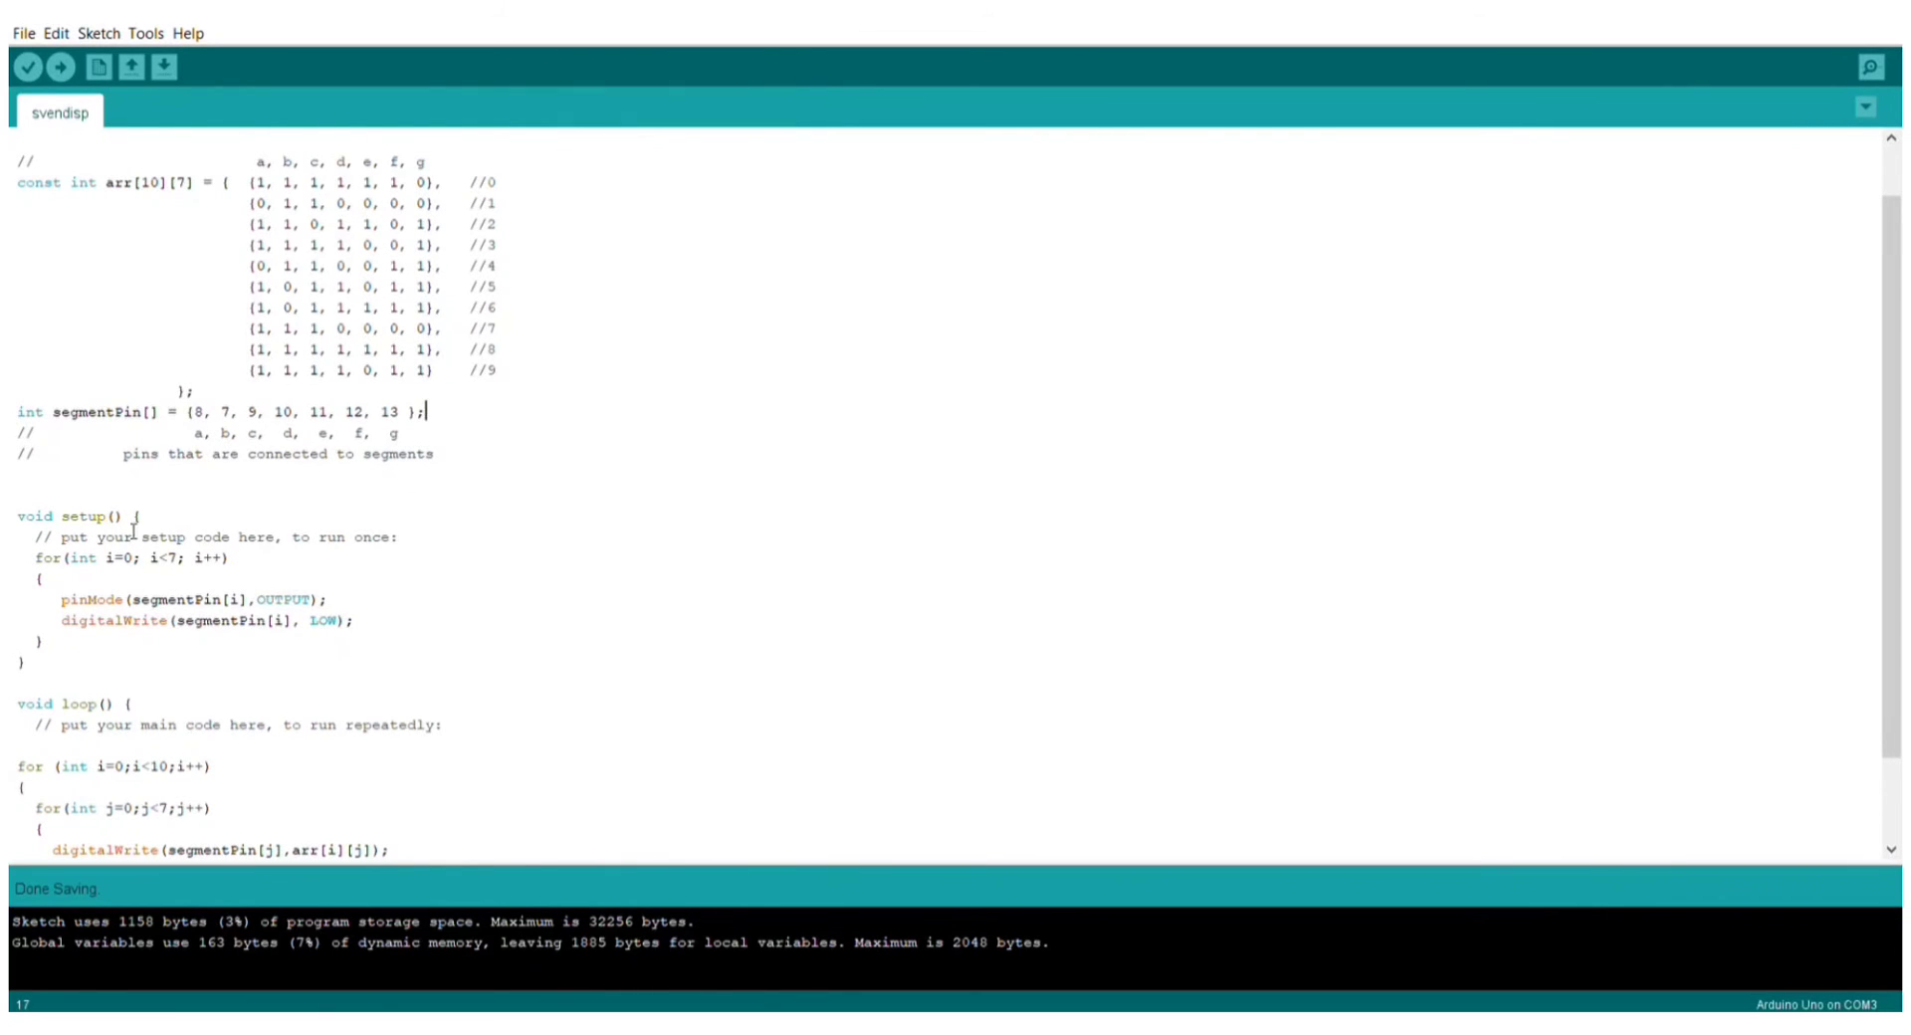
scroll(down, 3)
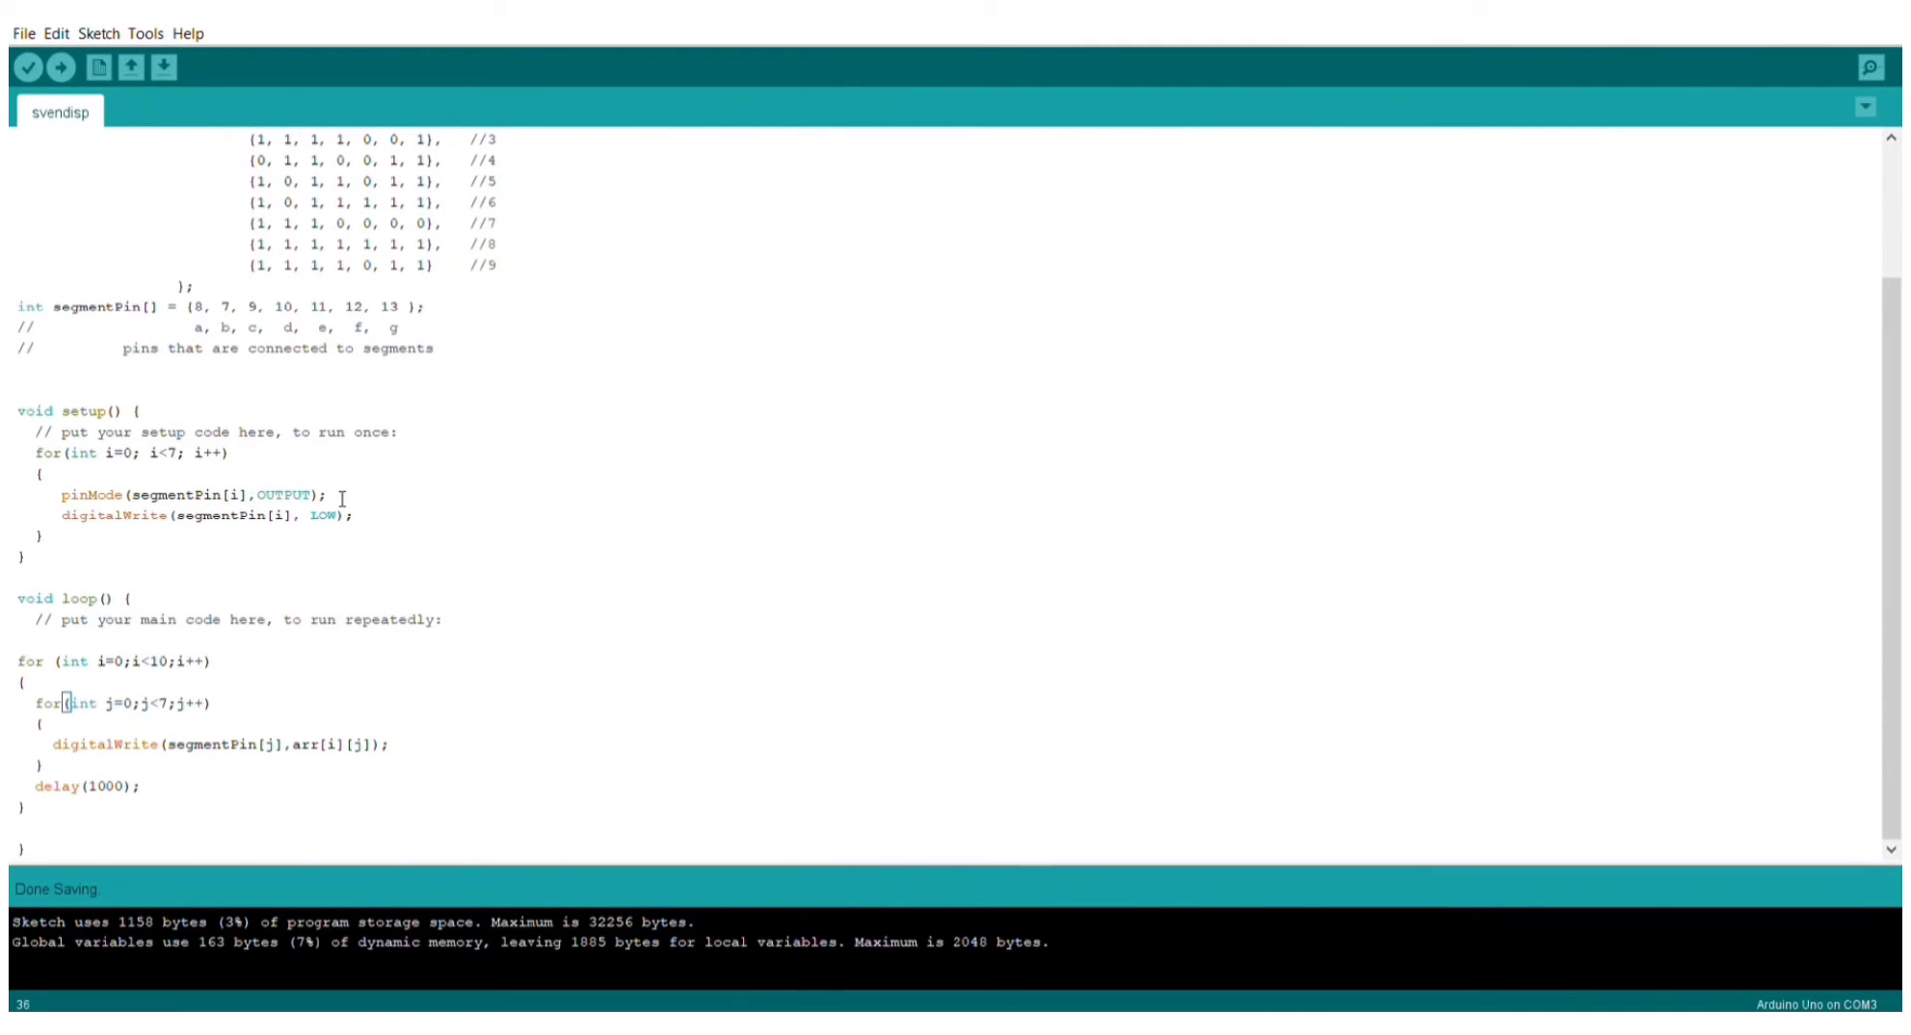
mouse_move(275, 524)
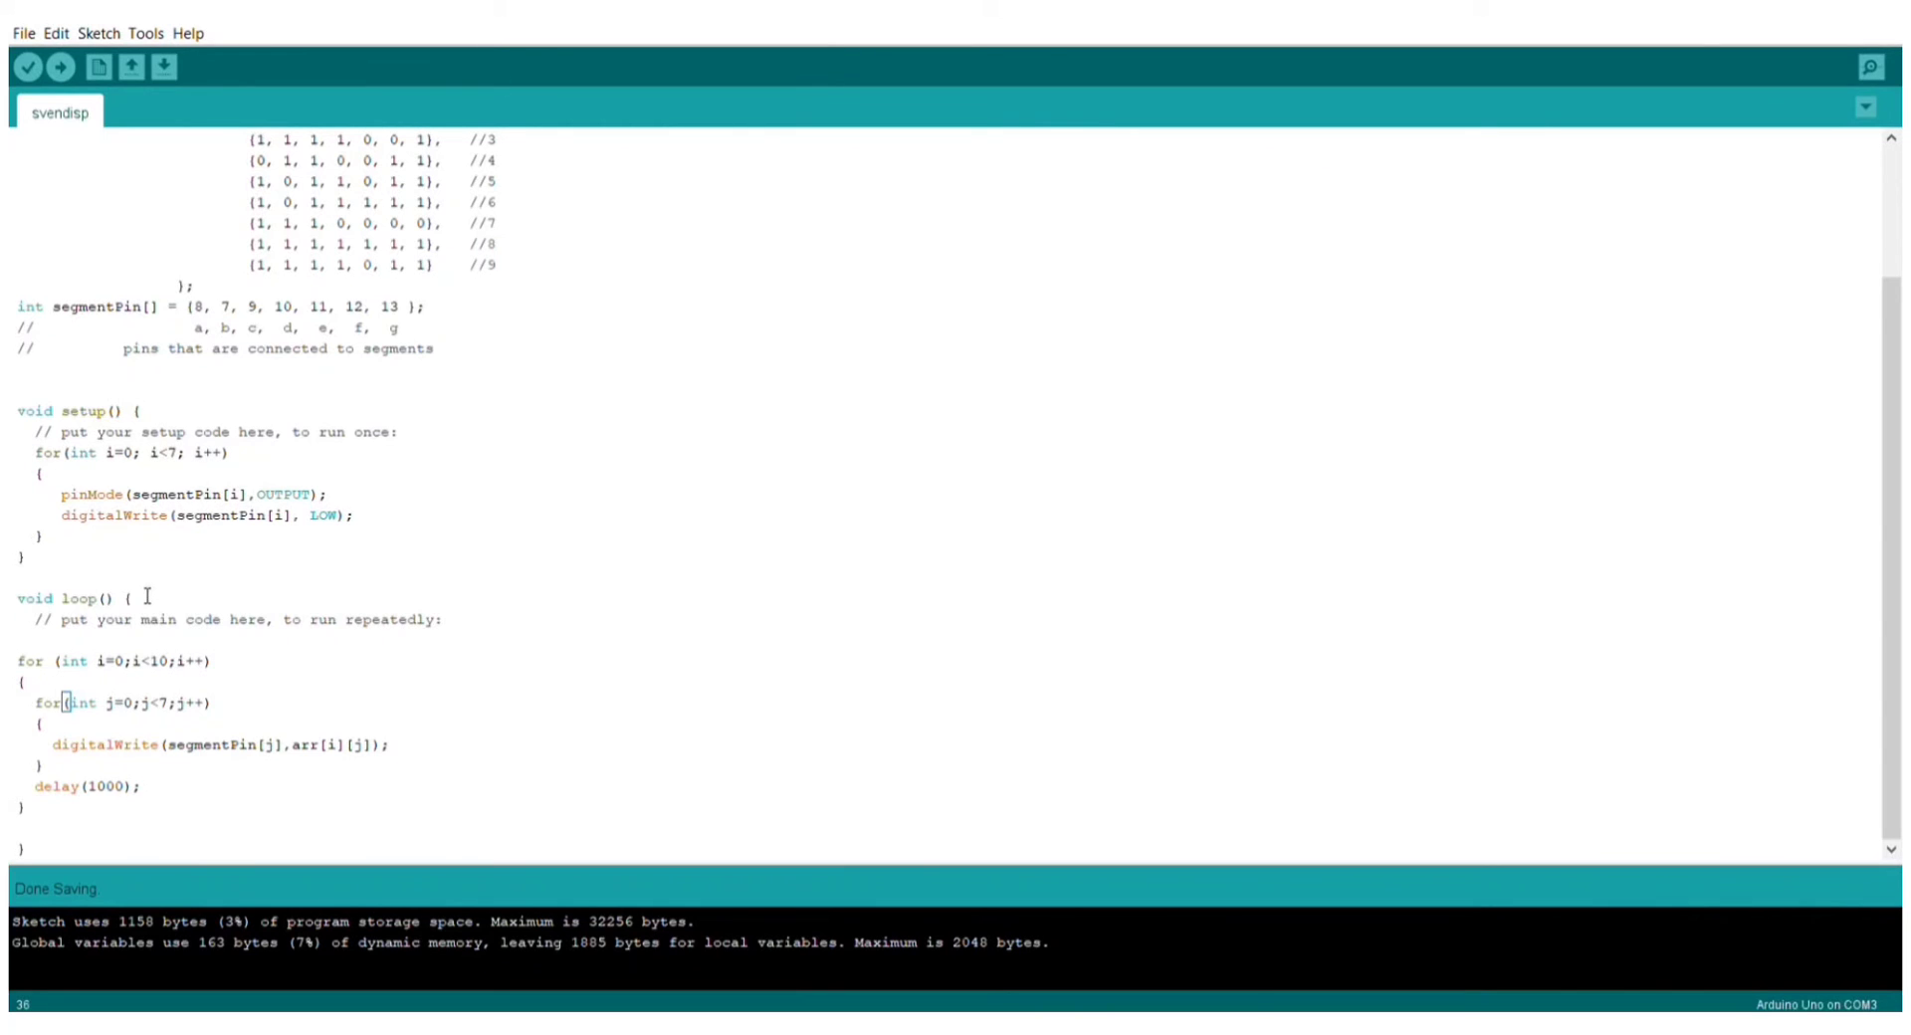
mouse_move(517, 617)
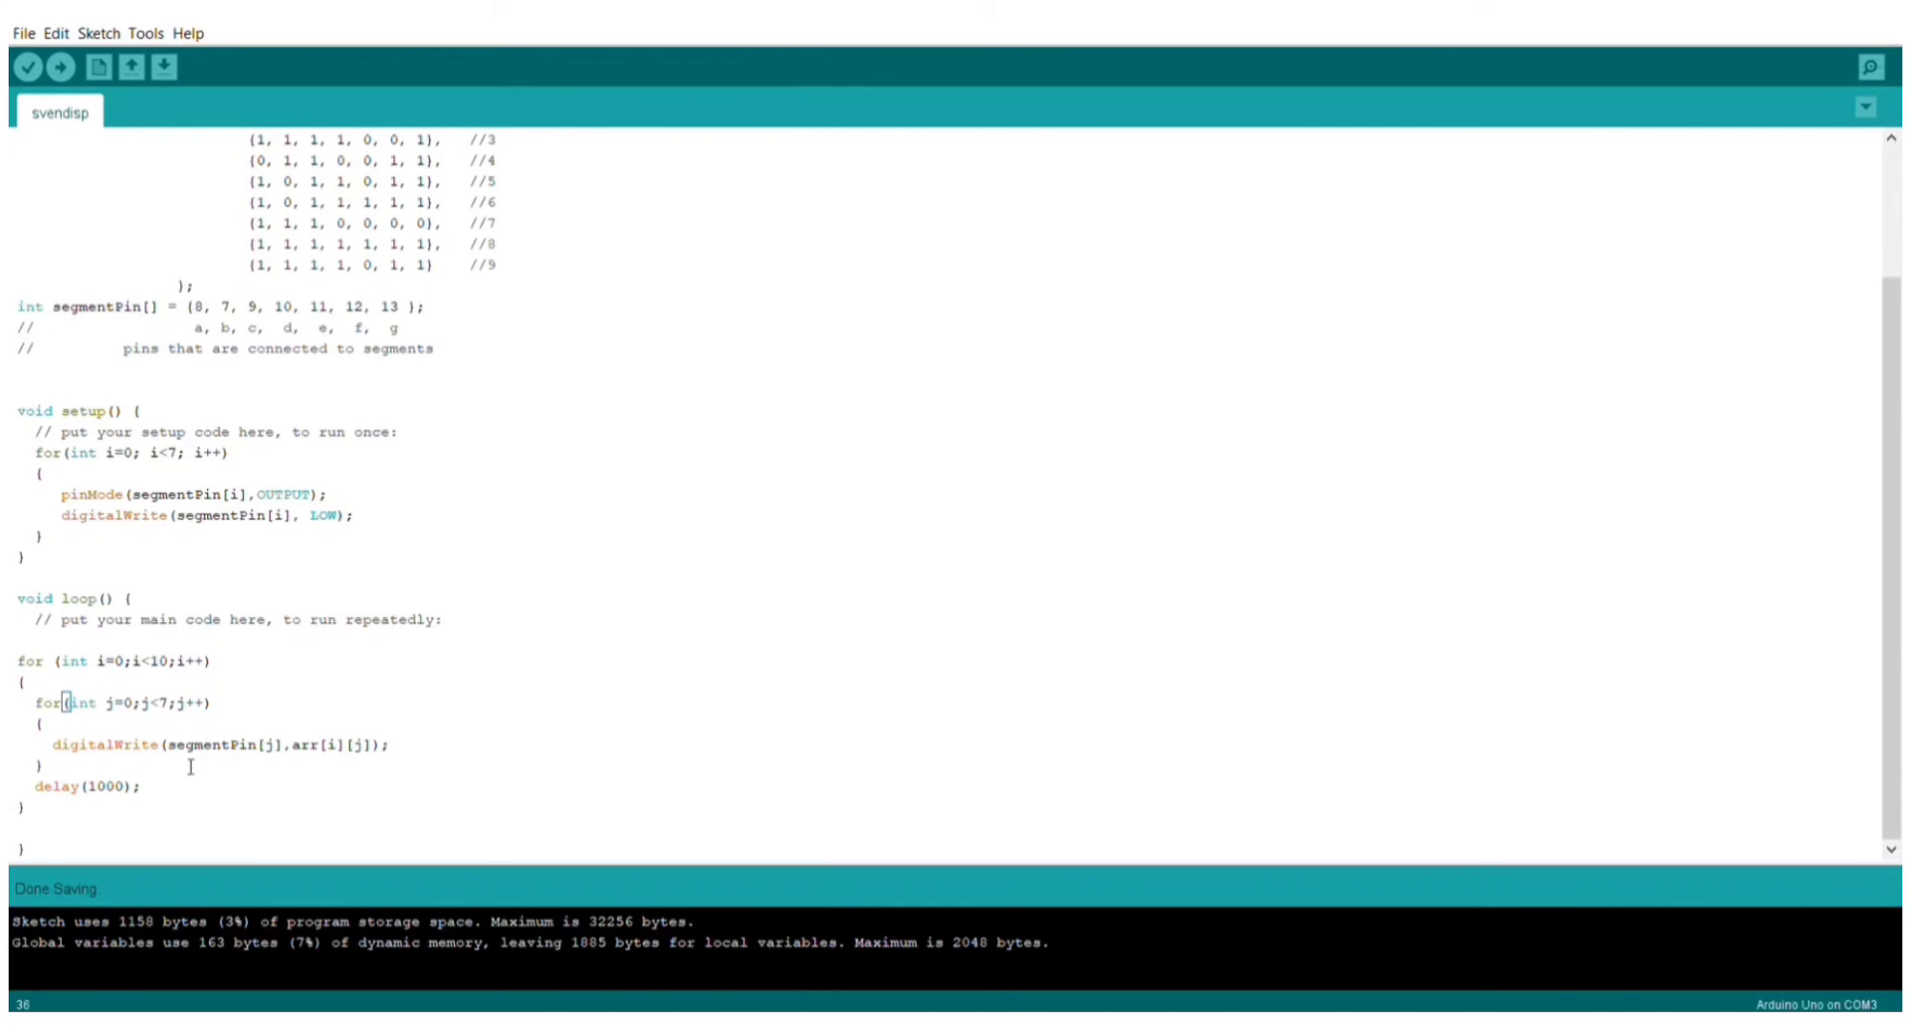
mouse_move(356, 764)
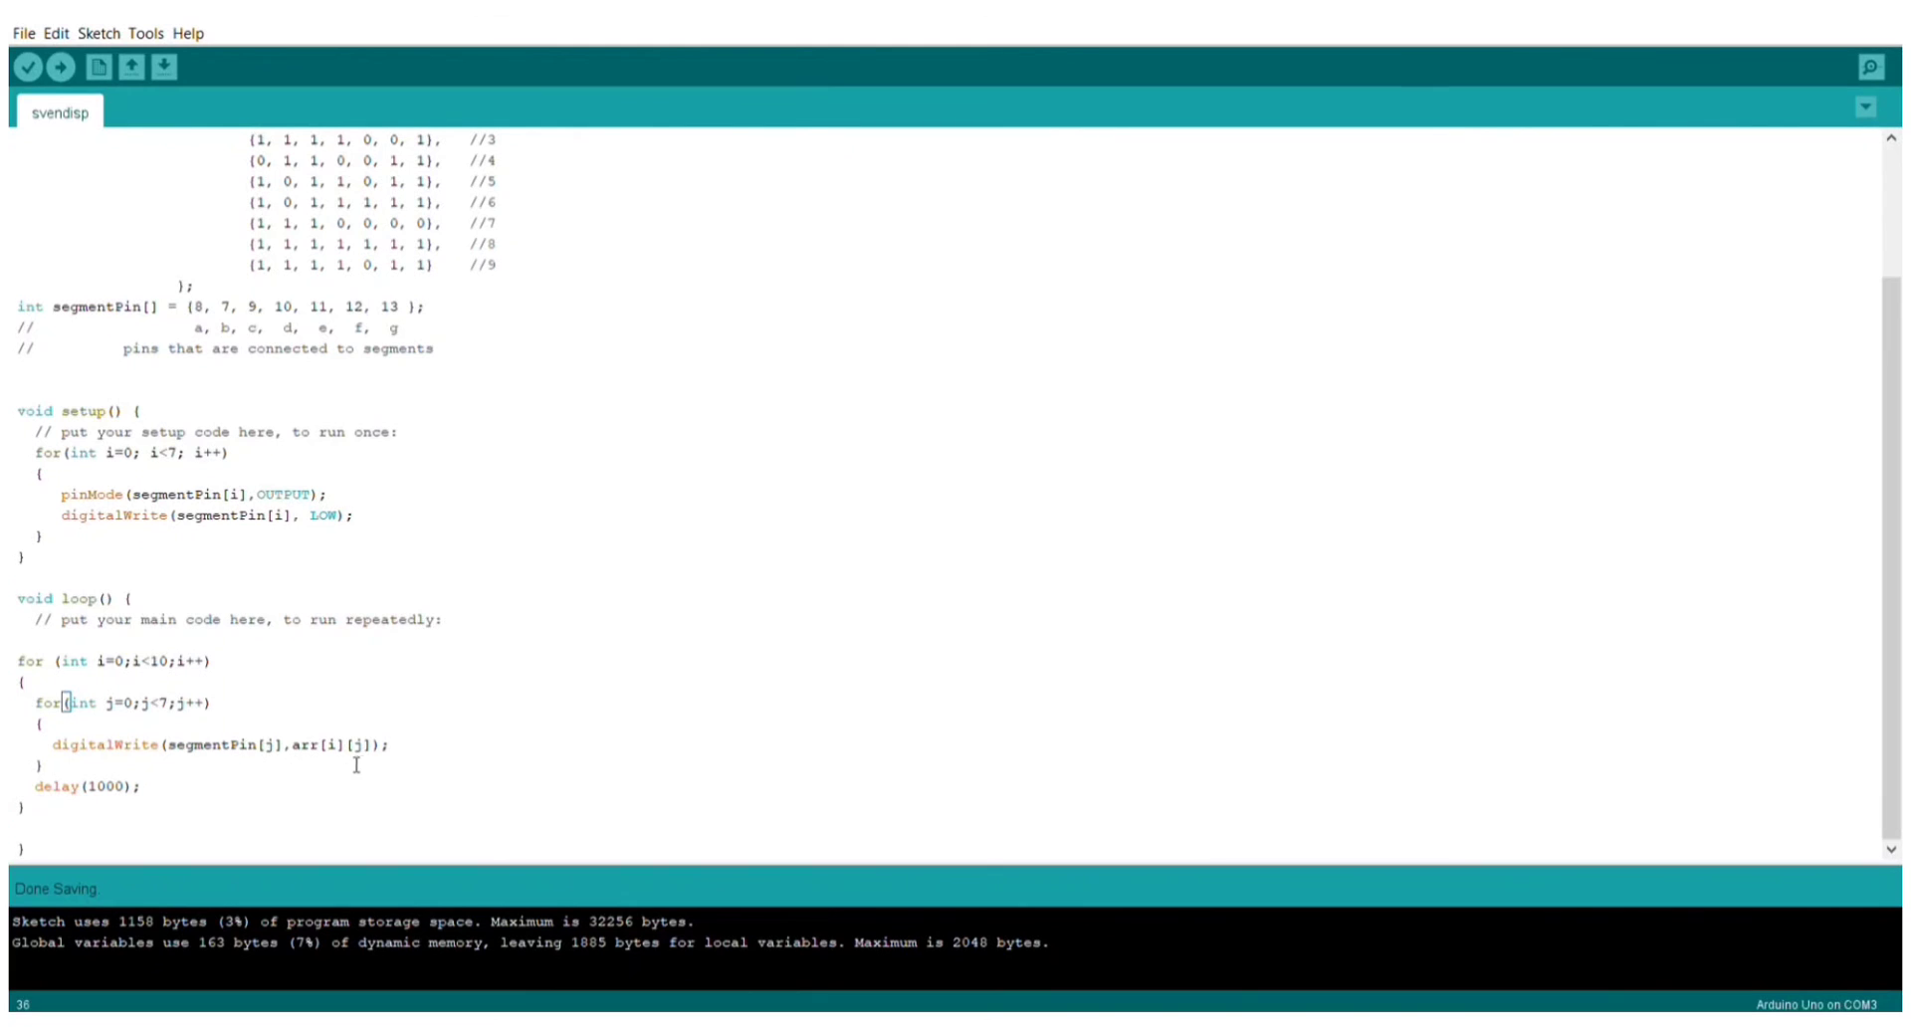
mouse_move(114, 735)
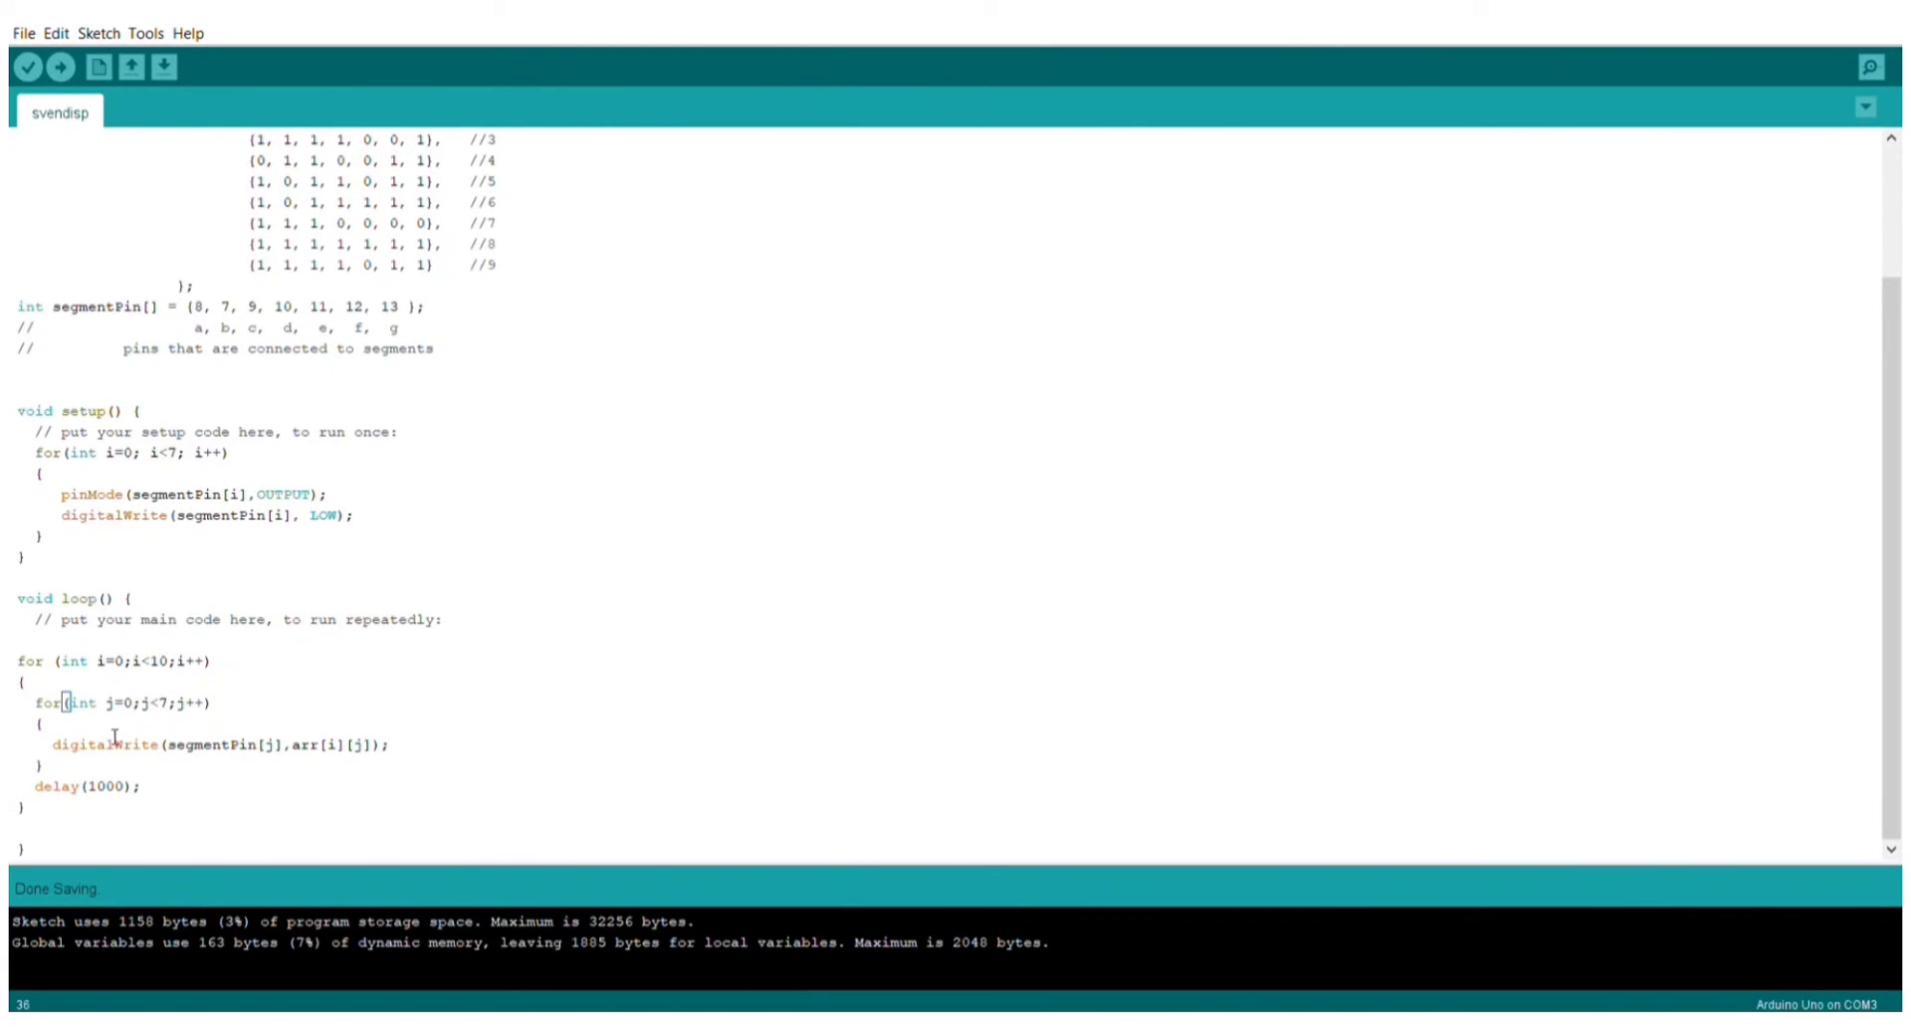
mouse_move(121, 797)
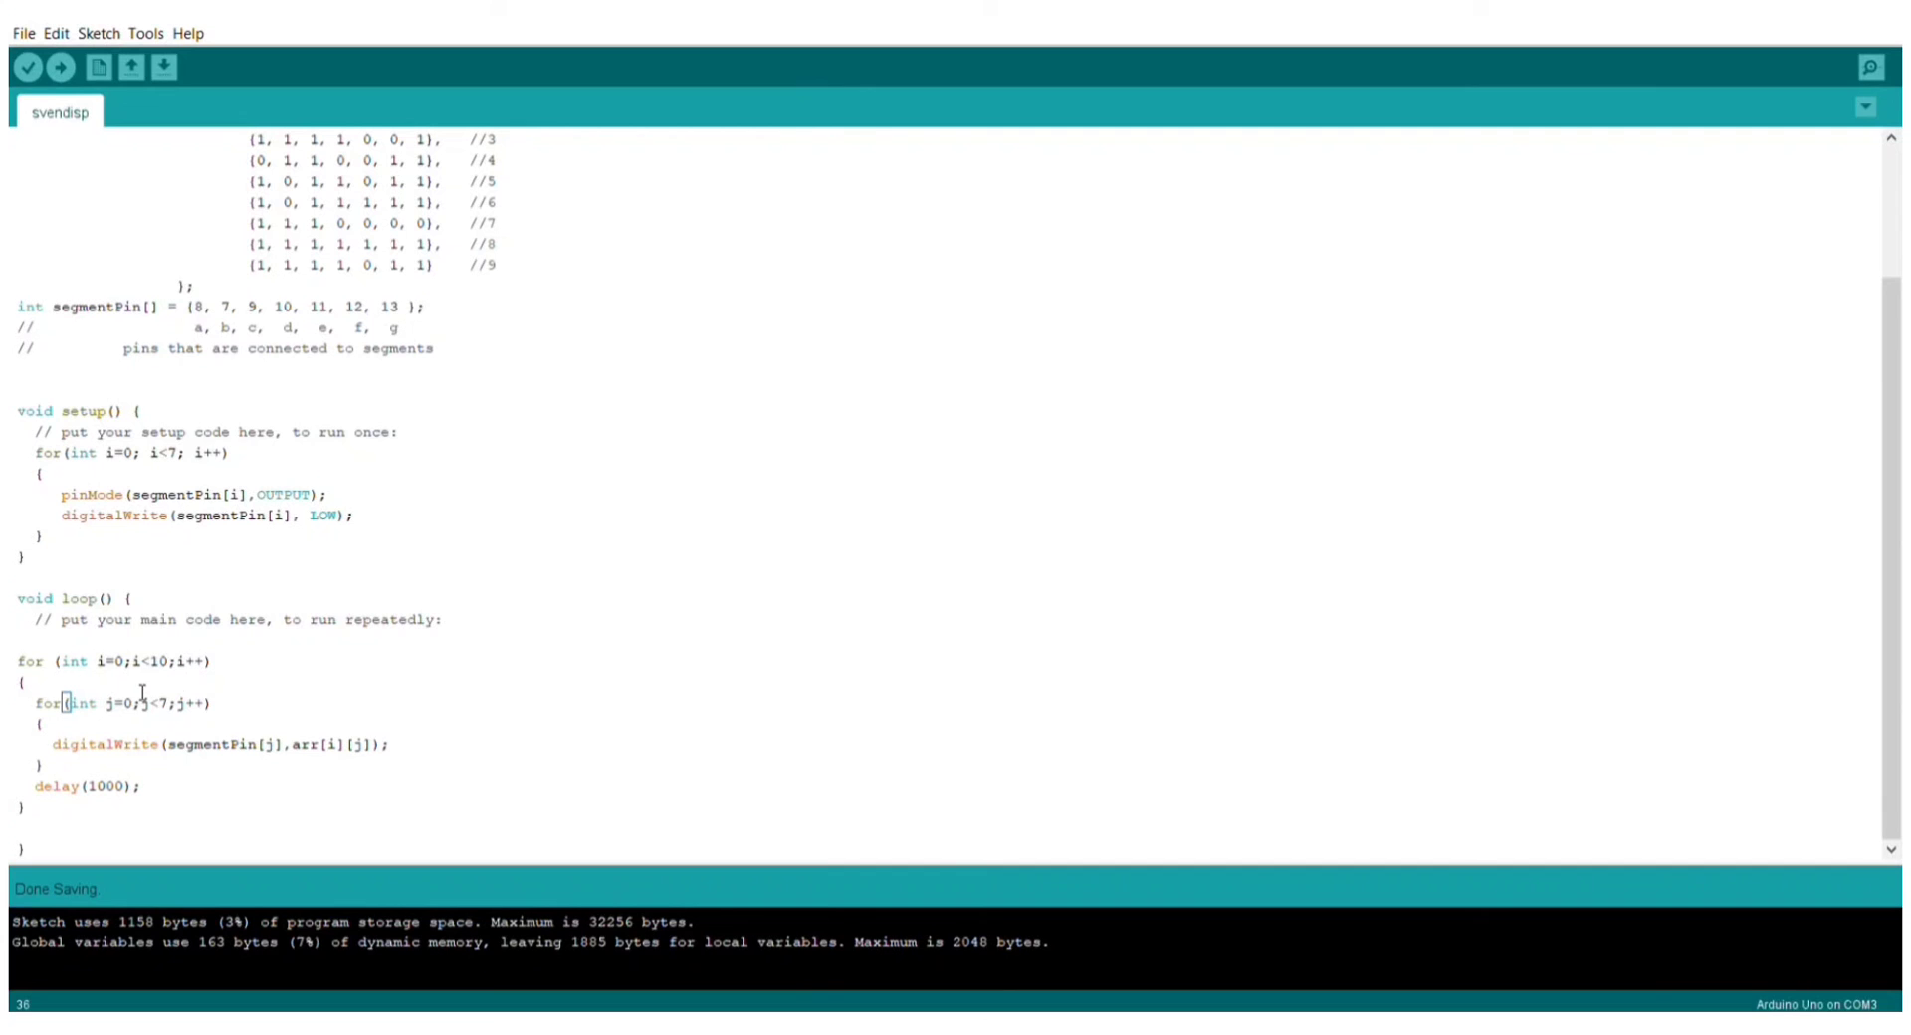
mouse_move(155, 745)
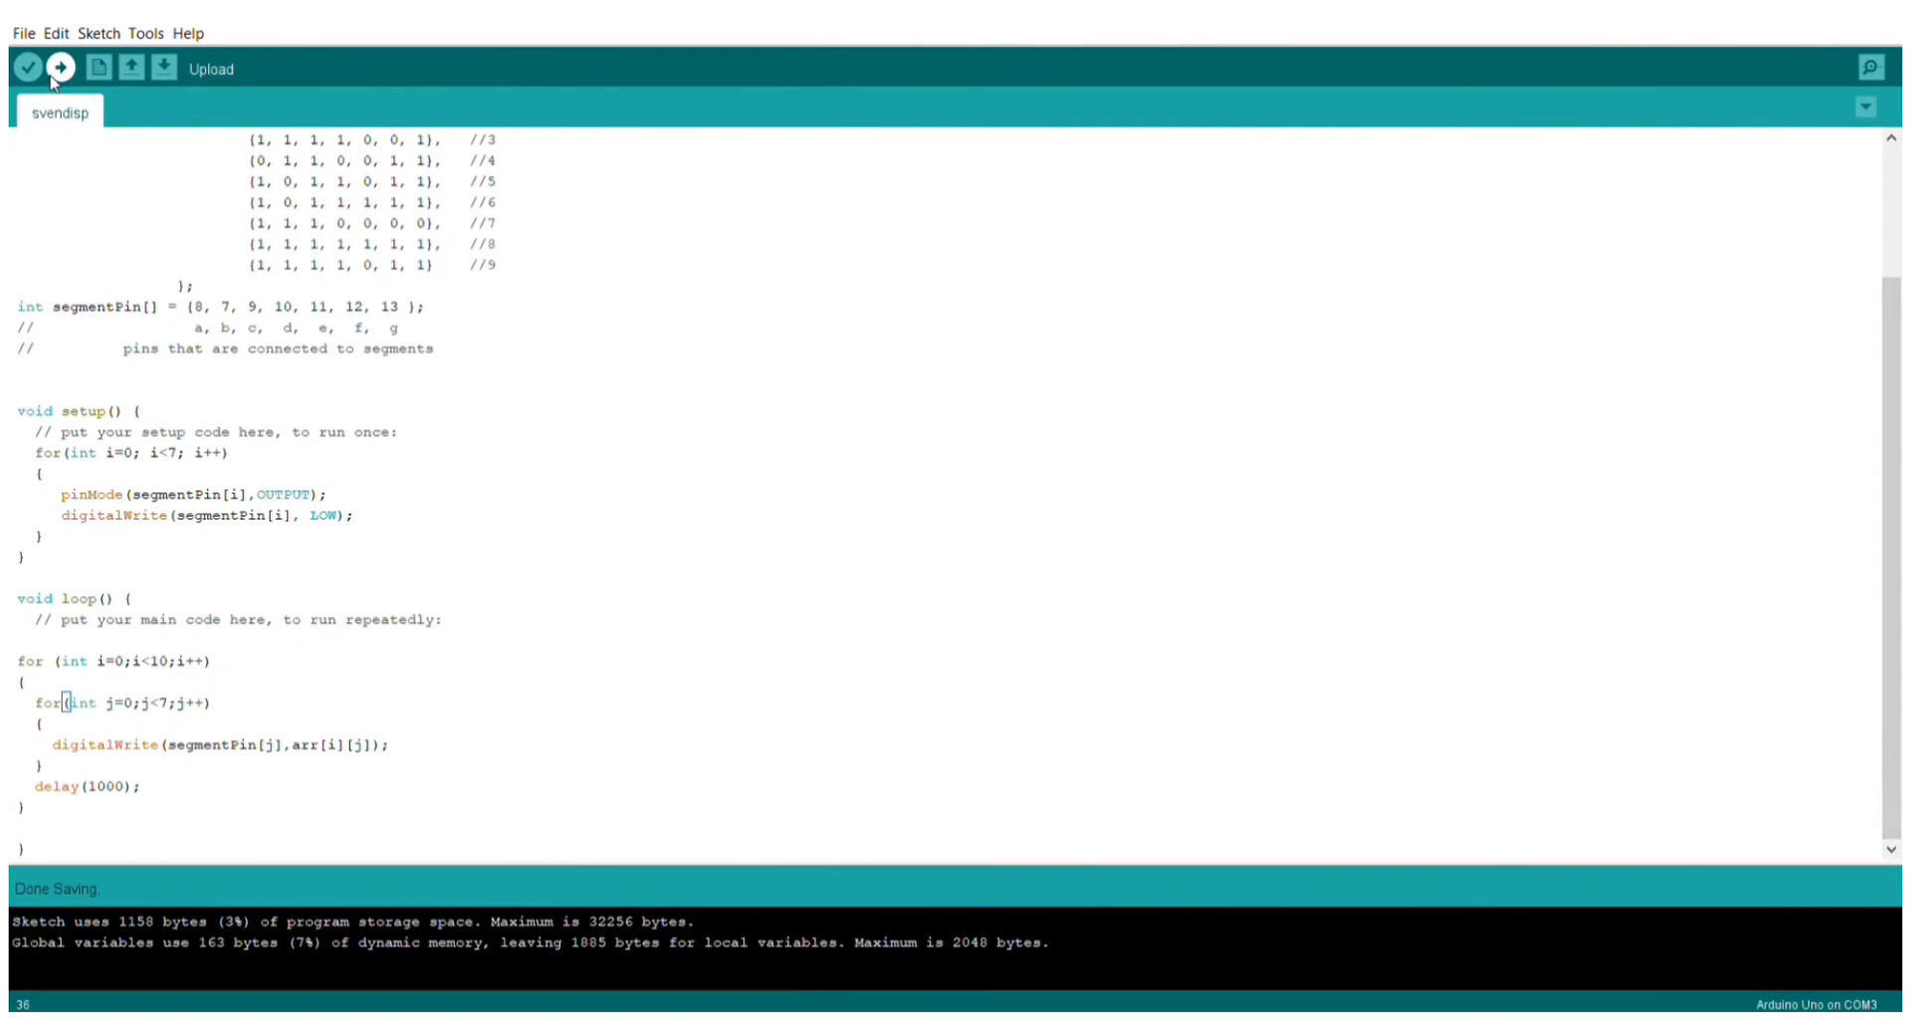
Upload the svendisp sketch to the Arduino Uno until 'Done uploading' appears.
click(58, 66)
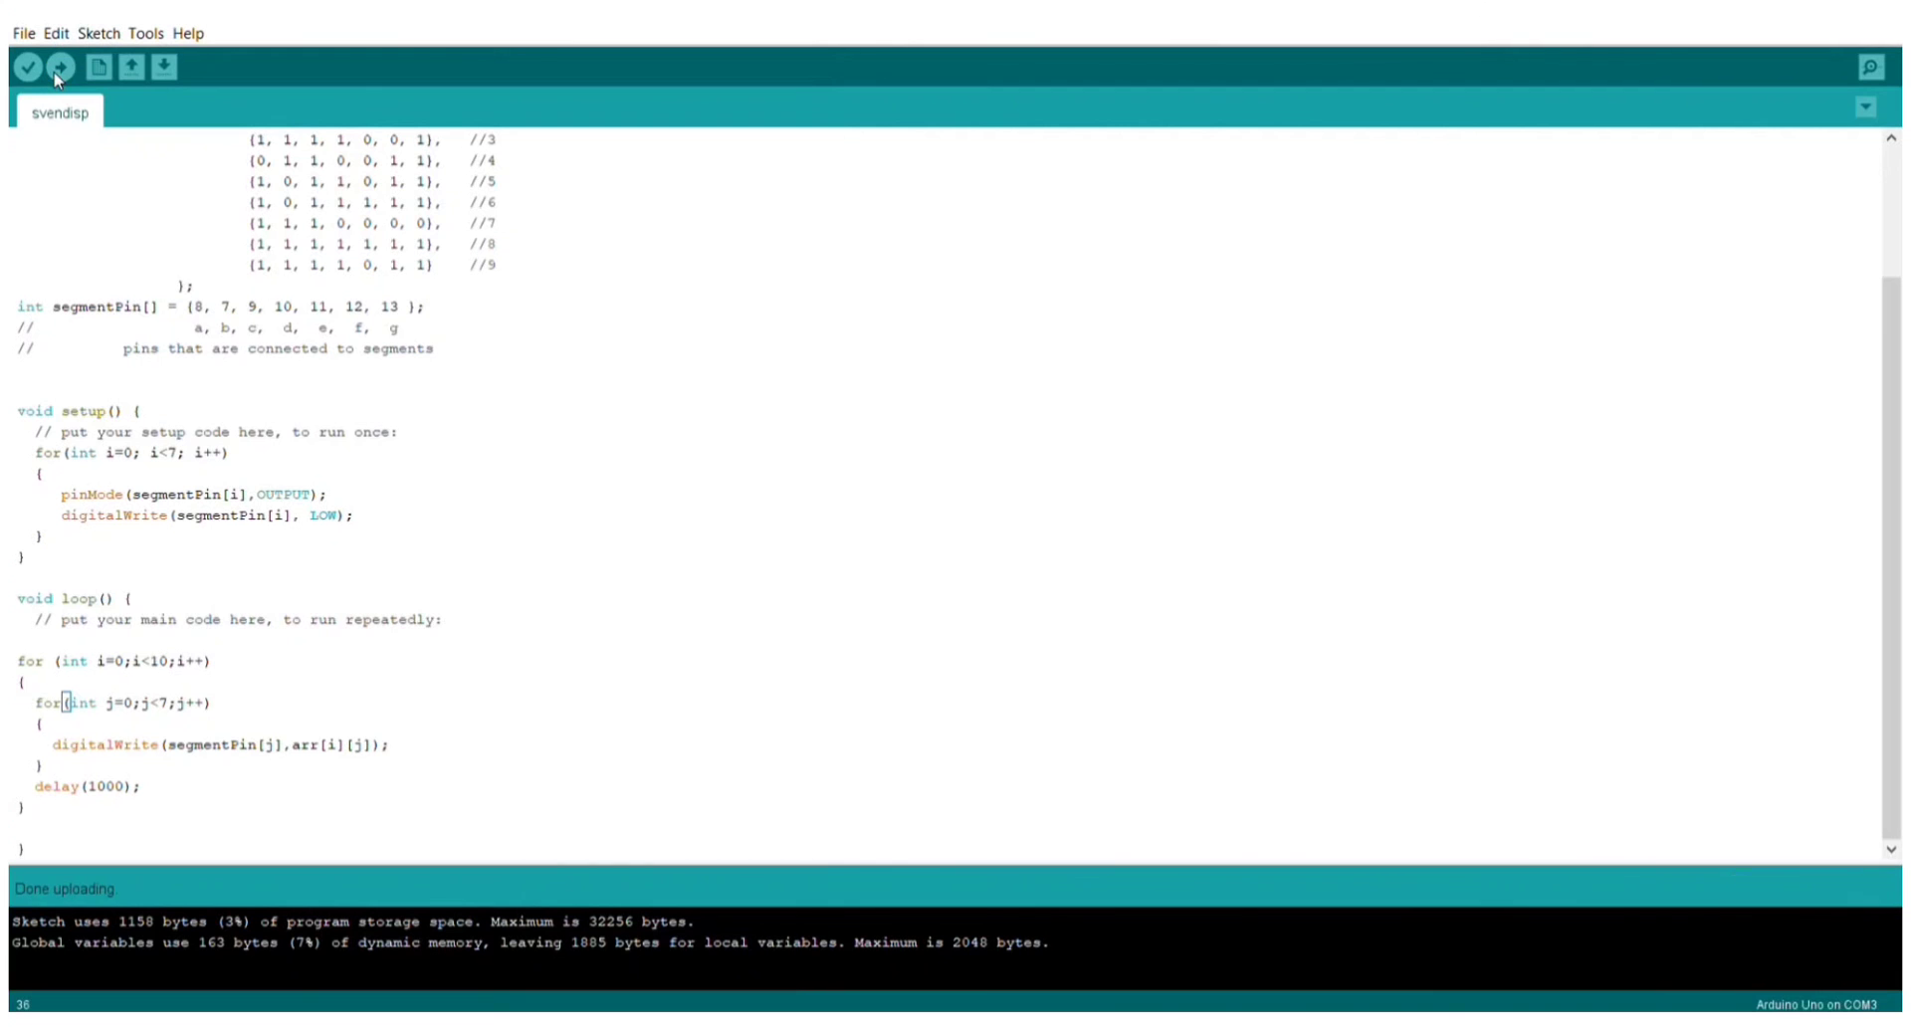
mouse_move(523, 210)
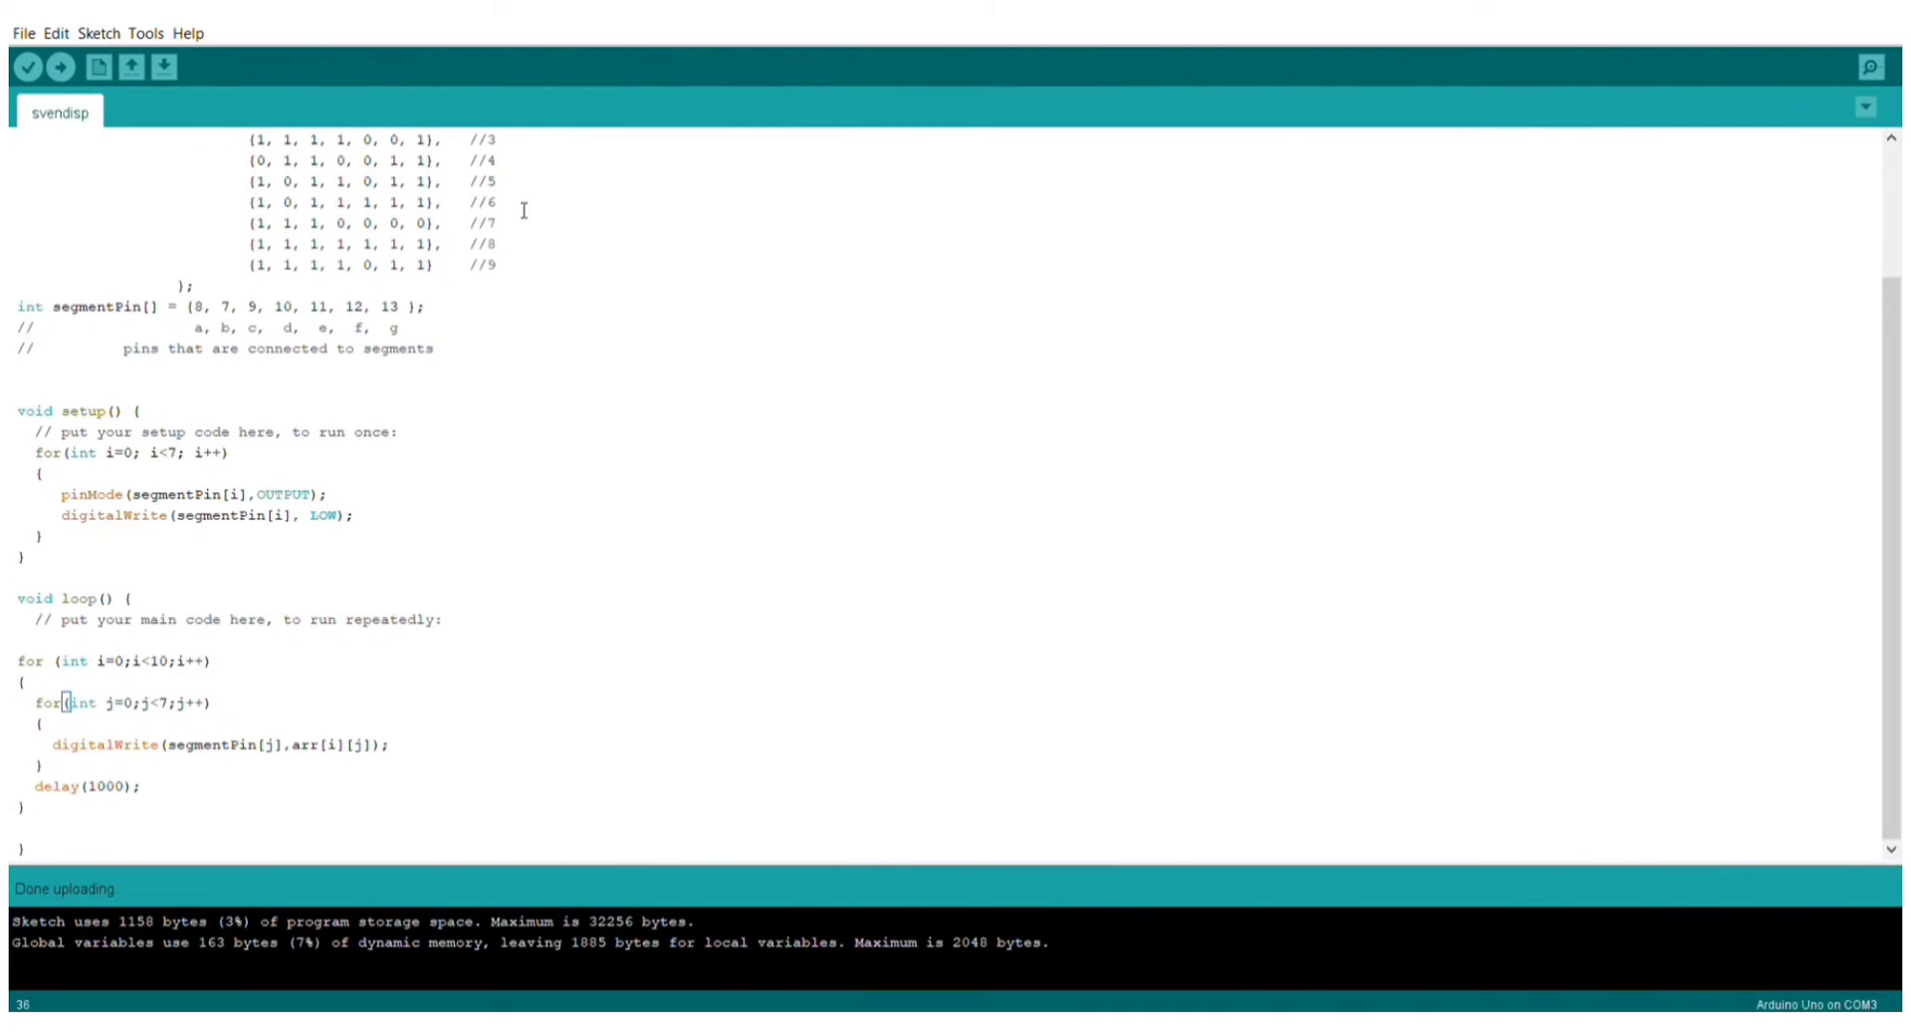